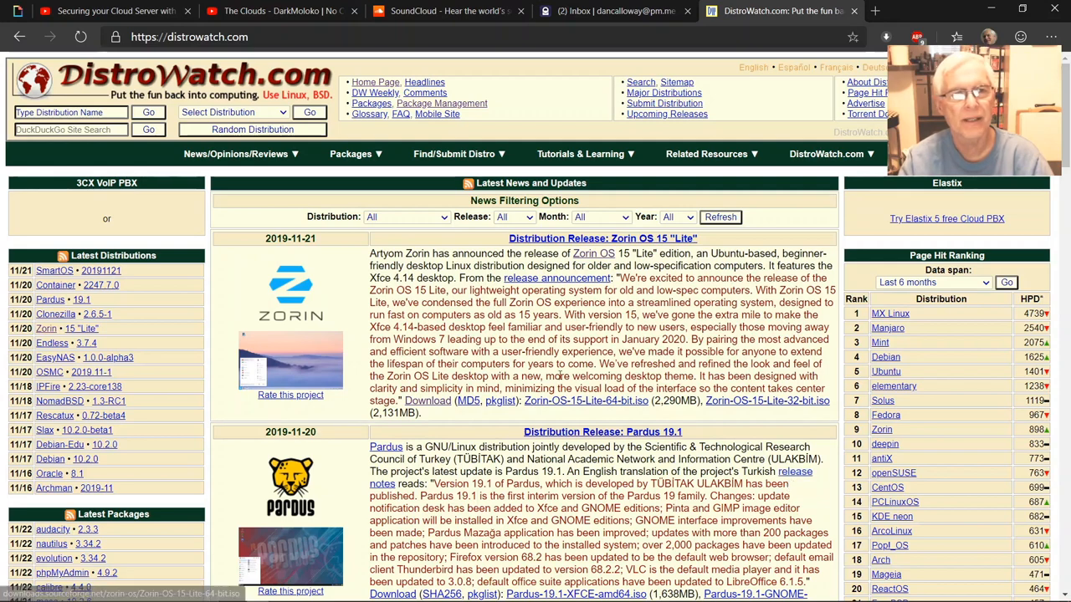
mouse_move(309, 212)
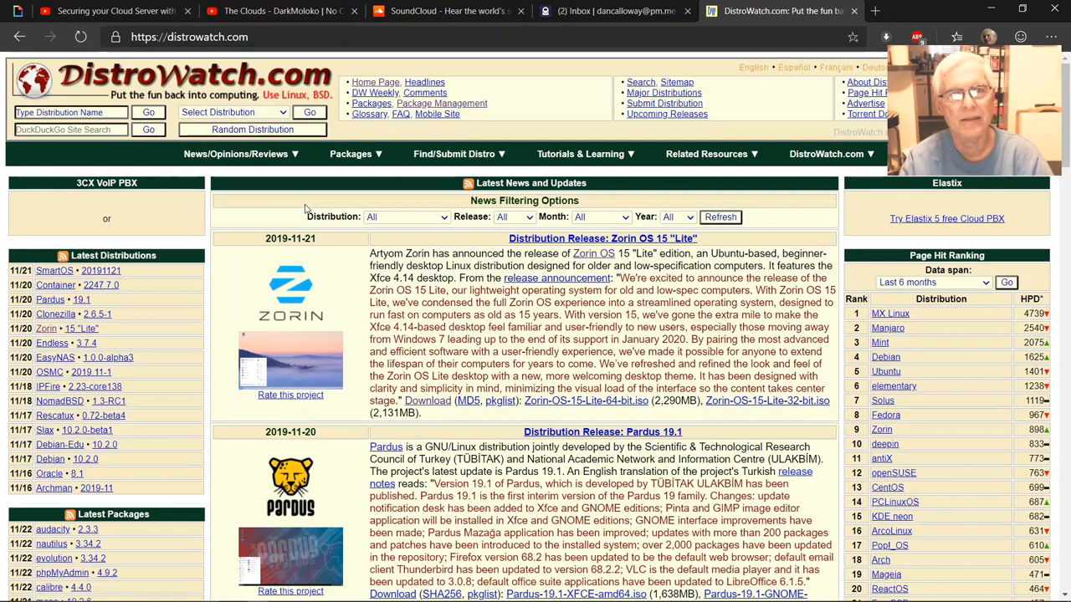
mouse_move(234, 154)
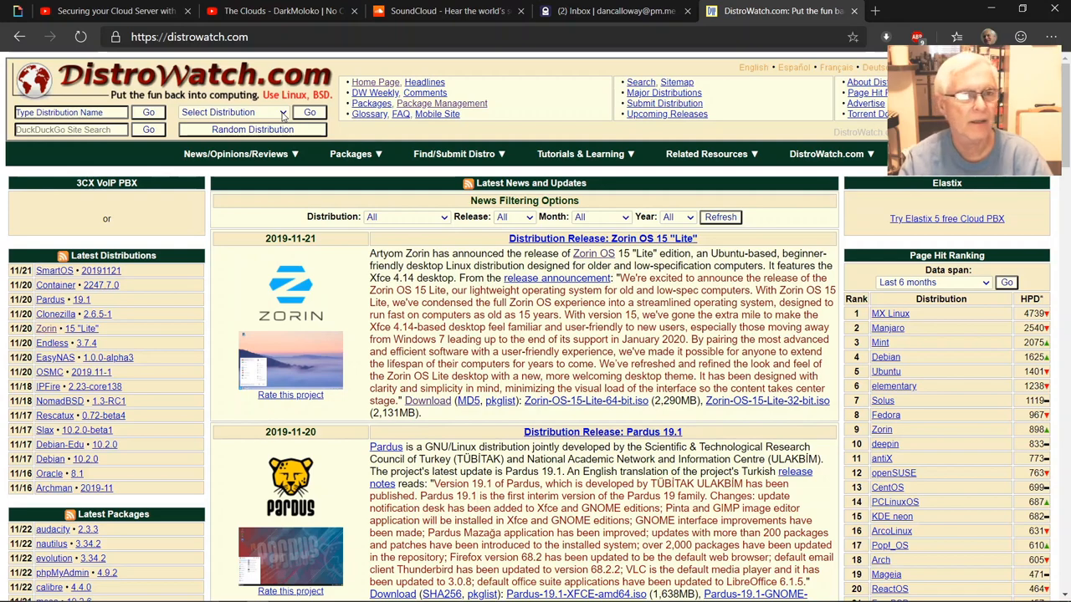
Open the Select Distribution list and scroll down to the M distributions
left_click(232, 112)
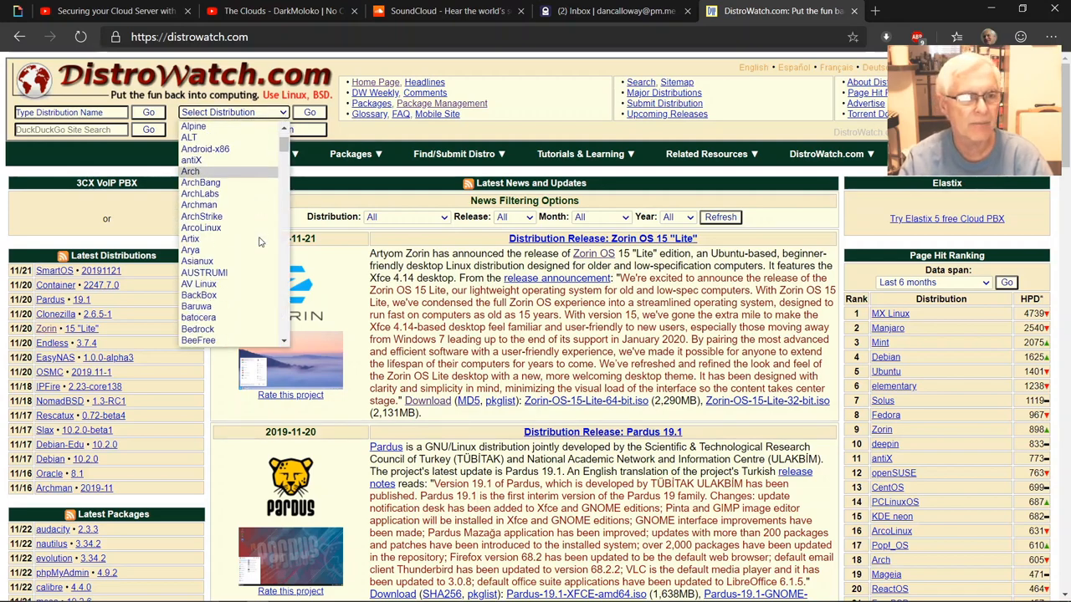
scroll("down", 3)
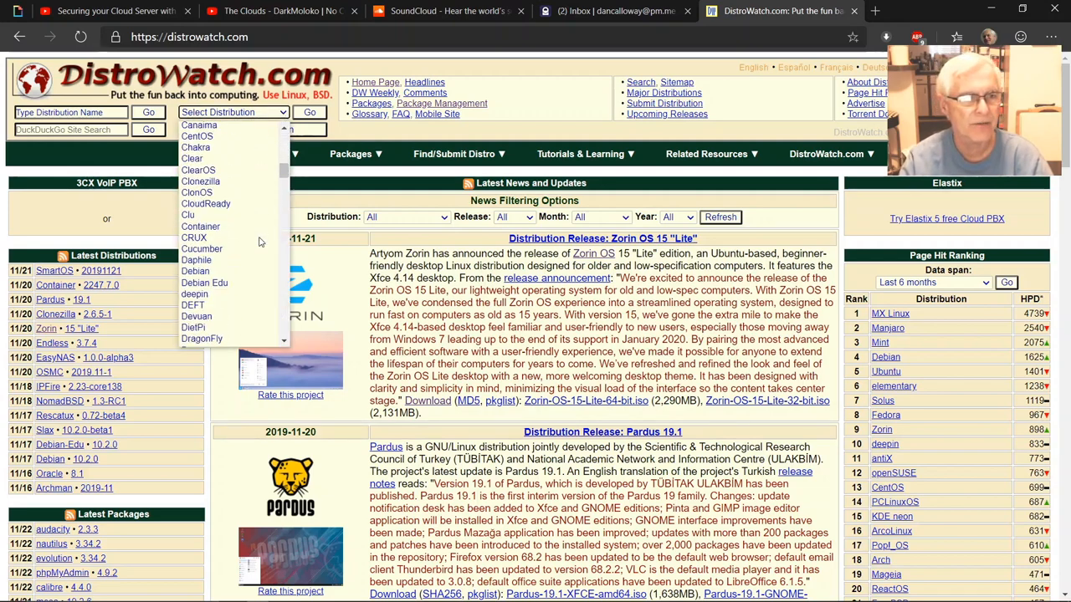
scroll("down", 3)
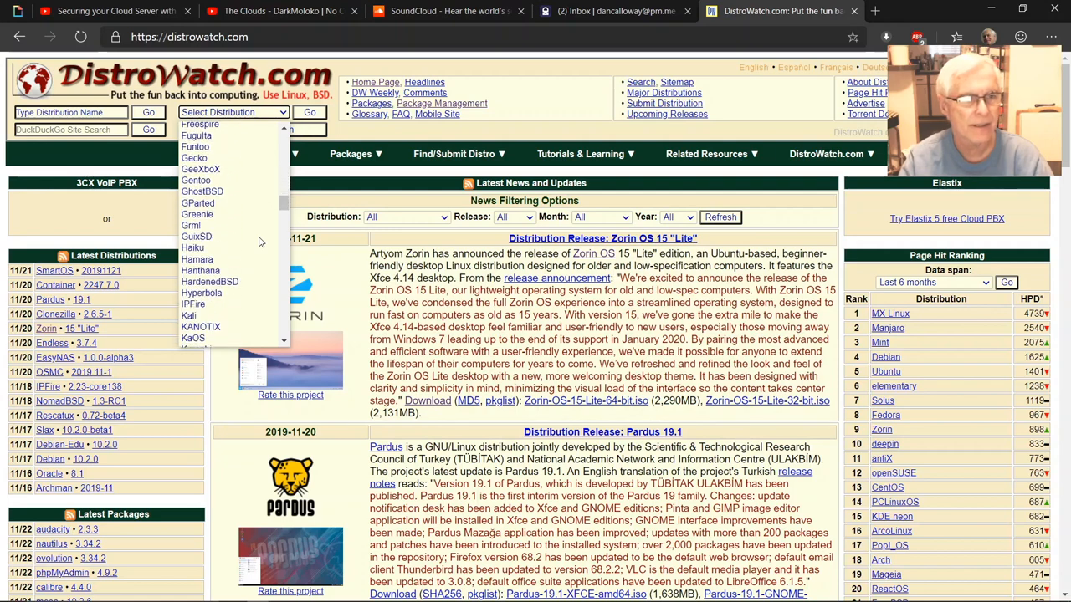
scroll("down", 3)
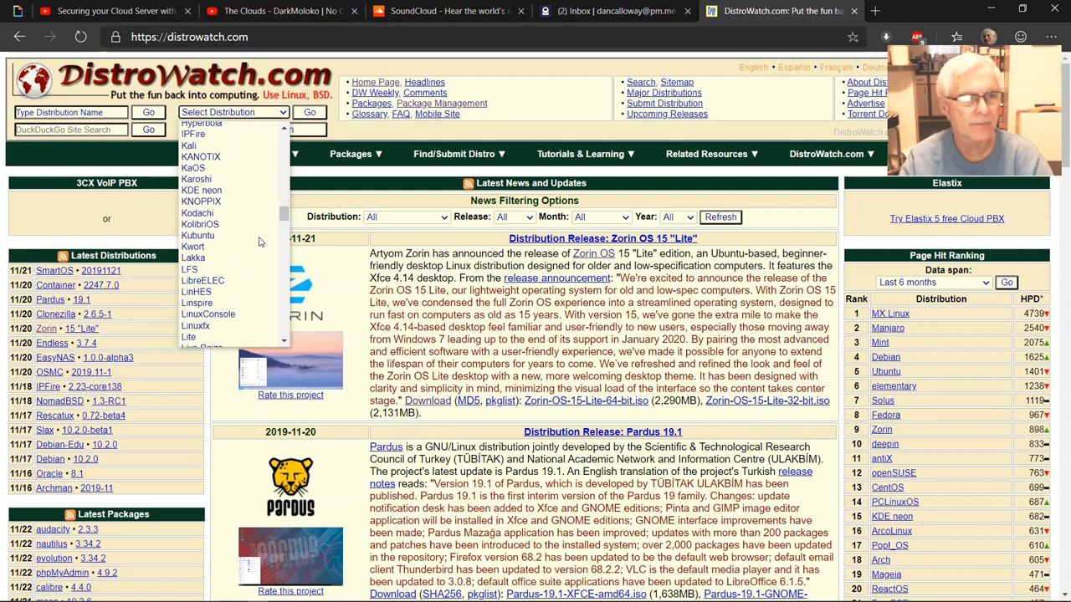
scroll("down", 3)
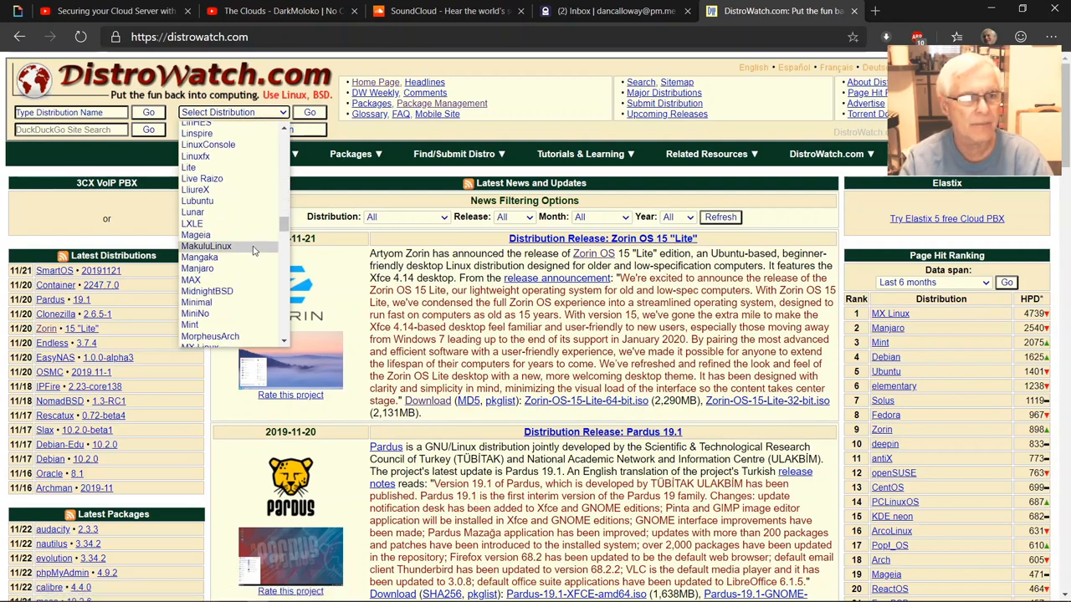
Choose MX Linux from the list to load its DistroWatch information page
left_click(199, 346)
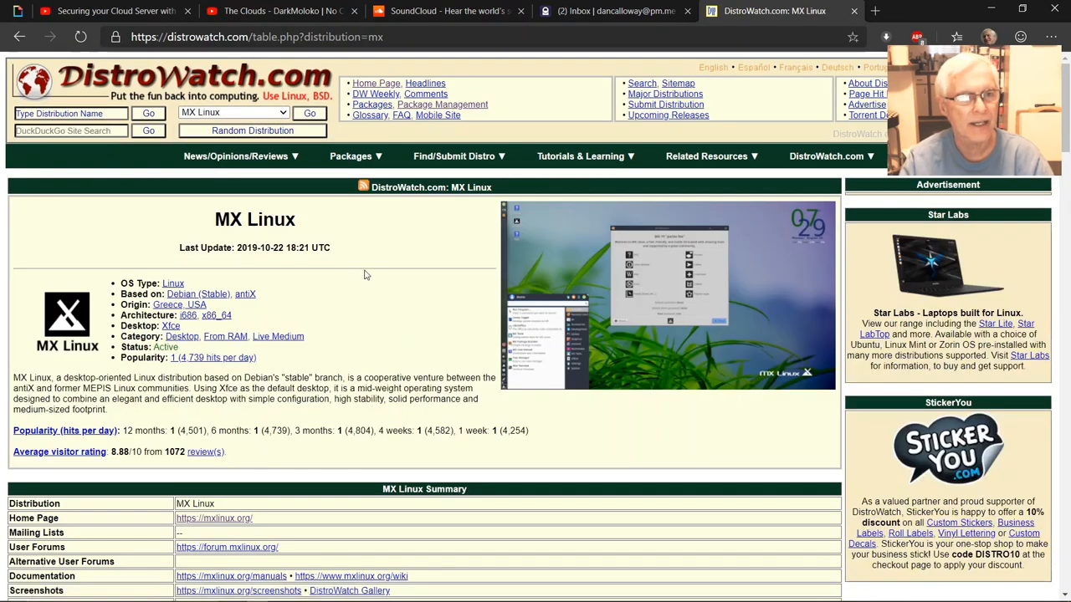
mouse_move(374, 274)
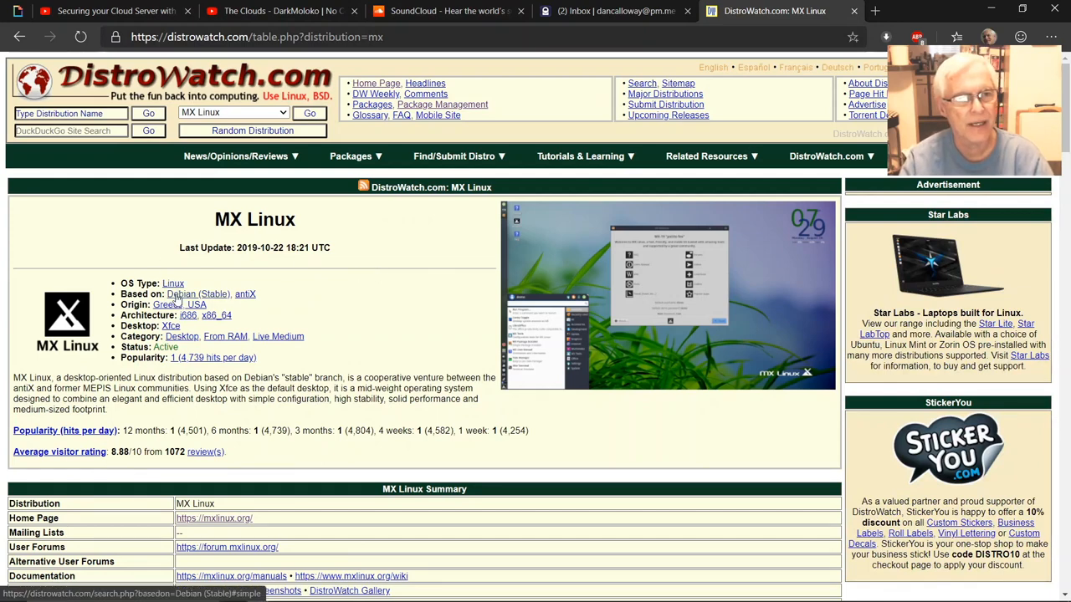
mouse_move(262, 306)
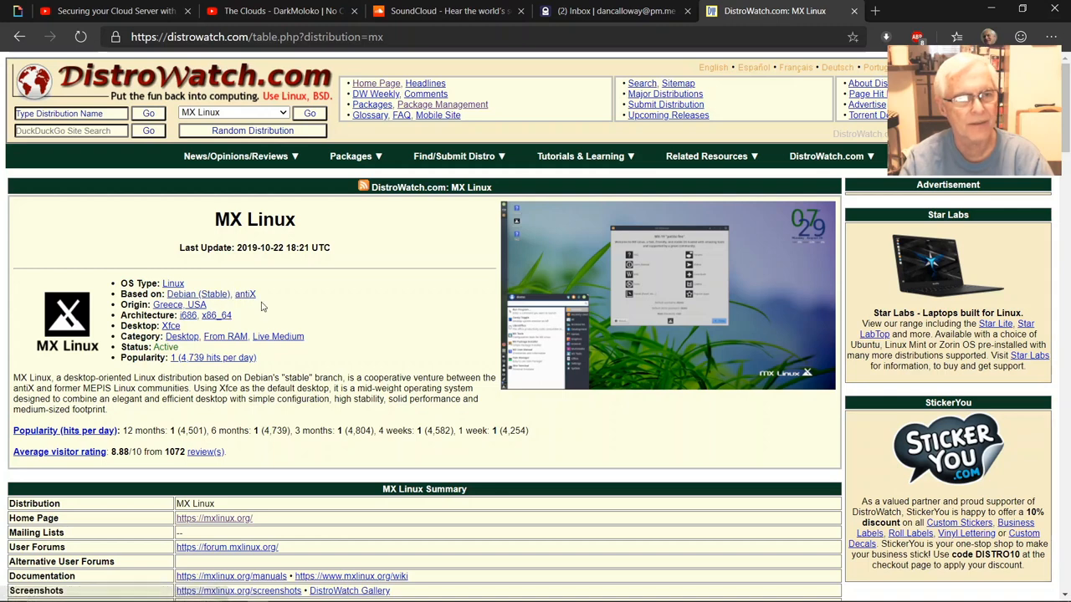
mouse_move(267, 301)
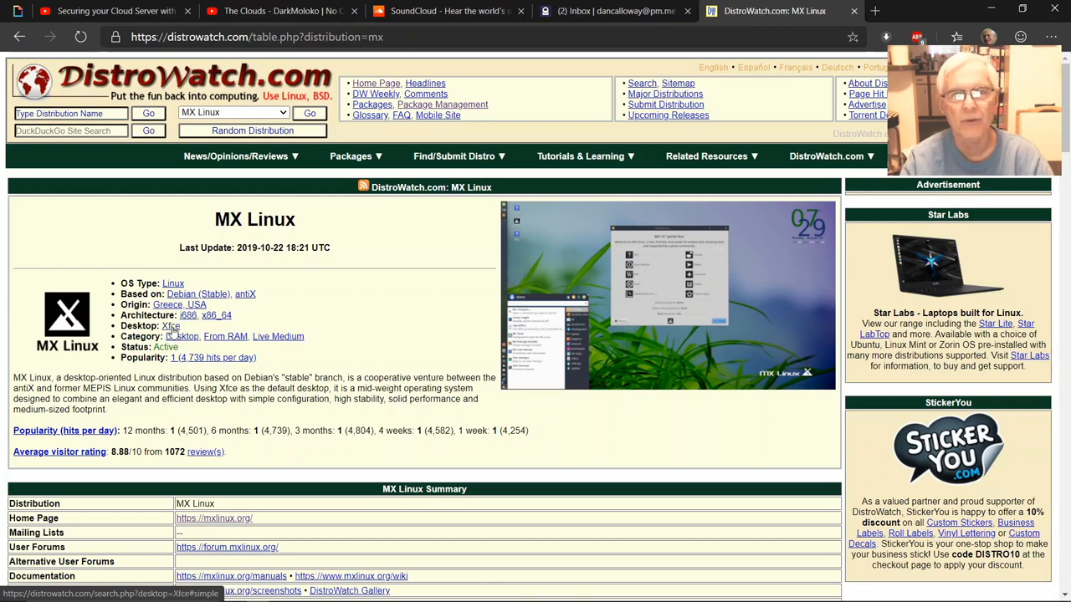
mouse_move(181, 336)
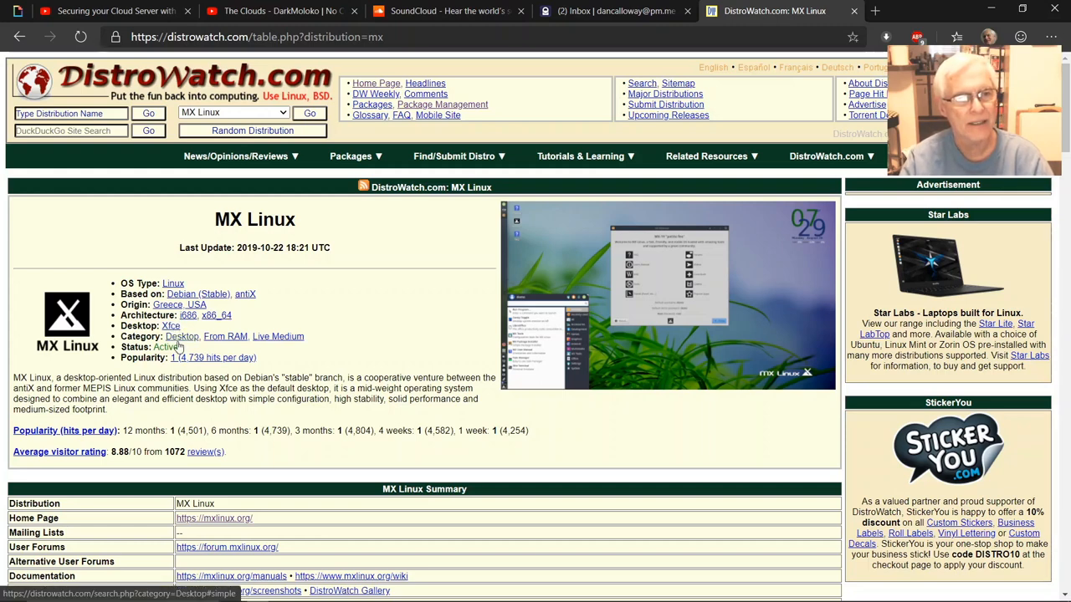
mouse_move(277, 336)
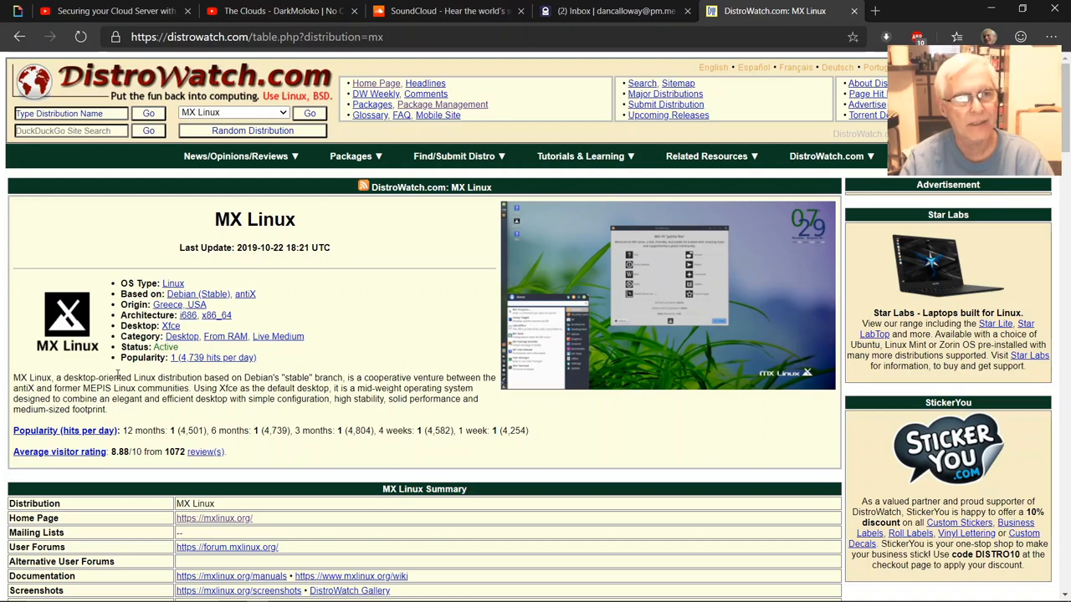
scroll("down", 3)
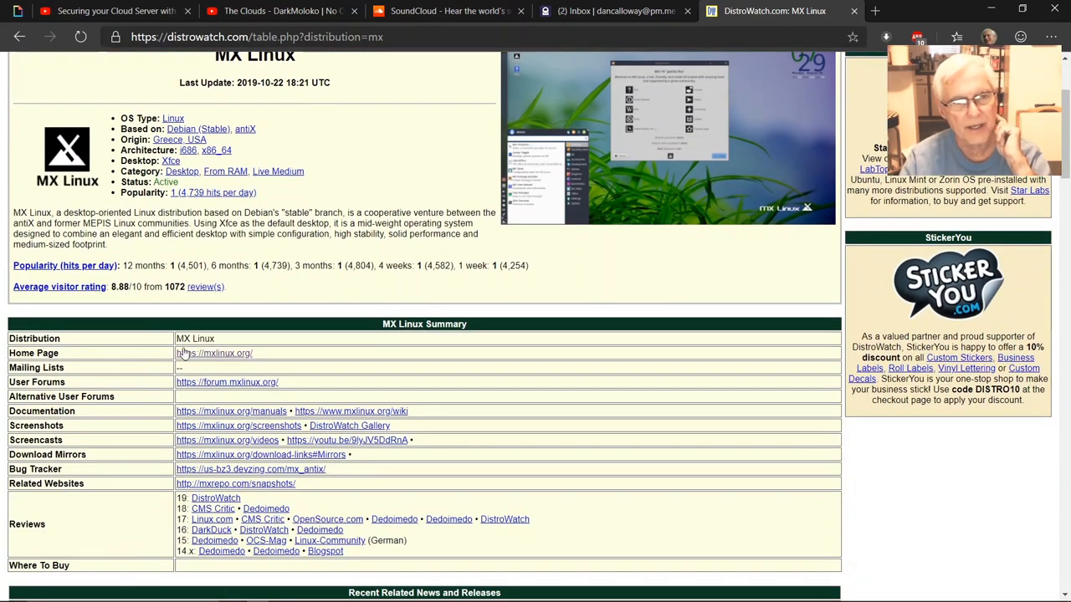
mouse_move(213, 353)
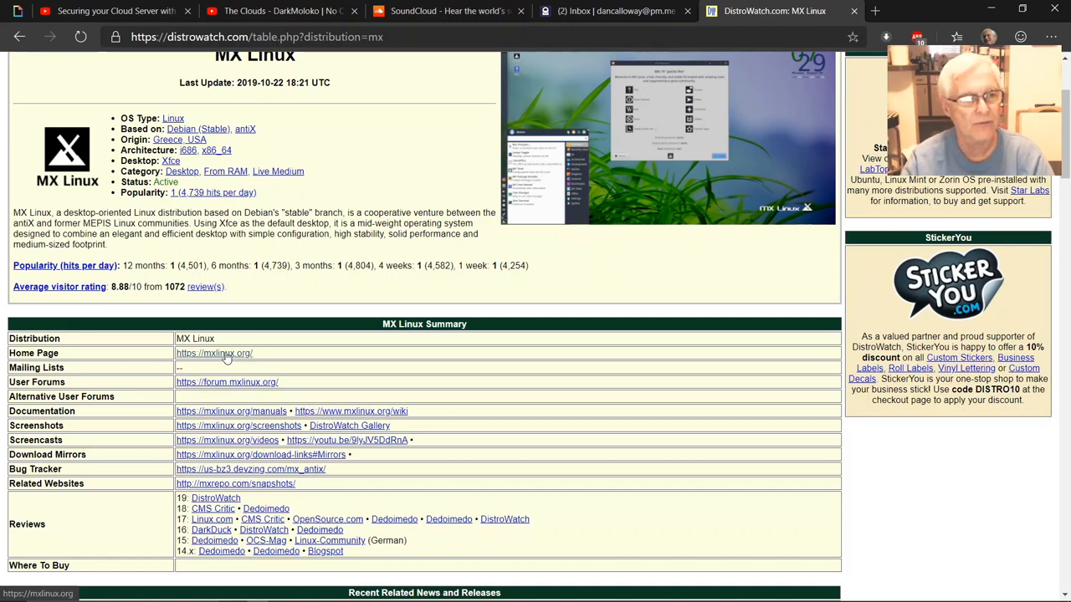
mouse_move(226, 382)
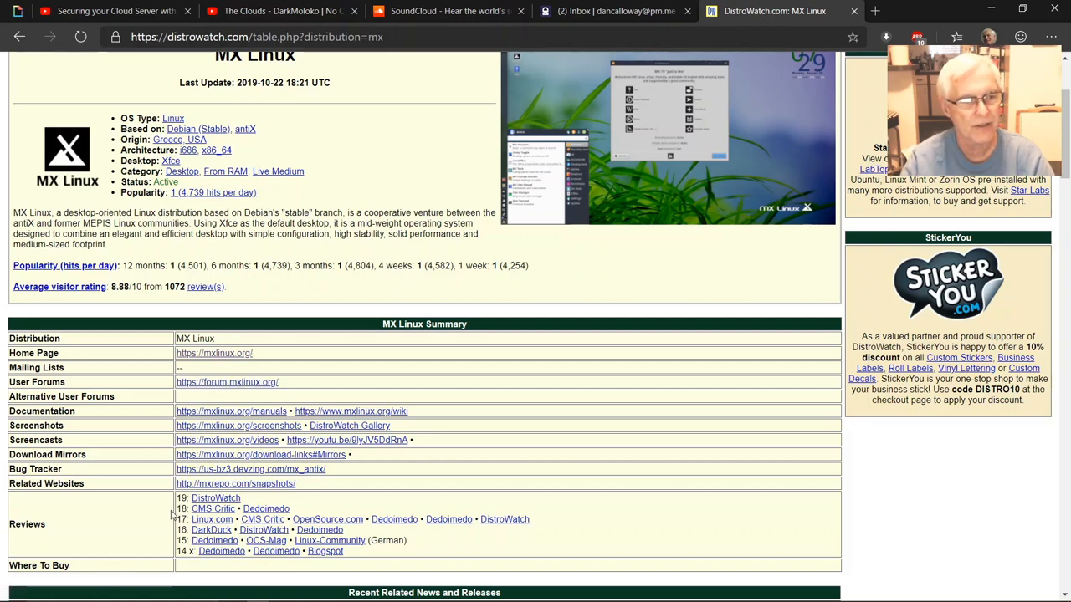
scroll("up", 3)
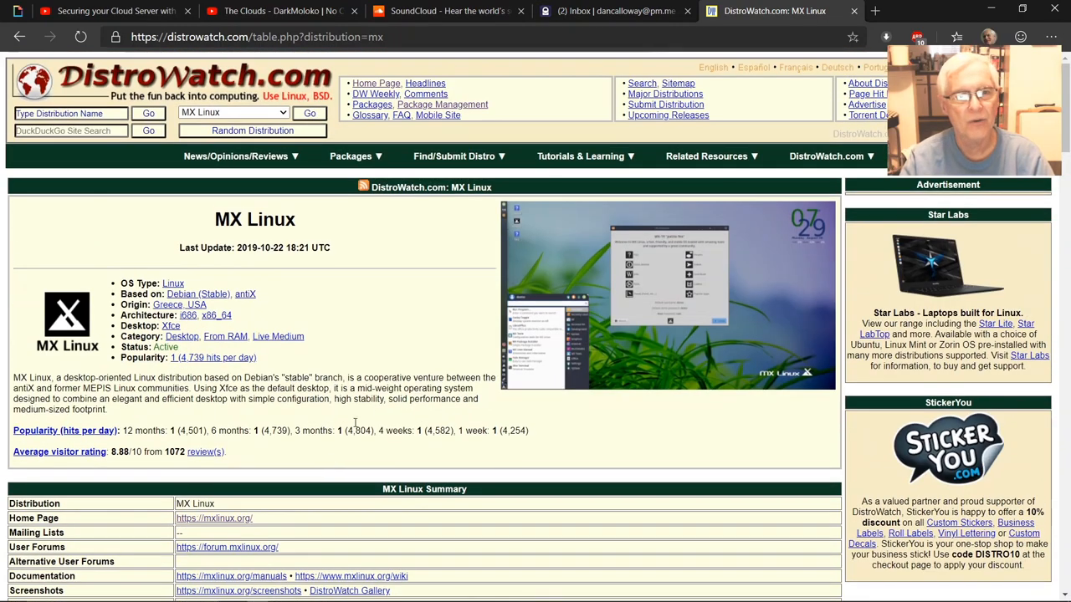
mouse_move(419, 345)
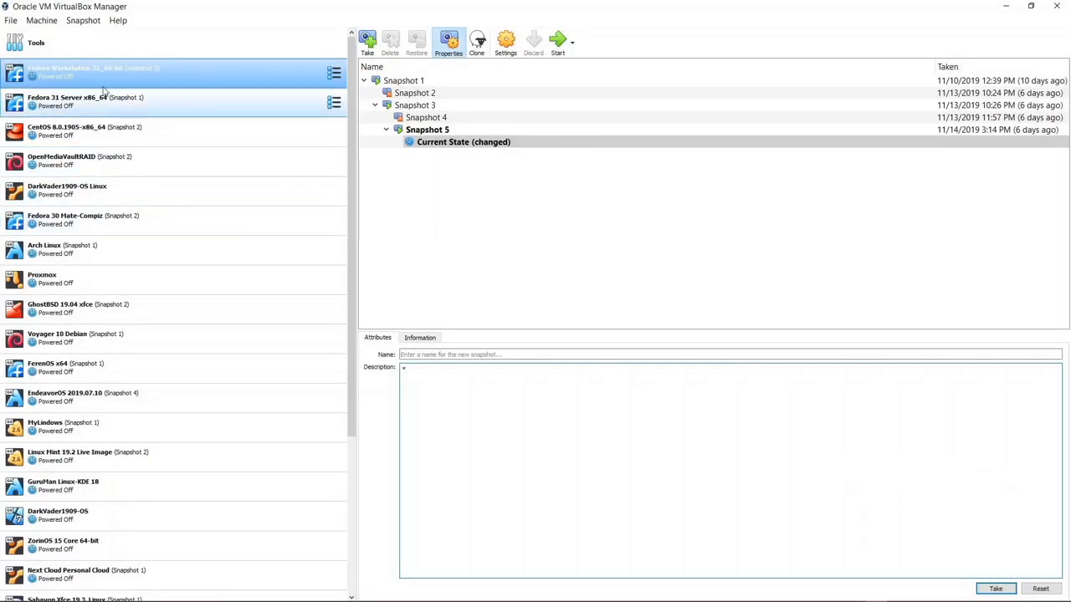
Create a new machine named MX-19 Linux, Debian (64-bit), with 4096 MB memory
left_click(41, 20)
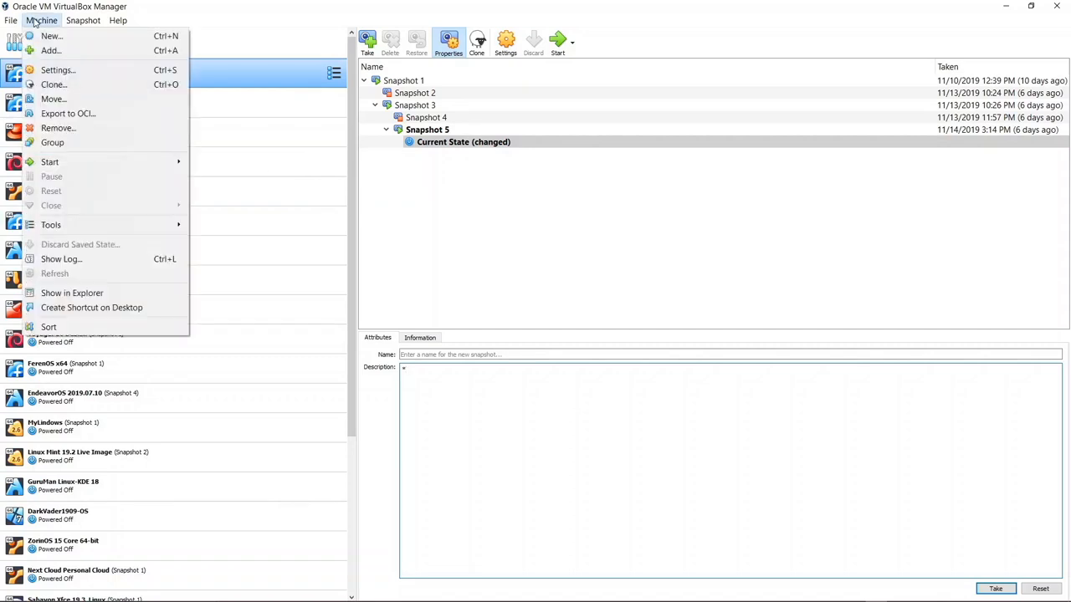
left_click(51, 36)
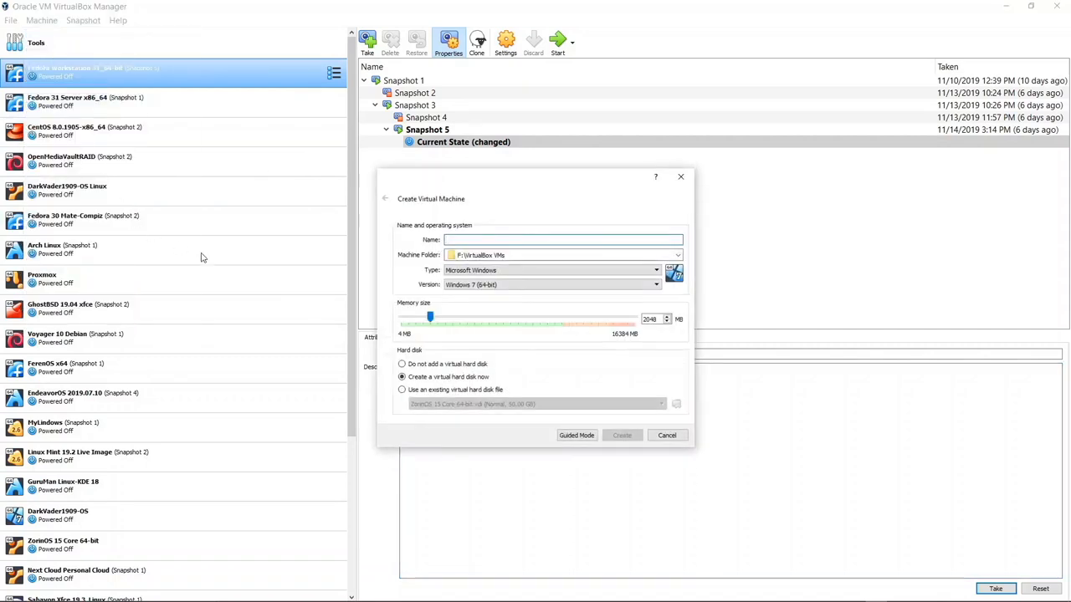
type("Mi")
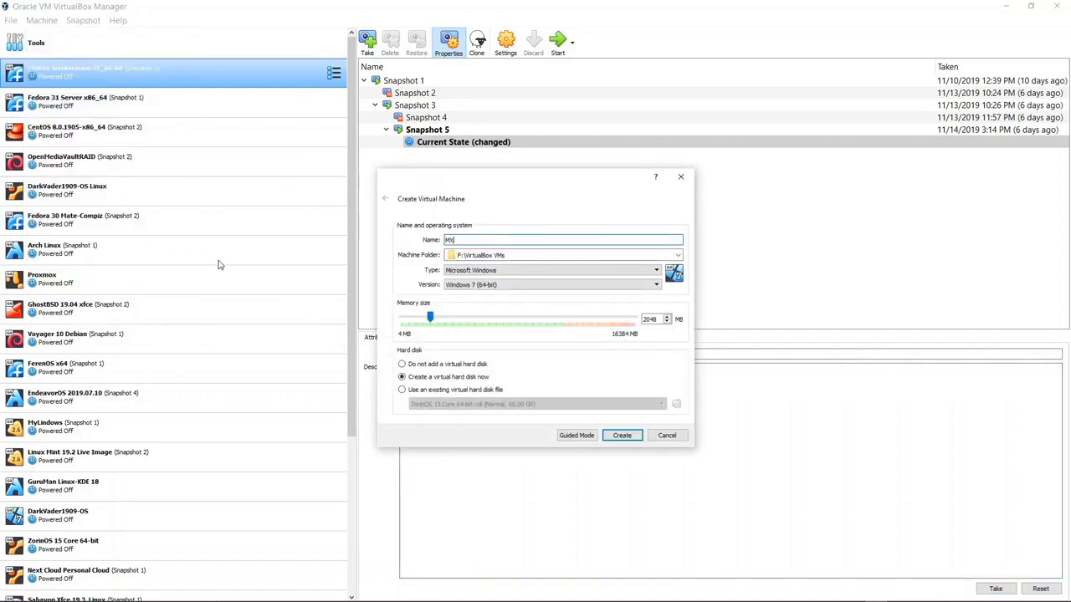
type("X-19 Linux")
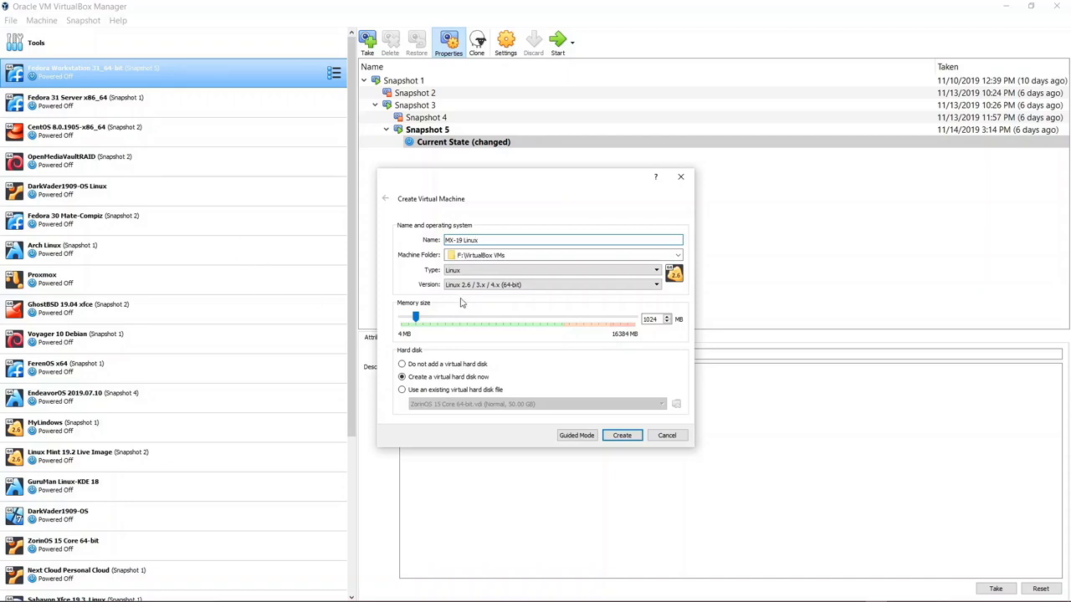
mouse_move(656, 285)
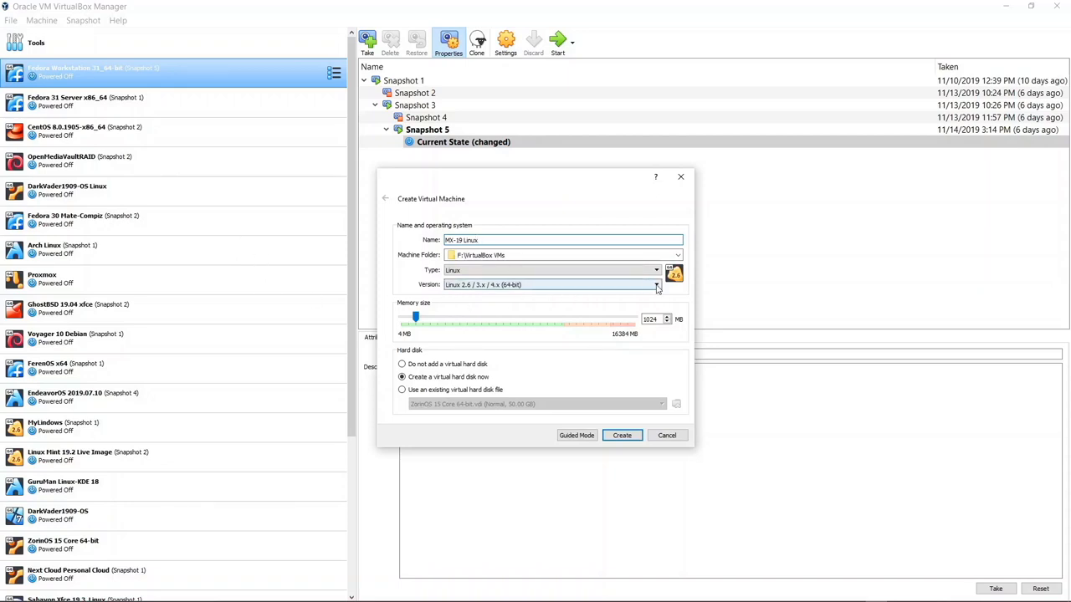
left_click(657, 284)
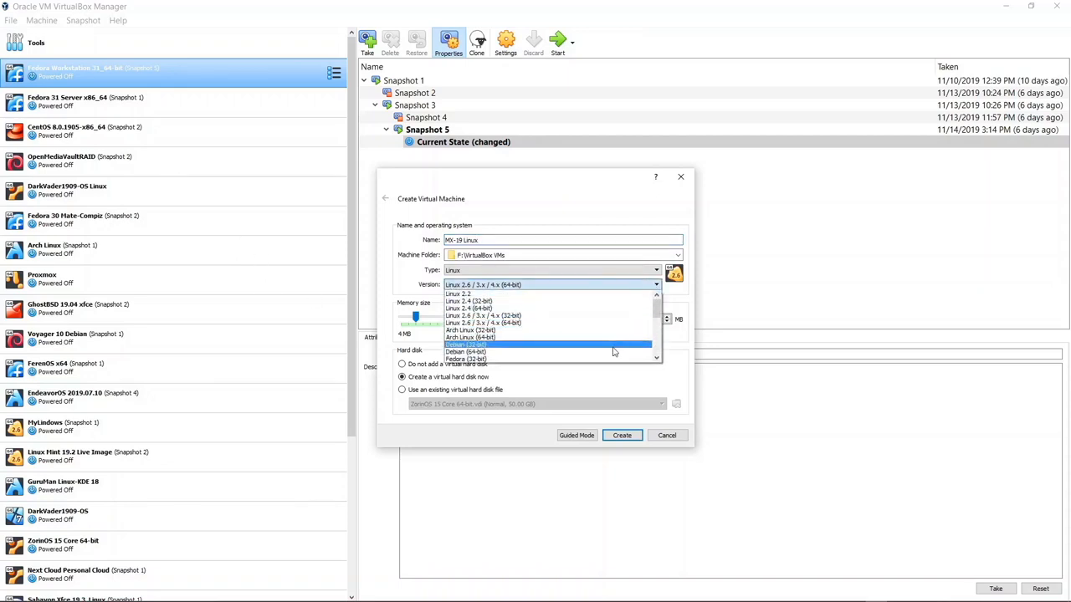
left_click(465, 344)
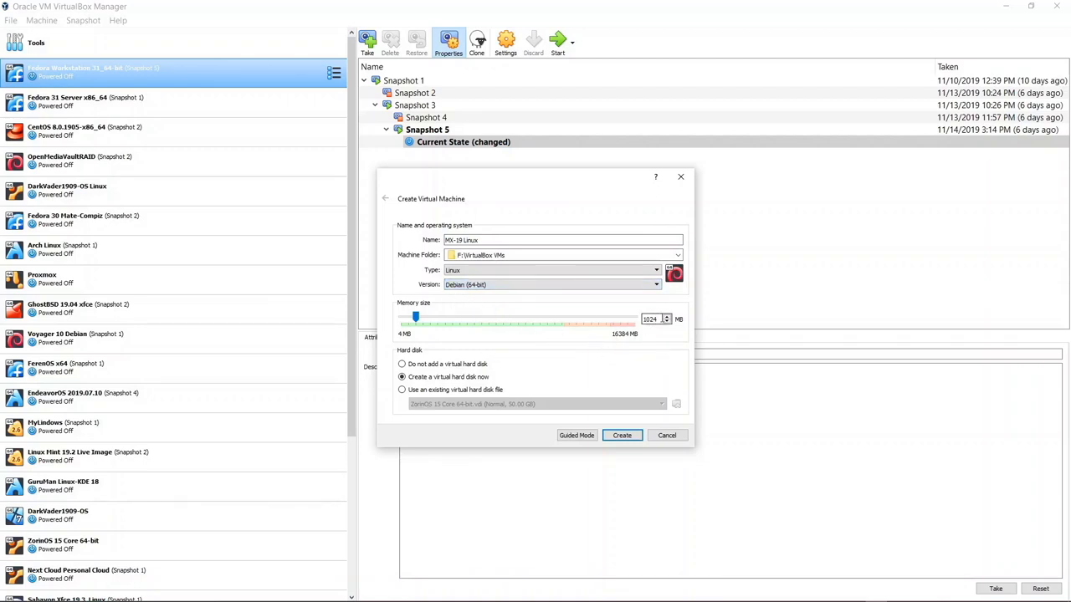
triple_click(651, 319)
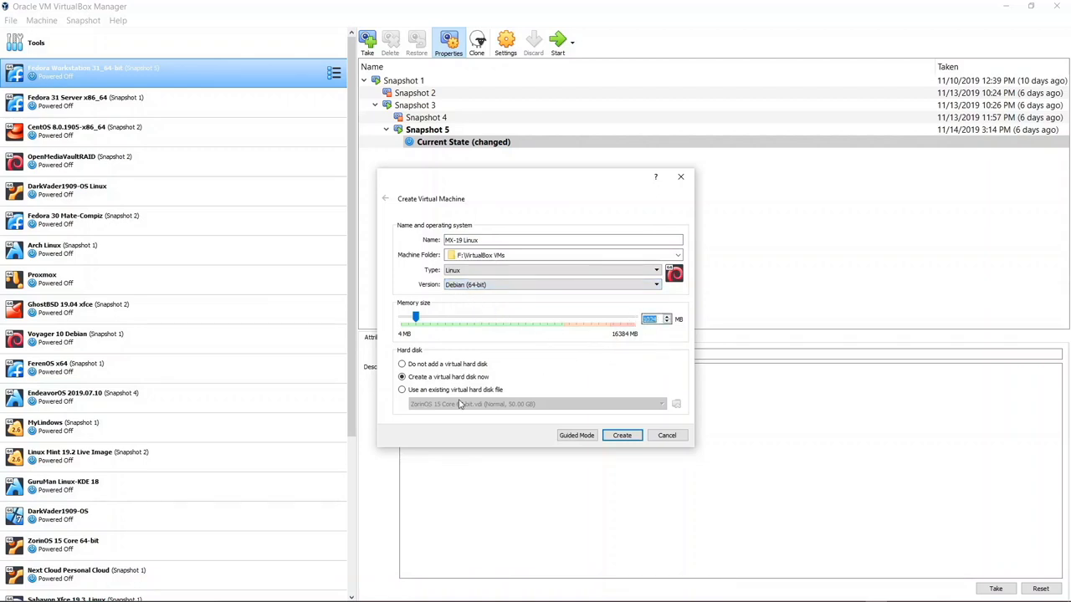
left_click_drag(416, 316, 458, 316)
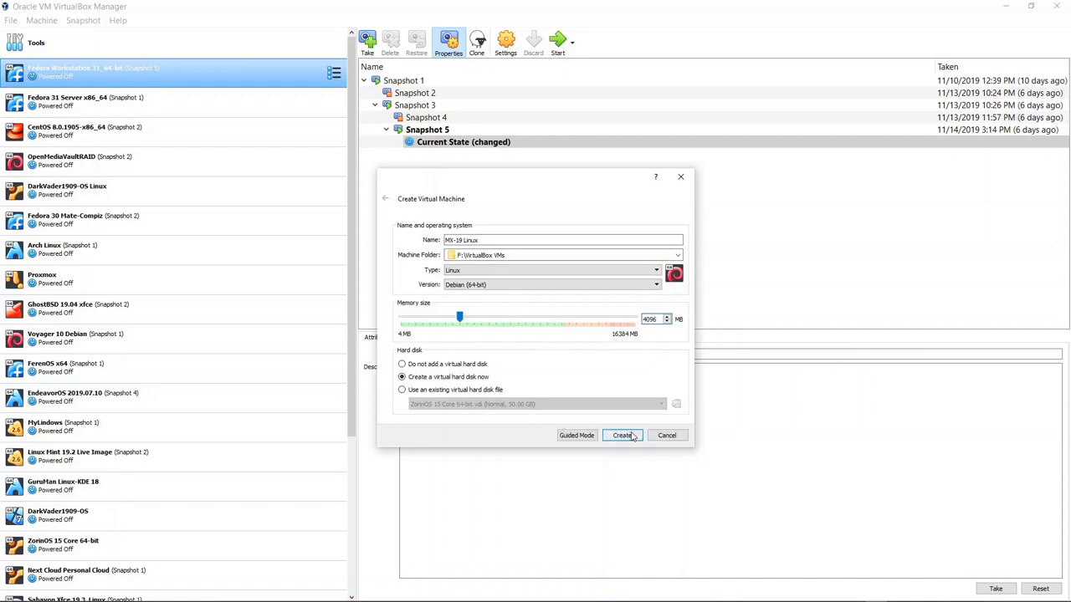
left_click(622, 435)
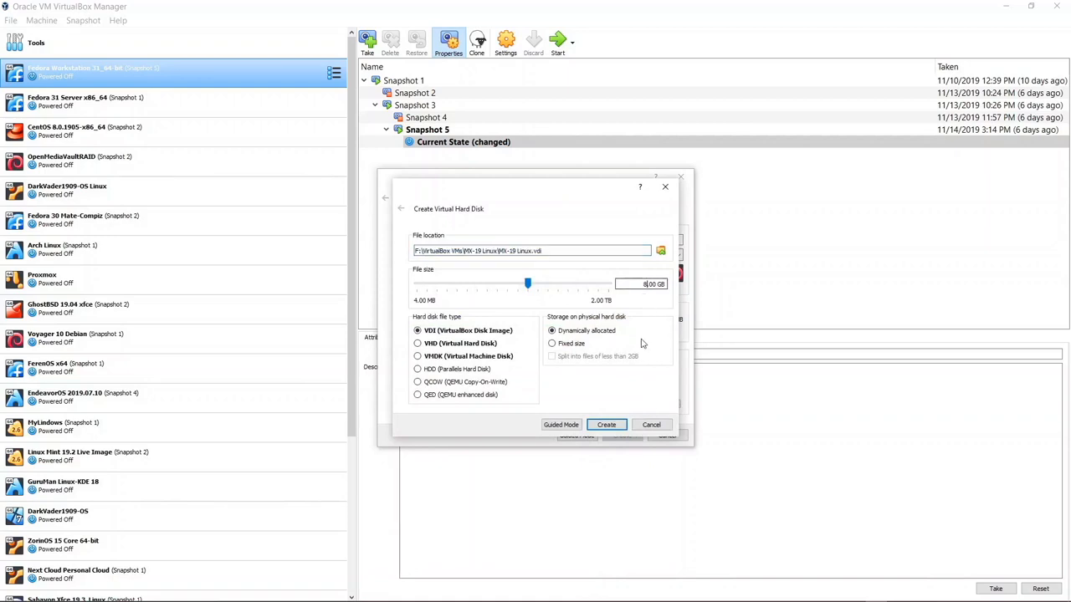
Create a 50 GB dynamically allocated VDI hard disk for the machine
left_click_drag(527, 283, 417, 283)
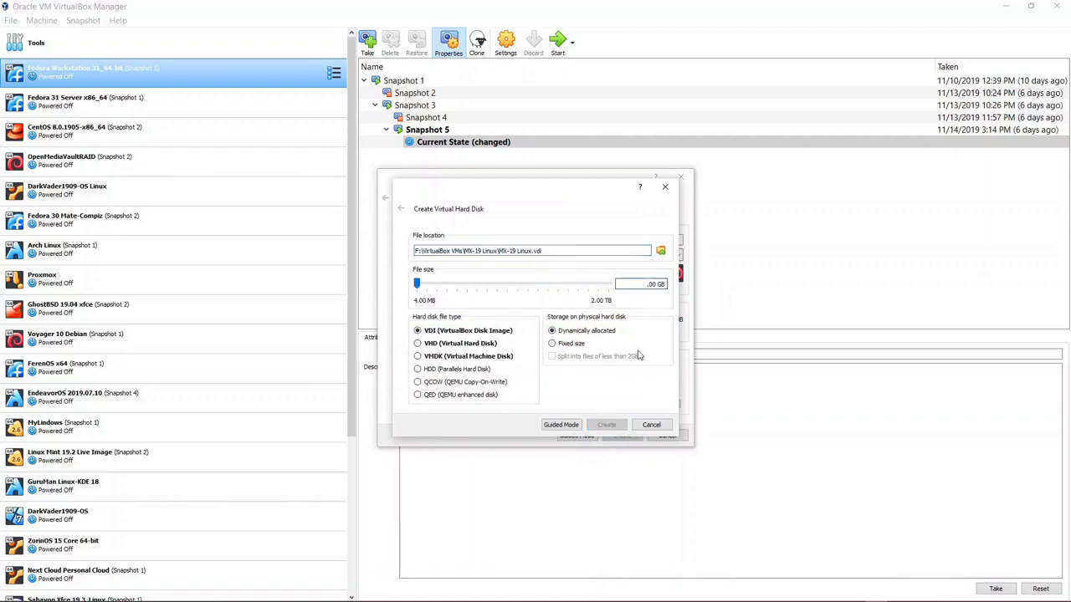
left_click_drag(417, 283, 552, 283)
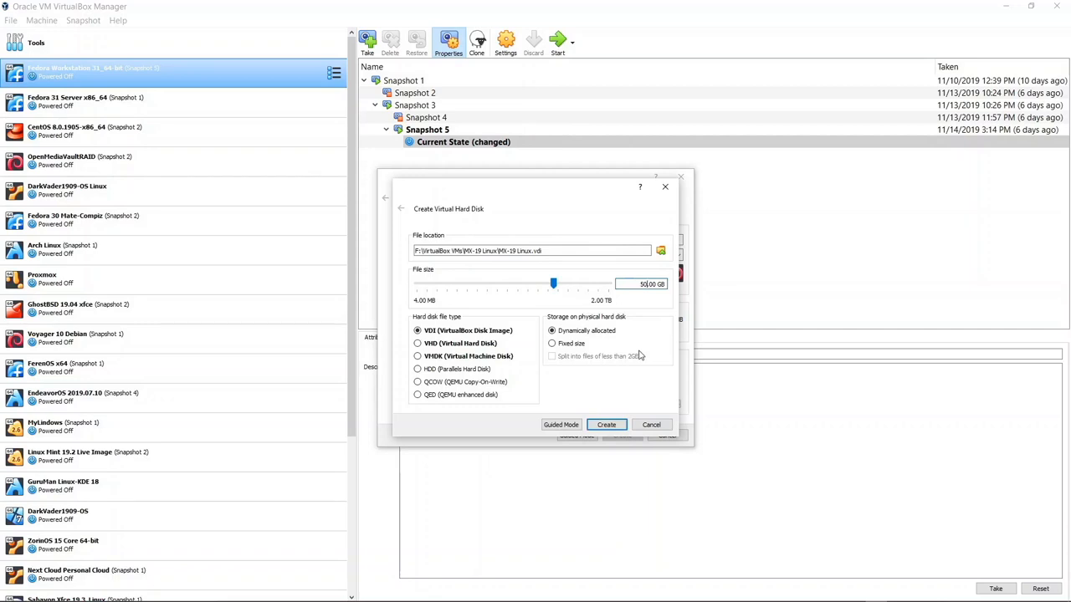
mouse_move(507, 340)
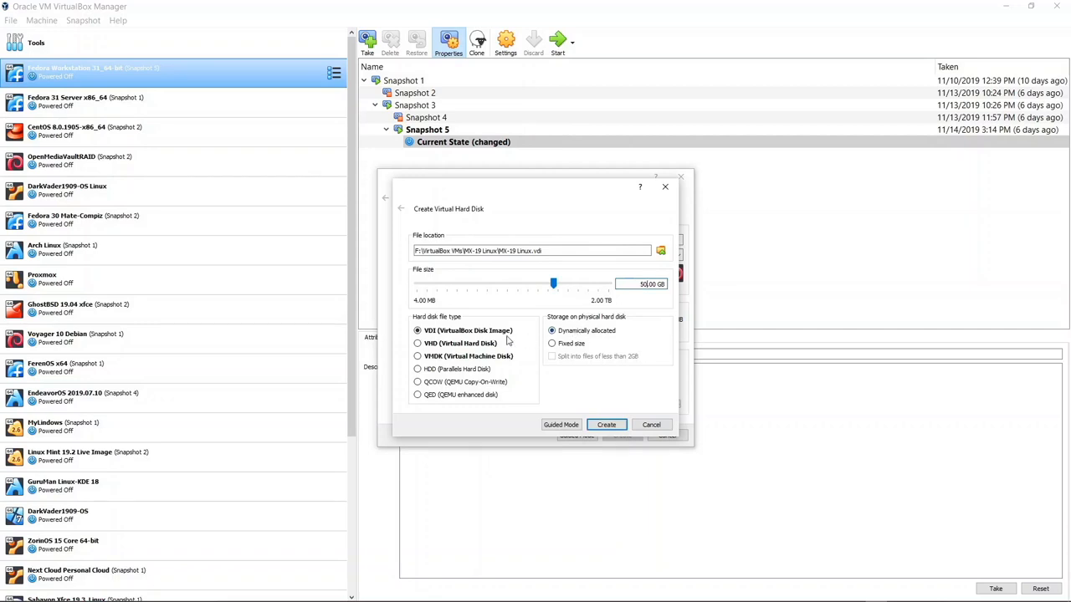
left_click(650, 424)
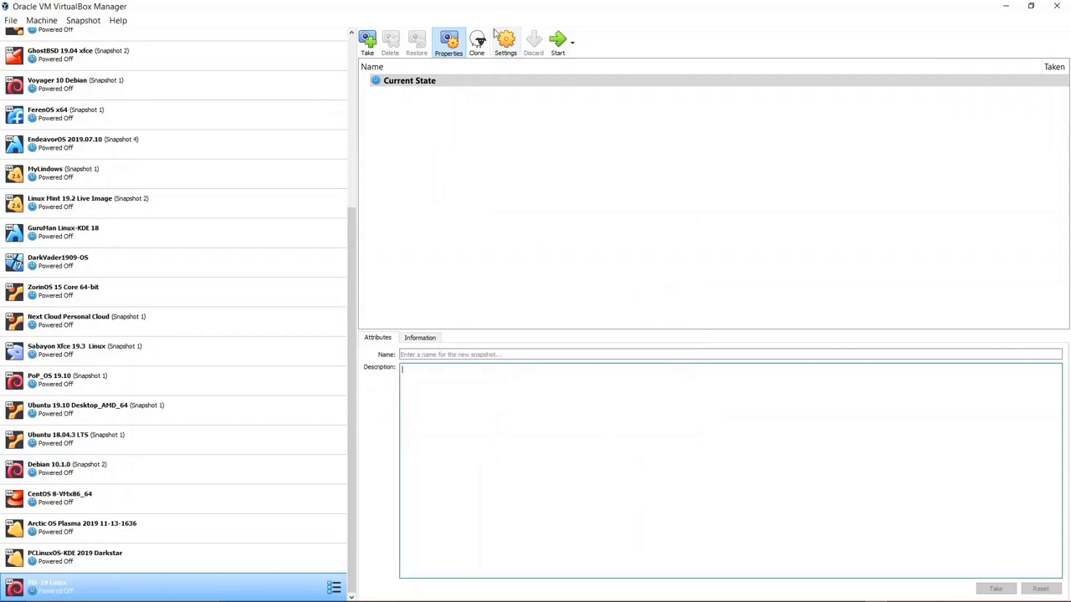
In System settings, disable floppy boot and move hard disk ahead of optical
left_click(505, 42)
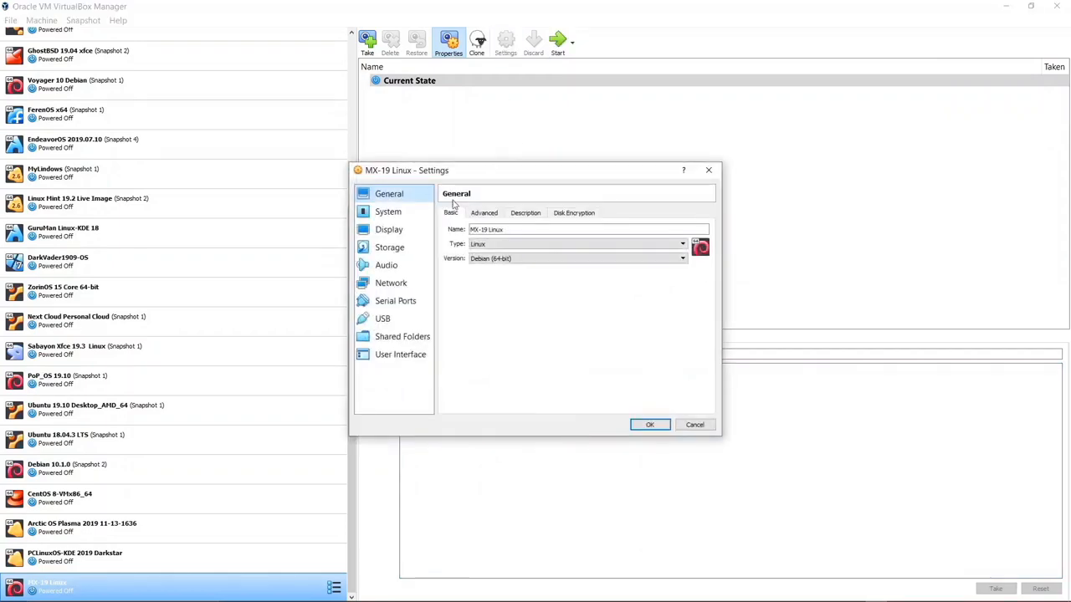
left_click(388, 211)
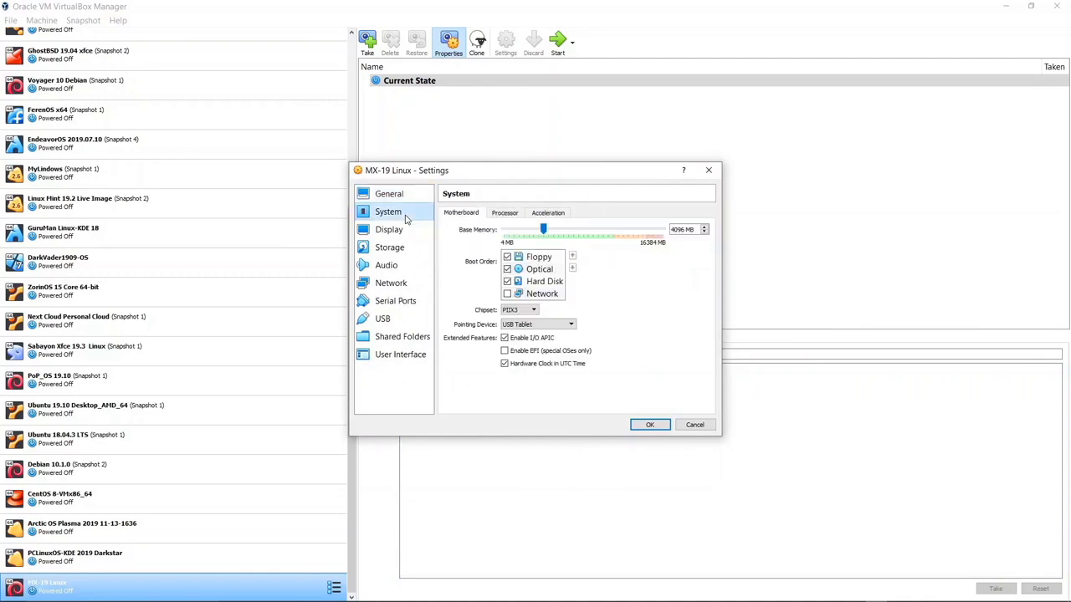
left_click(506, 257)
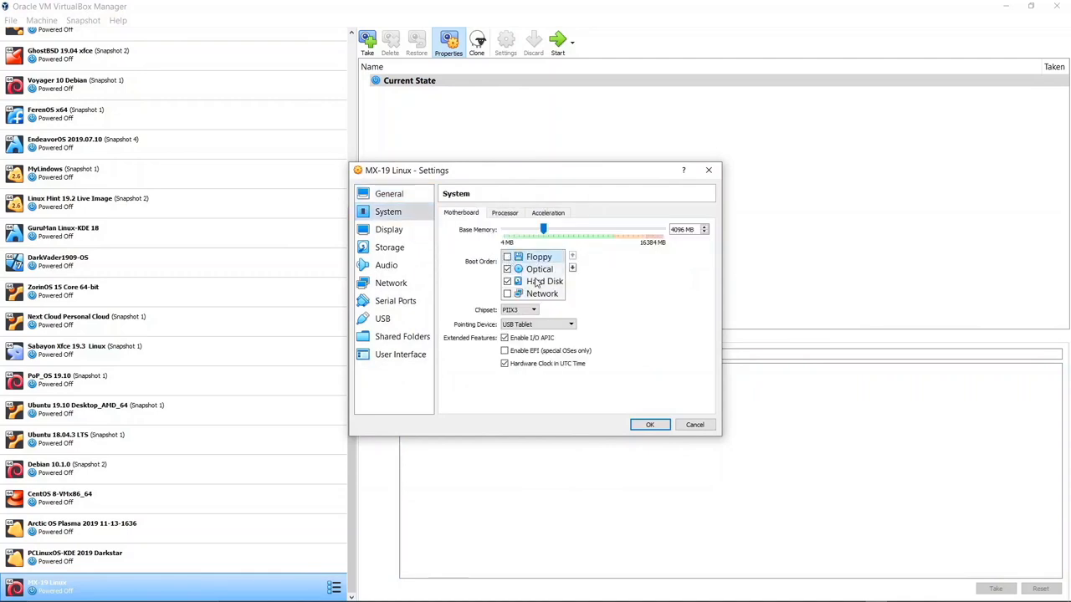
left_click(572, 256)
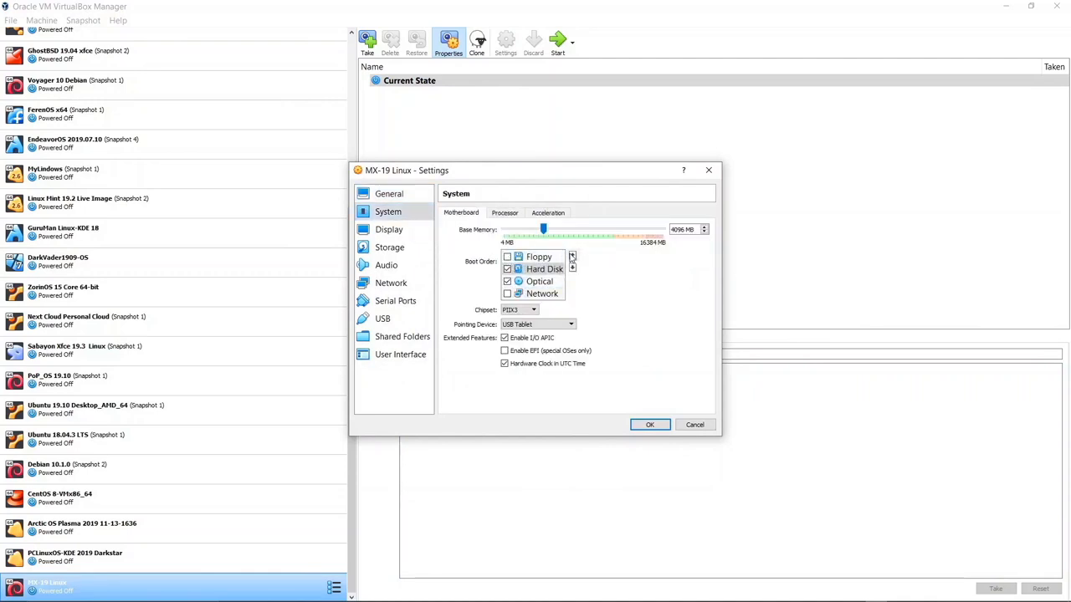
mouse_move(389, 234)
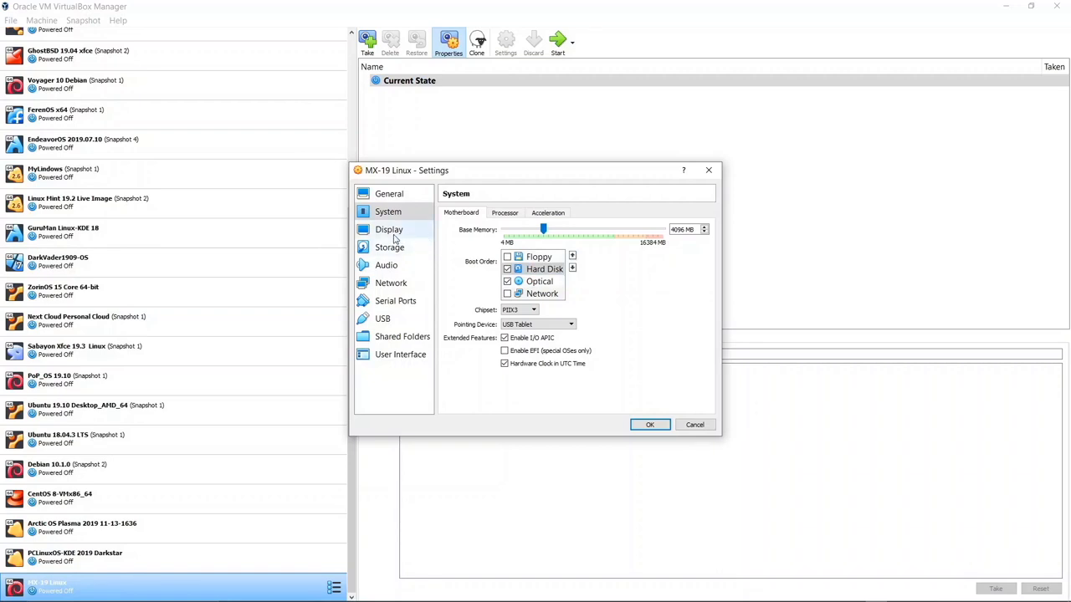
Set video memory to 128 MB and the graphics controller to VBoxVGA
left_click(389, 229)
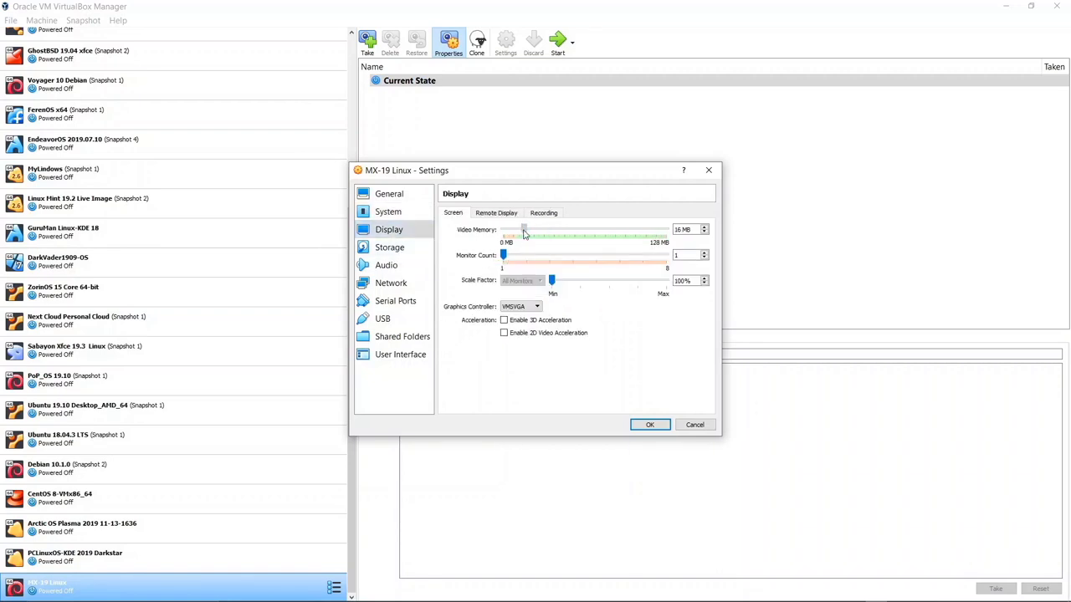
left_click_drag(523, 230, 666, 230)
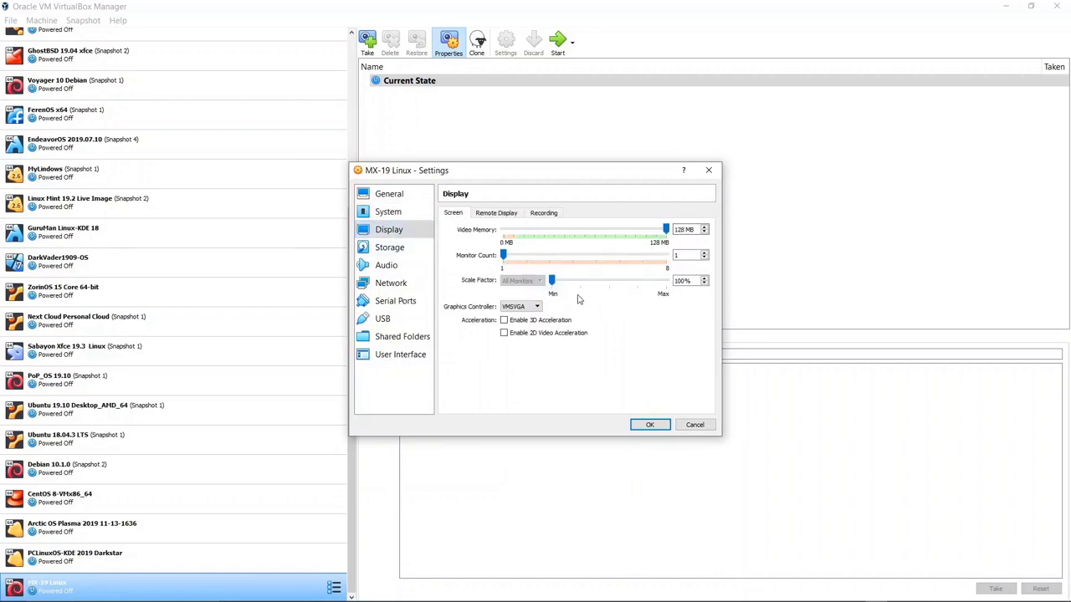
left_click(536, 307)
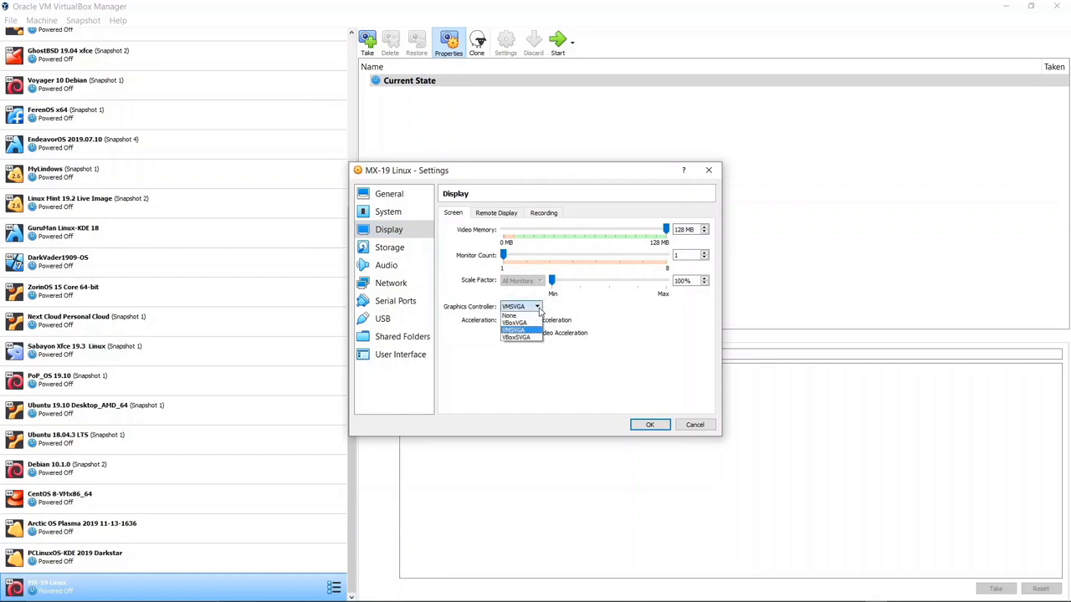
left_click(516, 330)
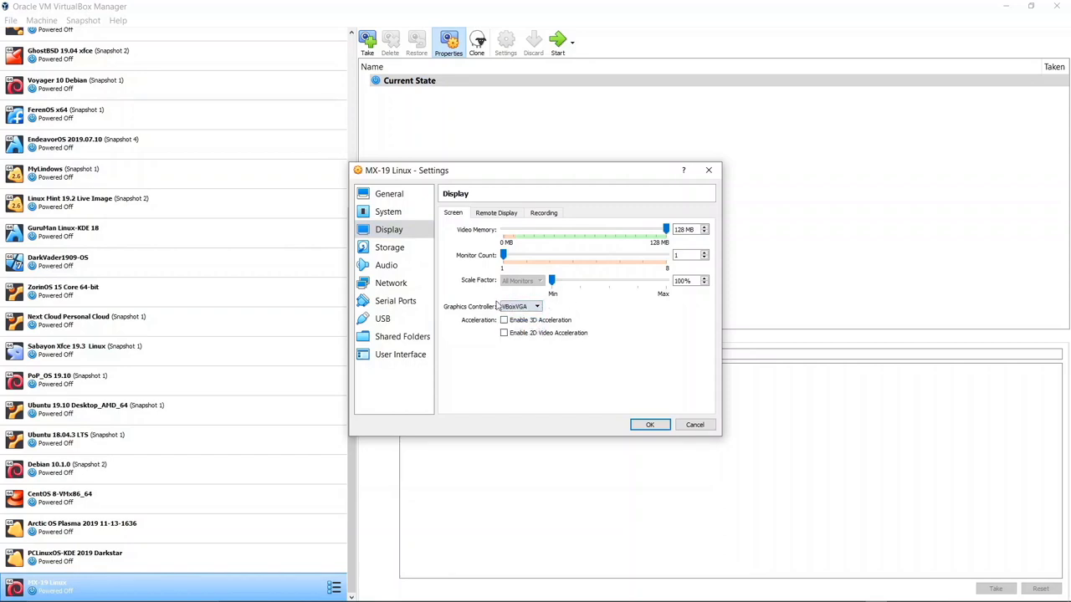
Mount MX-19_x64.iso in the empty IDE optical drive under Storage
left_click(389, 247)
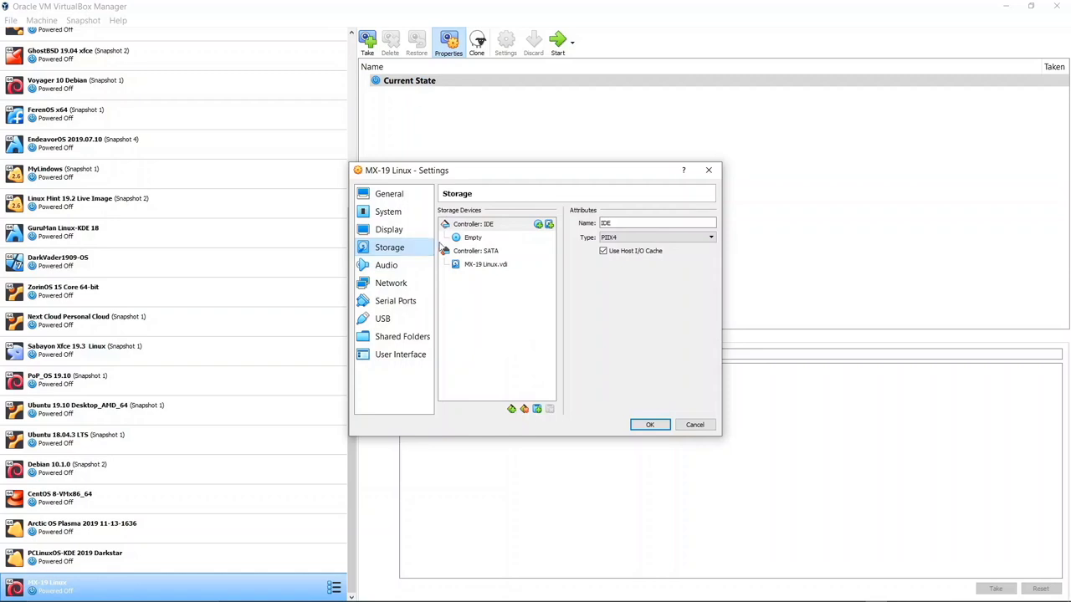
left_click(473, 237)
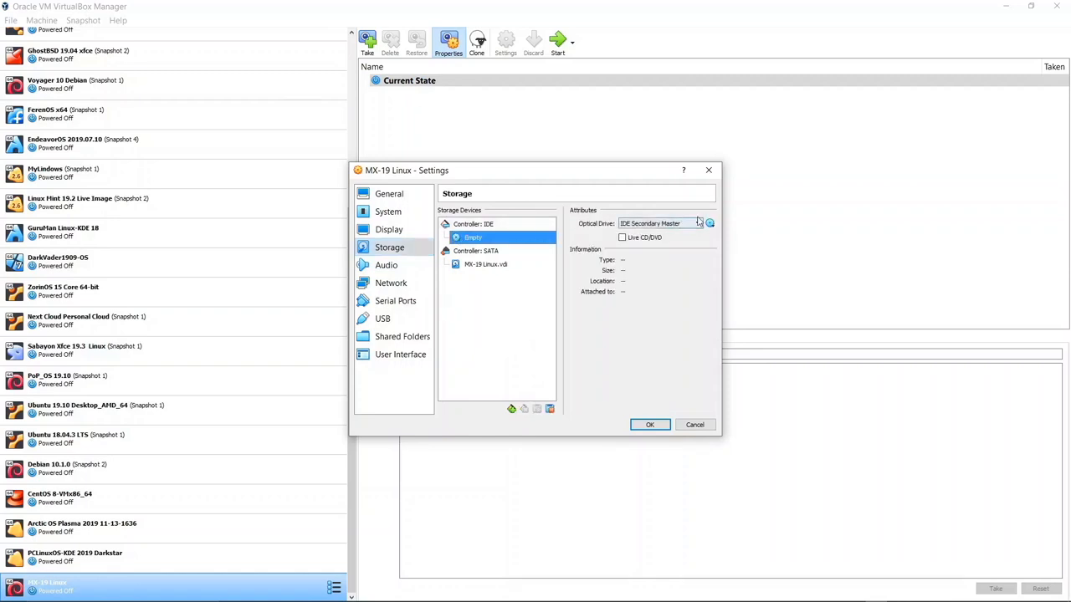
left_click(709, 224)
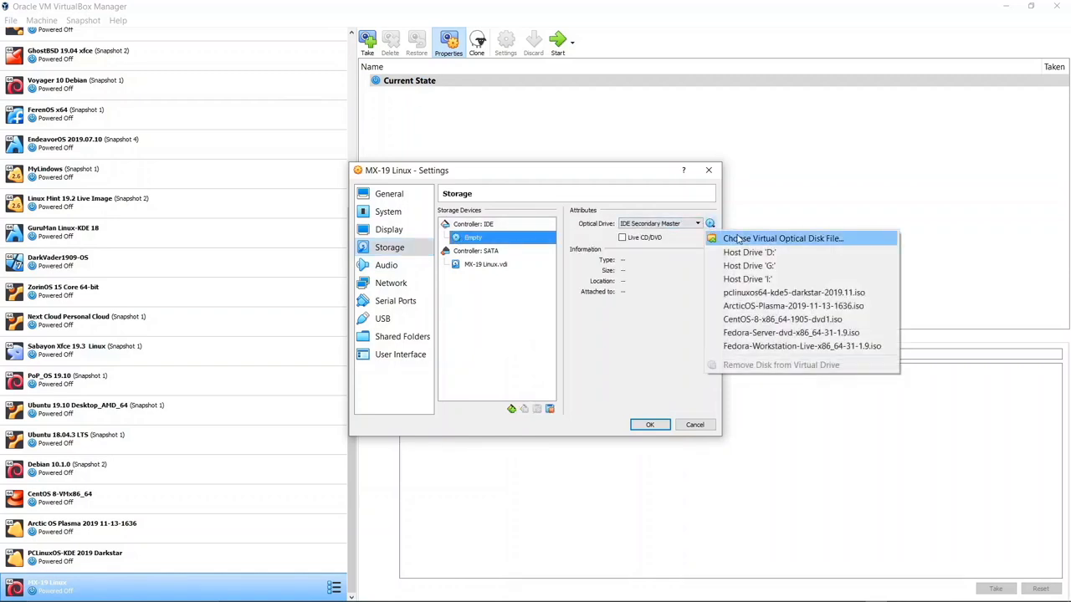
left_click(782, 238)
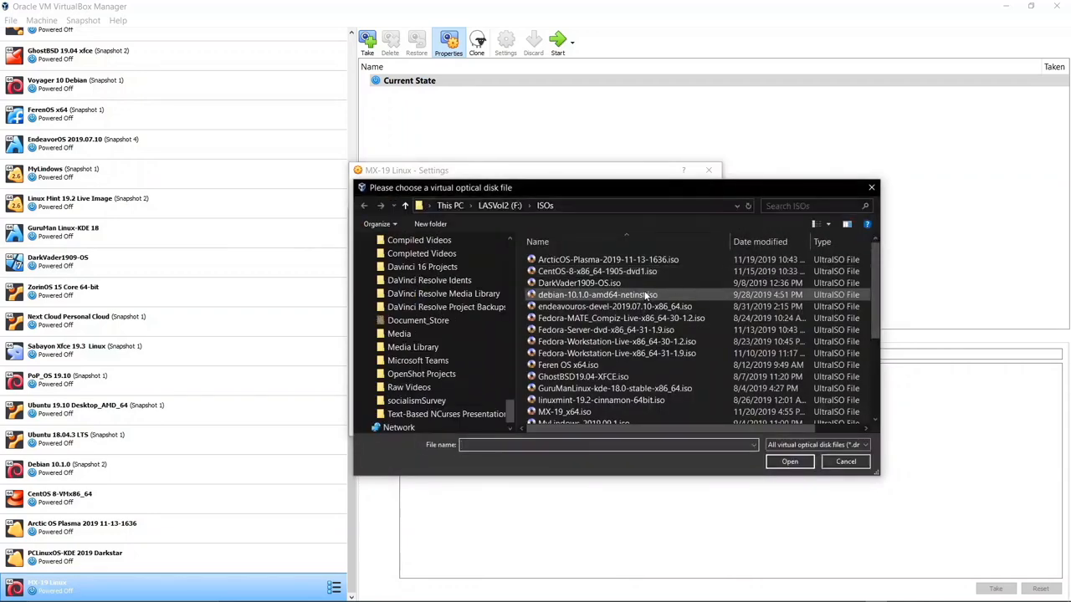
scroll("down", 3)
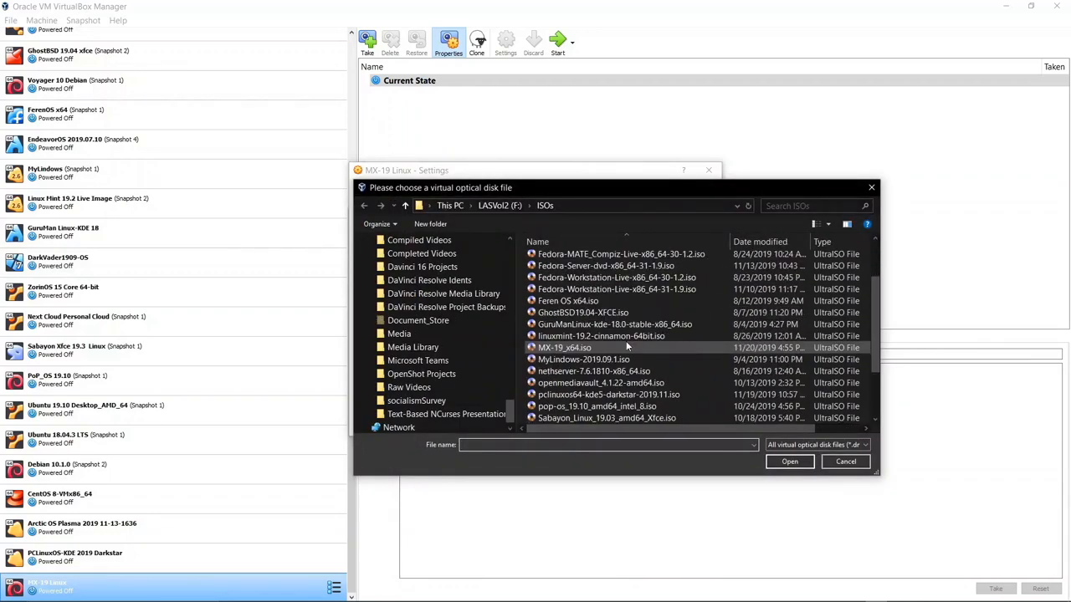
left_click(564, 347)
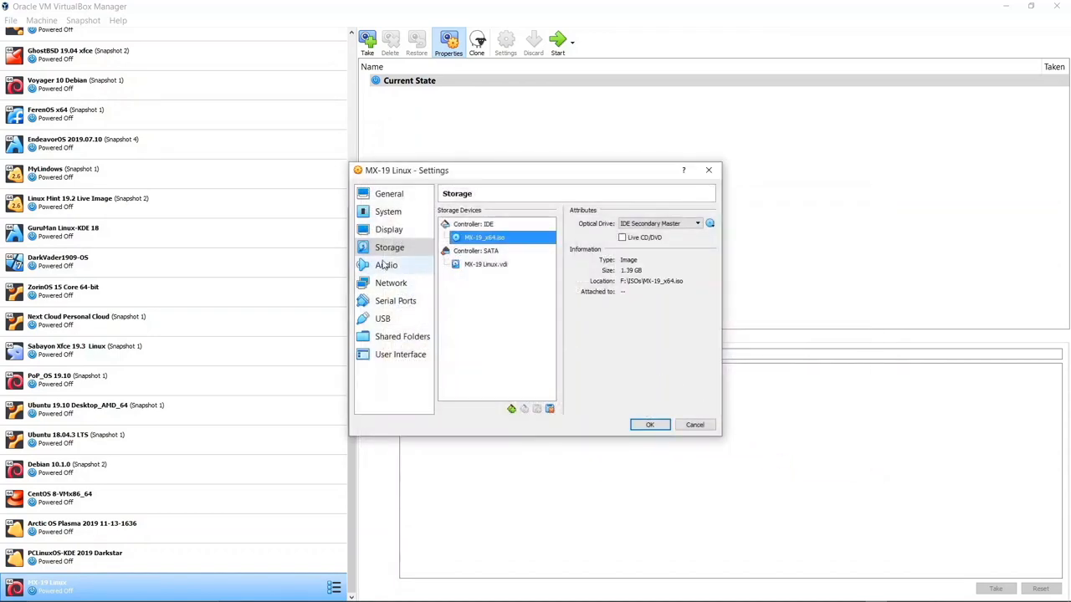
Set the network adapter to Bridged Adapter and save the machine settings
left_click(386, 265)
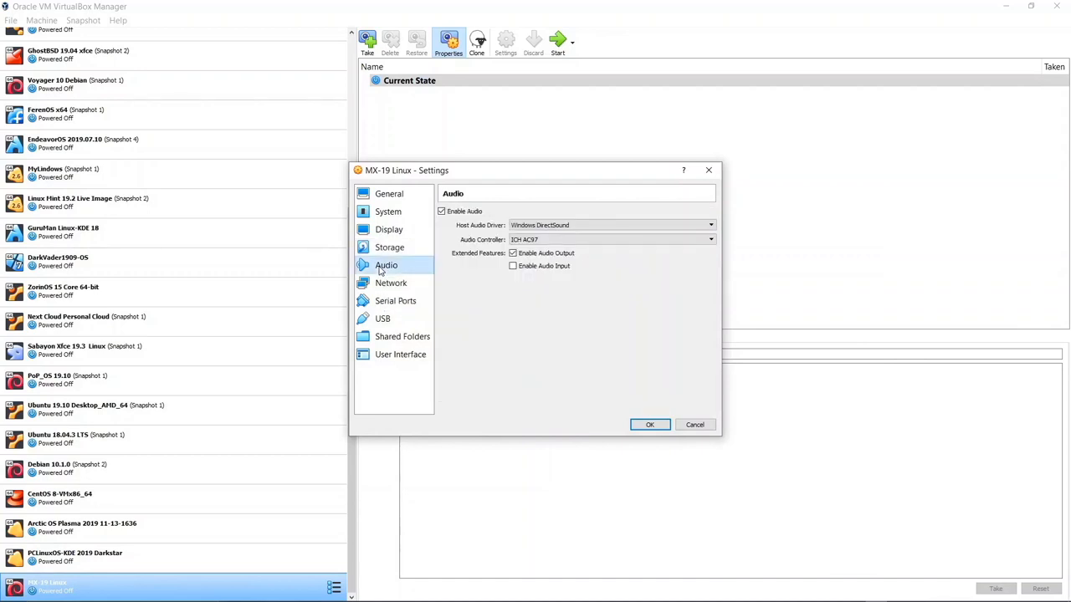
left_click(391, 283)
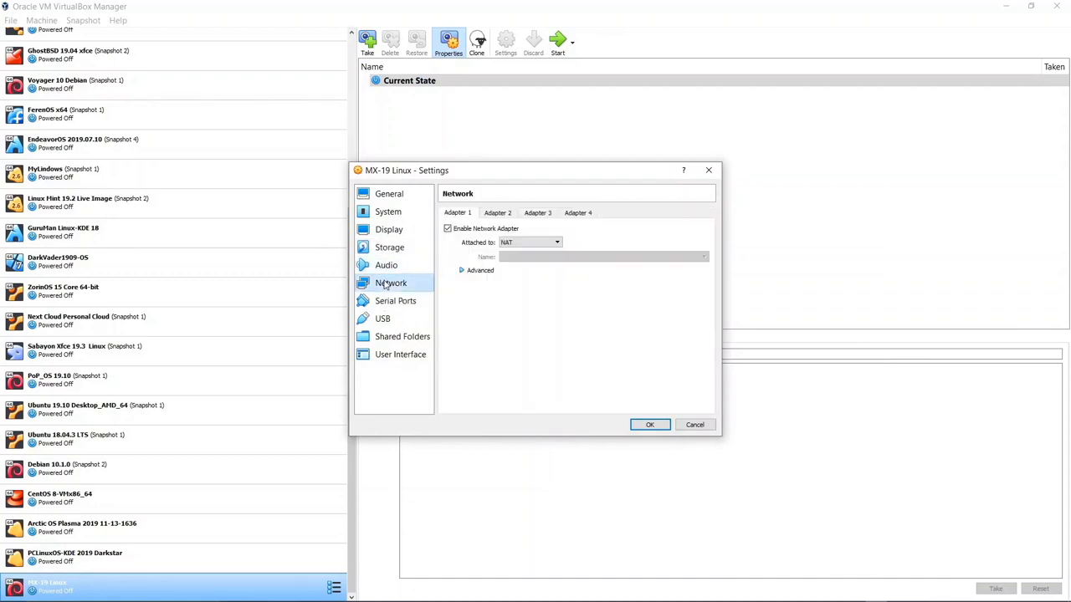
left_click(557, 241)
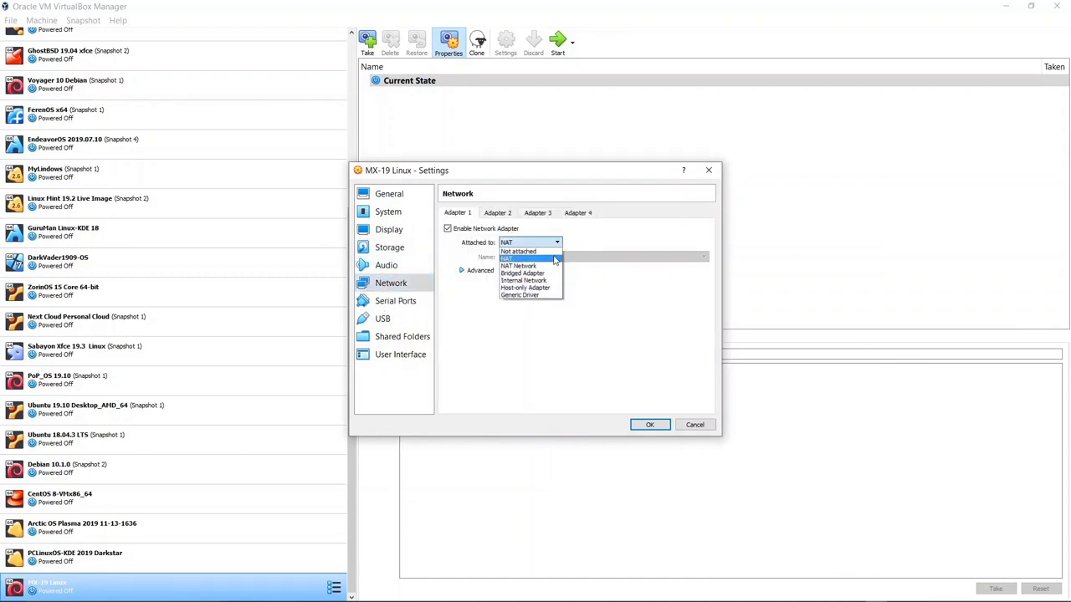
left_click(522, 273)
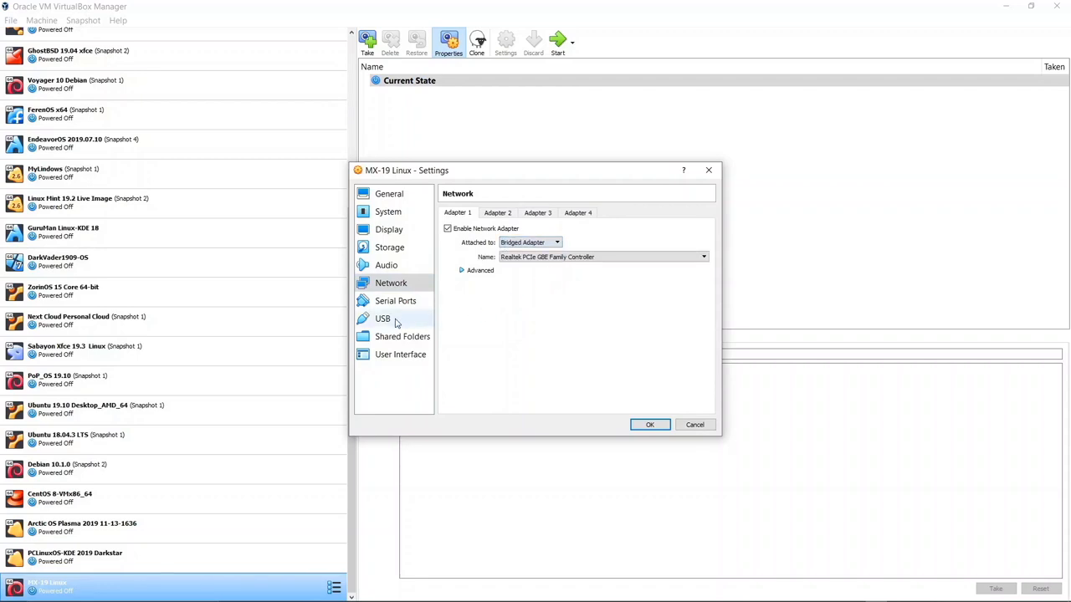
left_click(382, 319)
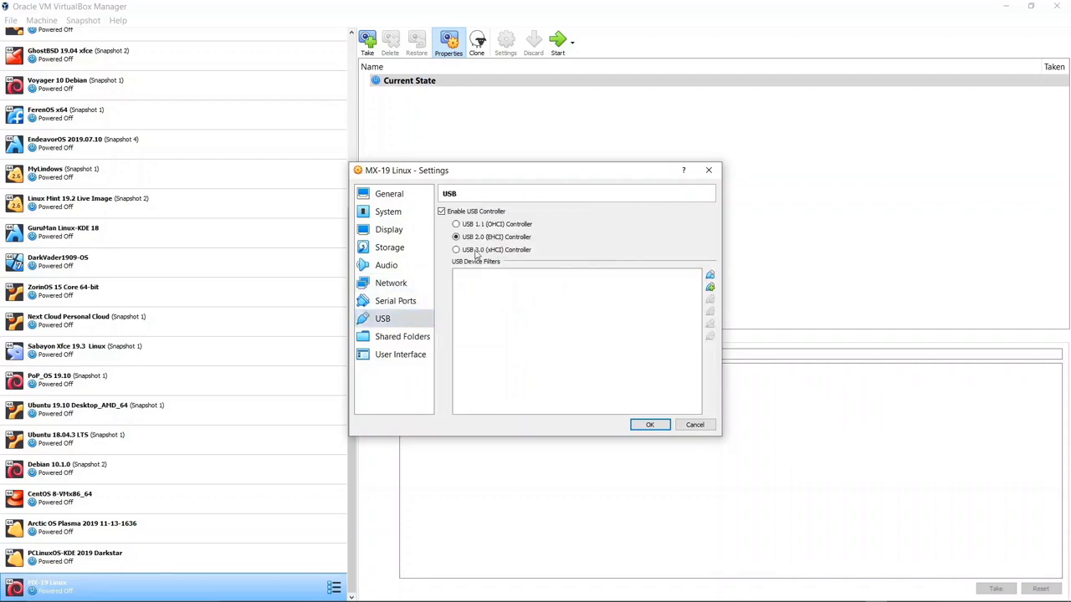
left_click(694, 424)
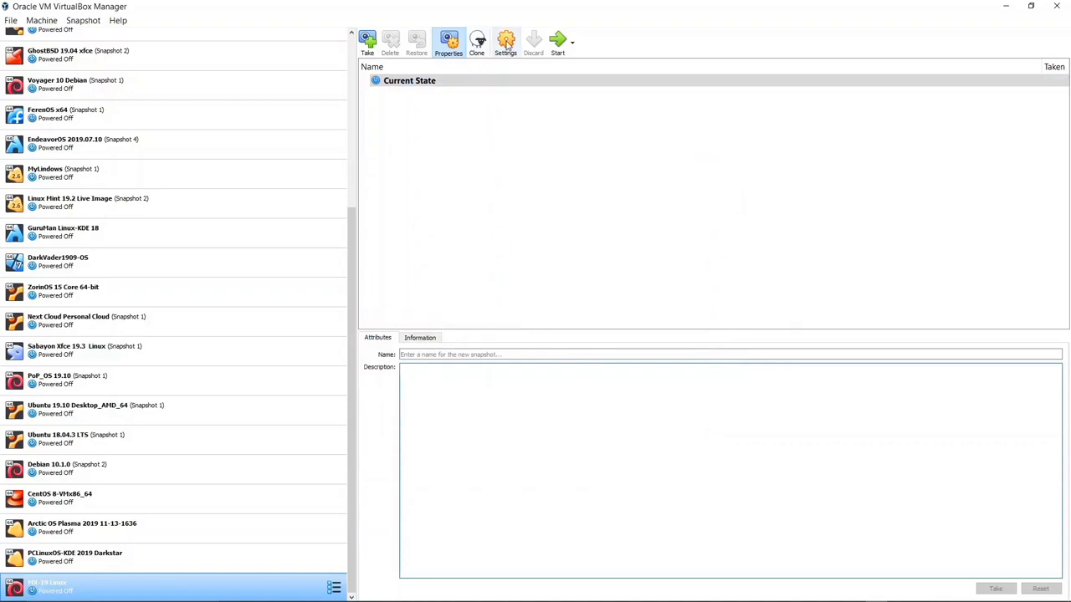
Change the machine name to MX-19 Linux_x64 in settings and confirm
left_click(506, 42)
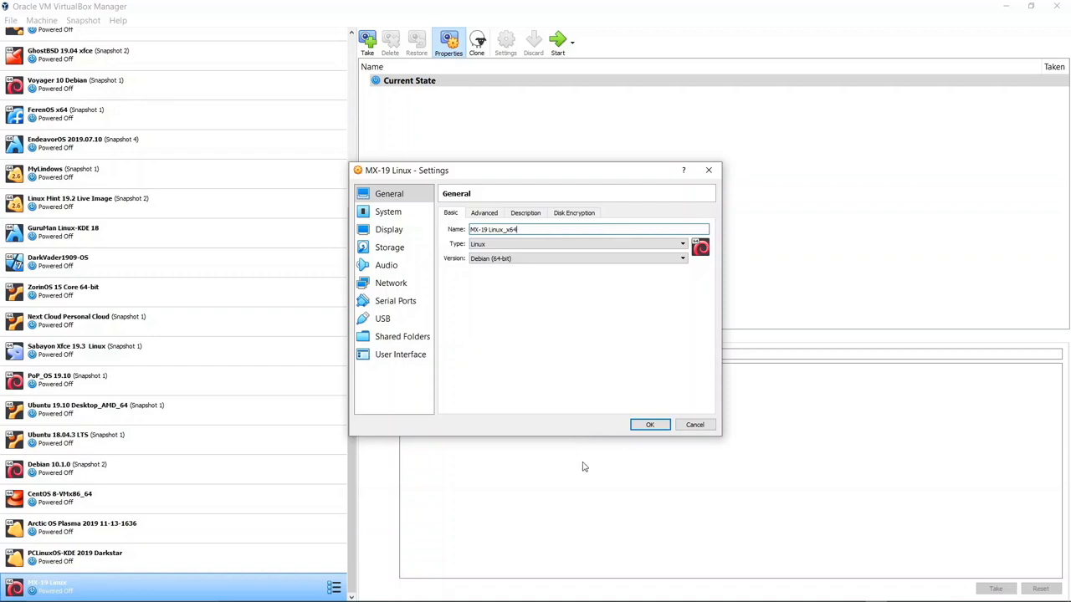
left_click(650, 424)
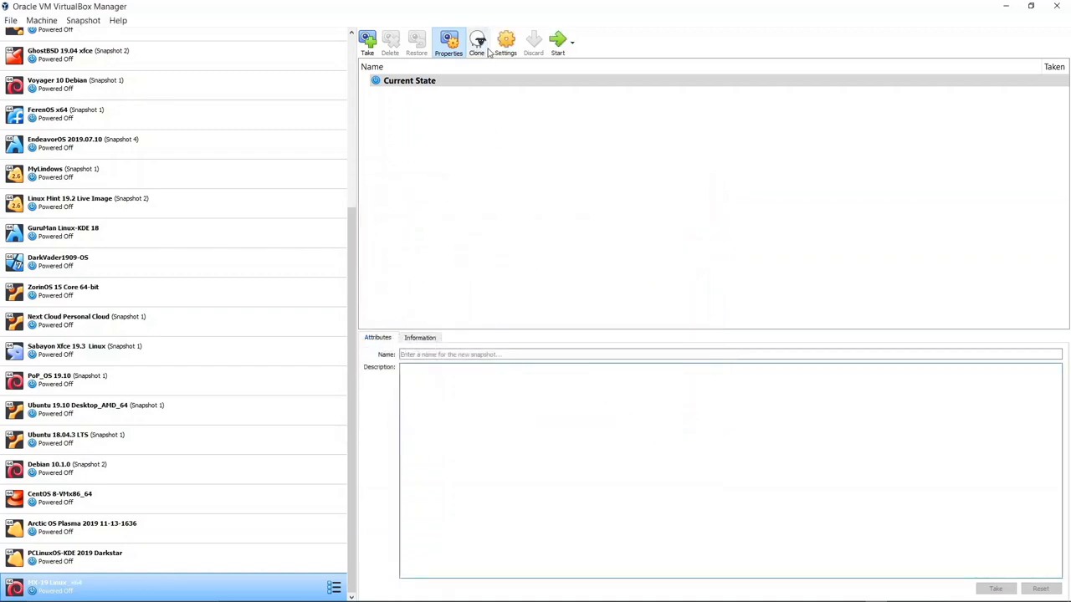
mouse_move(558, 40)
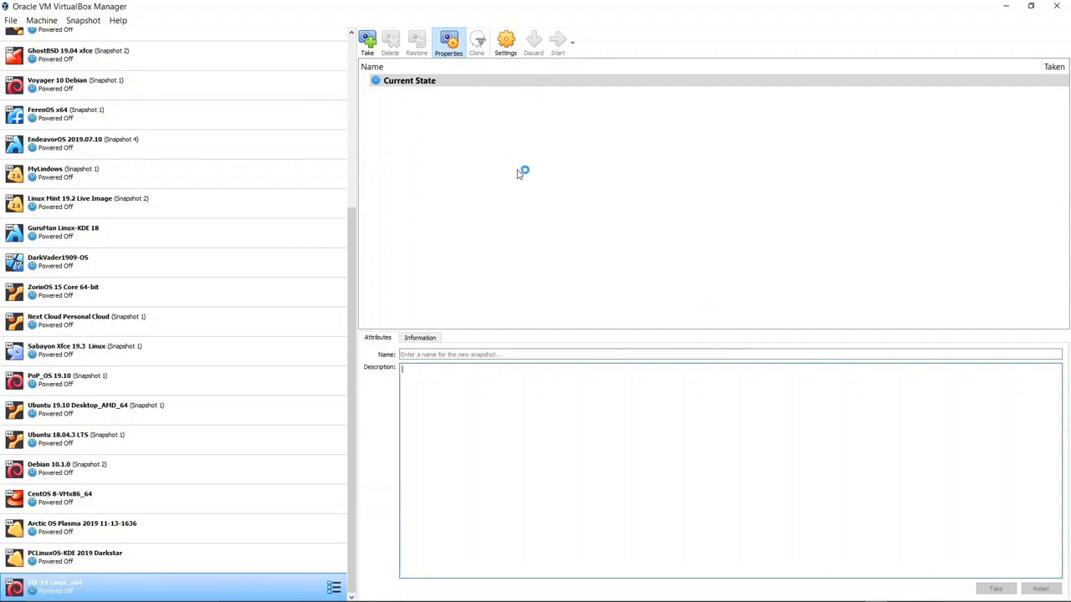
Start the VM and boot the MX-19 x64 live entry to the desktop
left_click(557, 41)
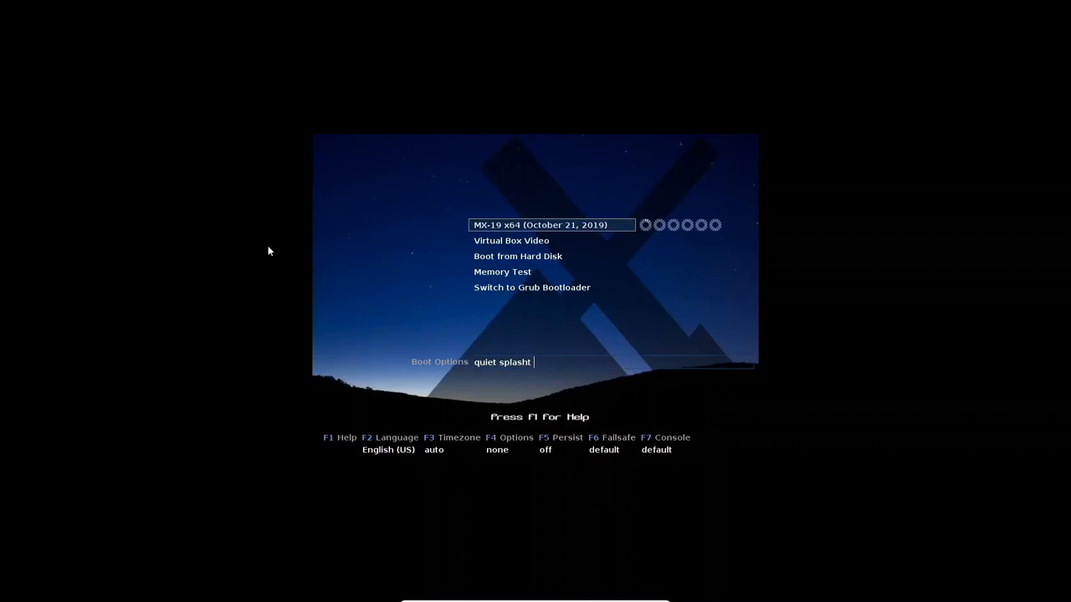
key("Return")
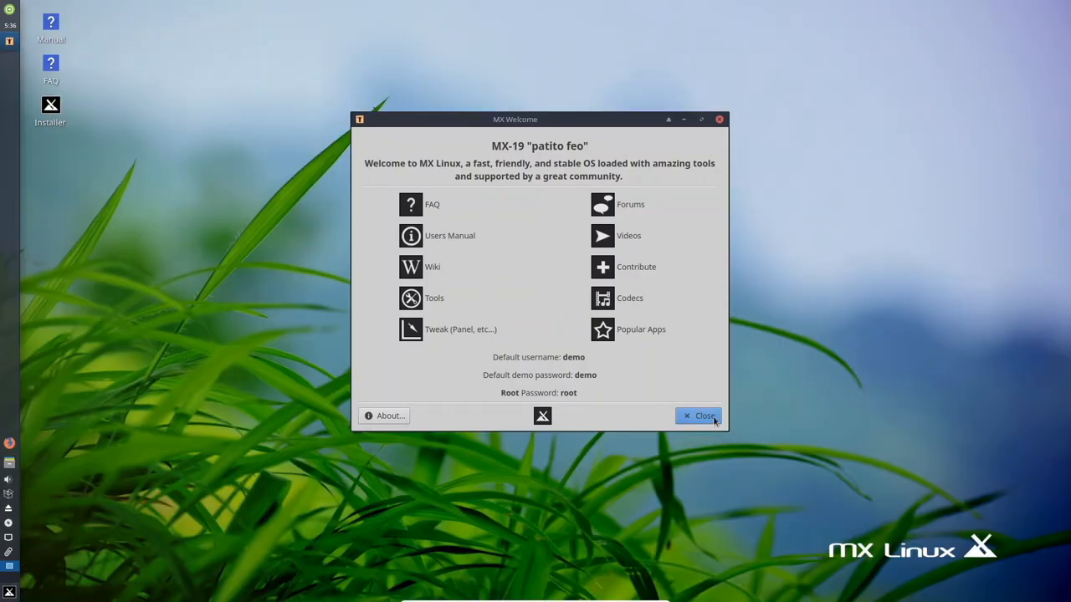
mouse_move(703, 416)
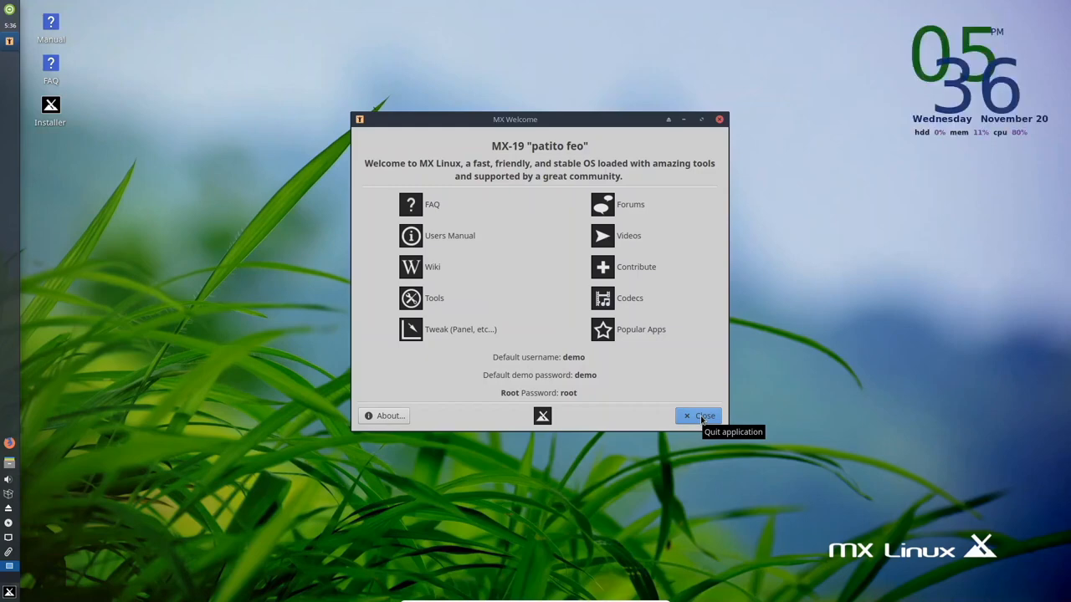
Dismiss MX Welcome and launch the Installer from its desktop icon
left_click(697, 416)
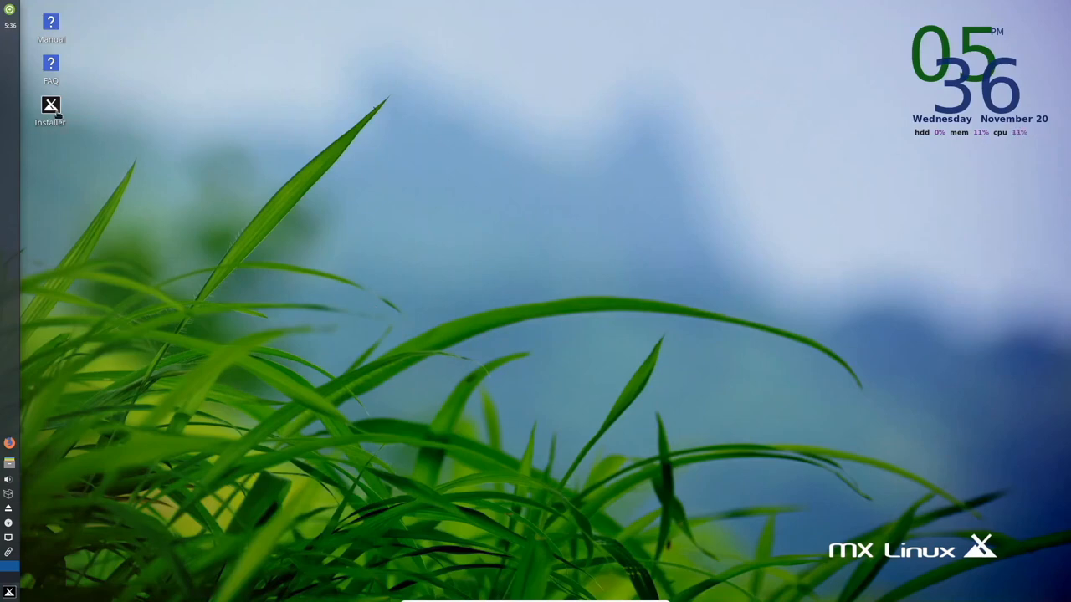
double_click(50, 109)
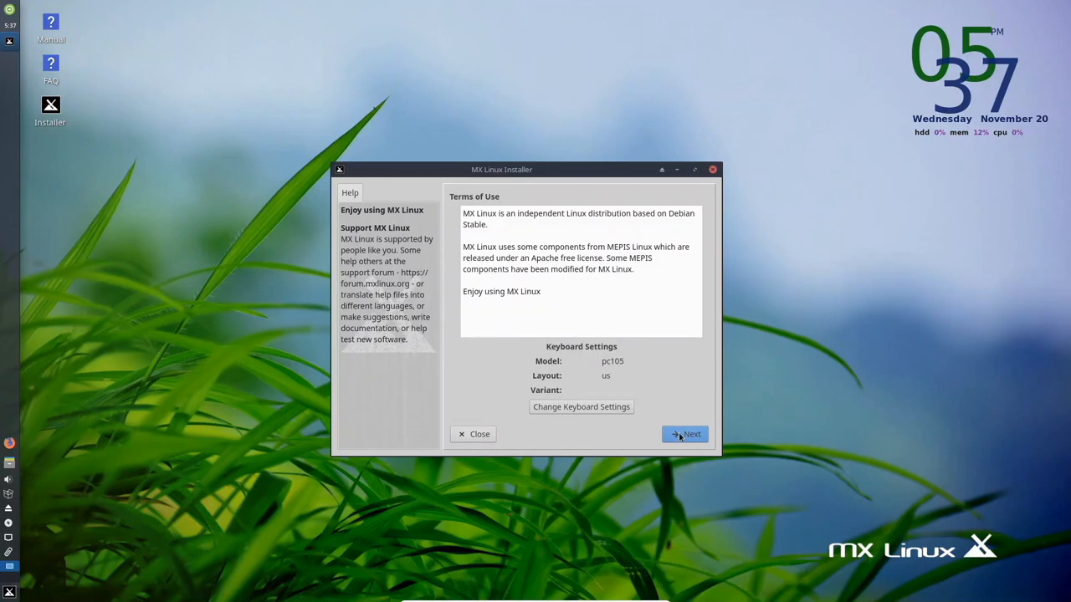
Auto-install MX Linux on the entire 50 GB sda disk and confirm formatting it
left_click(685, 433)
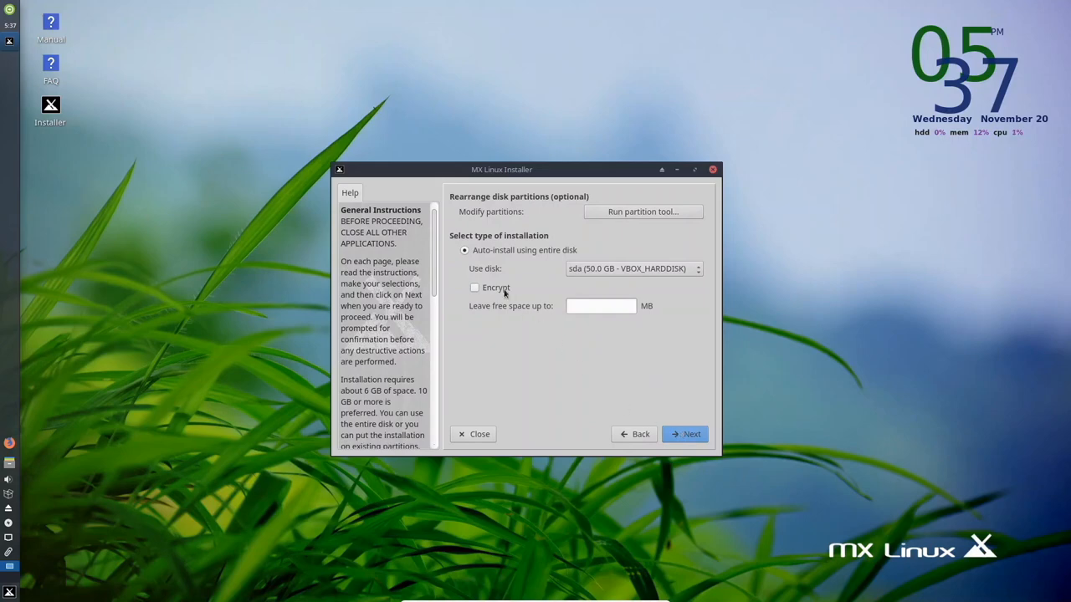
mouse_move(663, 441)
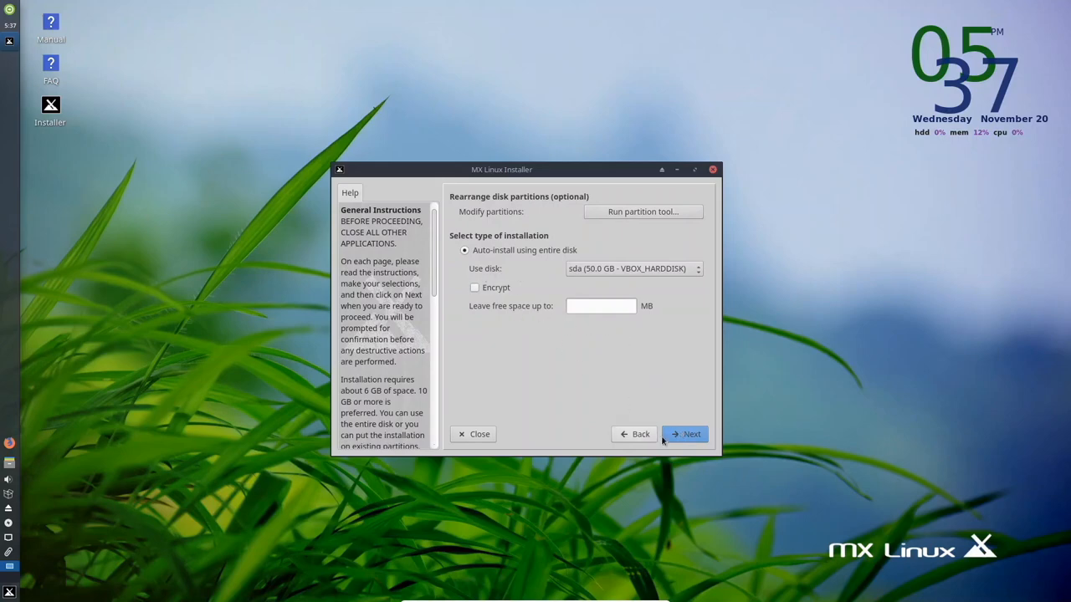
left_click(686, 434)
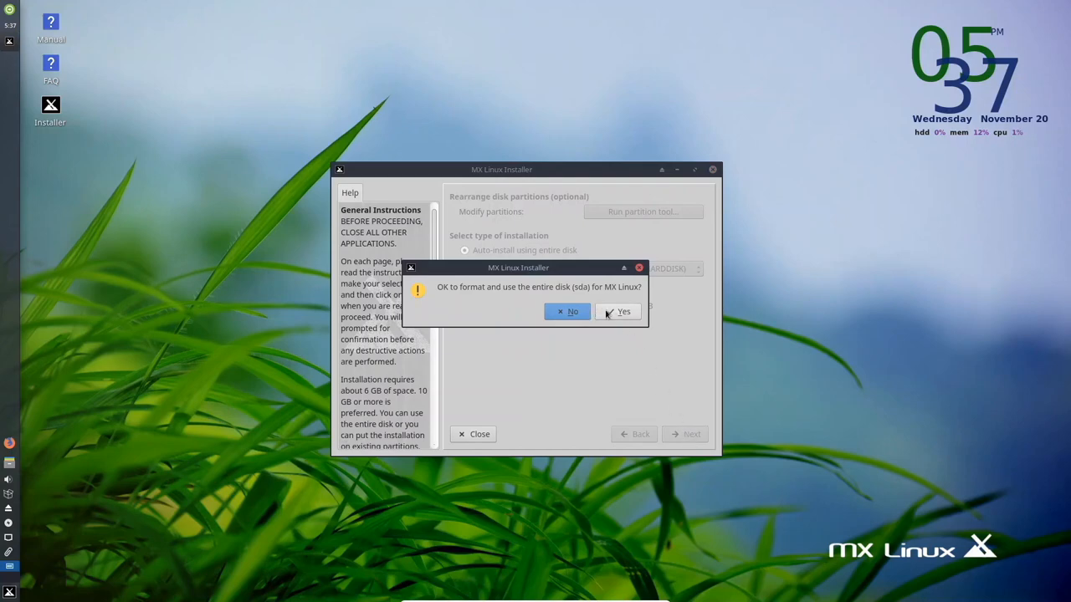
left_click(623, 311)
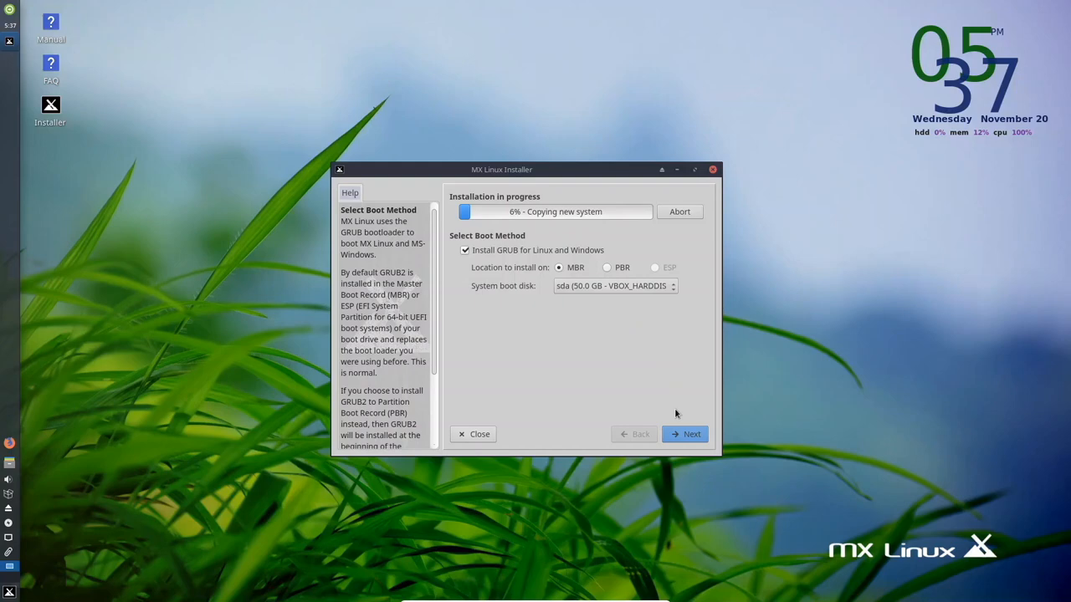
Set the computer name to mx-19-vm and the domain to mx19.lanlocal.com
left_click(685, 433)
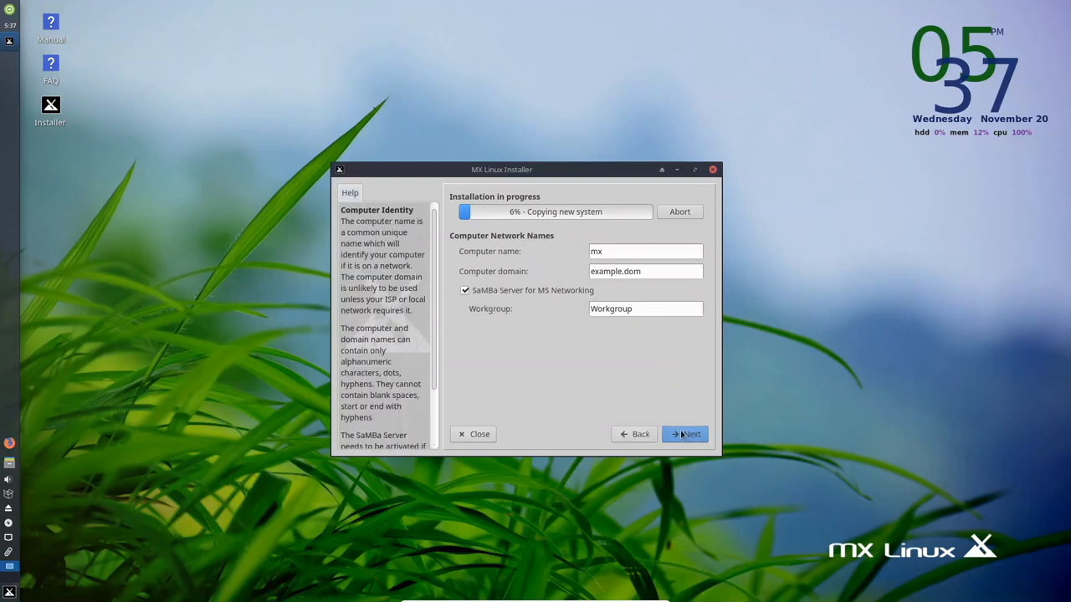
mouse_move(622, 298)
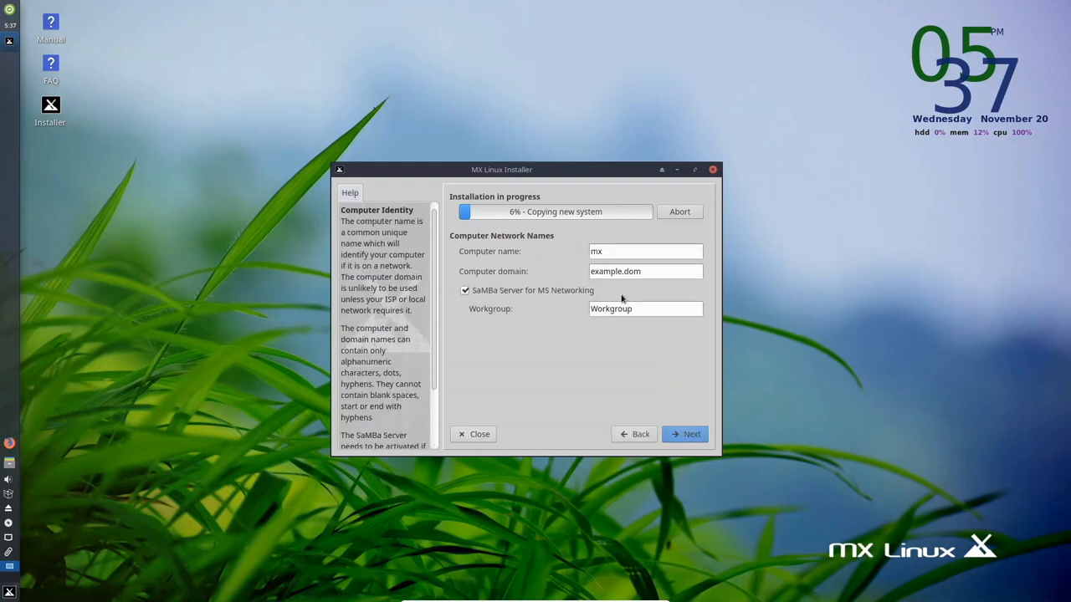
left_click(644, 250)
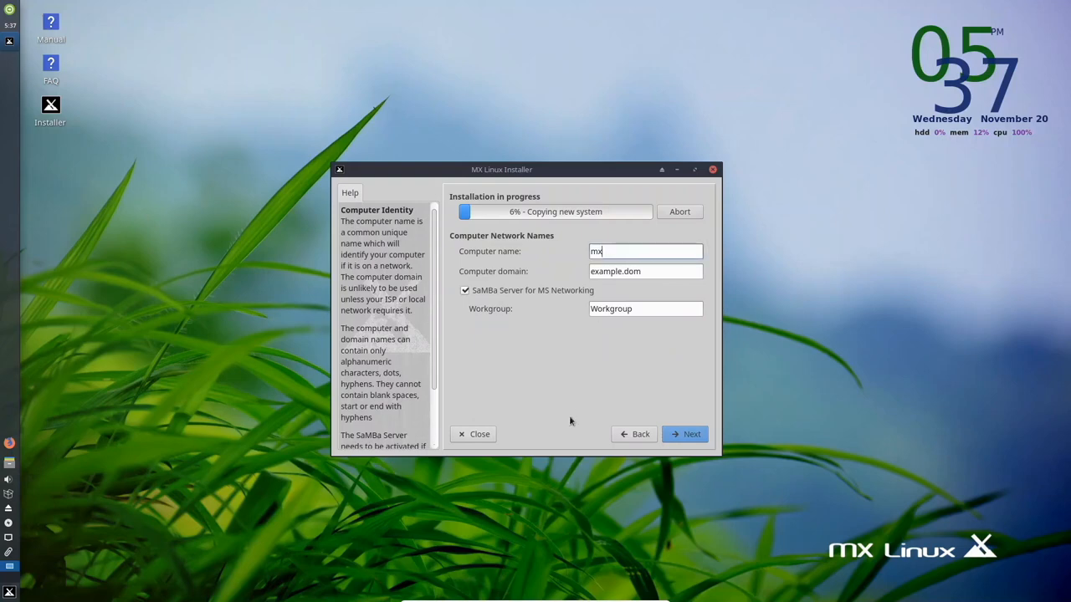
mouse_move(540, 453)
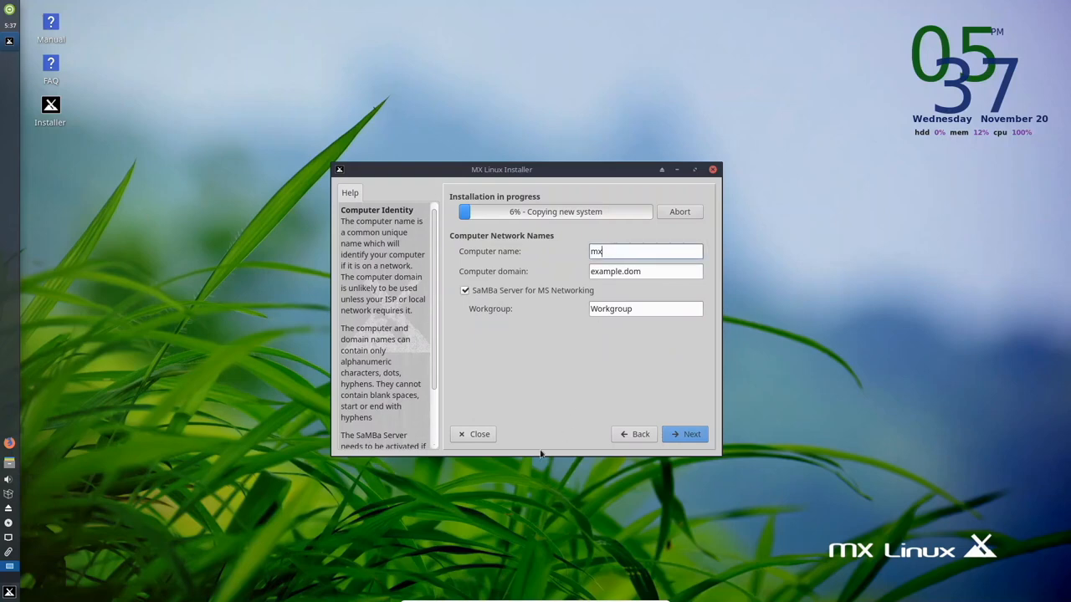
type("-19-v")
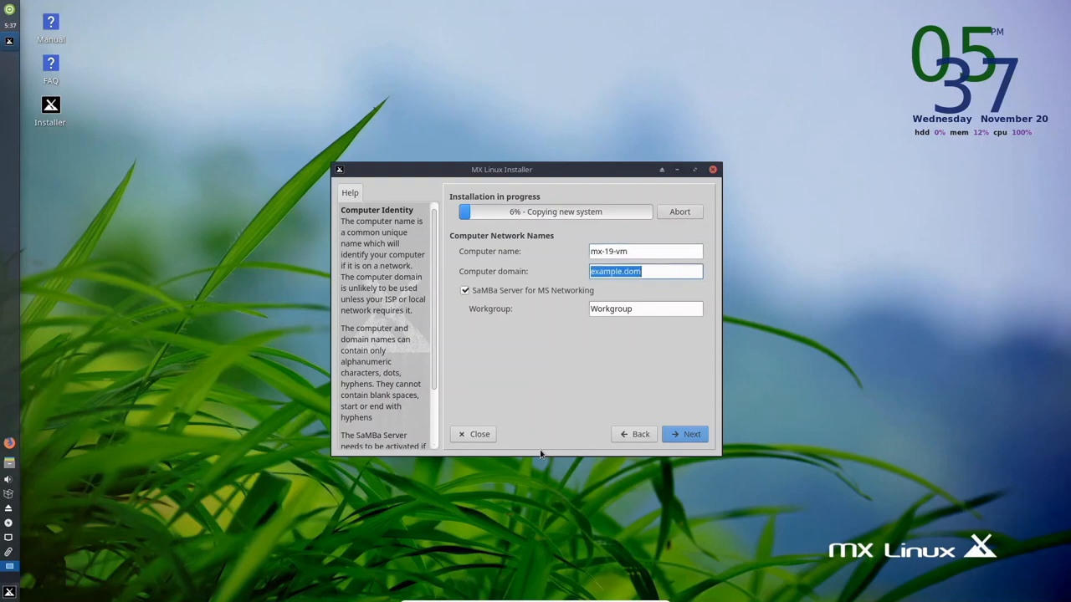
type("mx19")
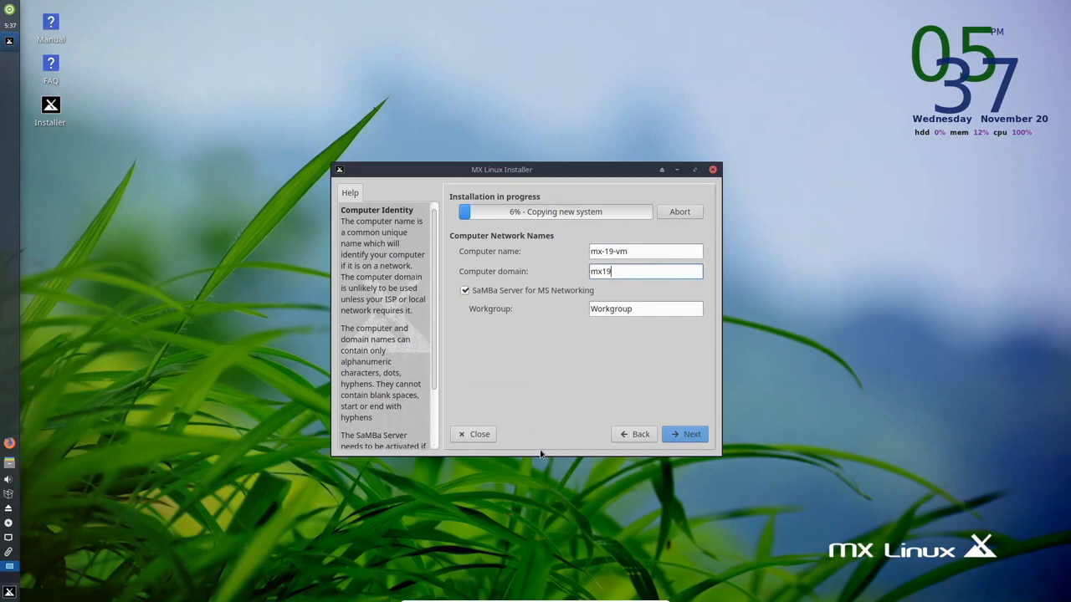
type(".lanlocal")
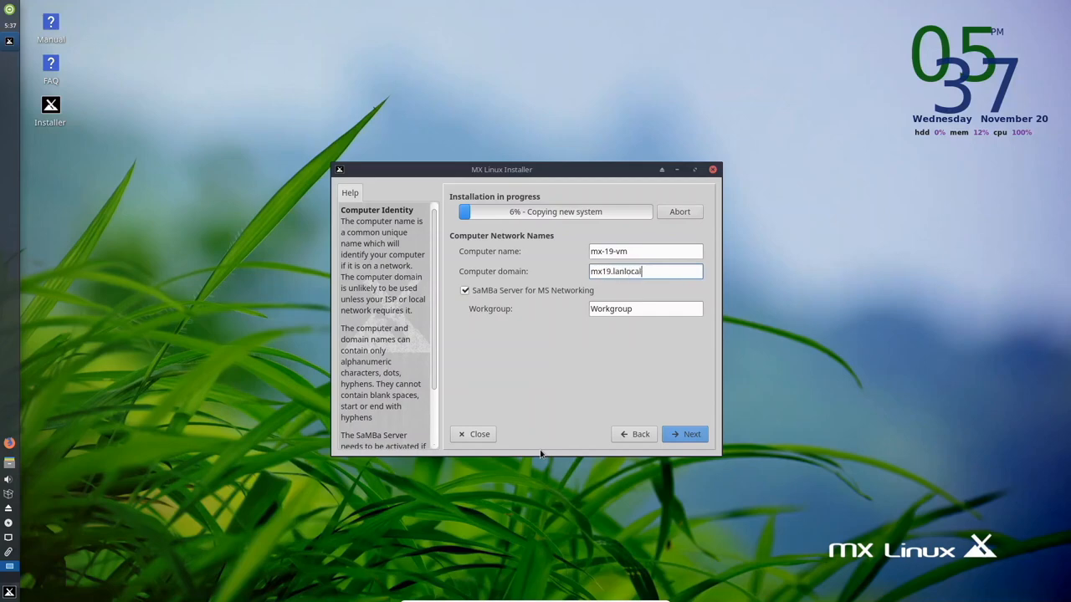
type(".com")
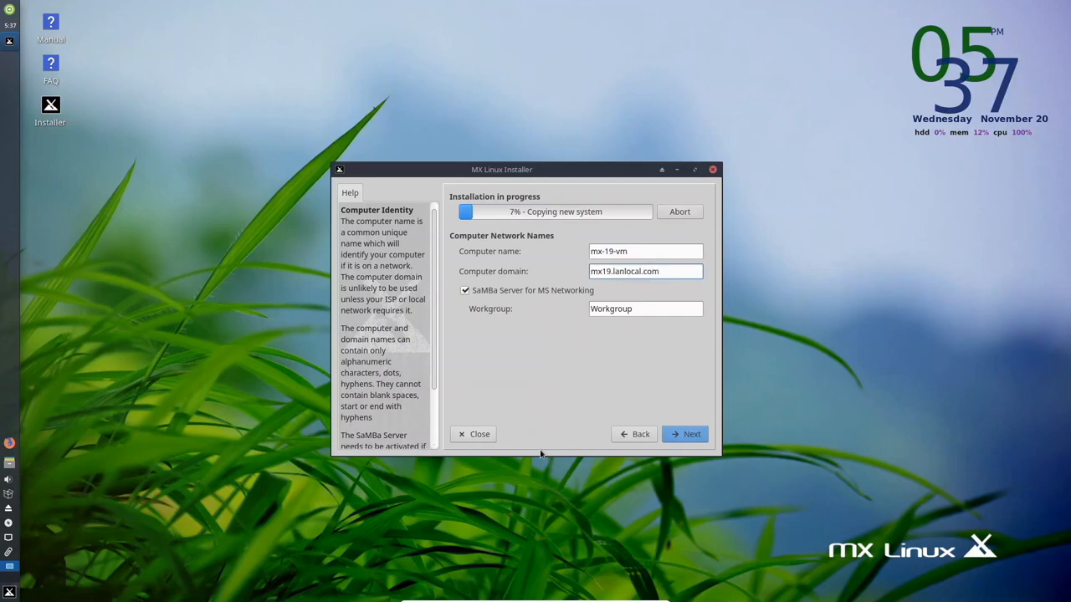
mouse_move(691, 457)
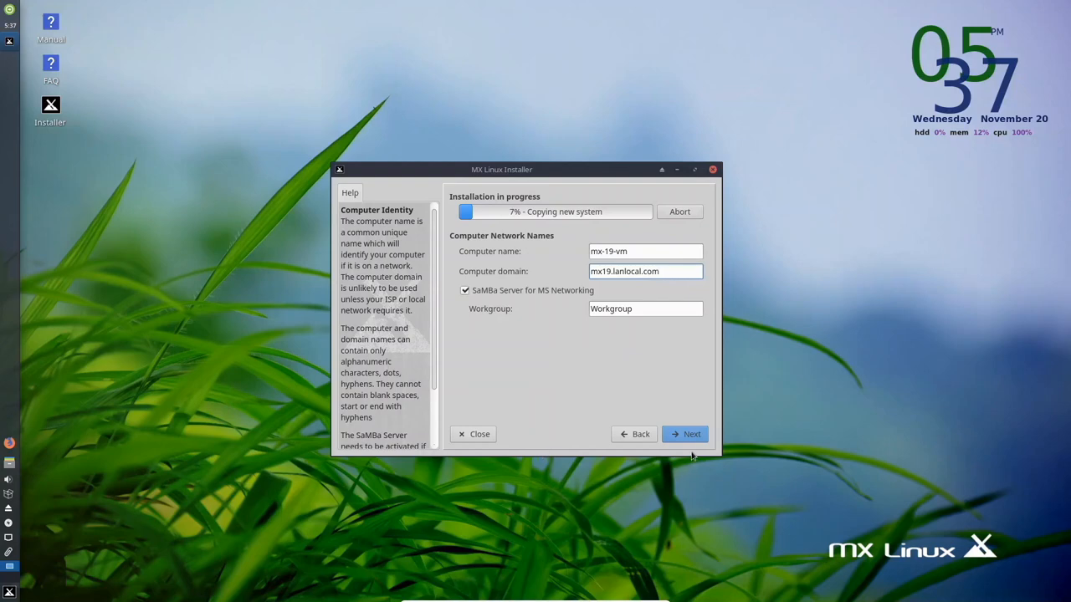
Keep default locale and clock, and create user datapioneer with user and root passwords
left_click(685, 433)
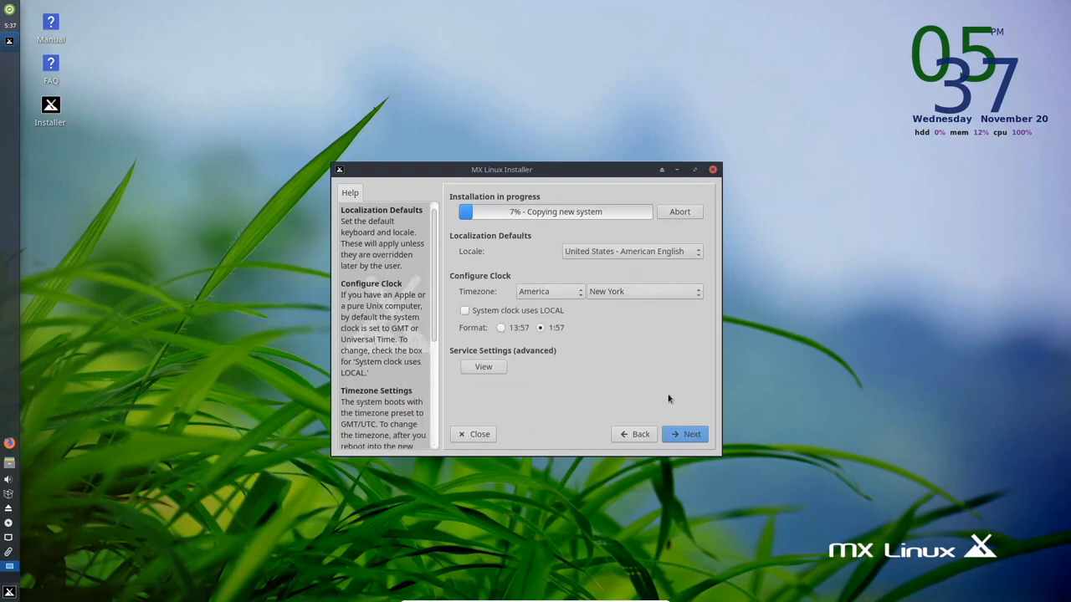
mouse_move(625, 274)
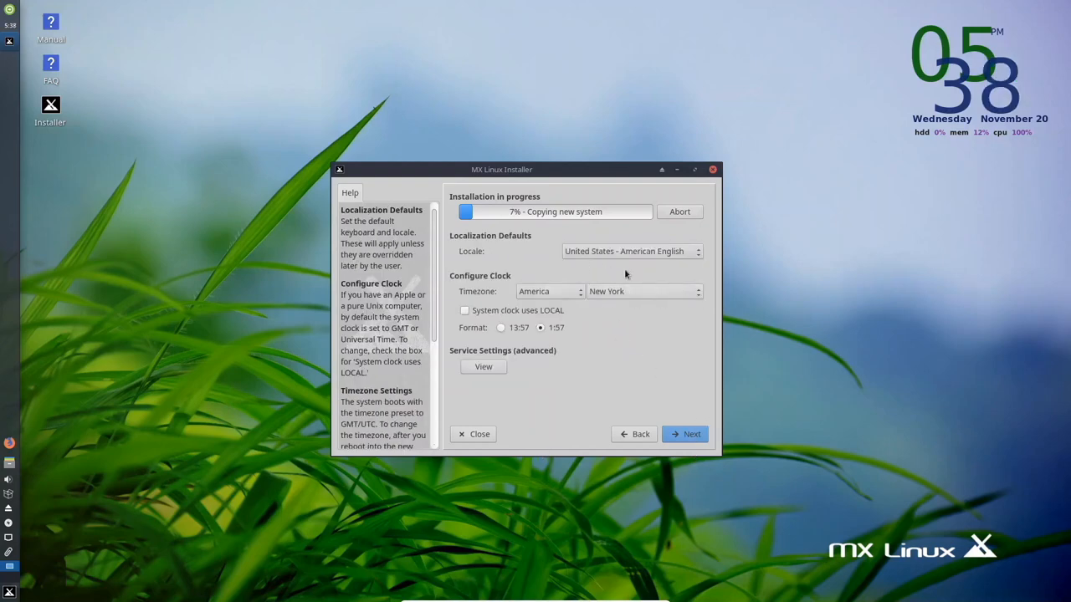
mouse_move(462, 321)
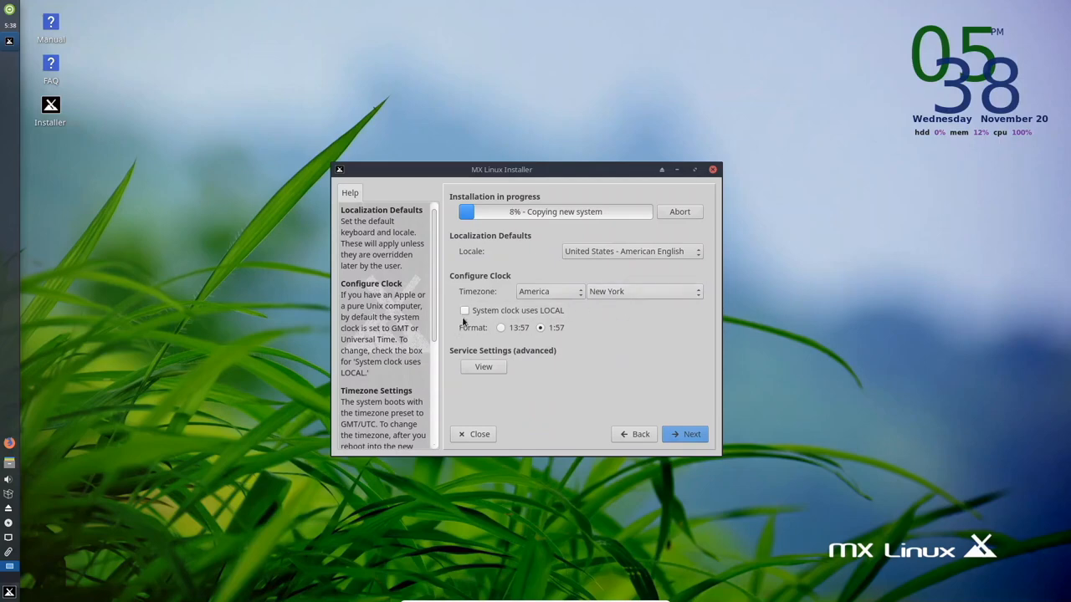
mouse_move(670, 441)
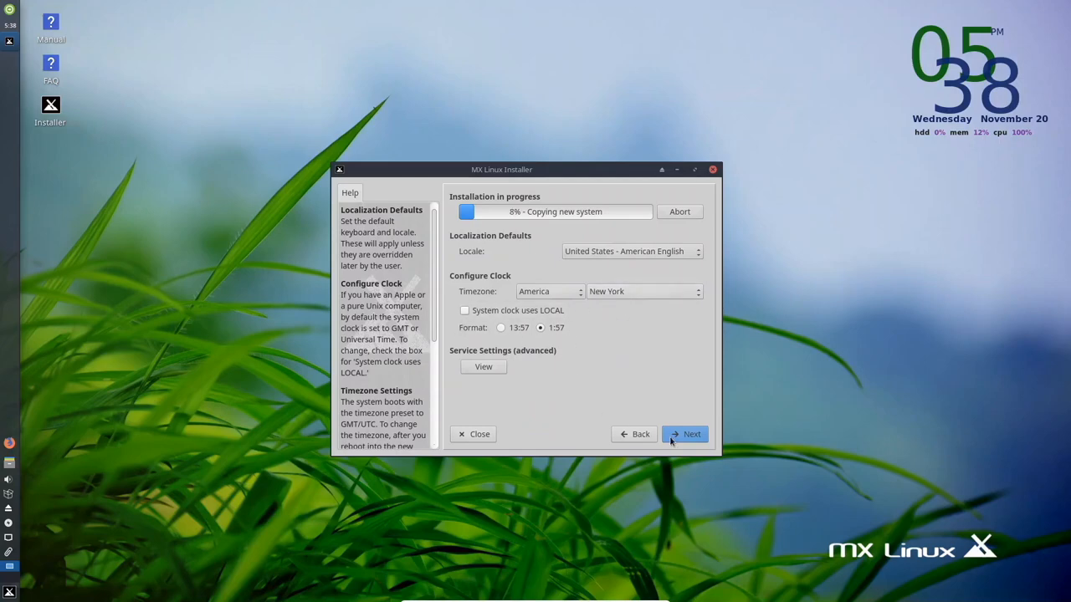
left_click(685, 433)
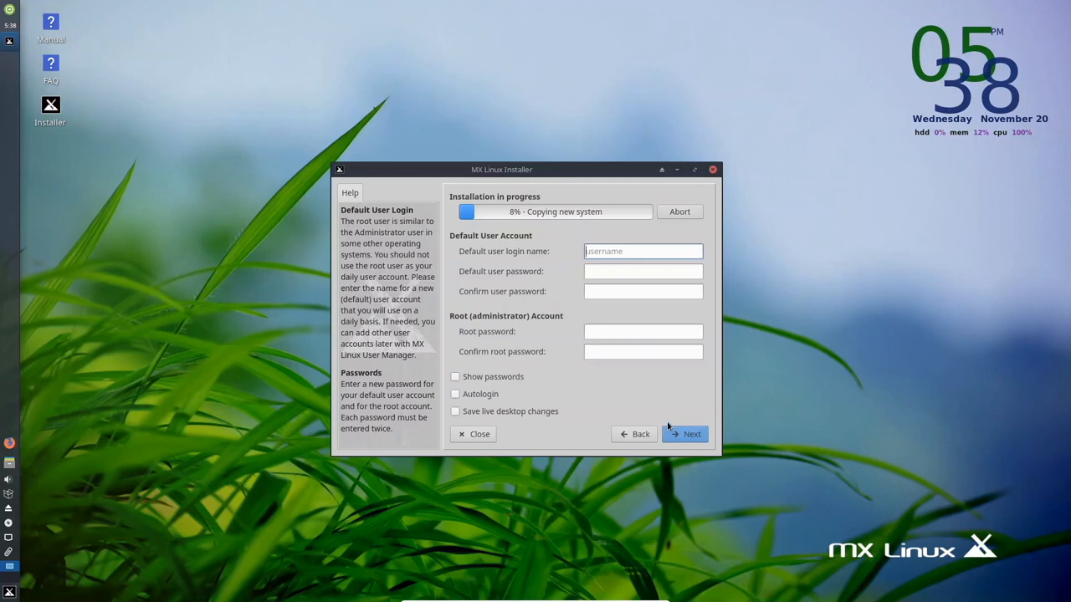
type("d")
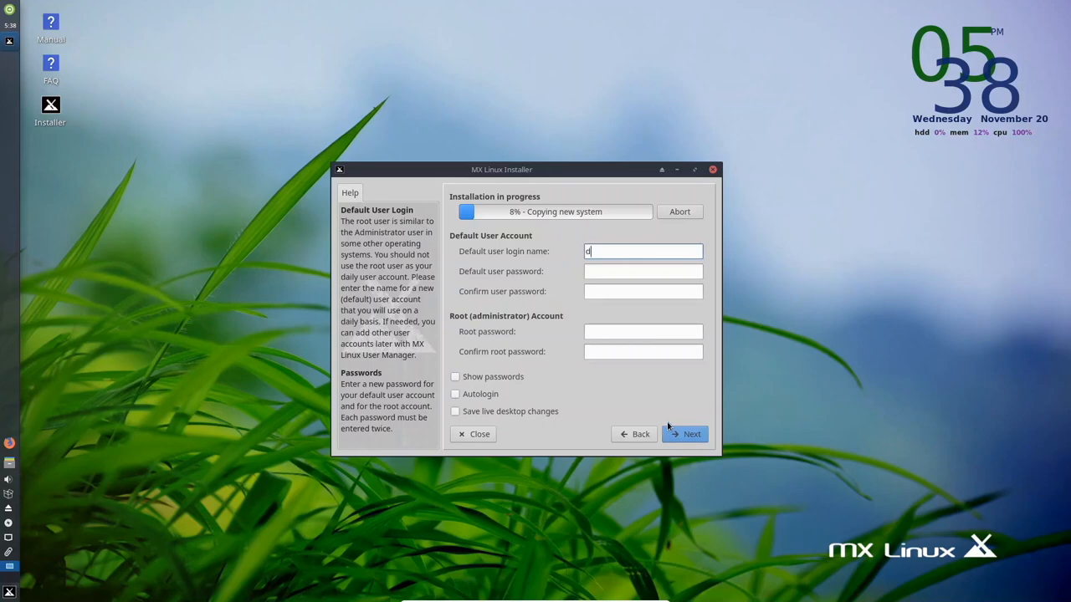
type("atapioneer")
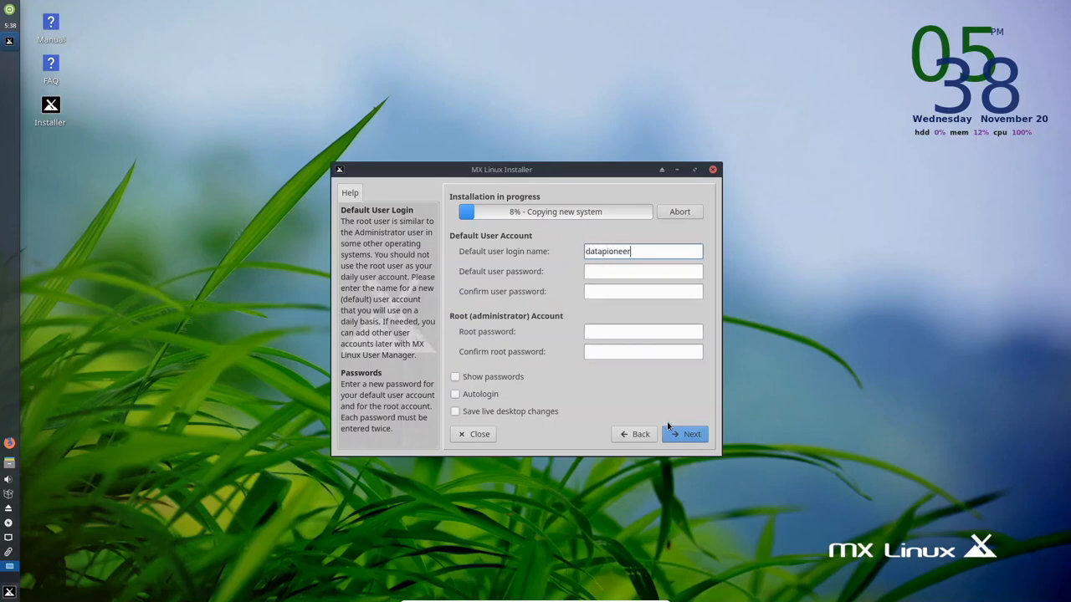
left_click(642, 271)
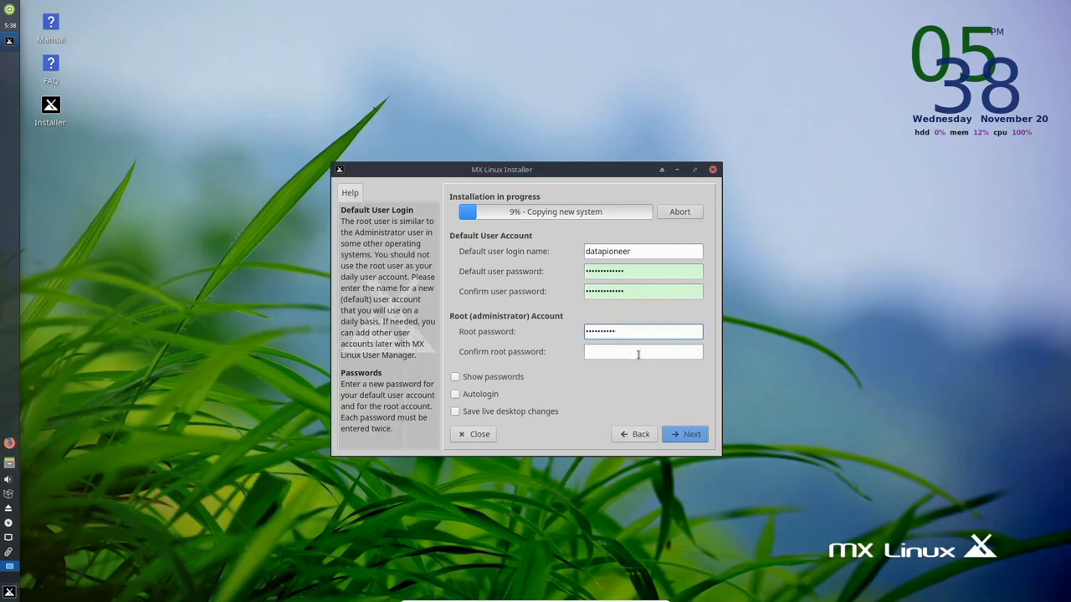
mouse_move(743, 362)
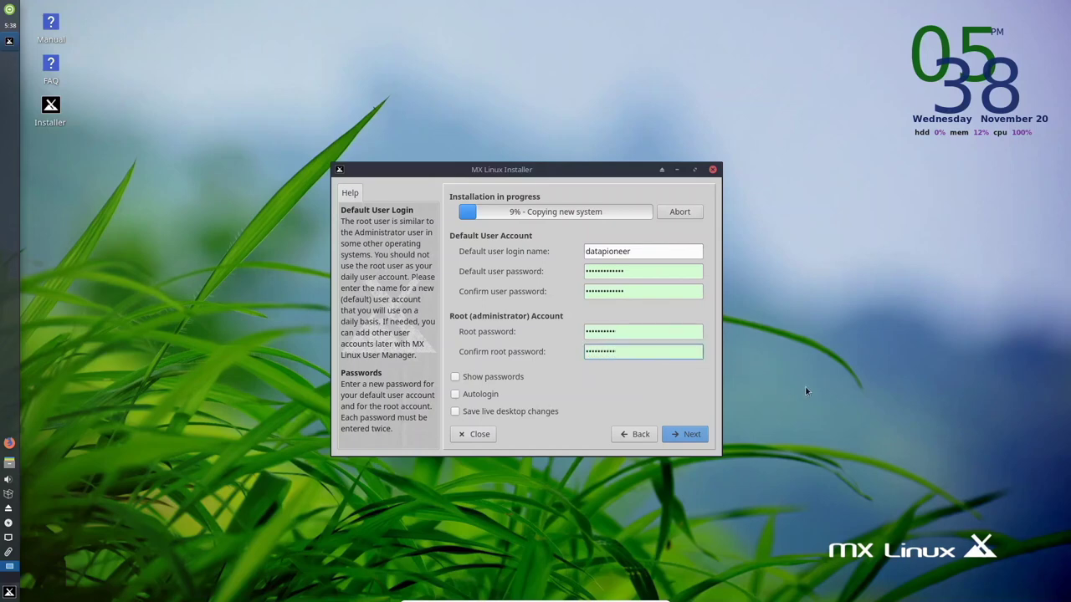
left_click(685, 433)
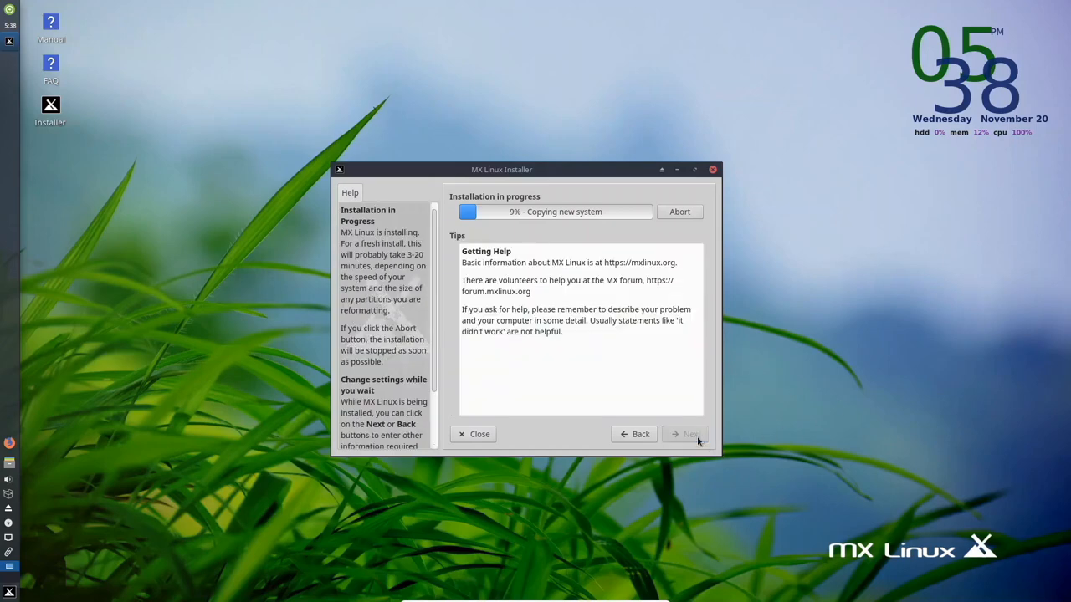
mouse_move(677, 466)
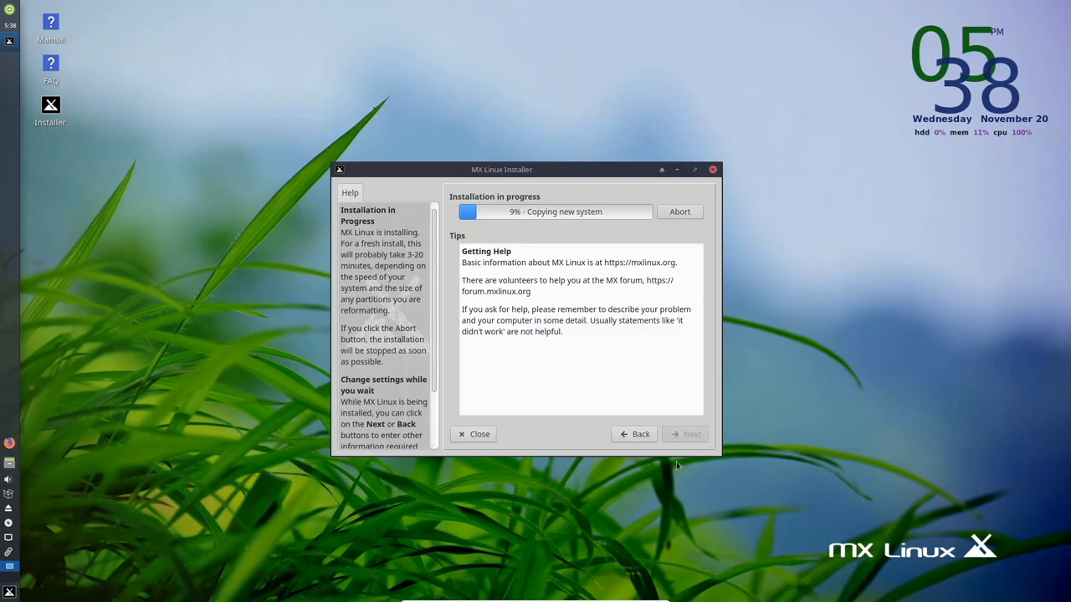
mouse_move(588, 377)
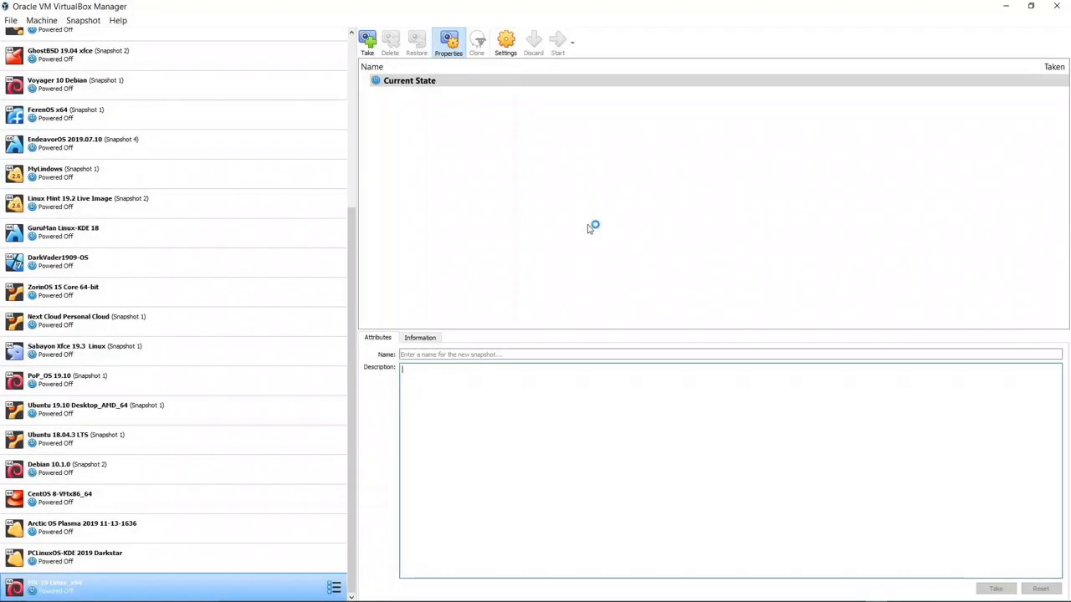
Start the installed MX-19 Linux VM from VirtualBox Manager
left_click(558, 41)
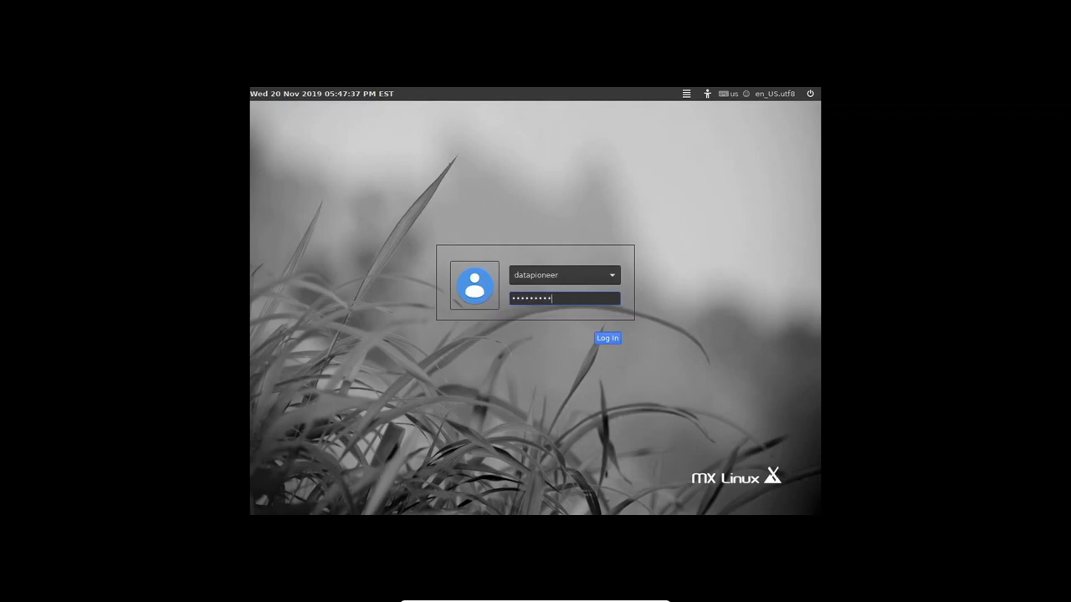
Log in as datapioneer and wait for the Xfce desktop
left_click(606, 338)
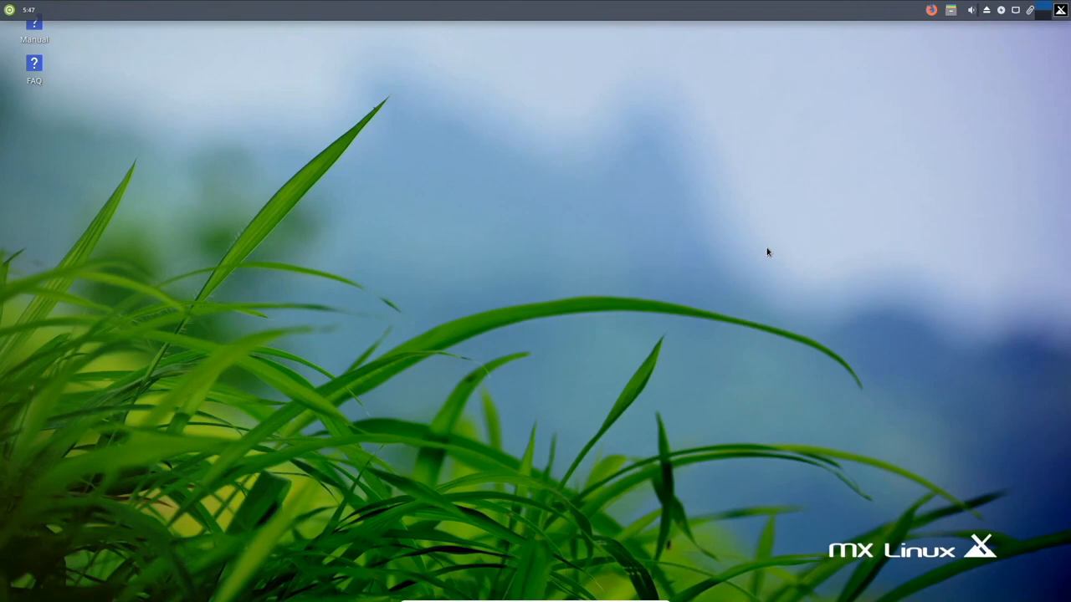
mouse_move(842, 148)
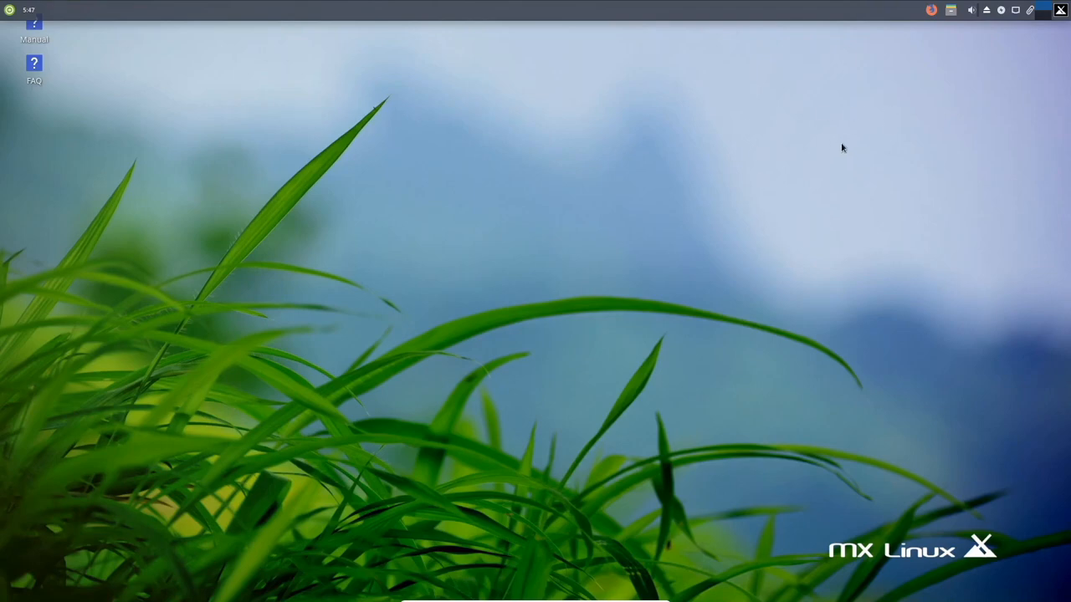
mouse_move(553, 208)
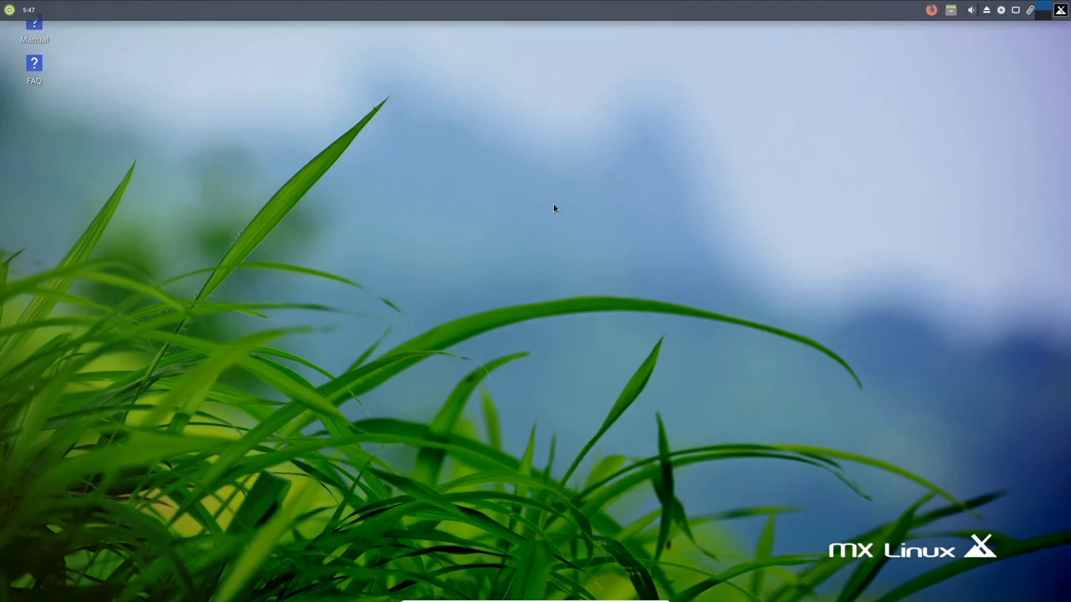
Dismiss the 'You have 116 new updates available' notification
right_click(553, 208)
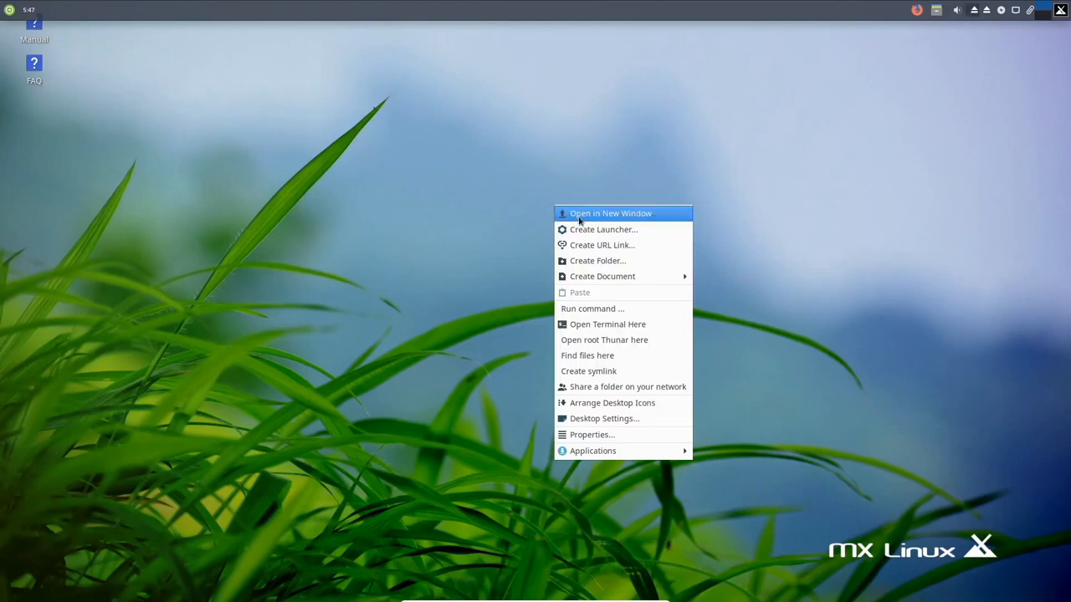
mouse_move(604, 418)
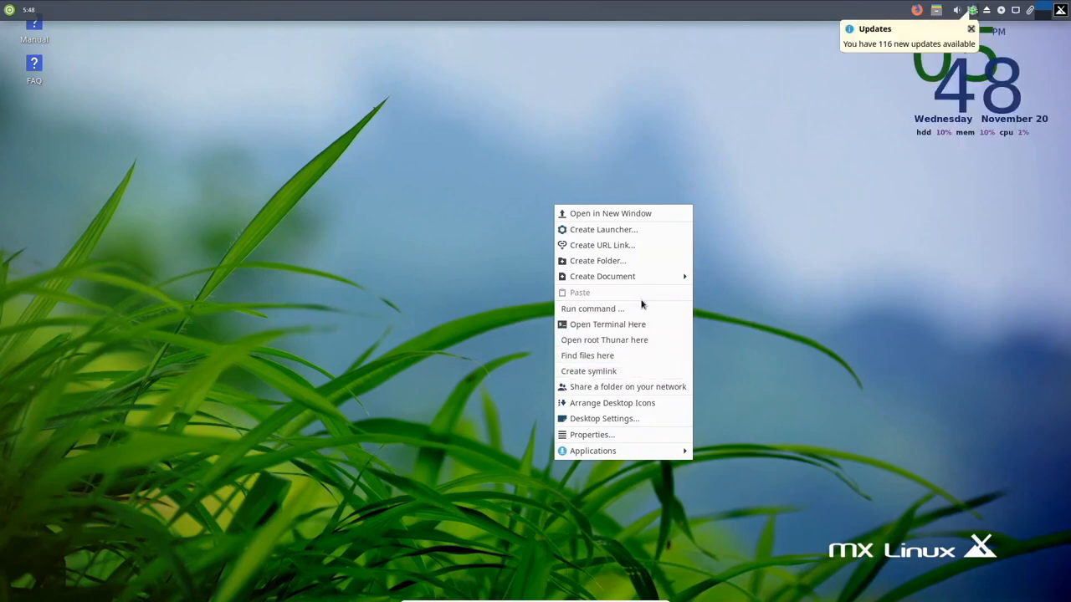
mouse_move(935, 51)
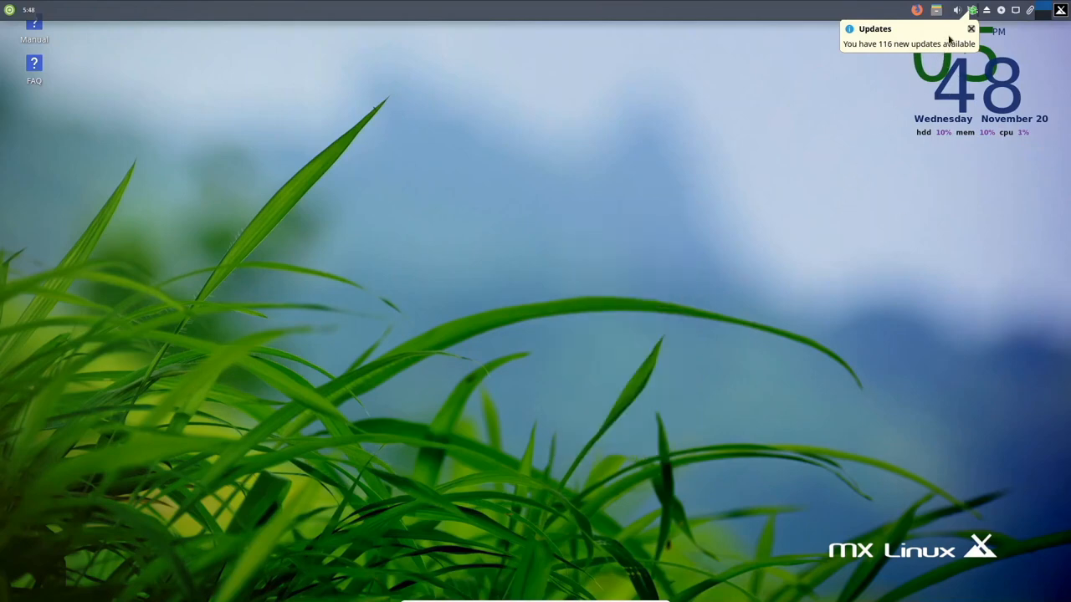
left_click(970, 28)
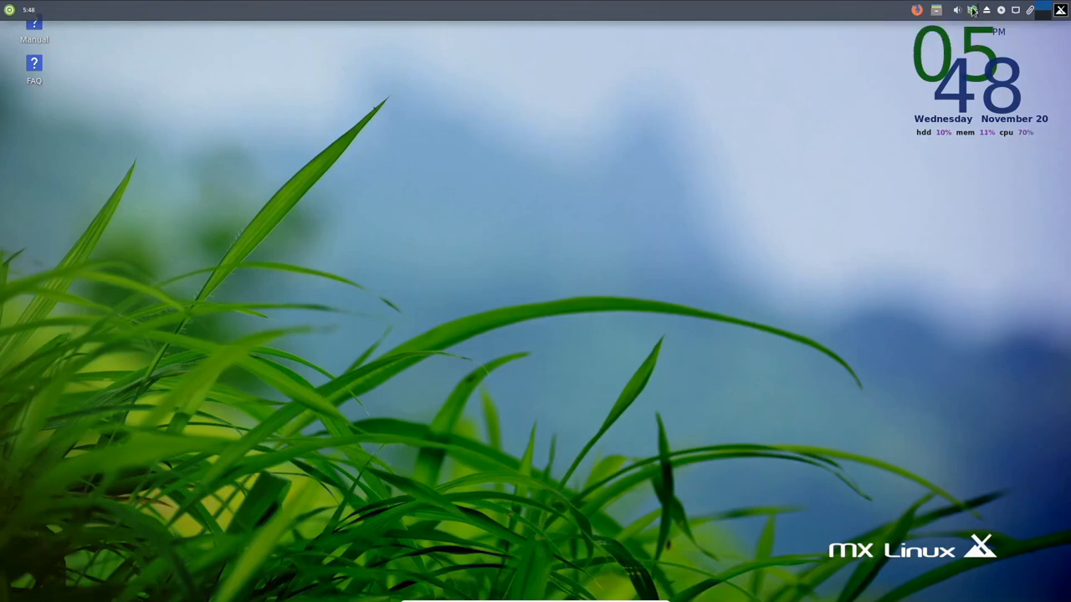
Preview the full upgrade package list in MX Updater and launch the upgrade
left_click(971, 9)
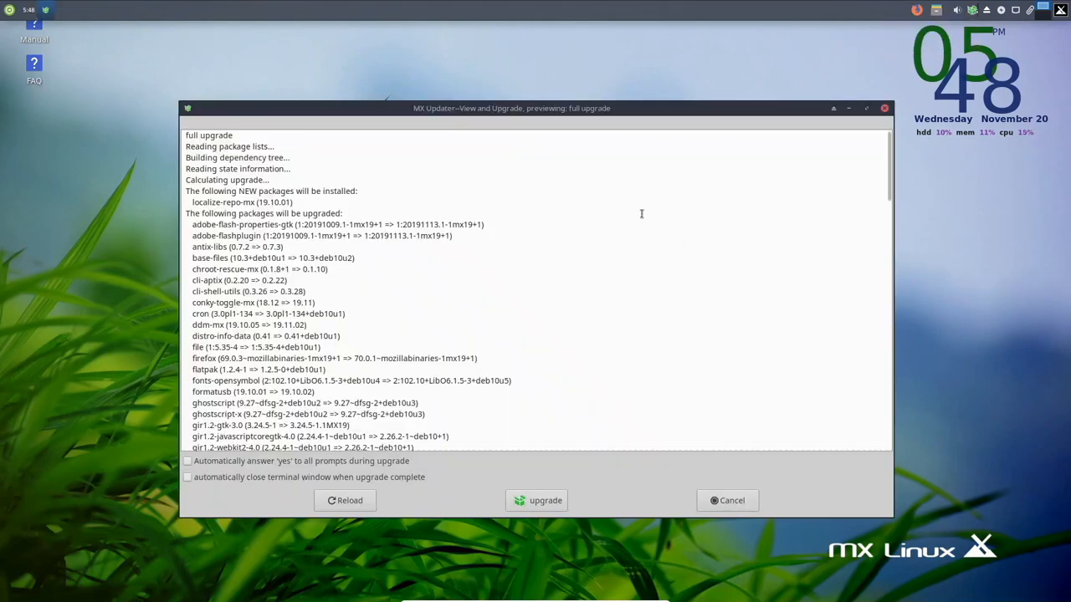
mouse_move(579, 174)
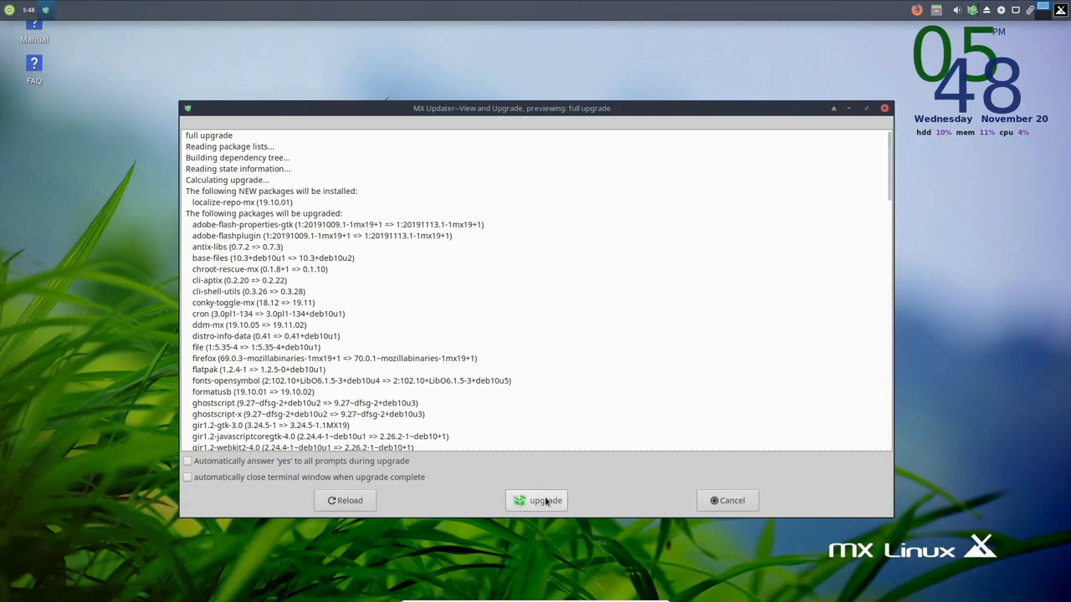
left_click(536, 500)
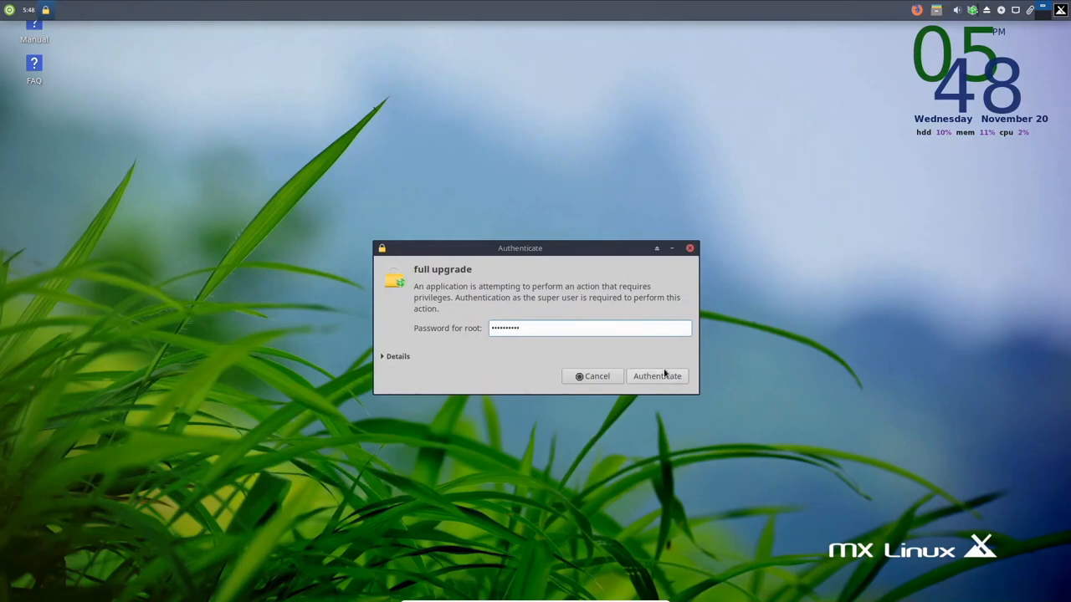
Authenticate as root and answer y to install the 116 upgraded packages
left_click(656, 375)
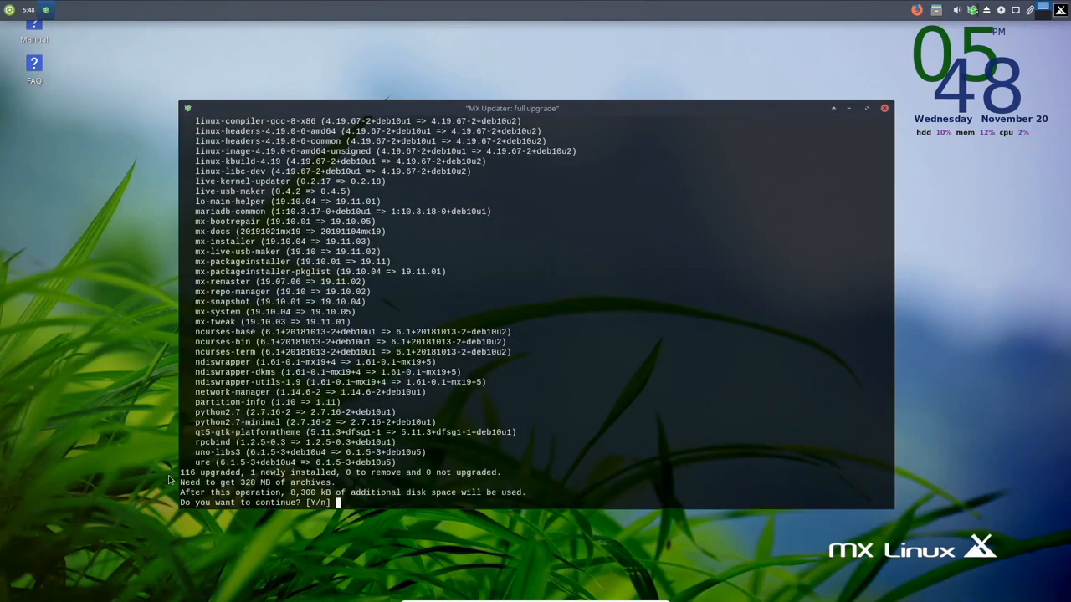
mouse_move(314, 482)
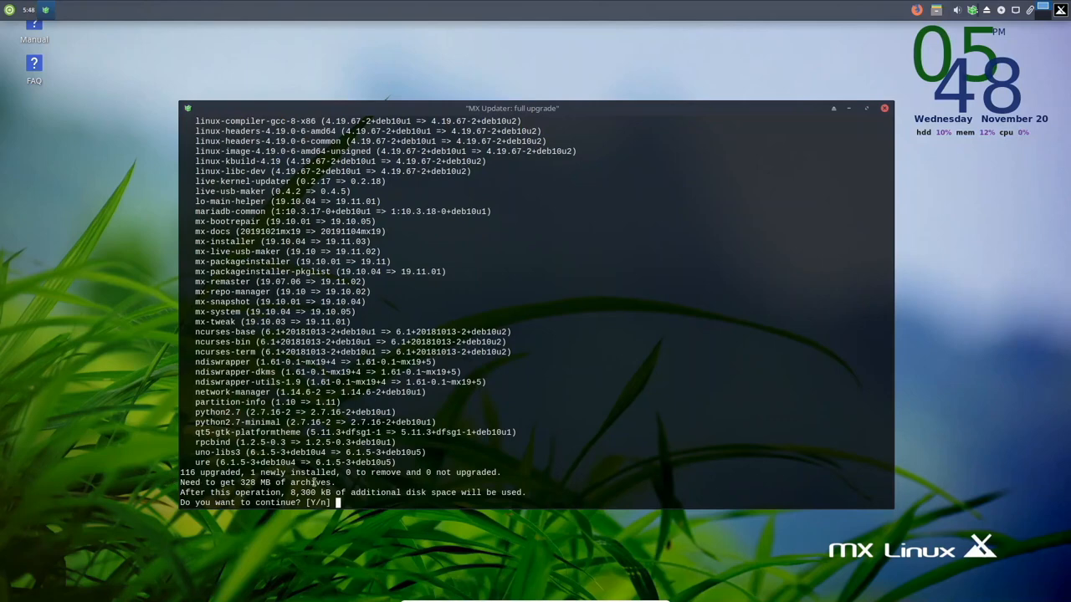
mouse_move(541, 439)
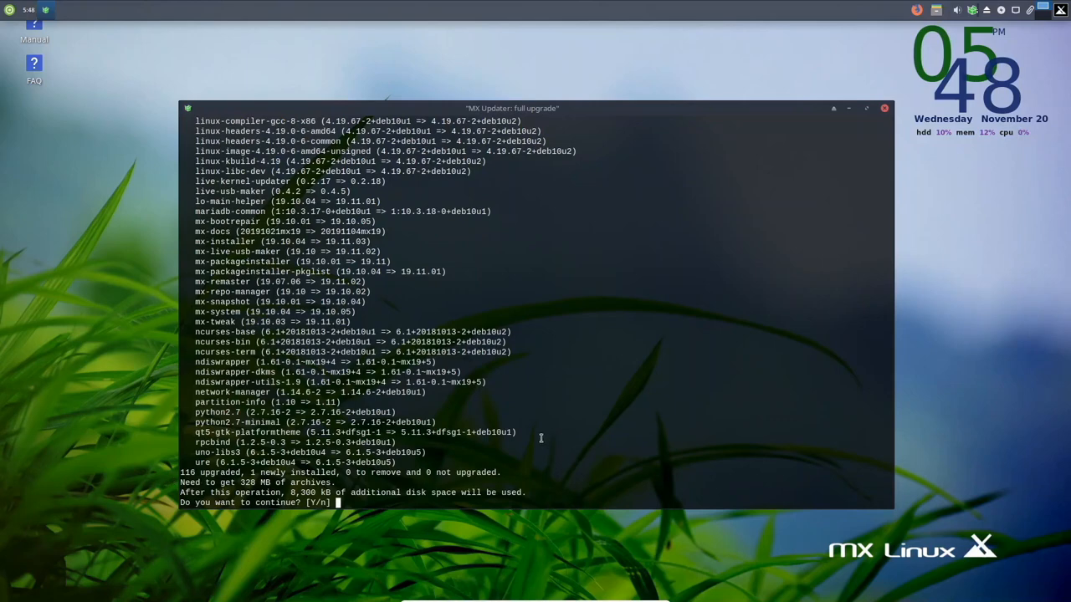
type("y")
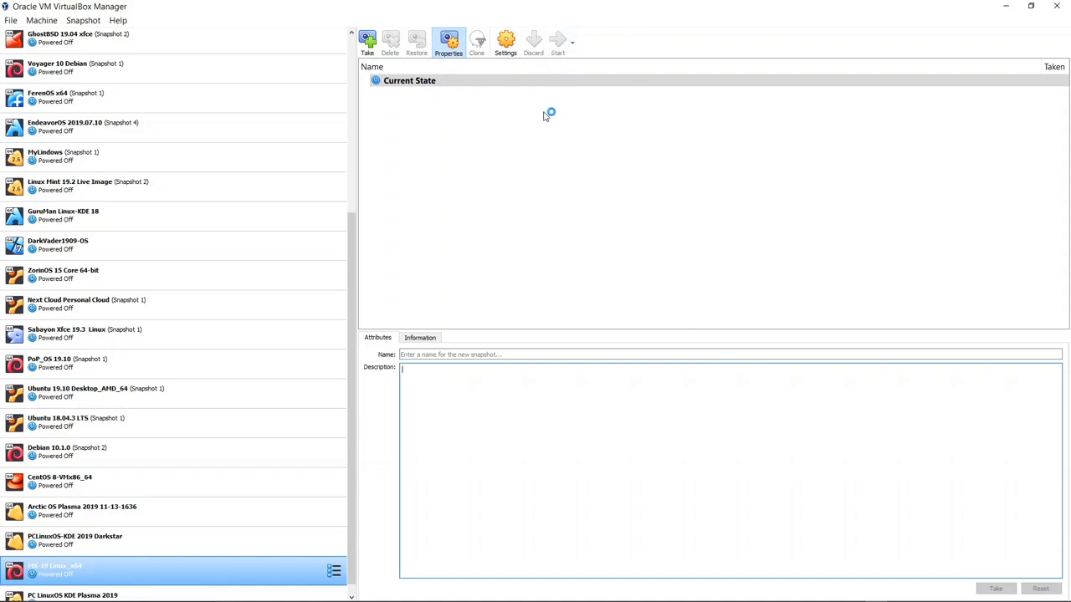
mouse_move(541, 193)
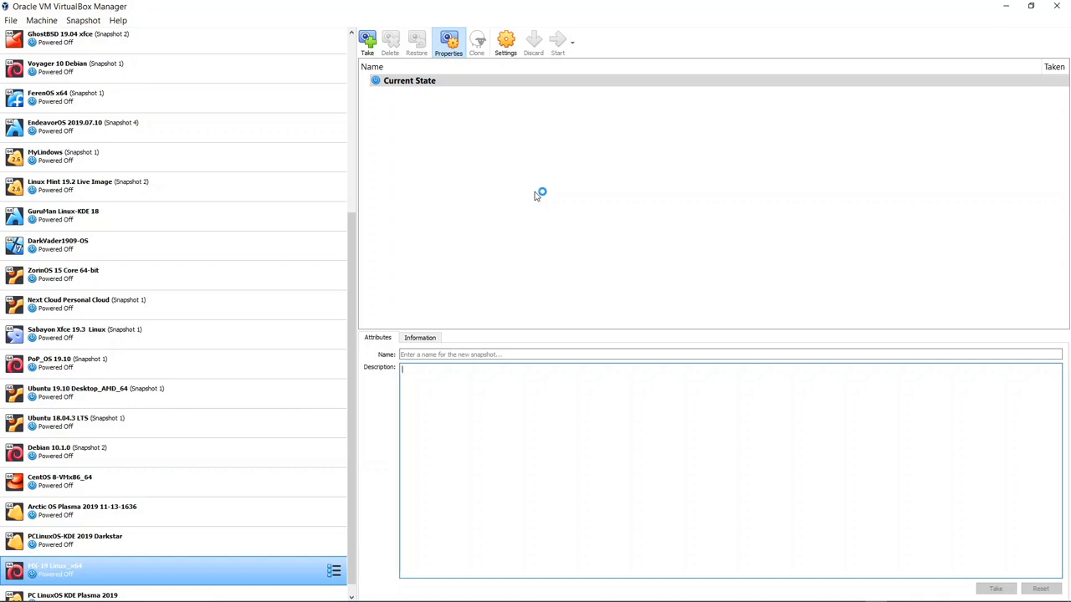
Start the MX-19 Linux_x64 VM again to reach the login screen
left_click(557, 40)
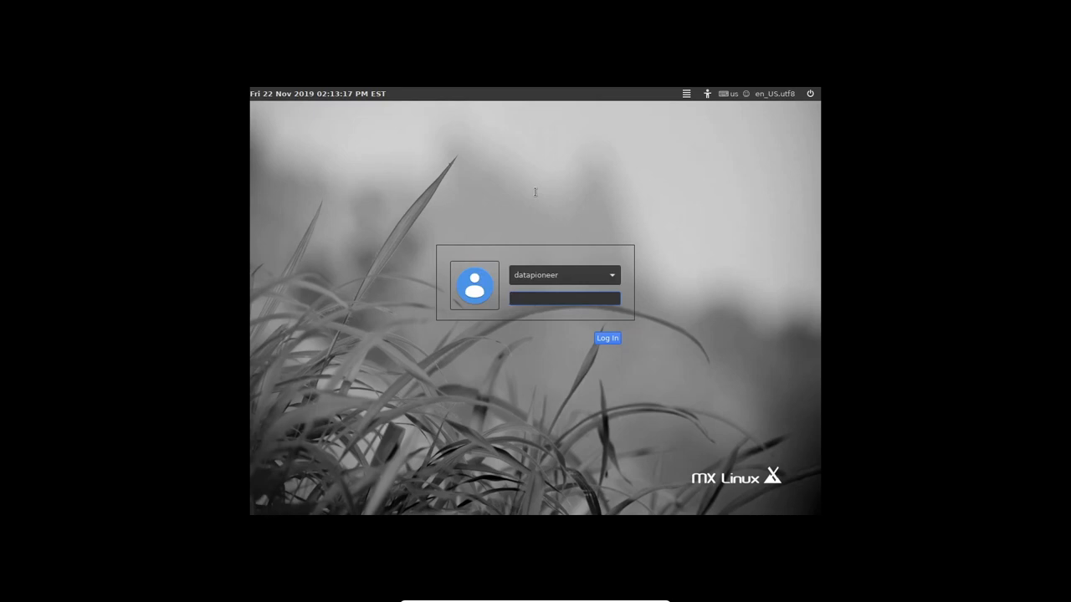
Enter the datapioneer password and log in to the desktop
type("password")
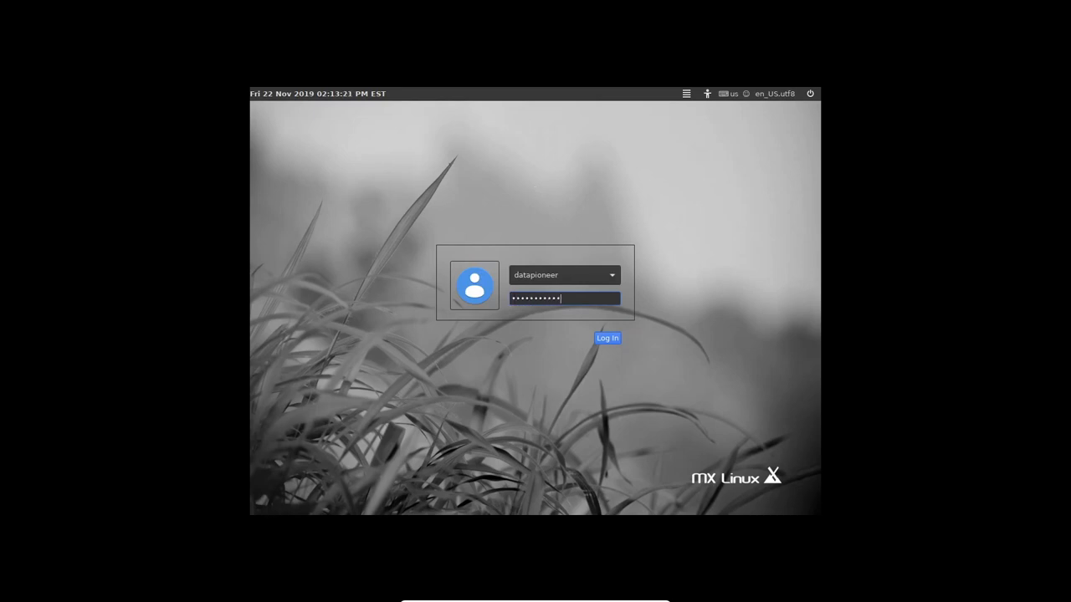
left_click(606, 338)
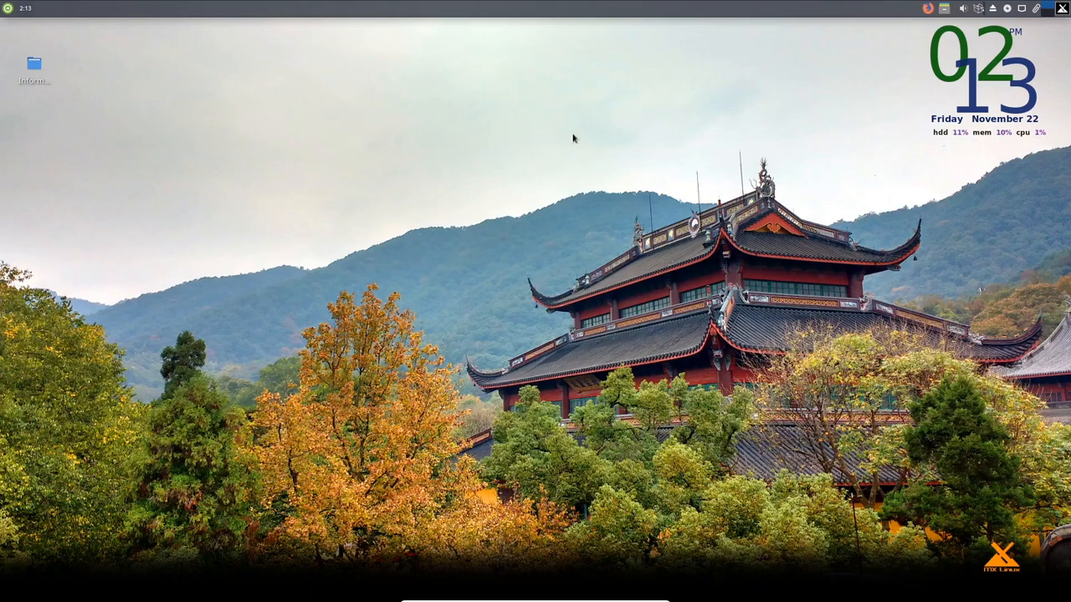
mouse_move(944, 140)
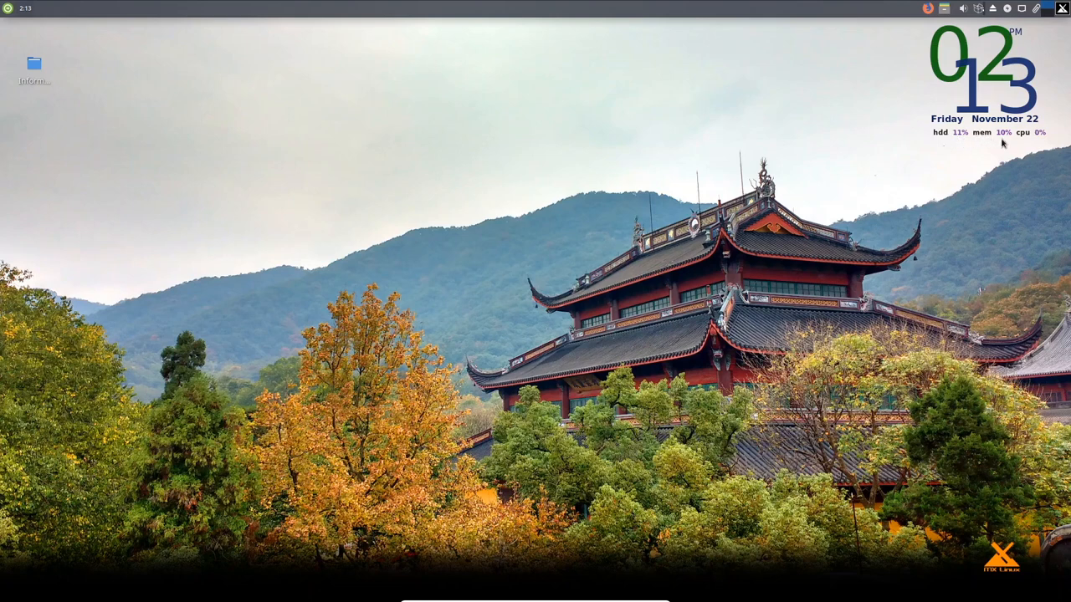
mouse_move(1043, 140)
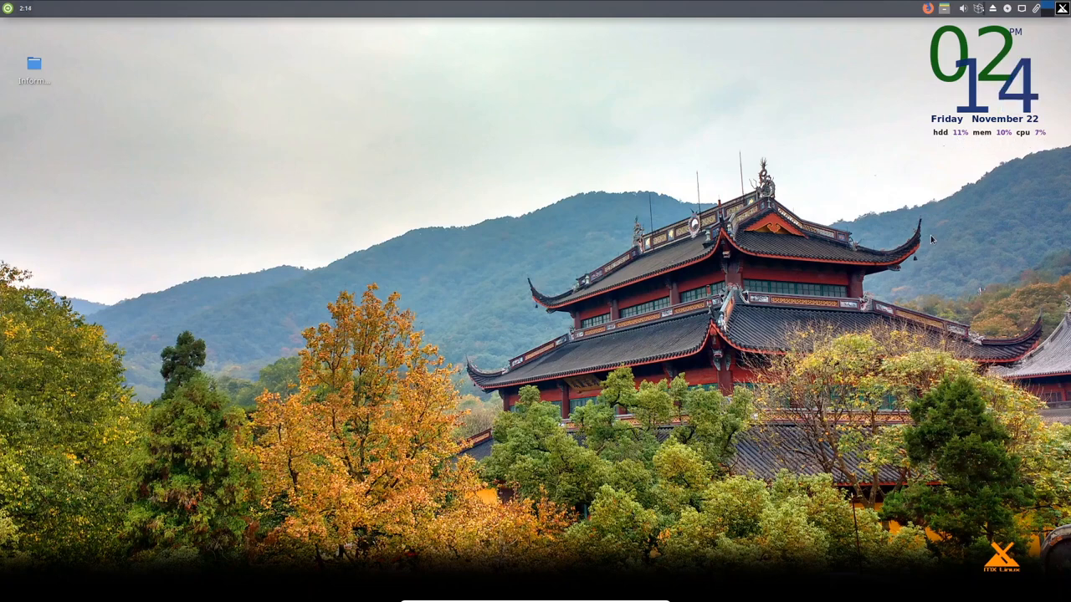
mouse_move(583, 262)
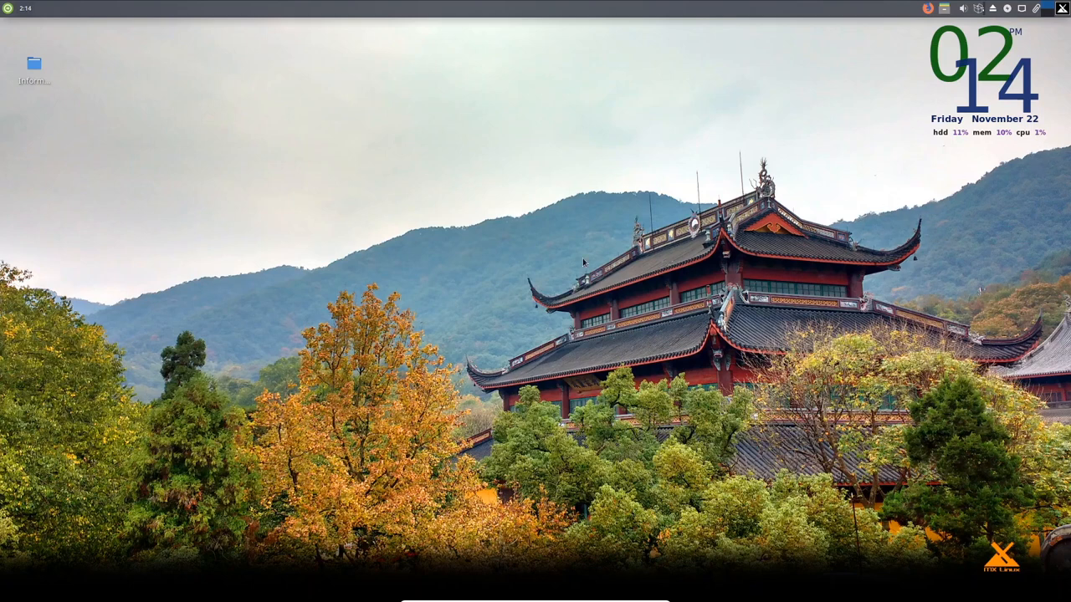
mouse_move(256, 258)
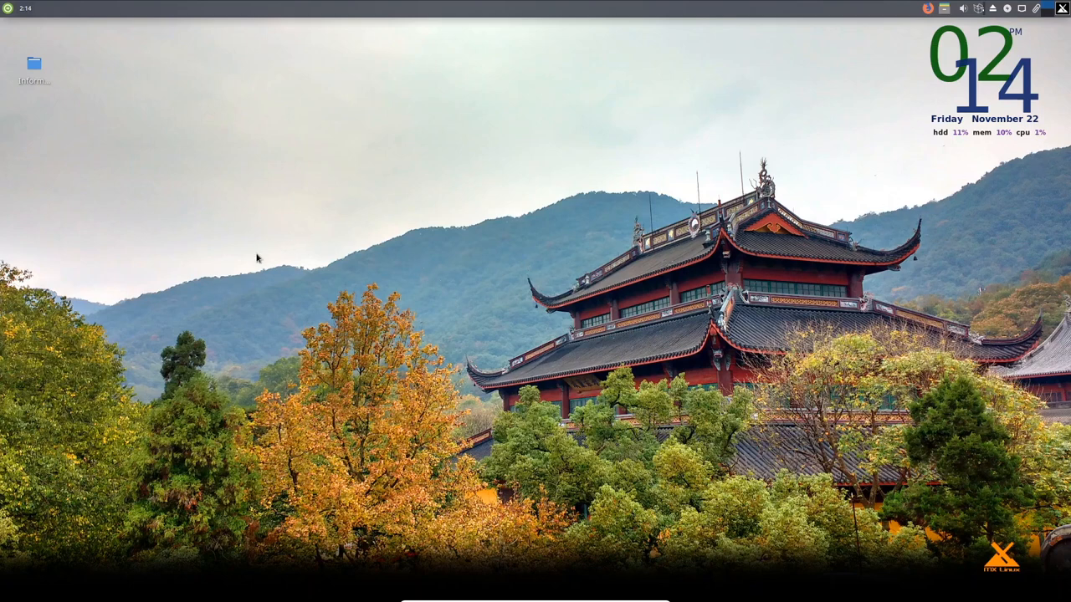
mouse_move(903, 15)
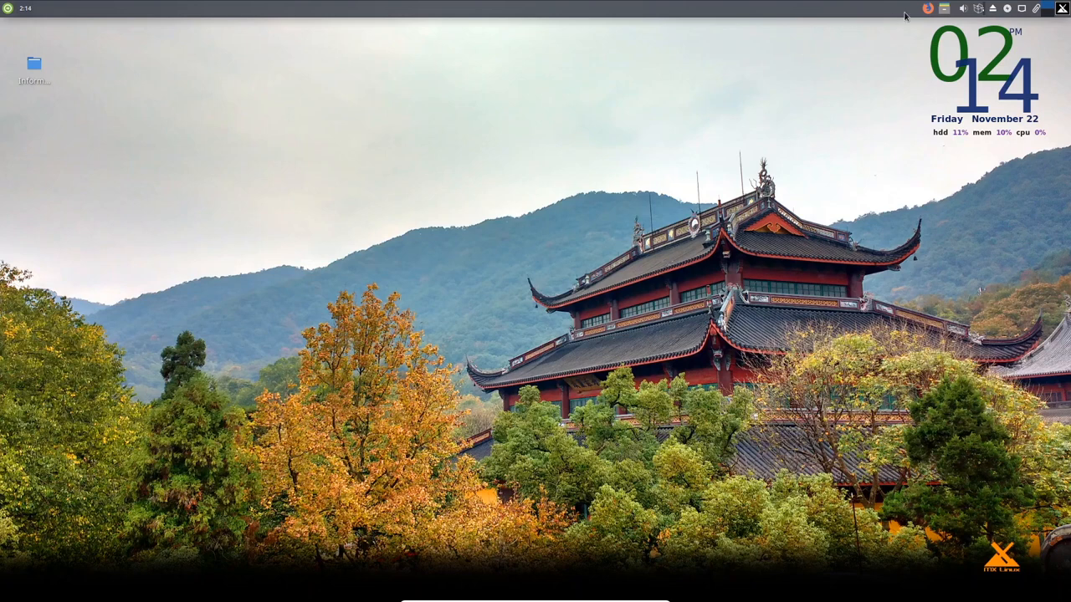
mouse_move(943, 8)
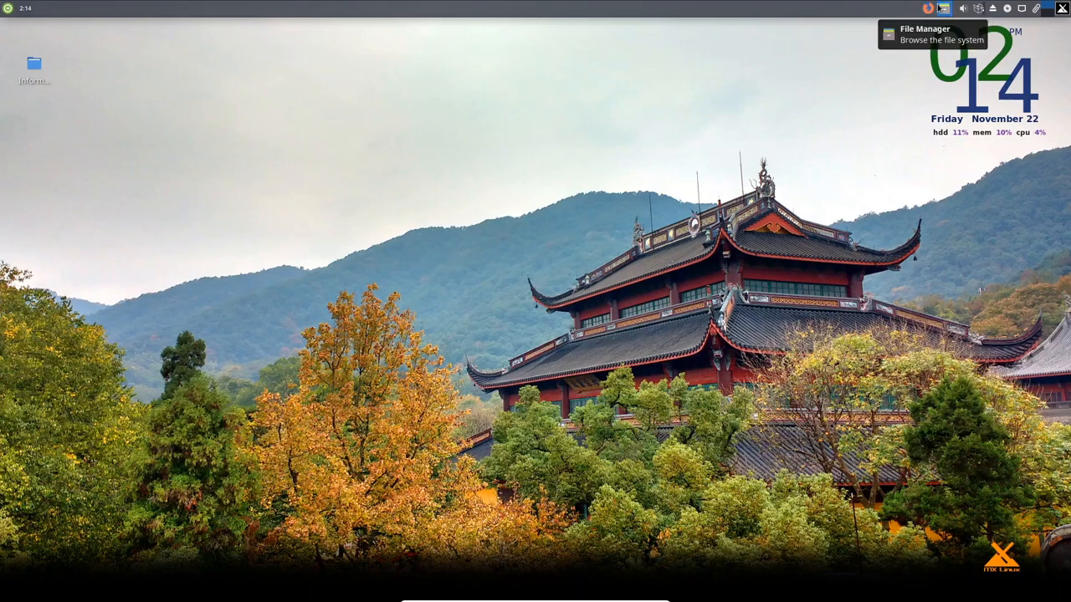
mouse_move(956, 8)
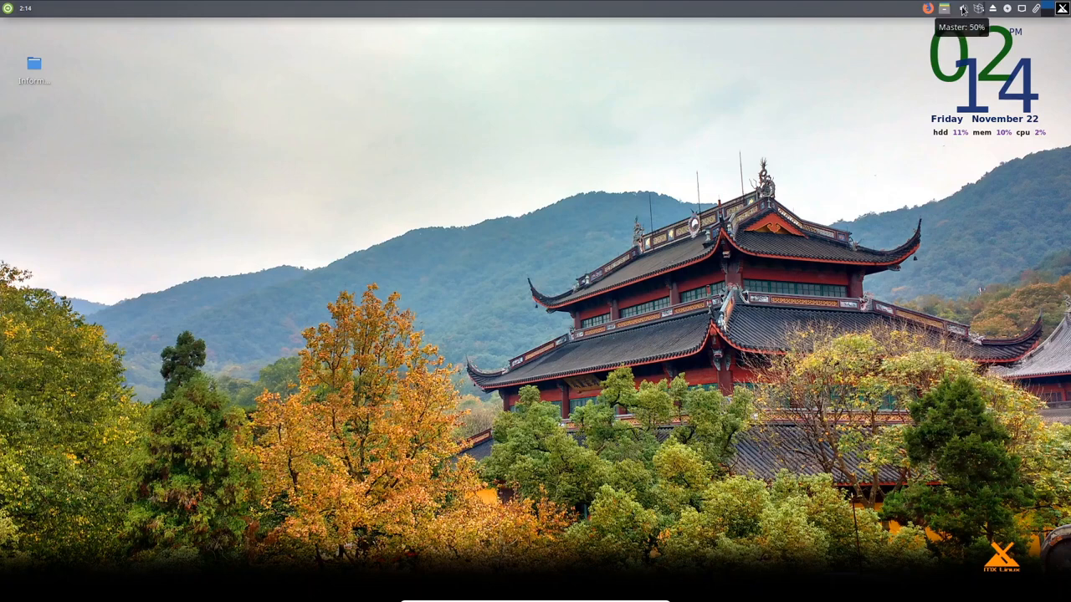
mouse_move(975, 9)
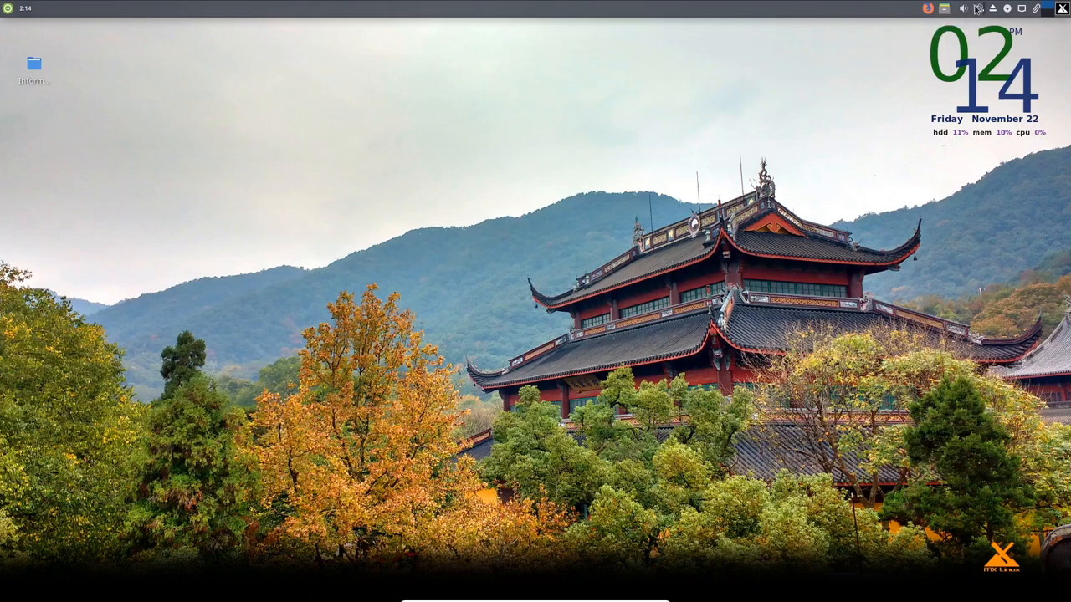
mouse_move(979, 8)
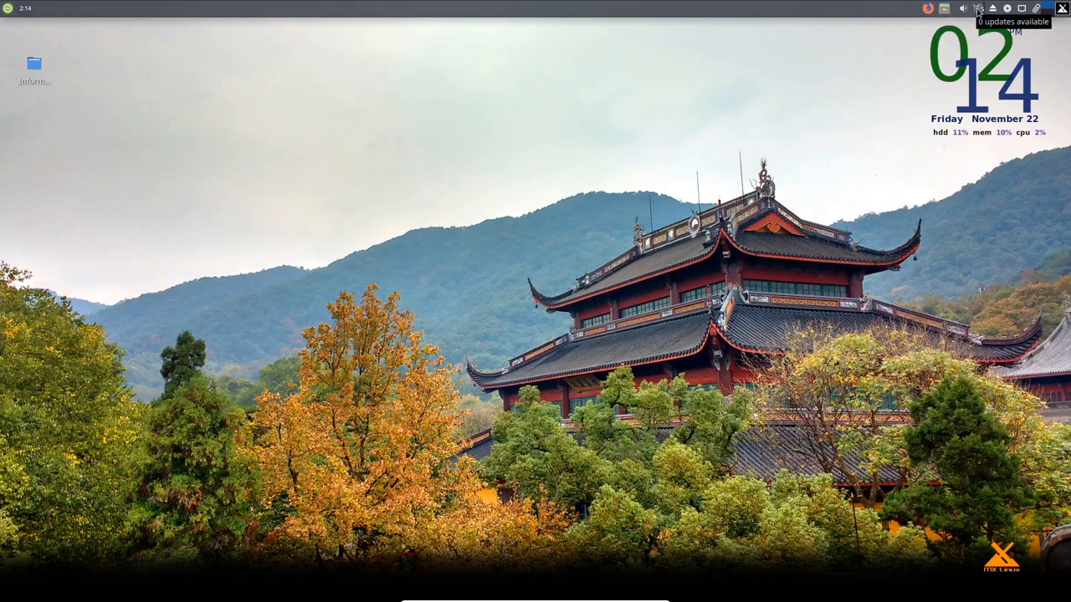
mouse_move(990, 8)
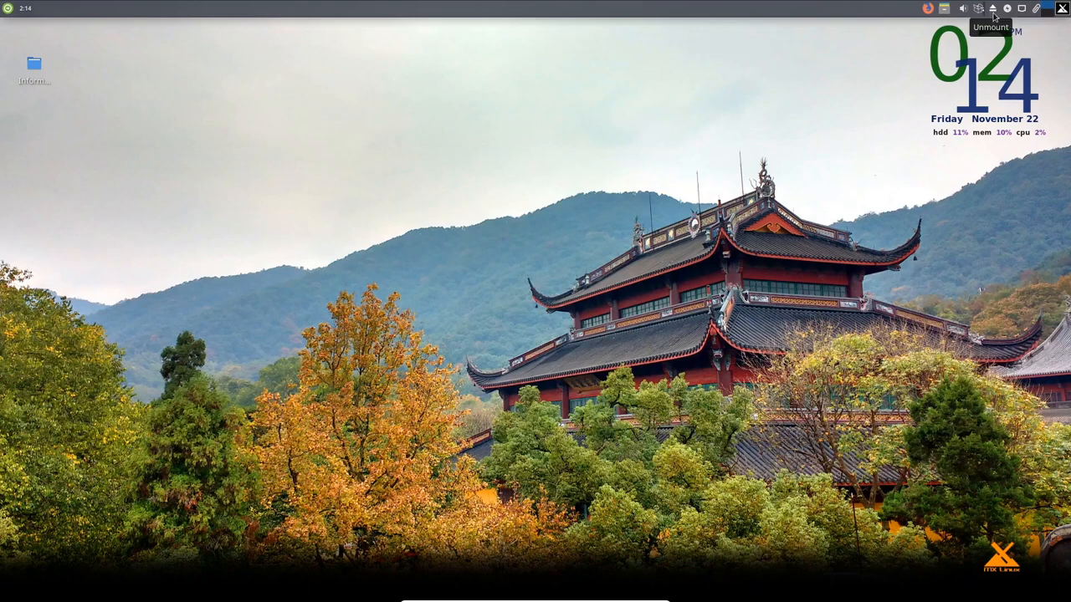
mouse_move(1008, 9)
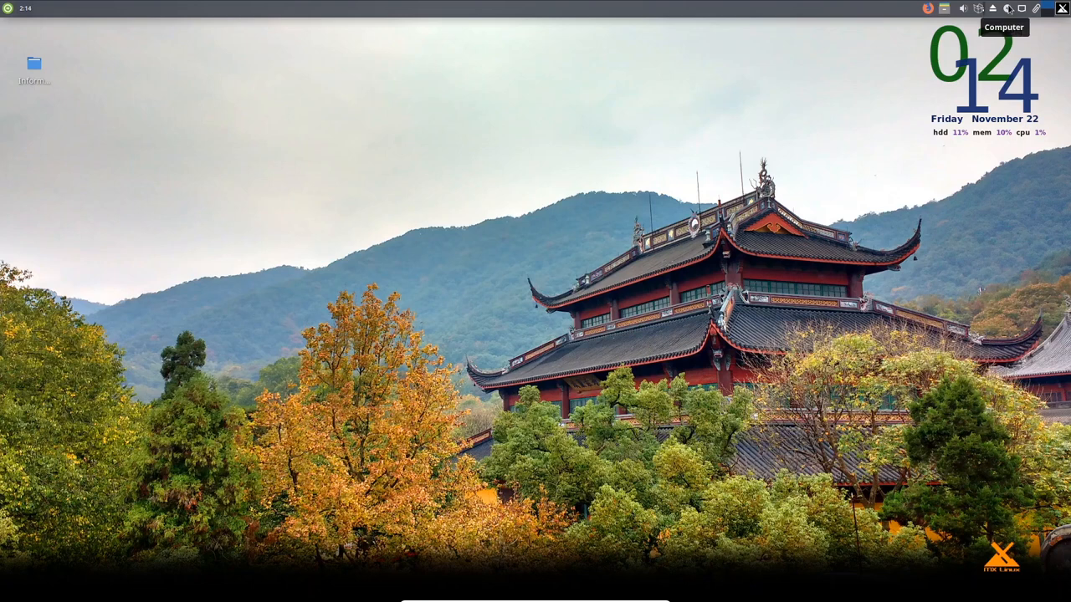
mouse_move(1007, 8)
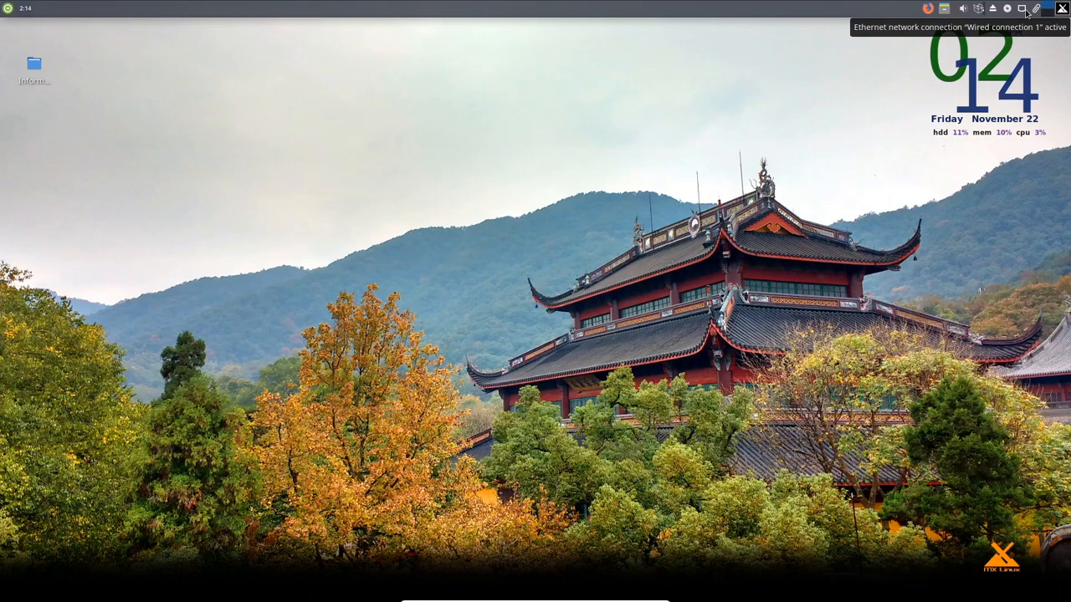
mouse_move(1035, 11)
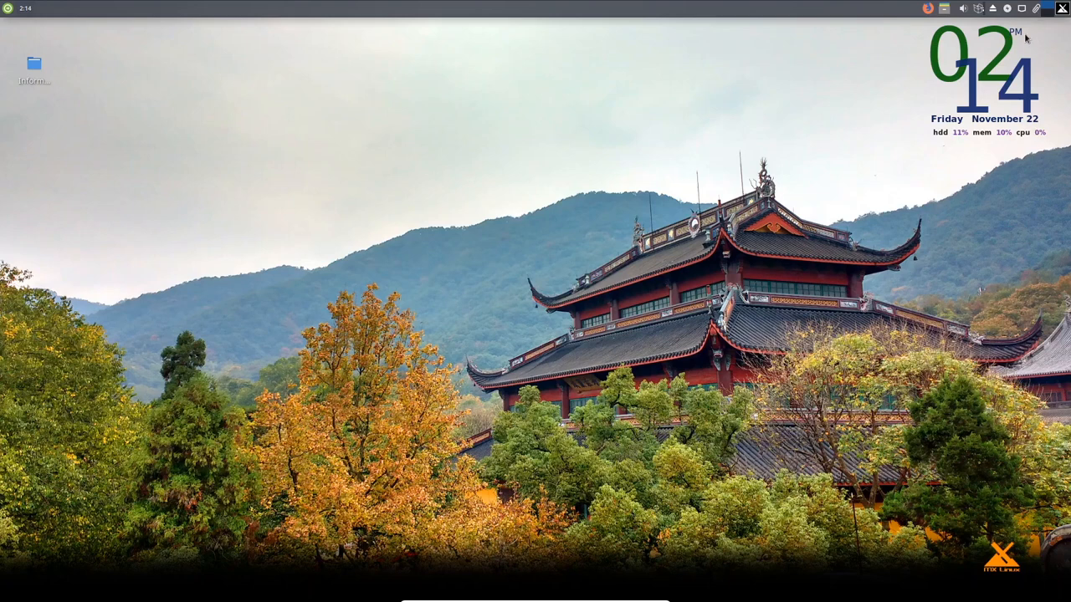
mouse_move(1037, 11)
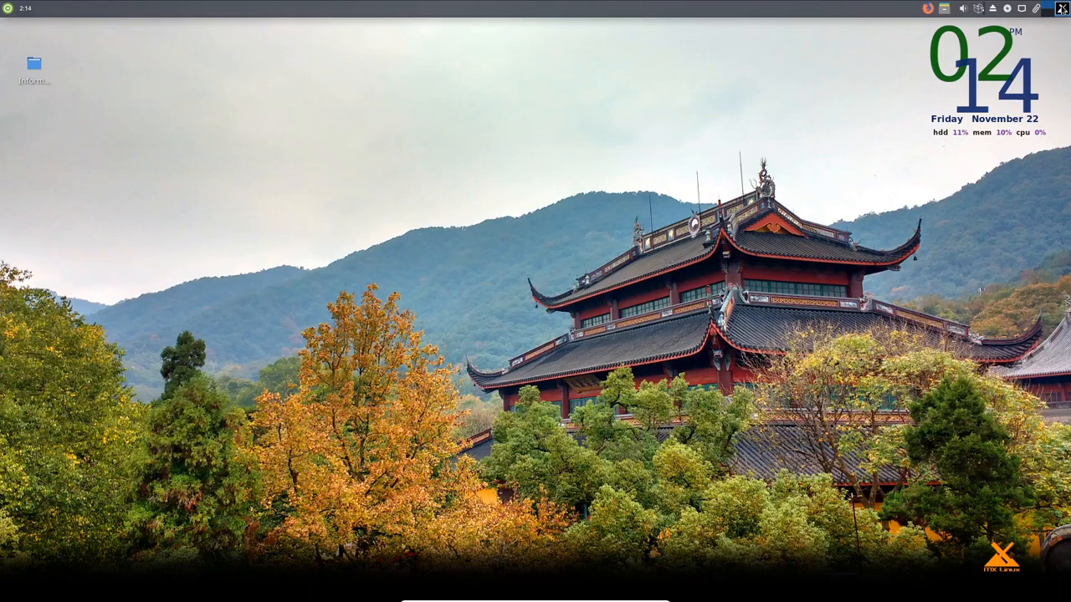
left_click(1063, 8)
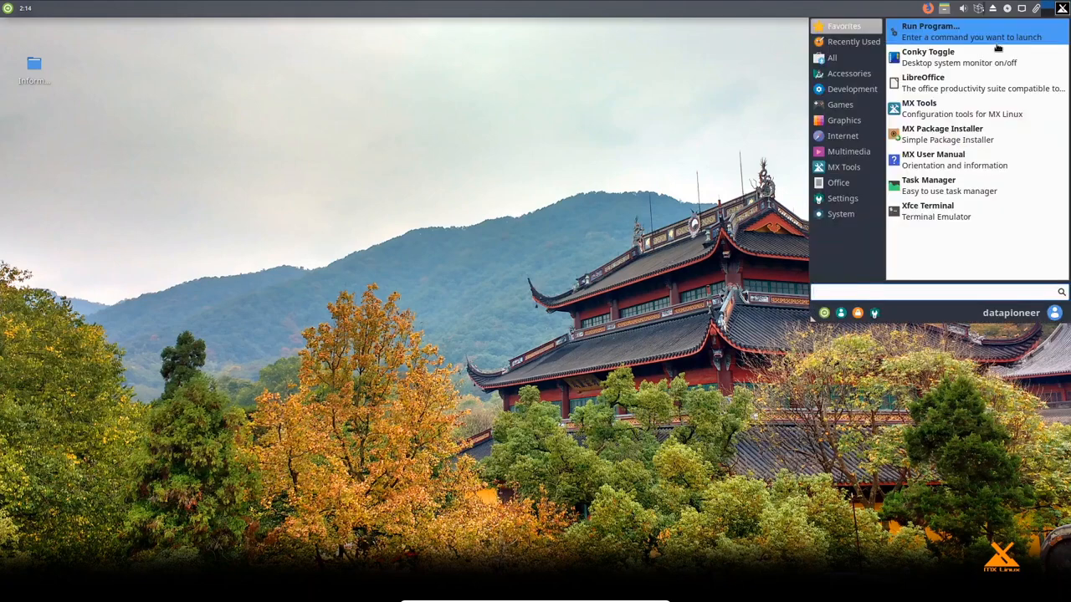
mouse_move(764, 158)
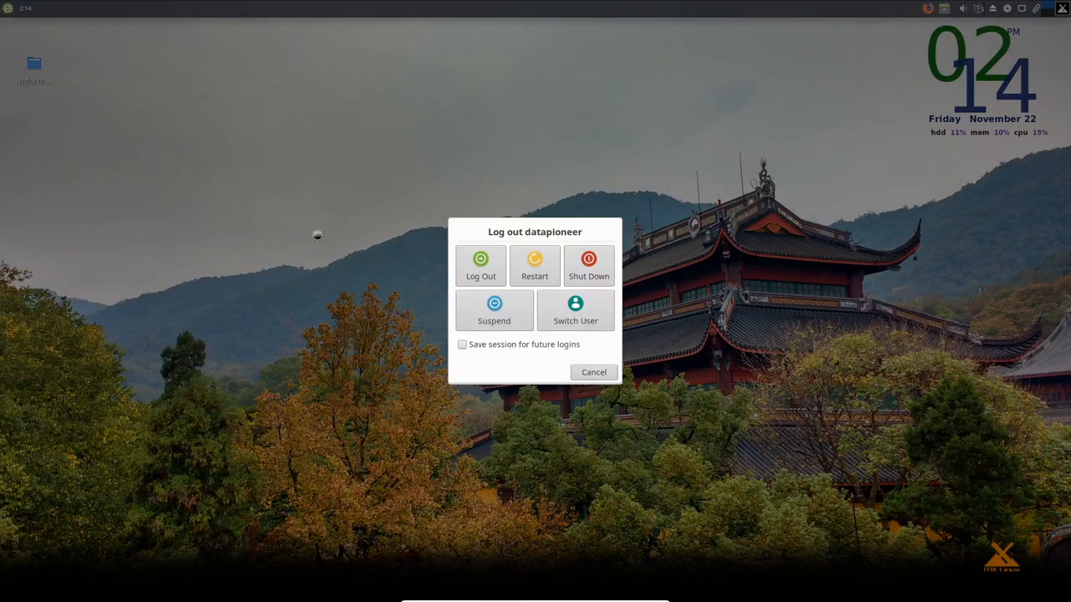
mouse_move(585, 290)
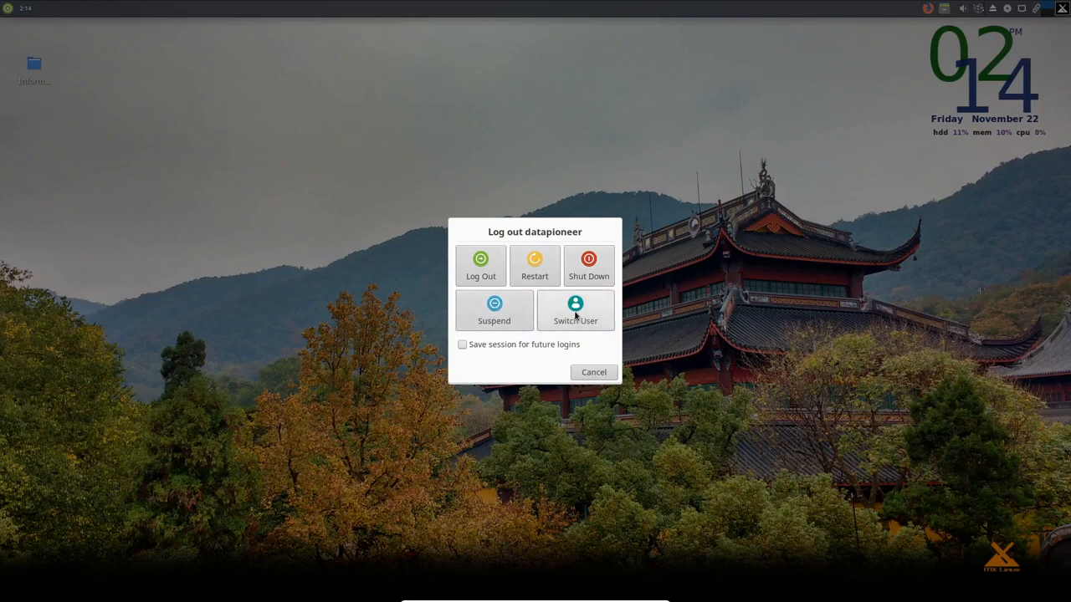
left_click(593, 372)
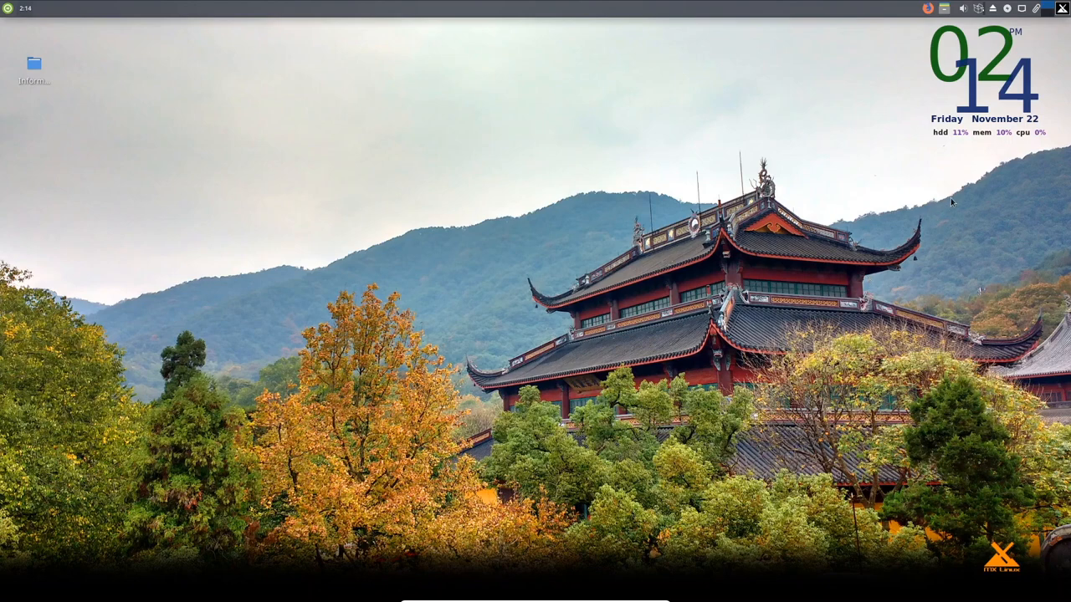
Bring up the desktop context menu listing Create Folder, Open Terminal Here and Desktop Settings
right_click(542, 257)
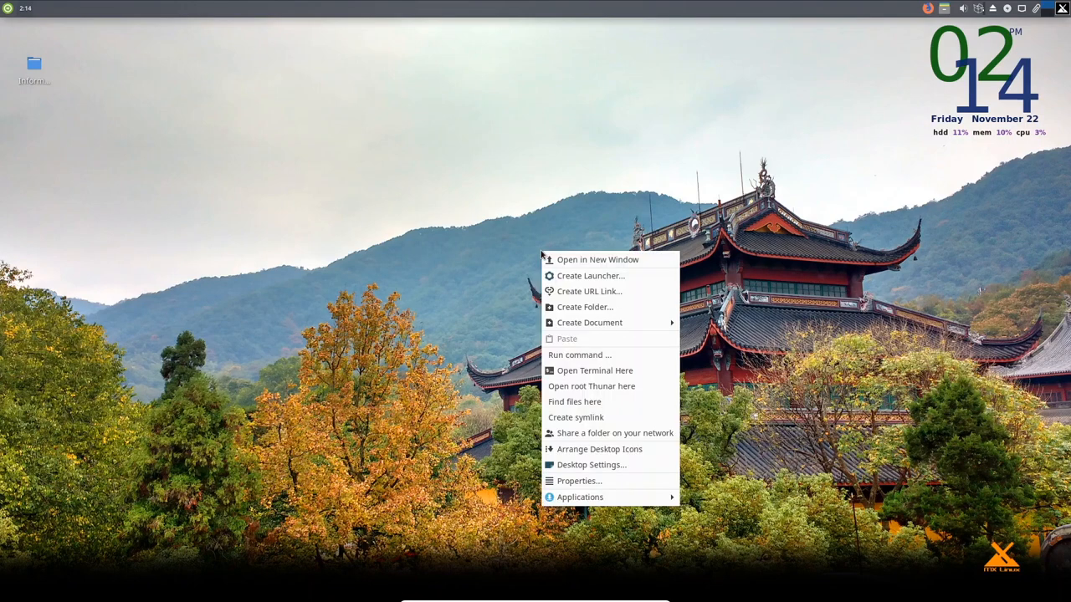
mouse_move(589, 464)
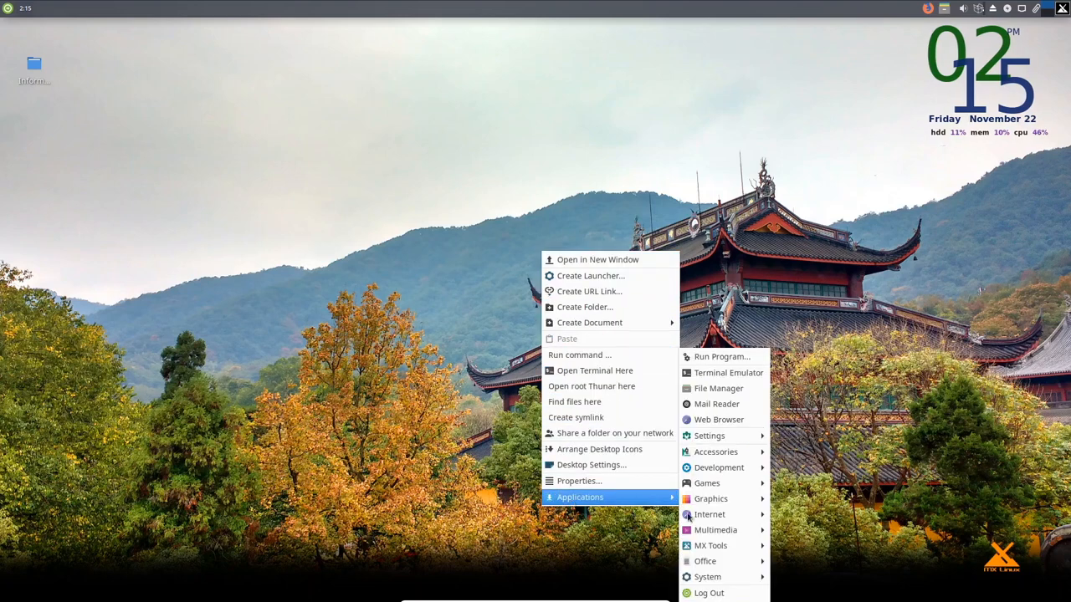
mouse_move(716, 452)
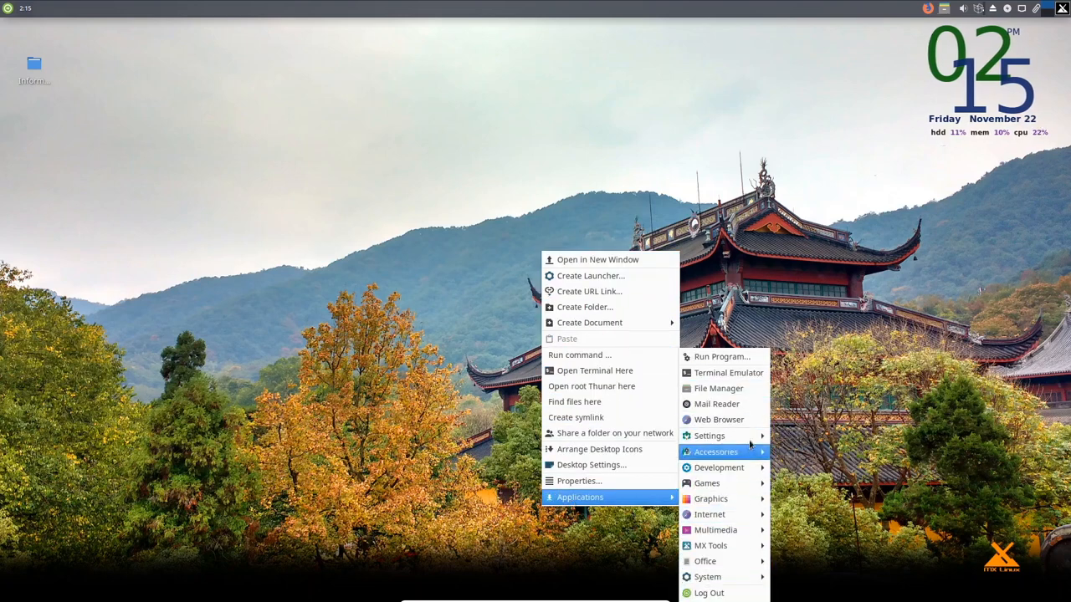
mouse_move(591, 464)
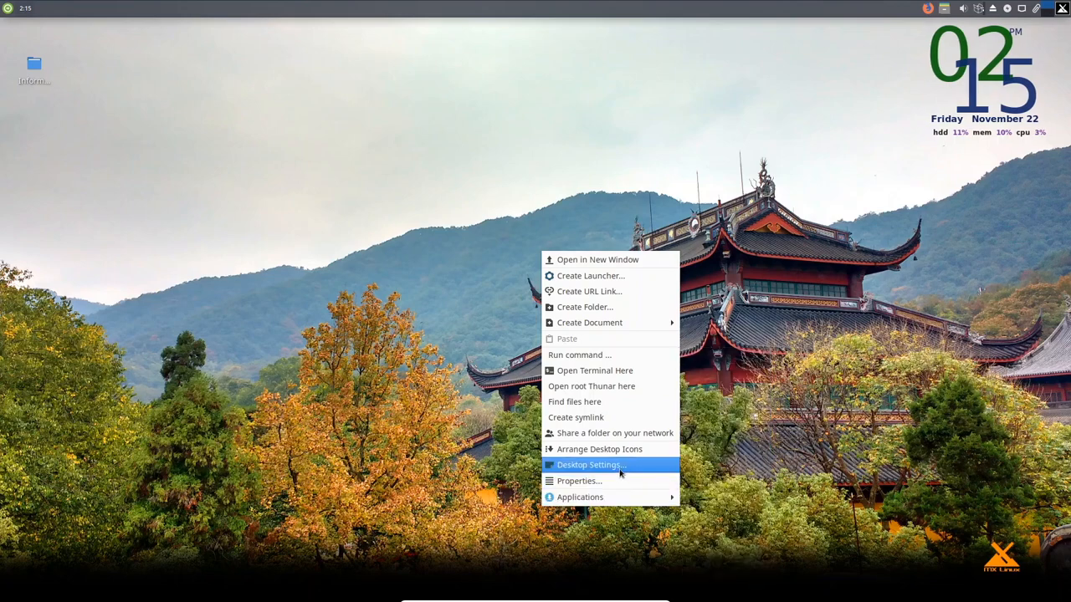
Open Desktop Settings and scroll through the wallpaper thumbnails, keeping the pagoda background
left_click(590, 464)
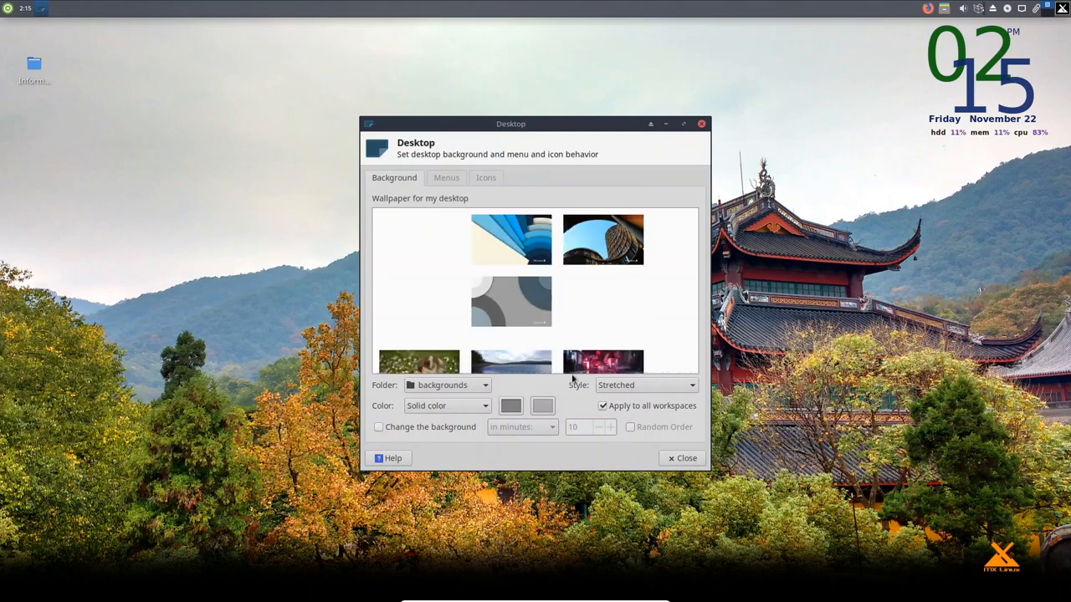
scroll("up", 3)
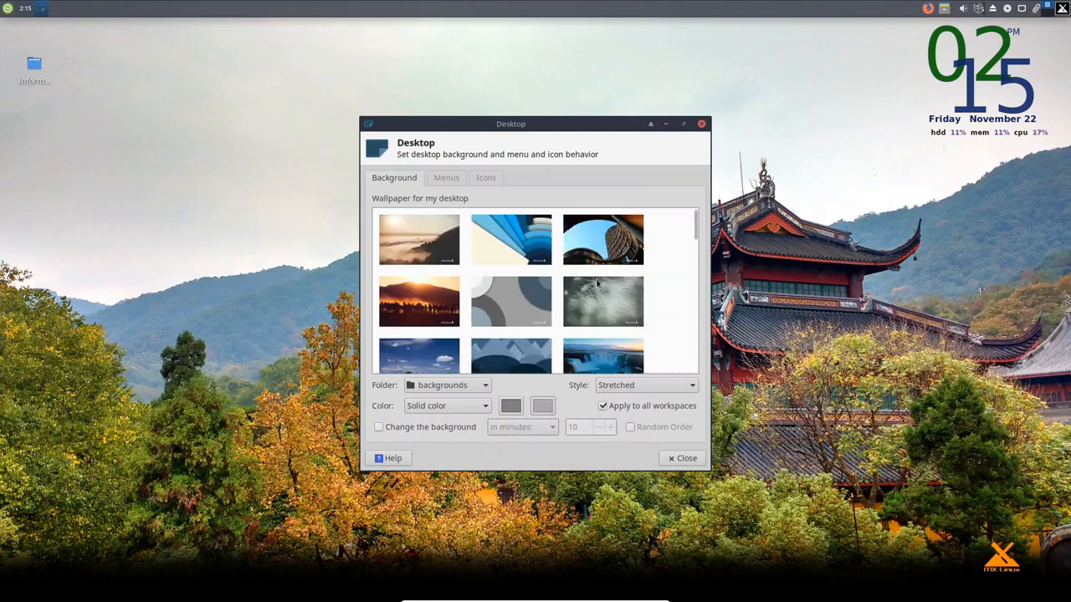
mouse_move(642, 263)
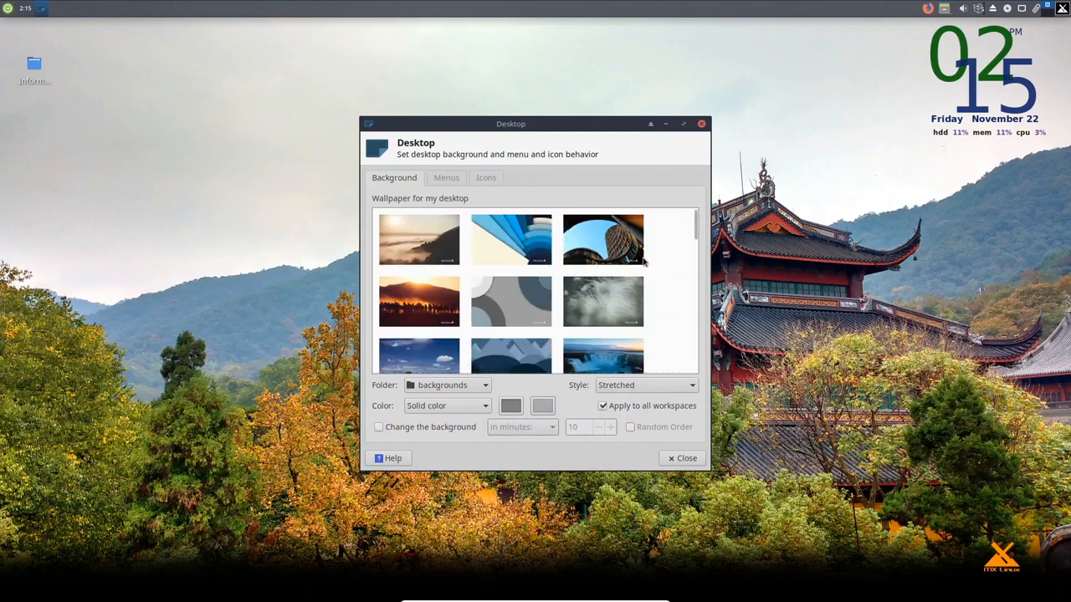
scroll("down", 3)
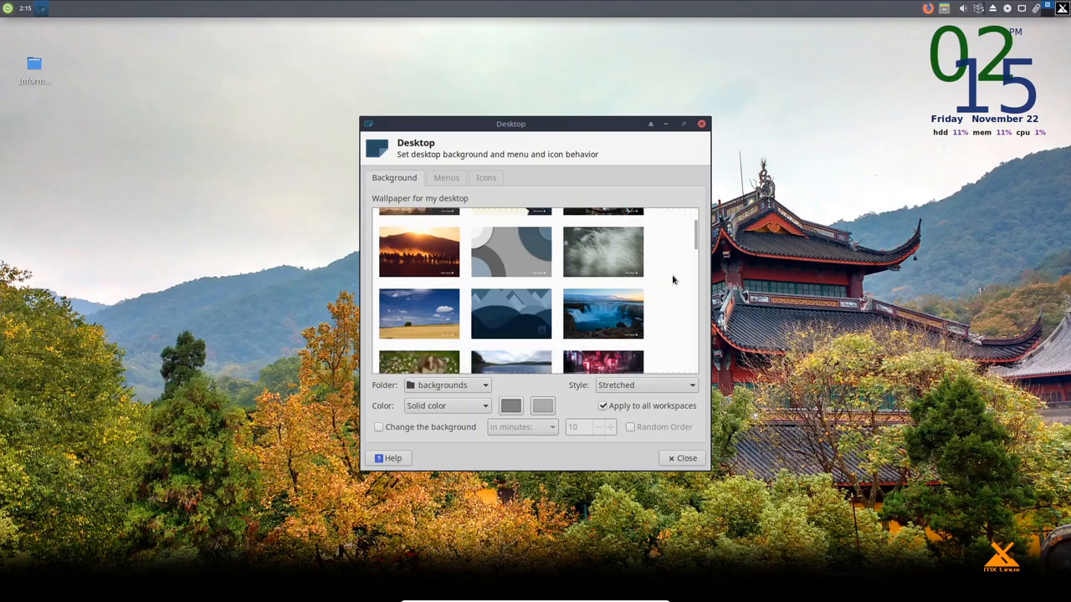
scroll("down", 3)
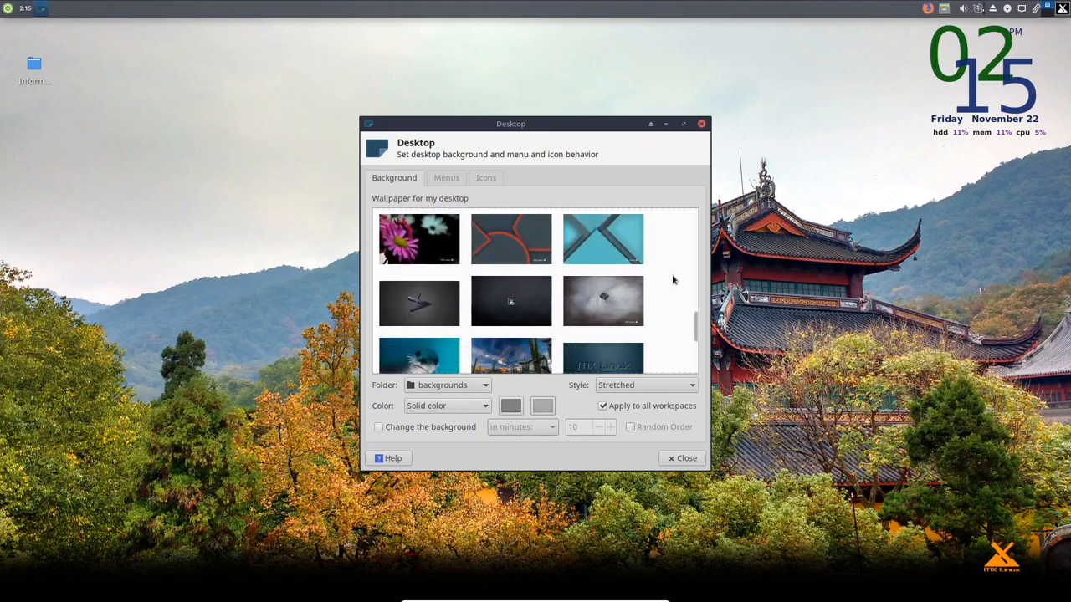
scroll("down", 3)
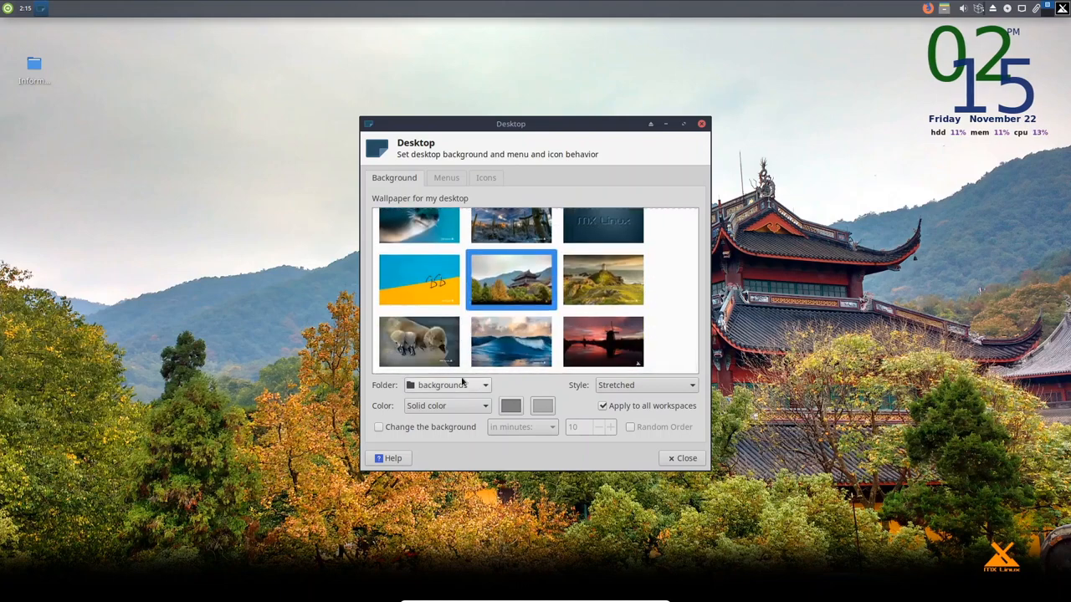
mouse_move(446, 406)
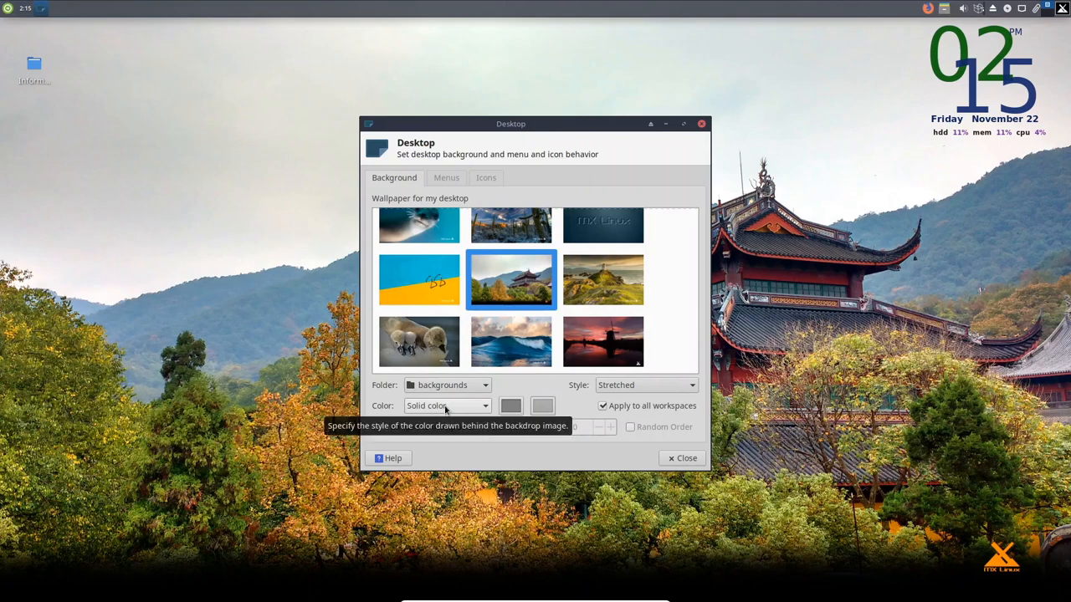
mouse_move(597, 395)
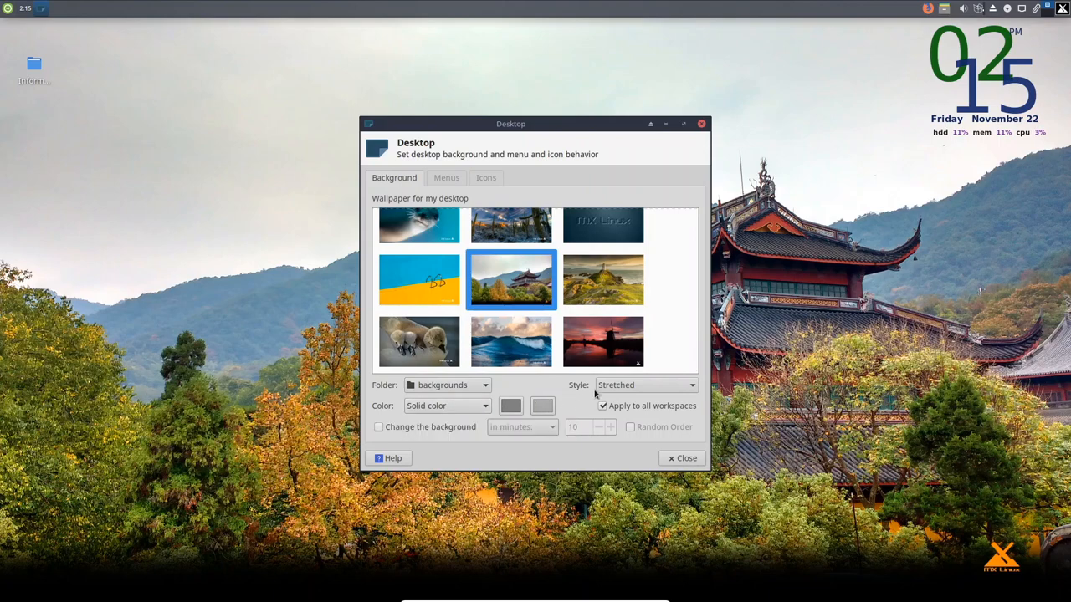
mouse_move(652, 360)
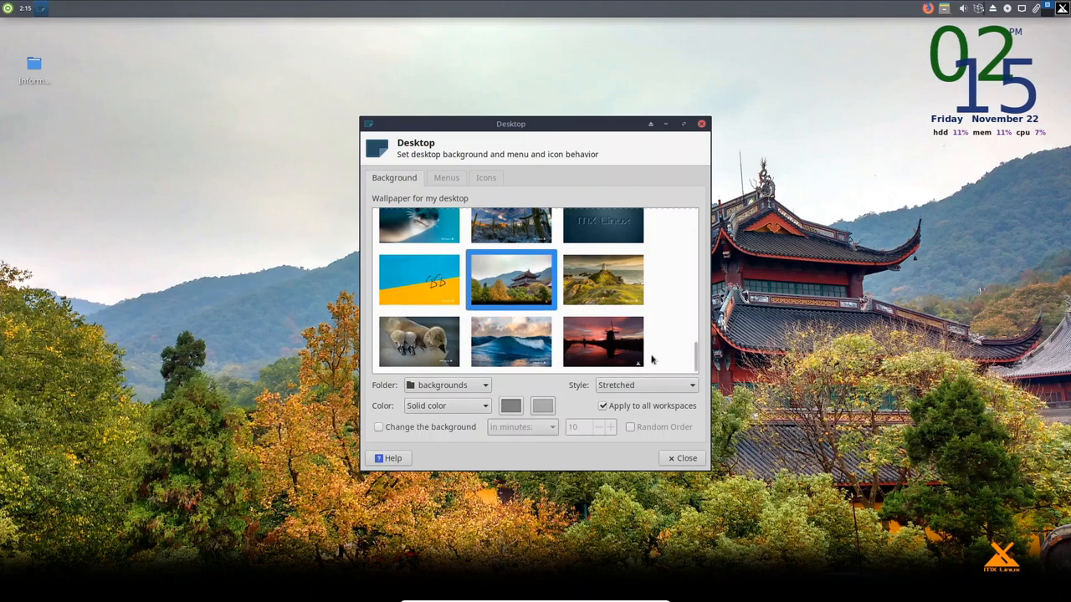
scroll("down", 3)
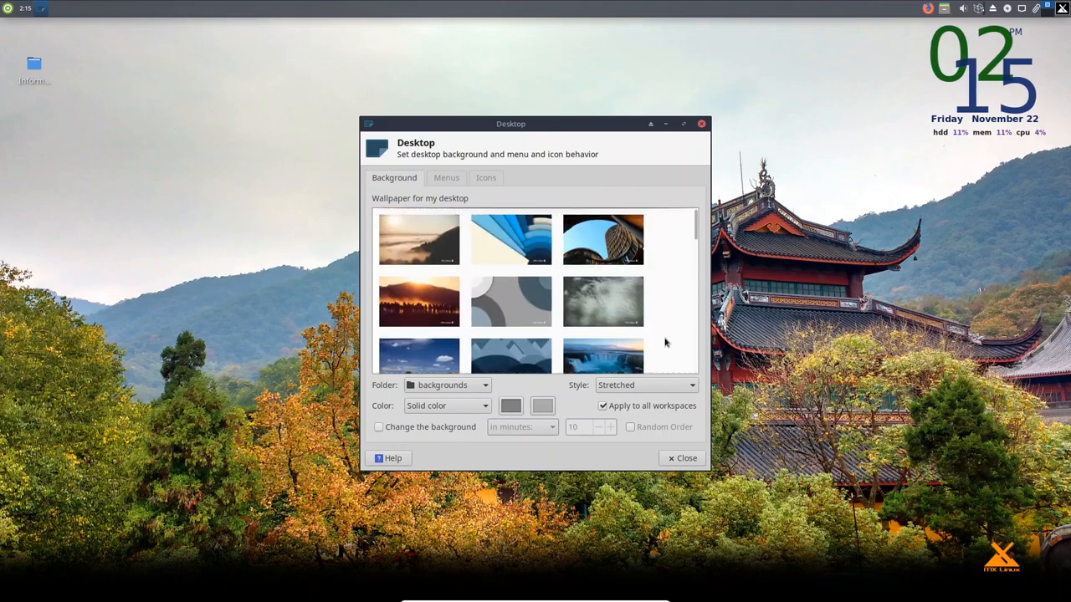
scroll("down", 3)
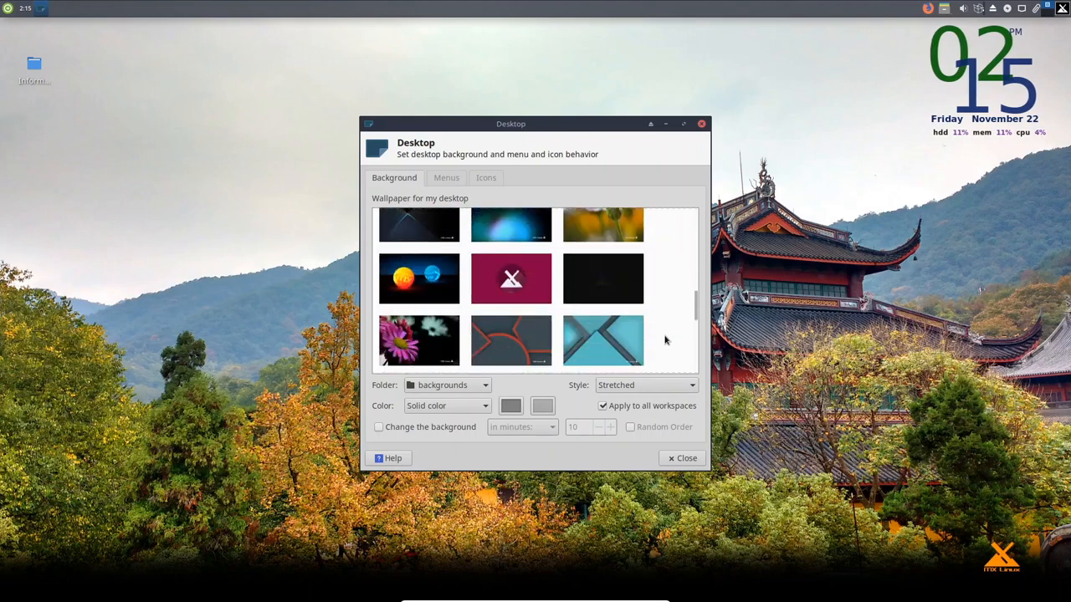
scroll("down", 3)
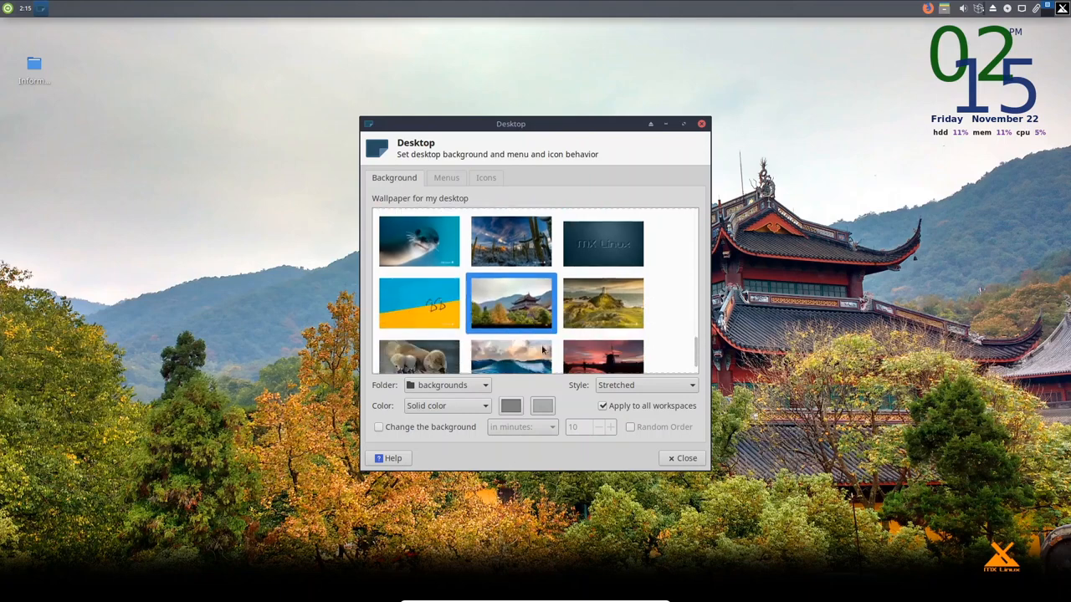
mouse_move(682, 457)
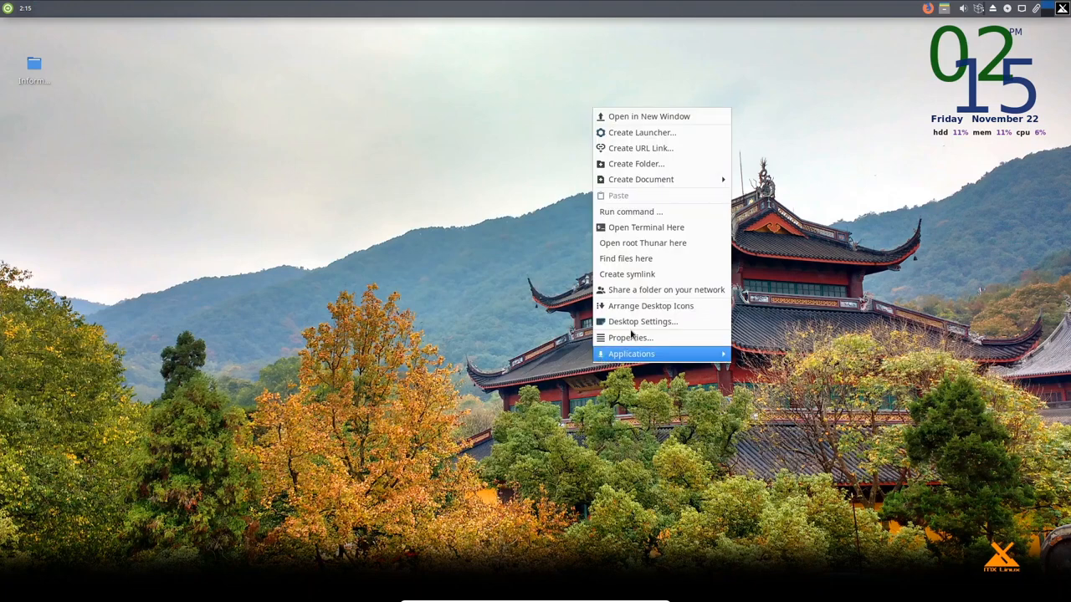
mouse_move(665, 290)
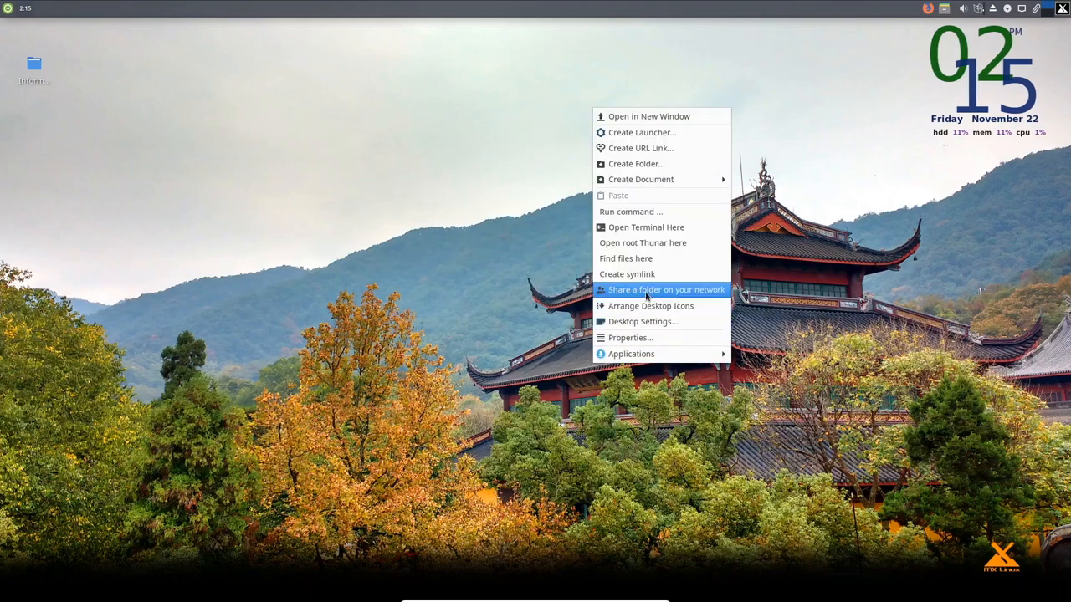
mouse_move(627, 274)
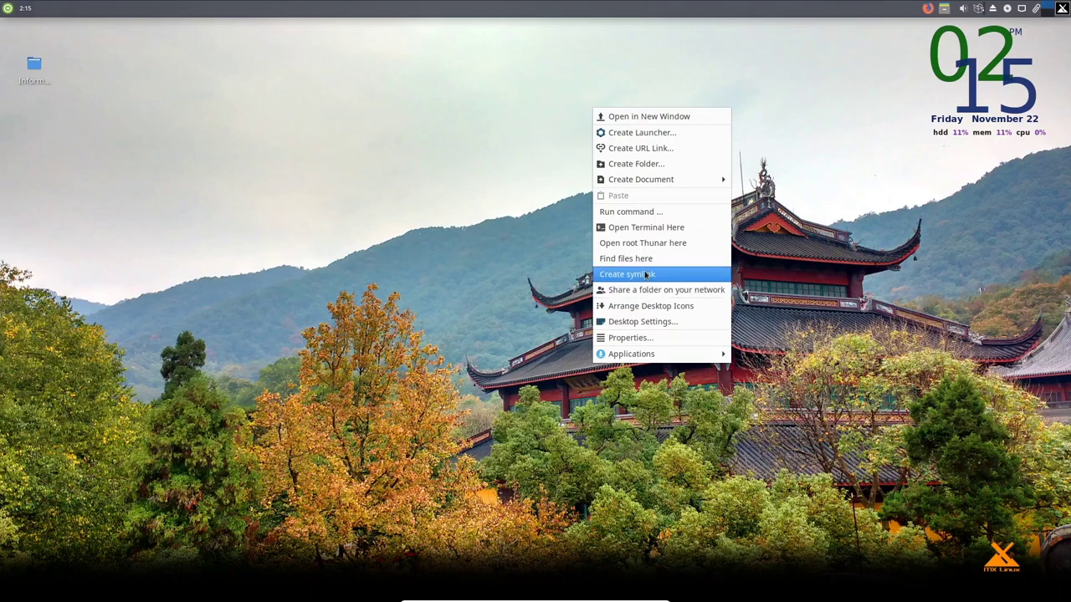
mouse_move(653, 243)
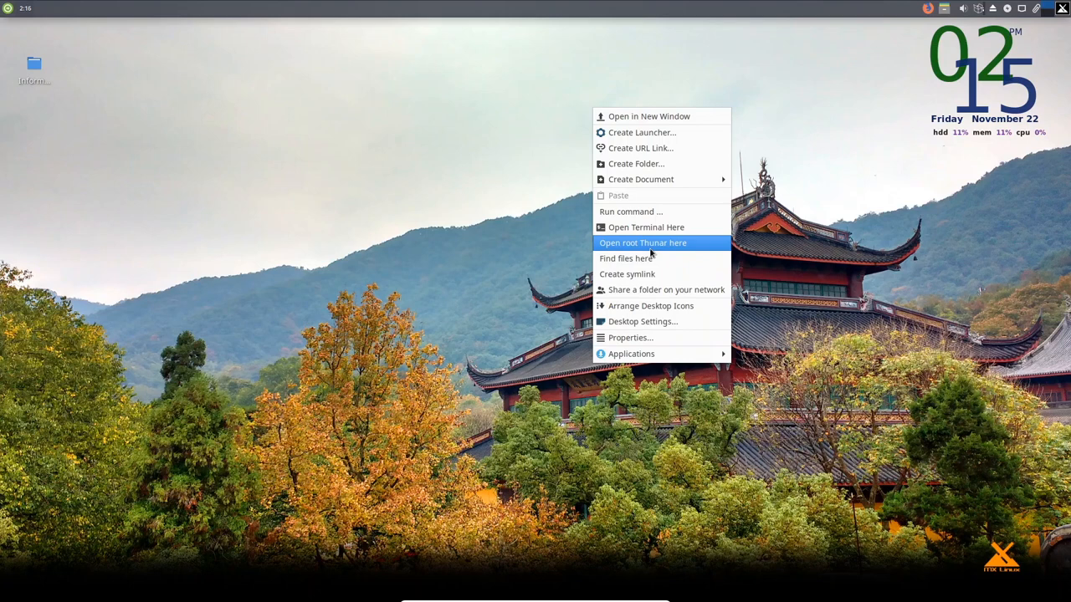
mouse_move(645, 226)
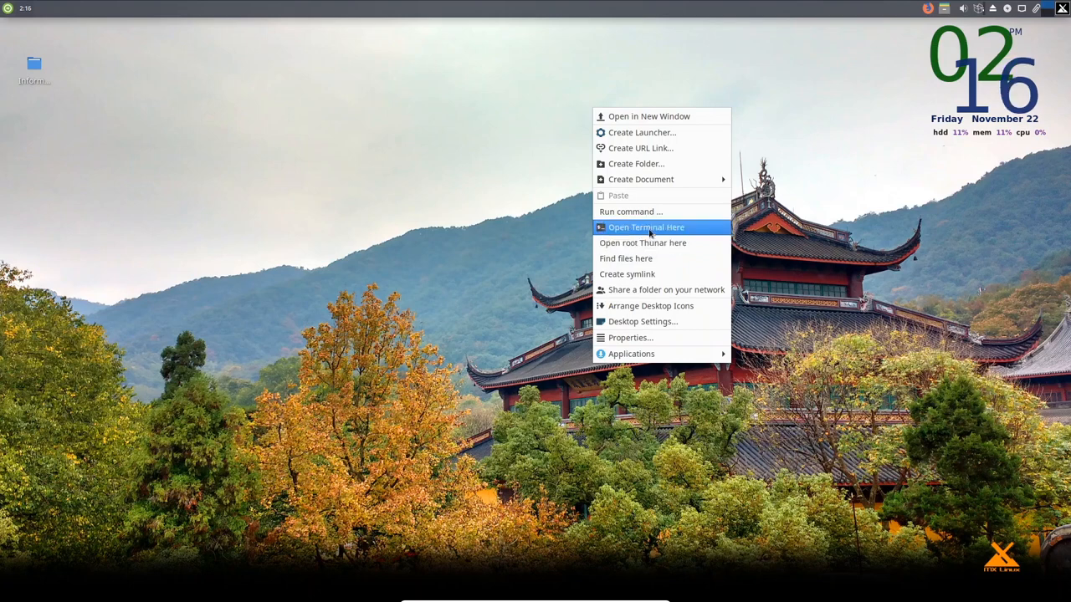
Open a terminal in the Desktop folder, centre it, and run uname and free mm
left_click(646, 226)
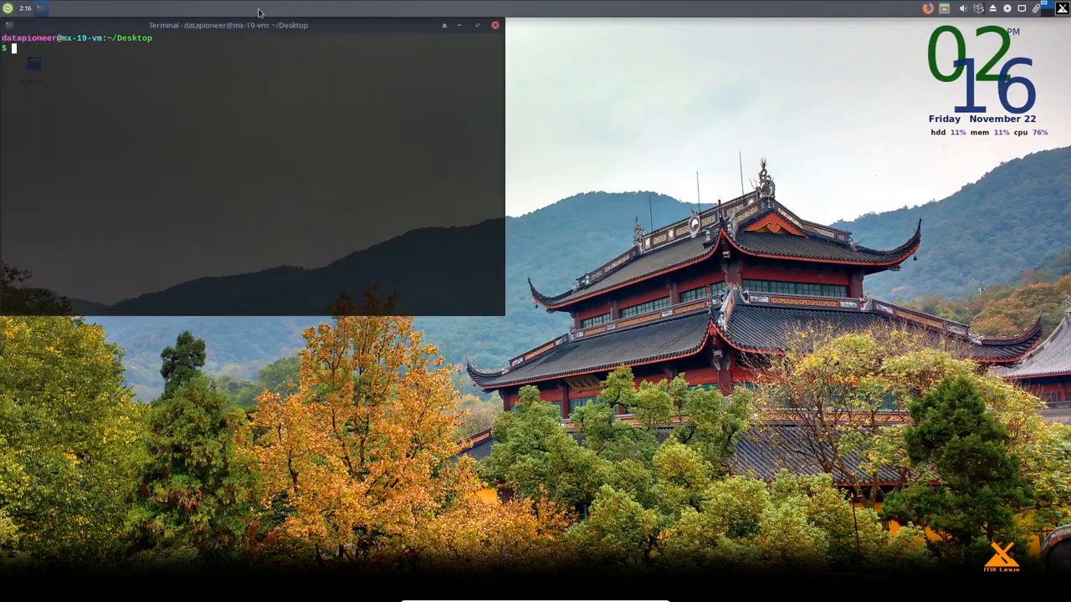
left_click_drag(226, 24, 529, 144)
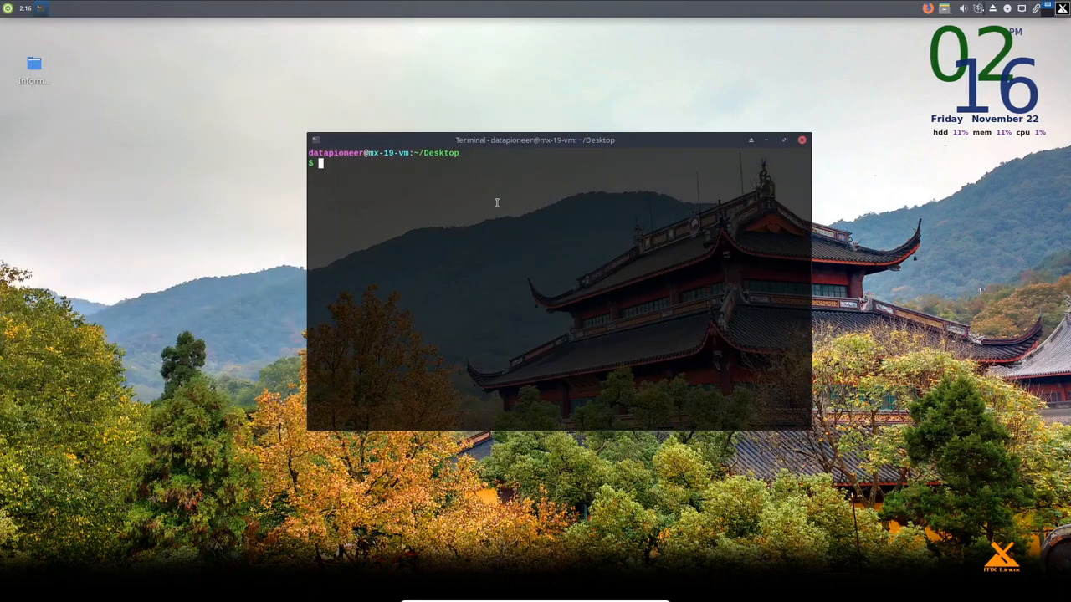
type("uname")
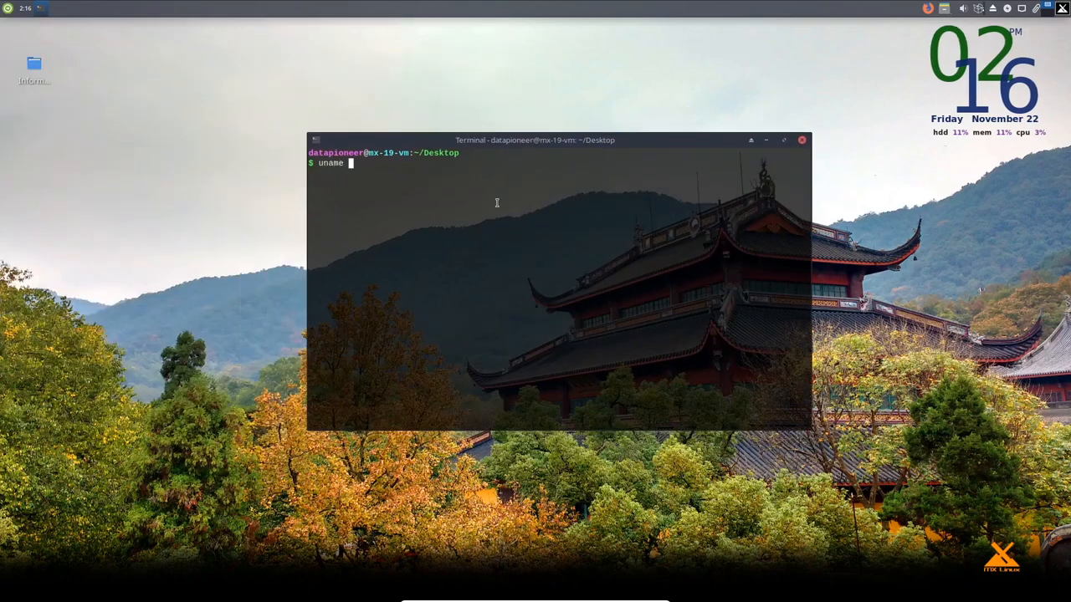
key("Return")
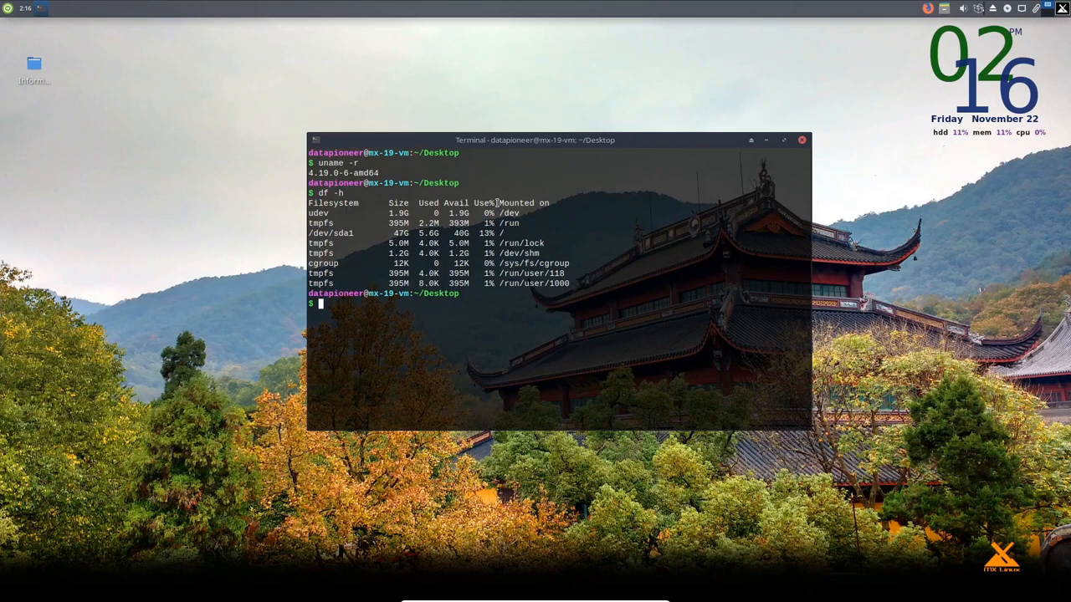
type("free mm")
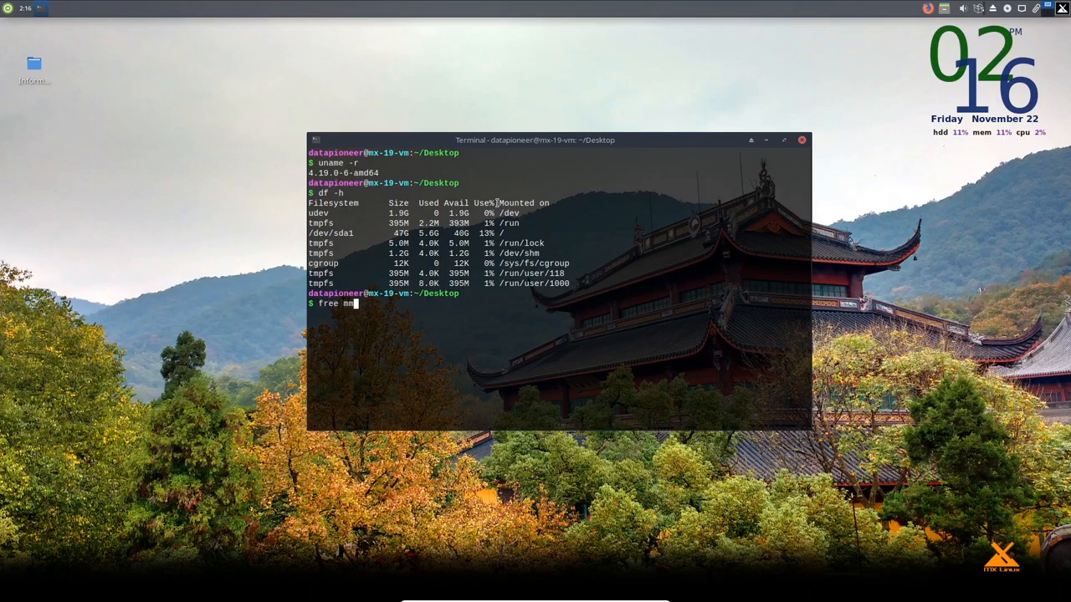
key("Return")
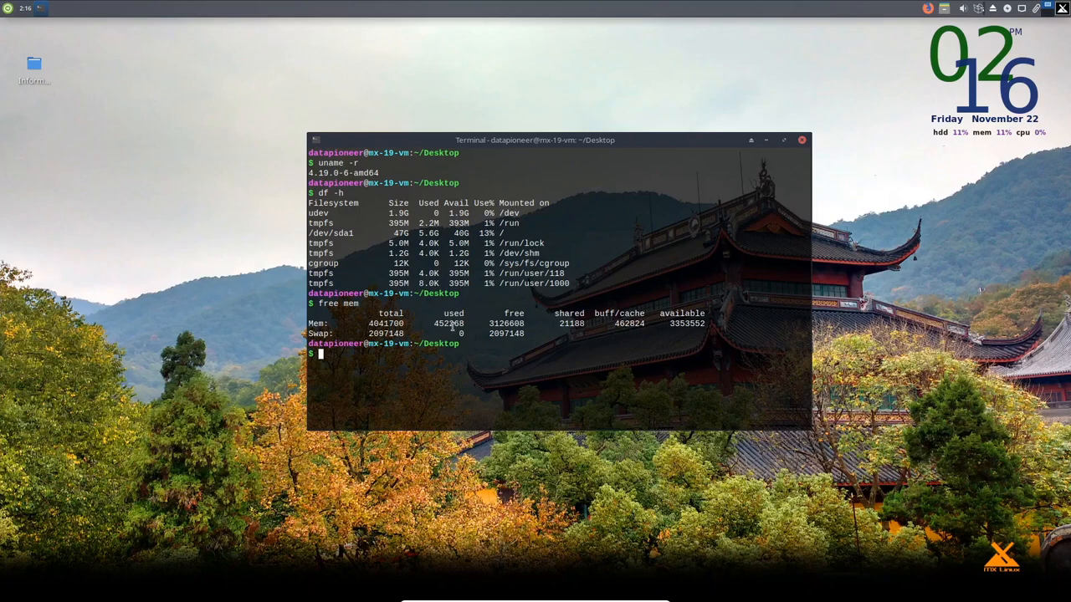
mouse_move(494, 316)
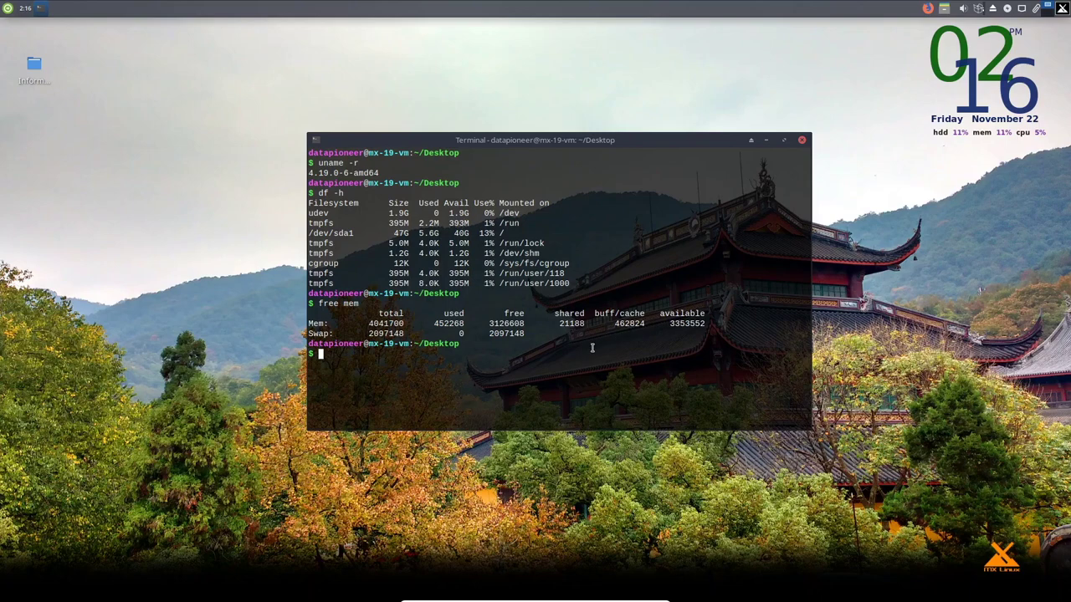
mouse_move(583, 388)
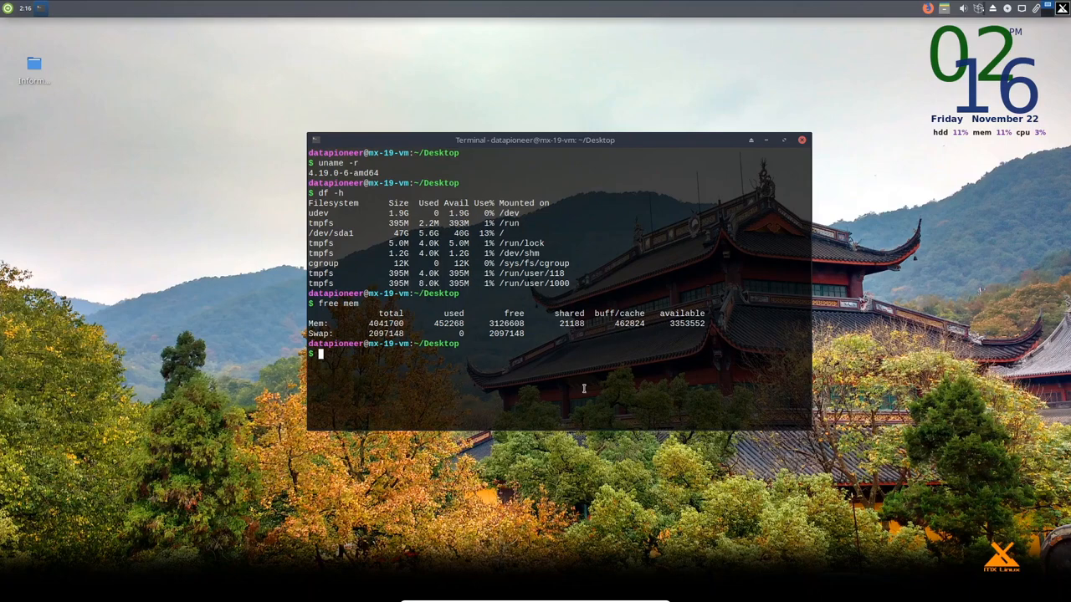
Close the terminal and reopen the desktop's right-click actions menu
left_click(801, 139)
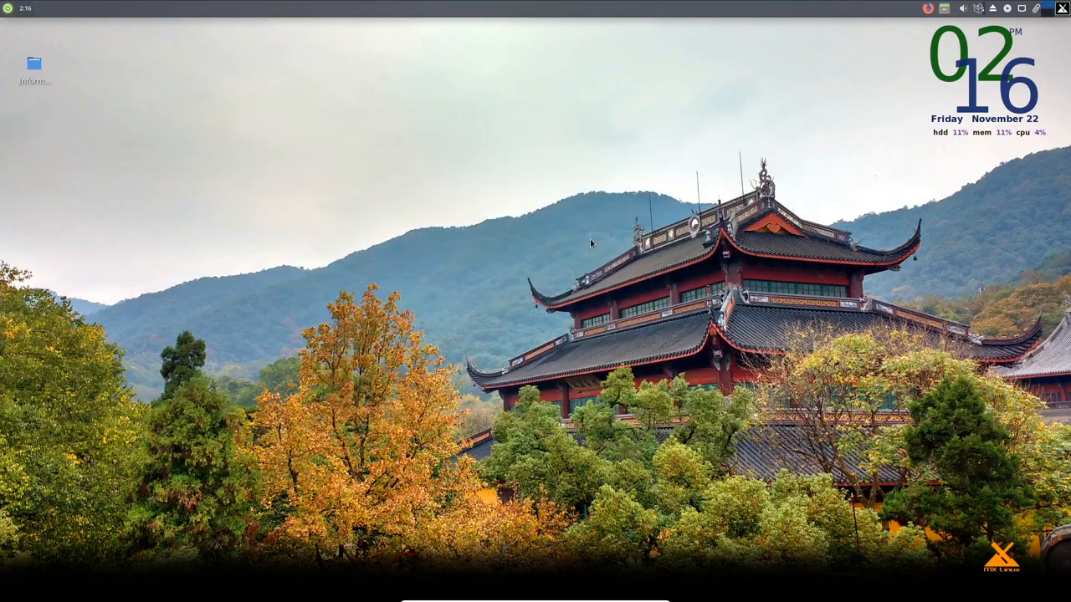
right_click(591, 242)
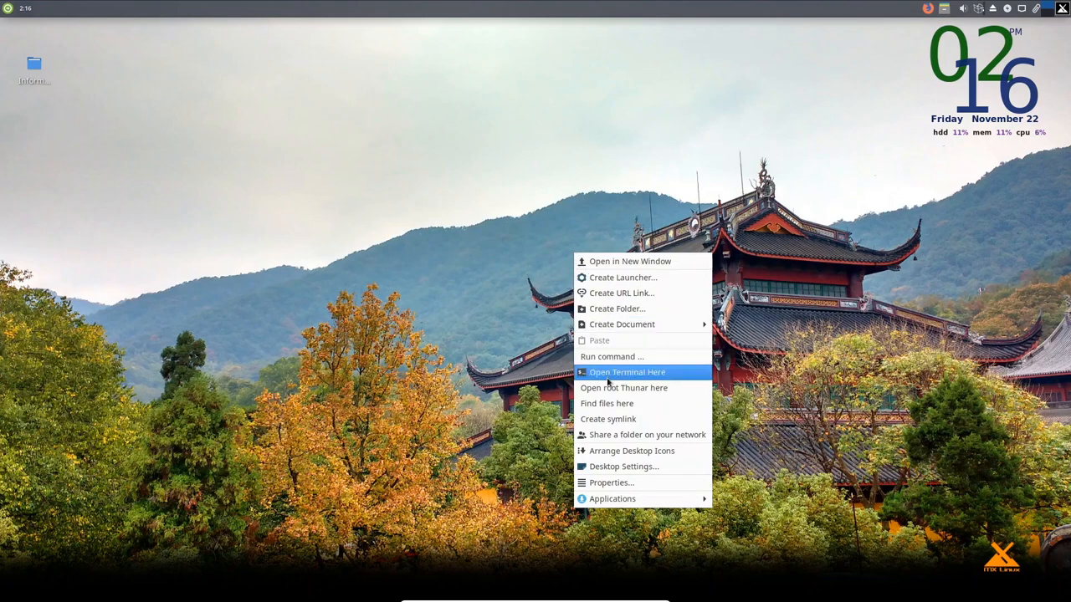
mouse_move(611, 356)
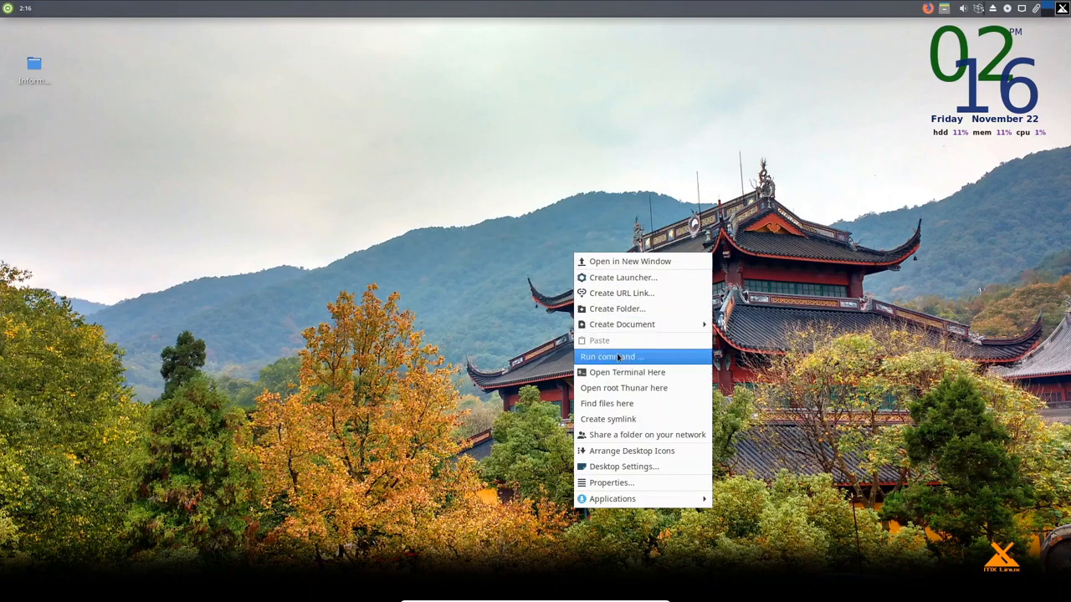
mouse_move(622, 324)
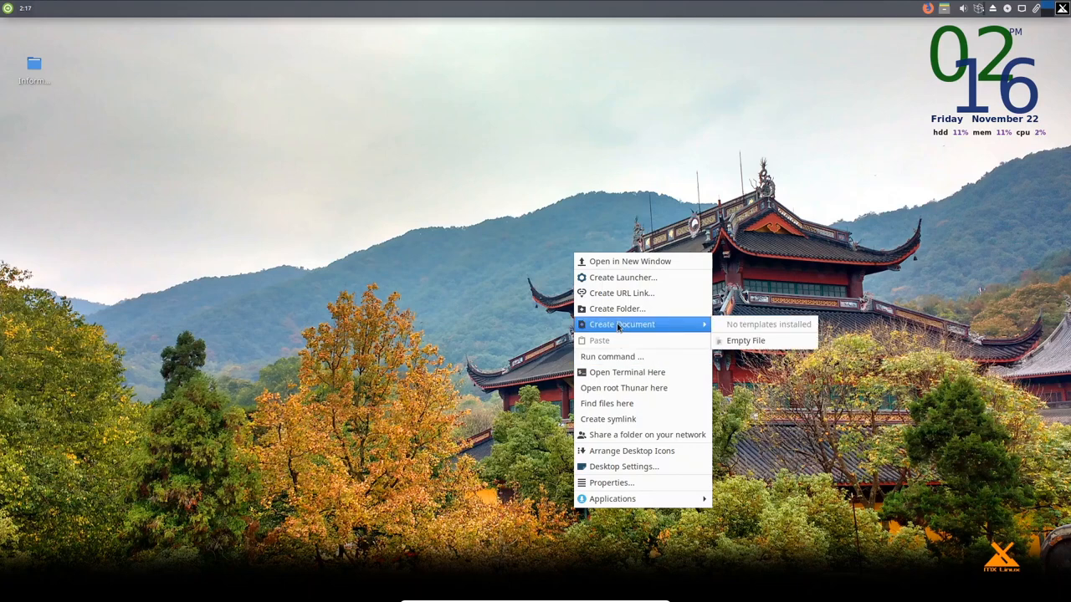
mouse_move(620, 292)
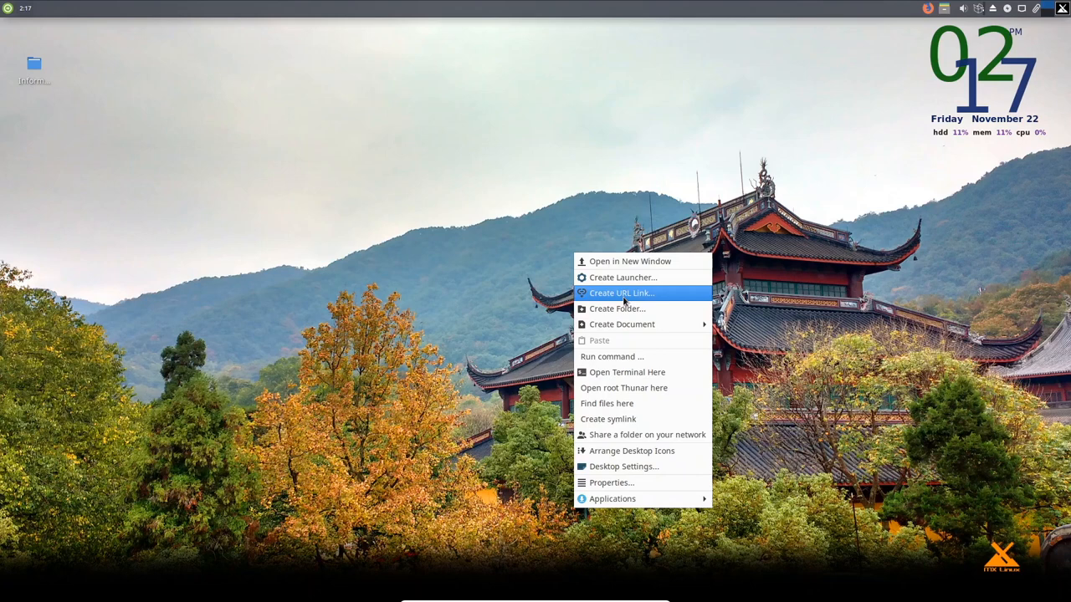
mouse_move(622, 277)
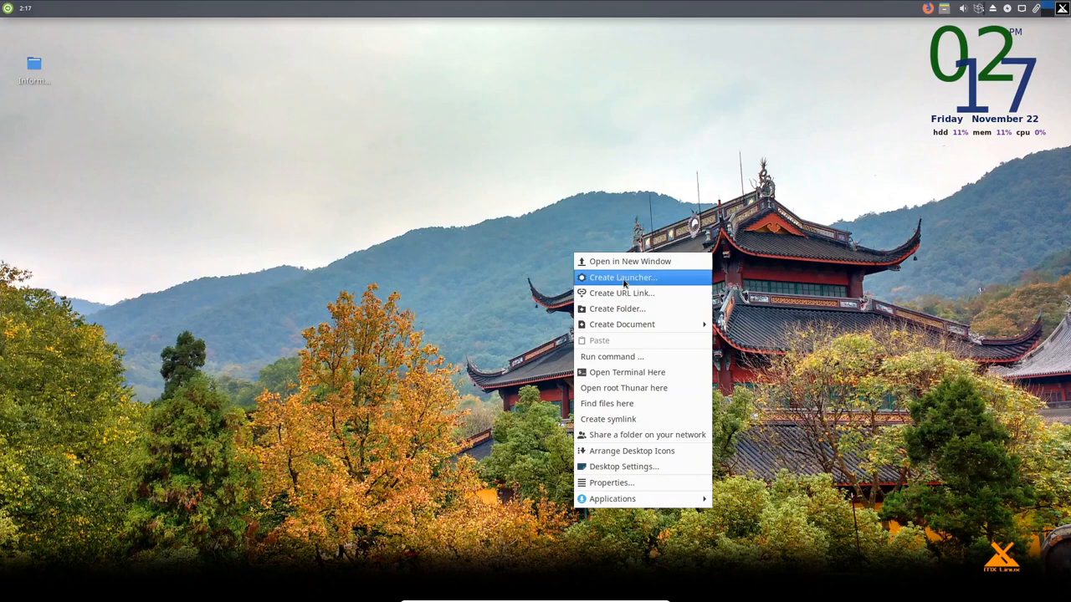
mouse_move(632, 261)
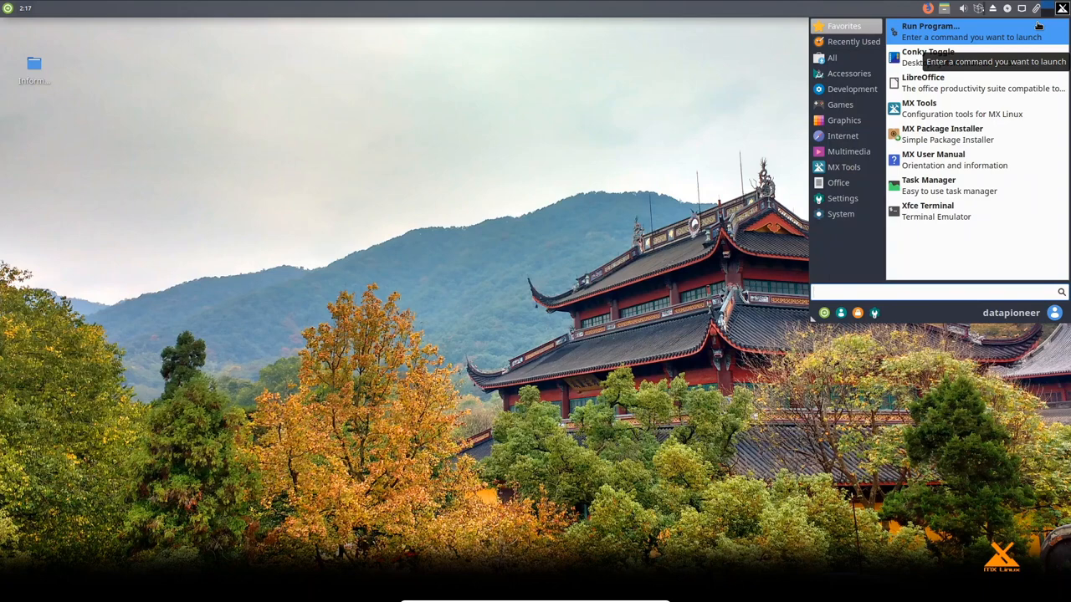
mouse_move(927, 56)
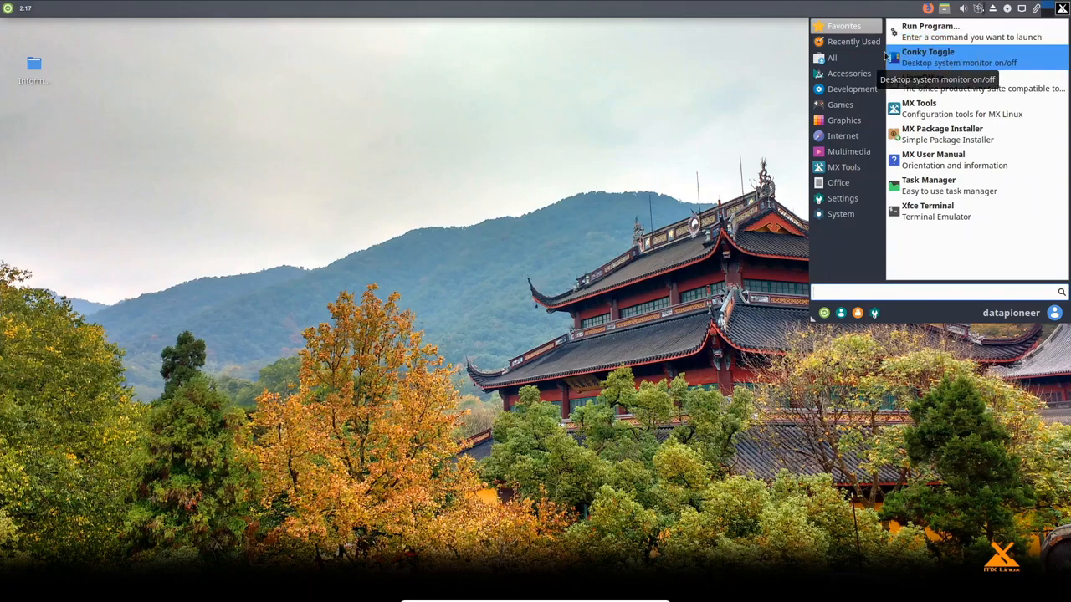
Show the Accessories category's programs in the application menu
left_click(848, 74)
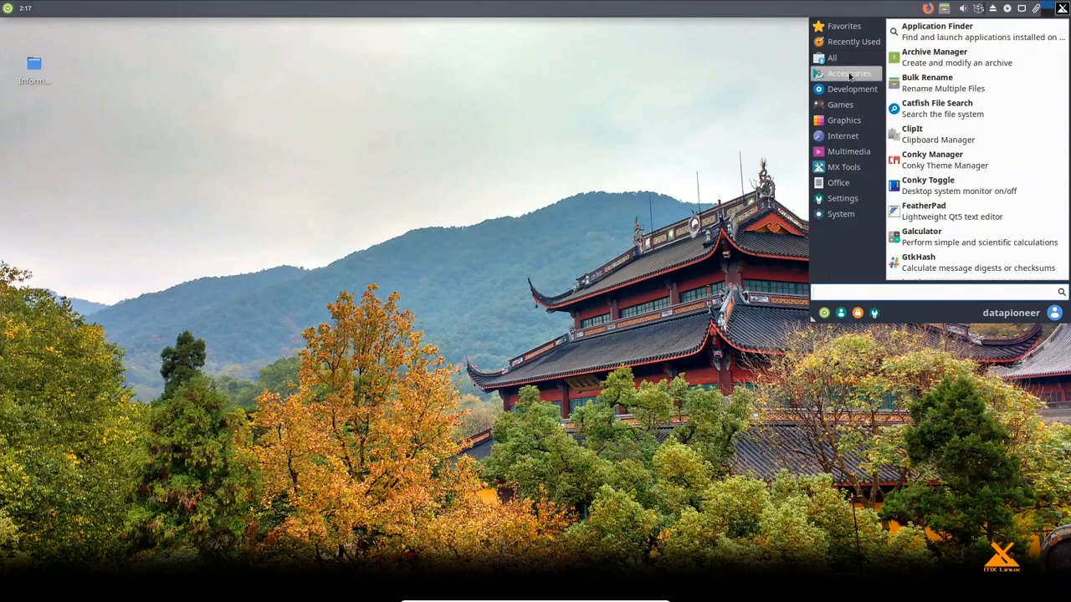
mouse_move(937, 31)
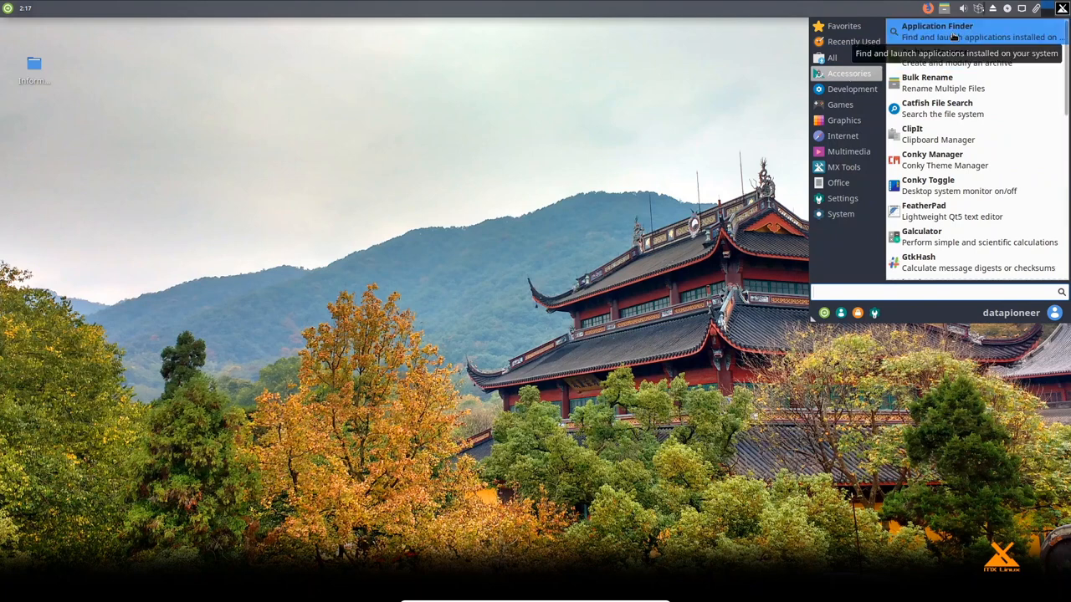
mouse_move(739, 94)
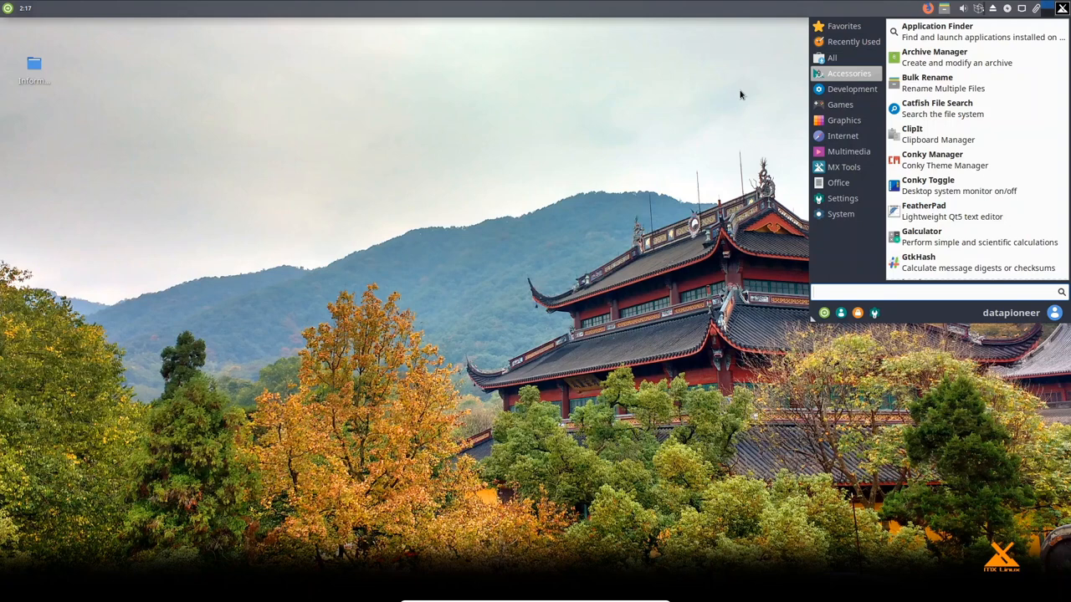
mouse_move(782, 98)
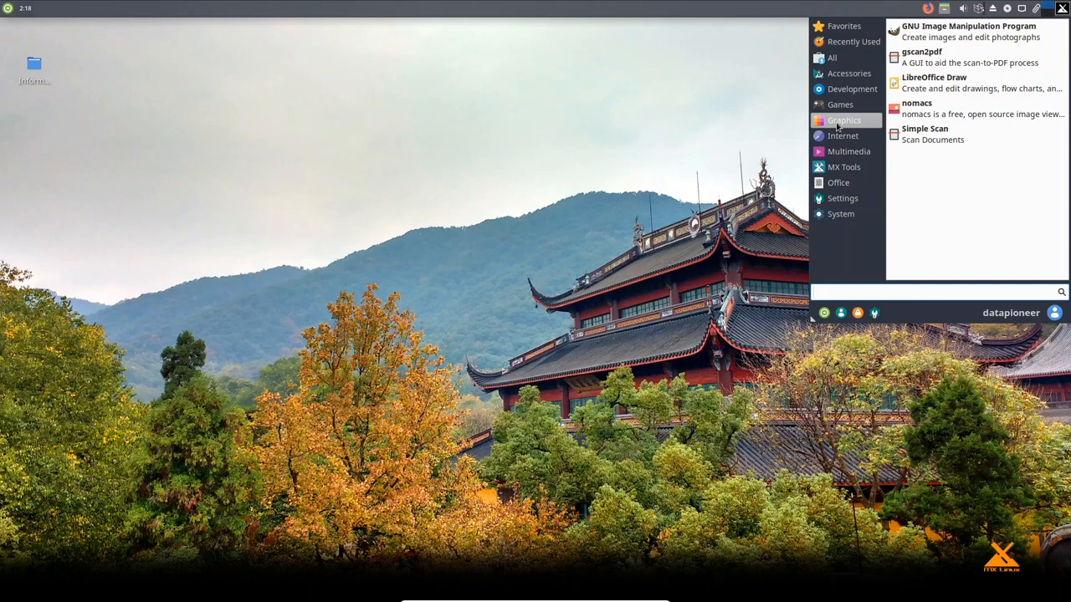
mouse_move(971, 31)
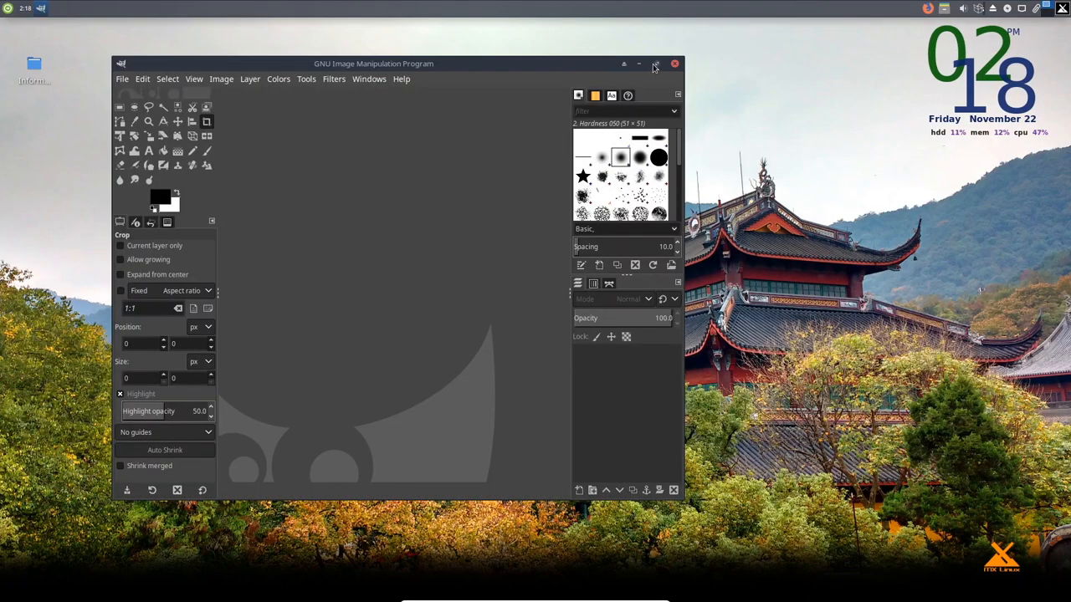
Maximize the GIMP window, then quit GIMP via File > Quit
left_click(655, 66)
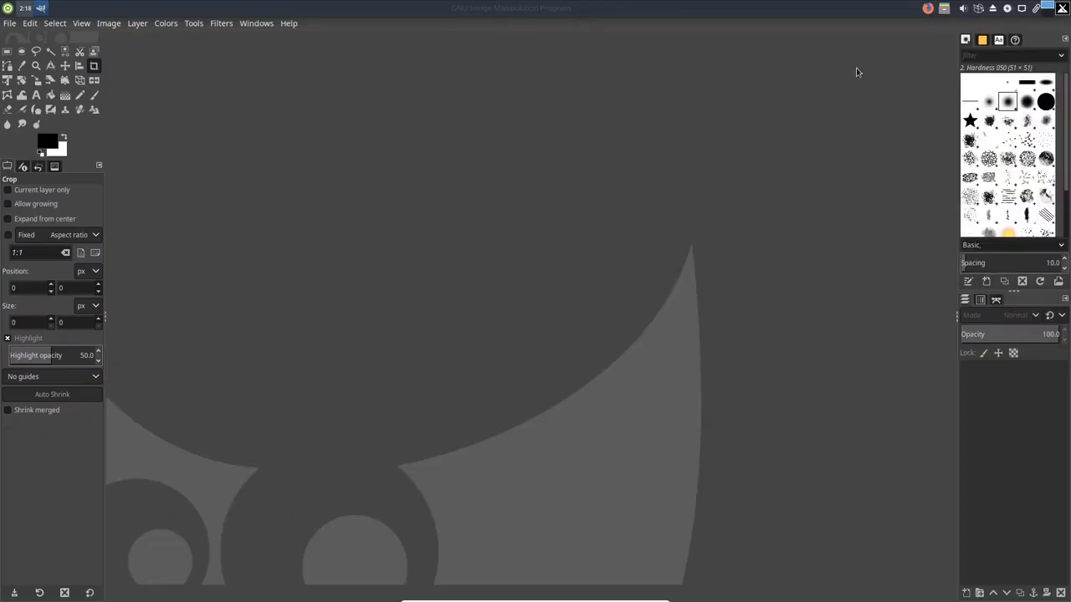
mouse_move(46, 27)
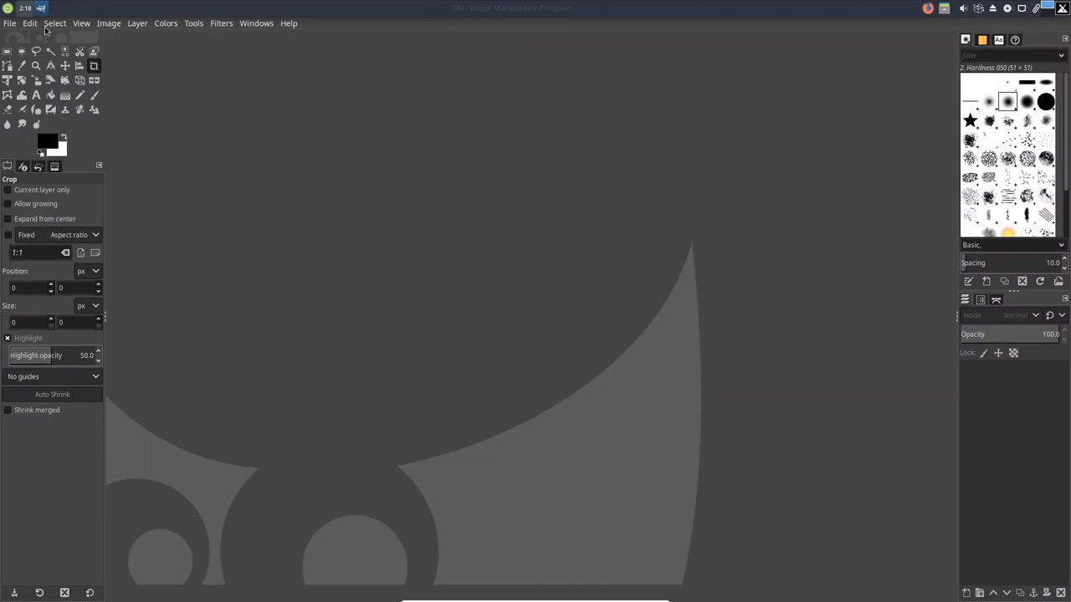
left_click(10, 23)
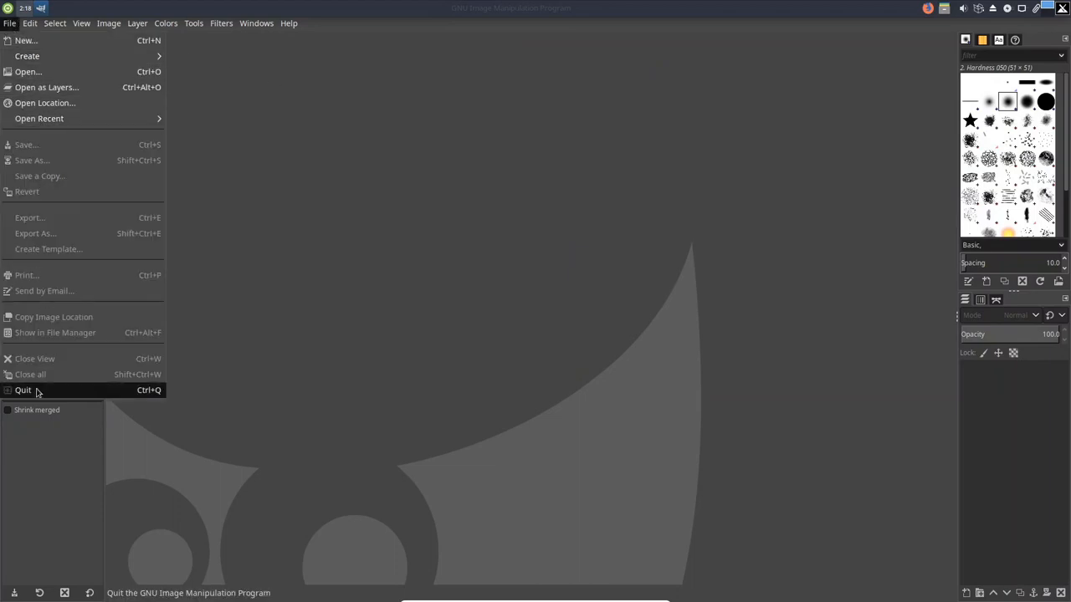
left_click(22, 390)
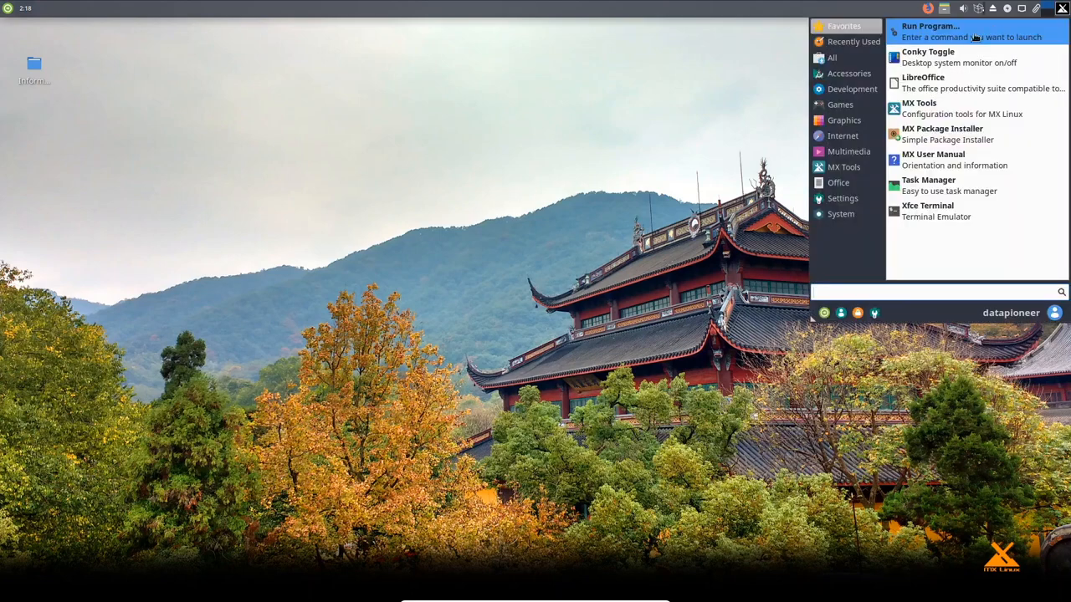
Browse the Graphics category, then launch Firefox to its Welcome page
left_click(844, 120)
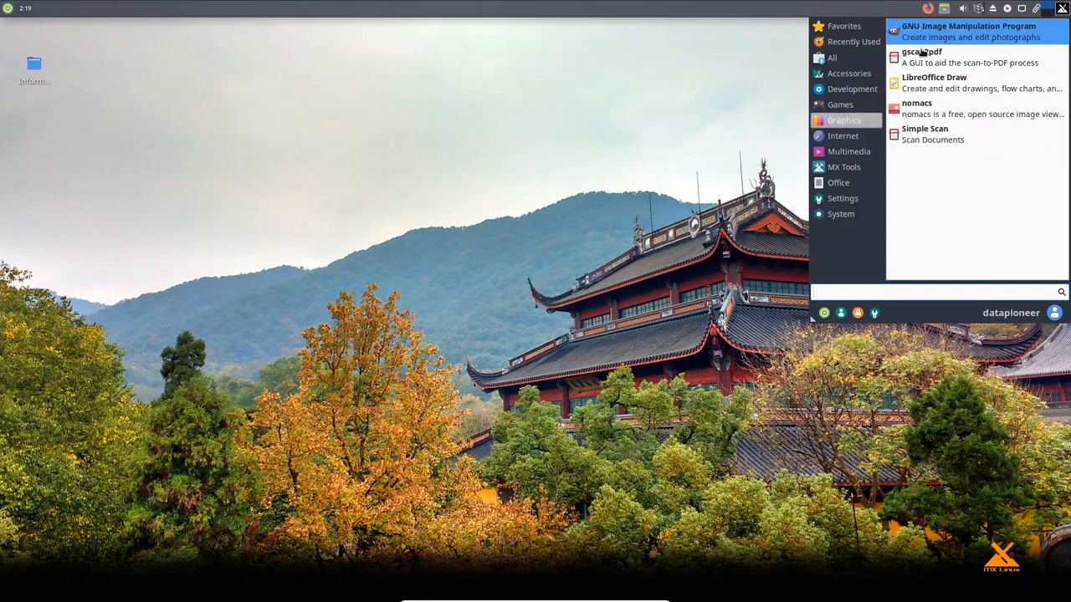
left_click(842, 135)
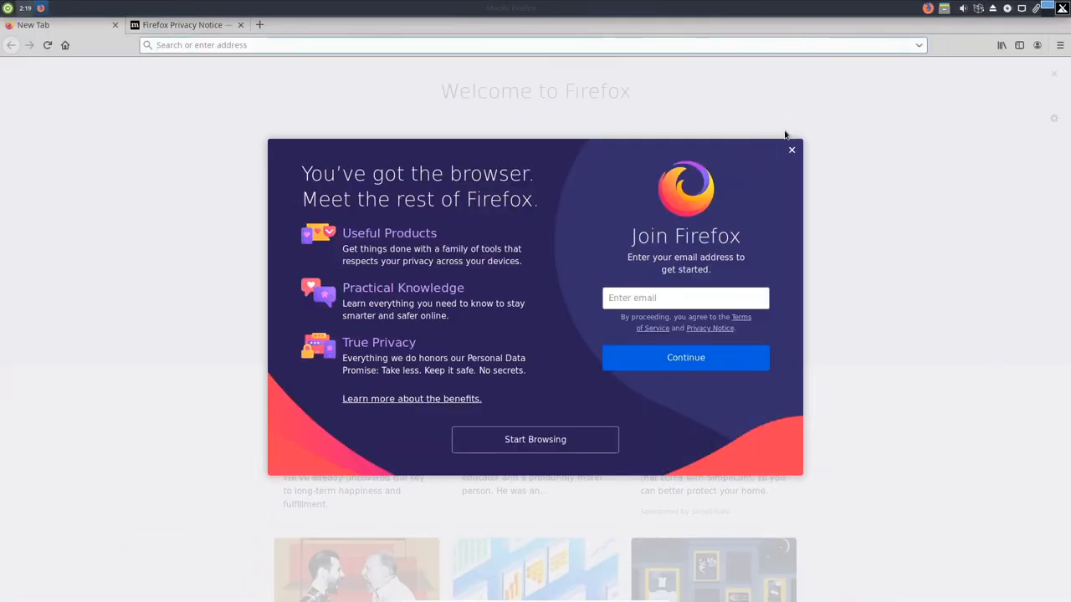
mouse_move(1032, 69)
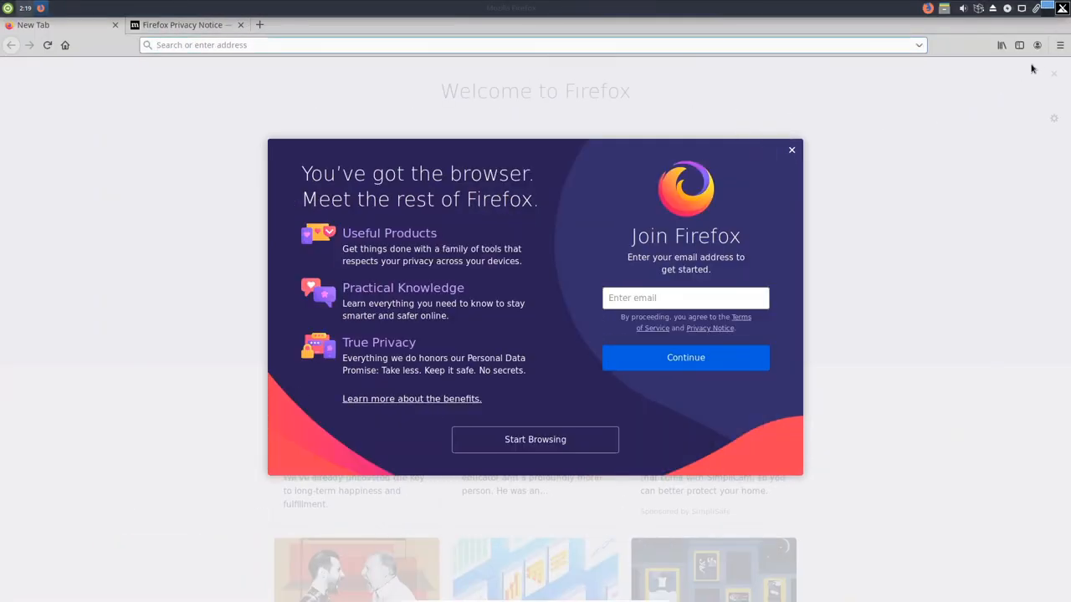
Check the Firefox version (70.0.1) in Help > About Firefox, then close that window
left_click(1059, 45)
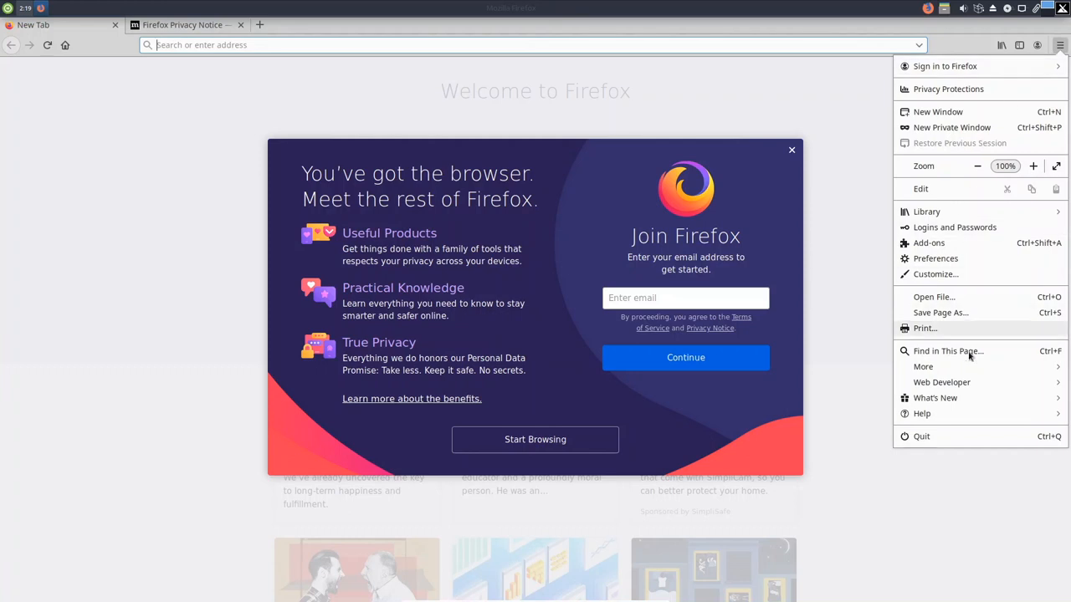
left_click(921, 413)
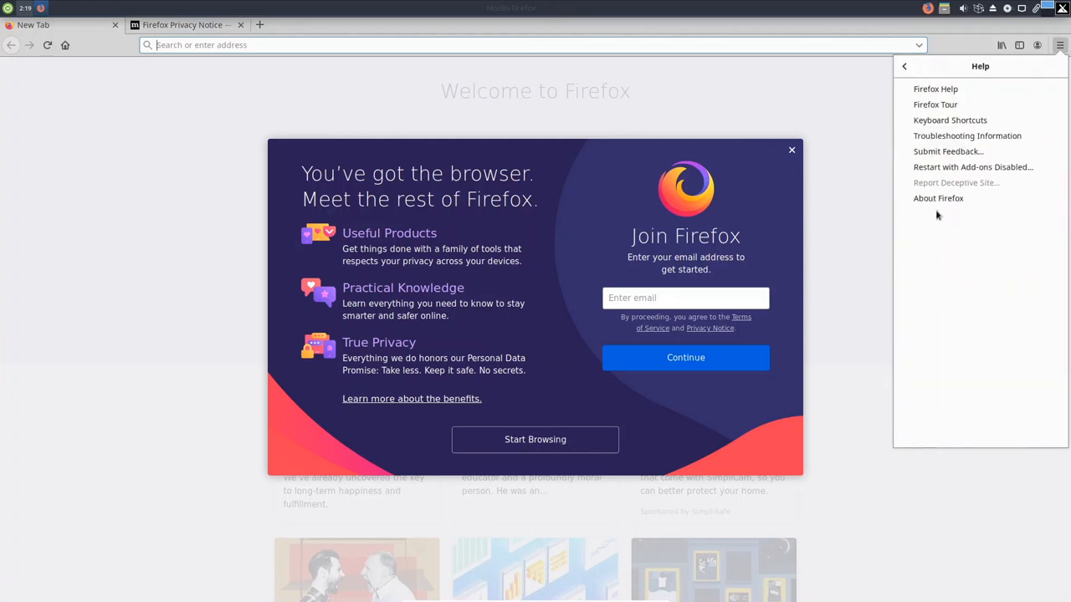
left_click(937, 198)
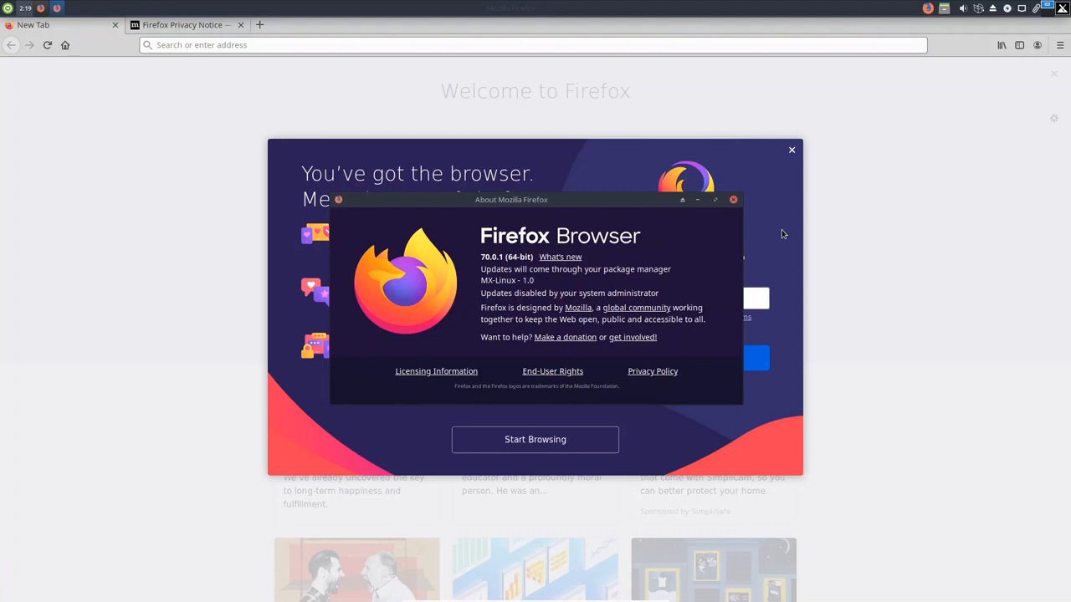
mouse_move(686, 246)
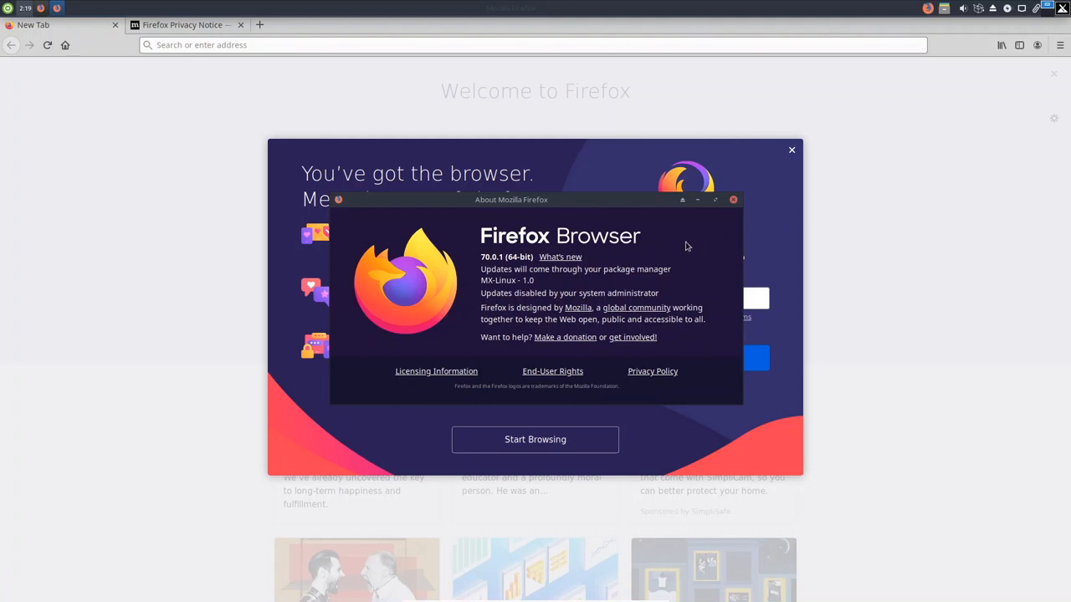
mouse_move(714, 219)
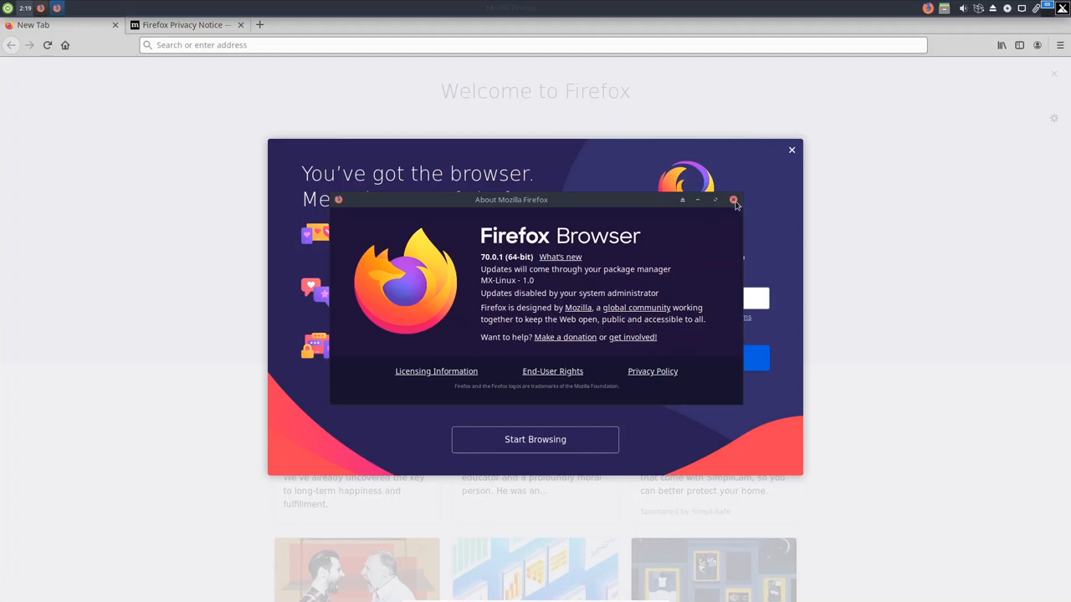
left_click(735, 201)
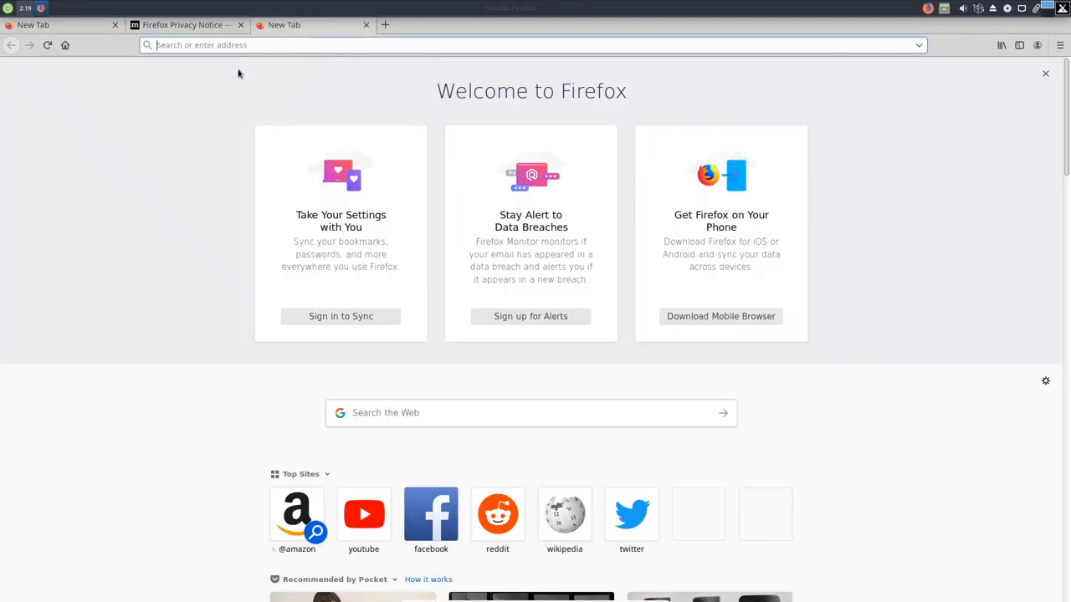
mouse_move(363, 514)
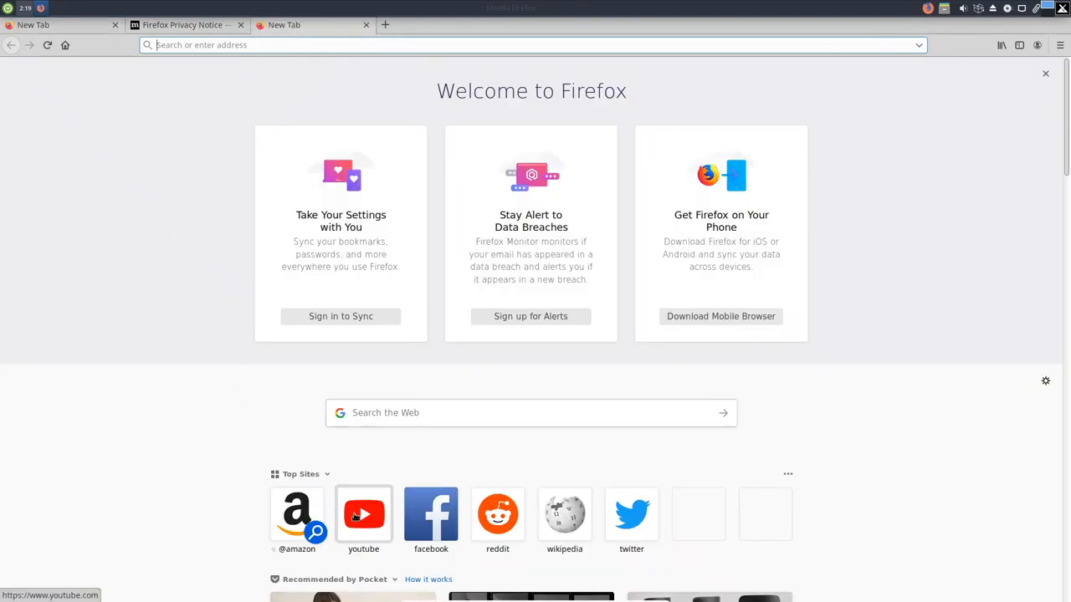
left_click(363, 514)
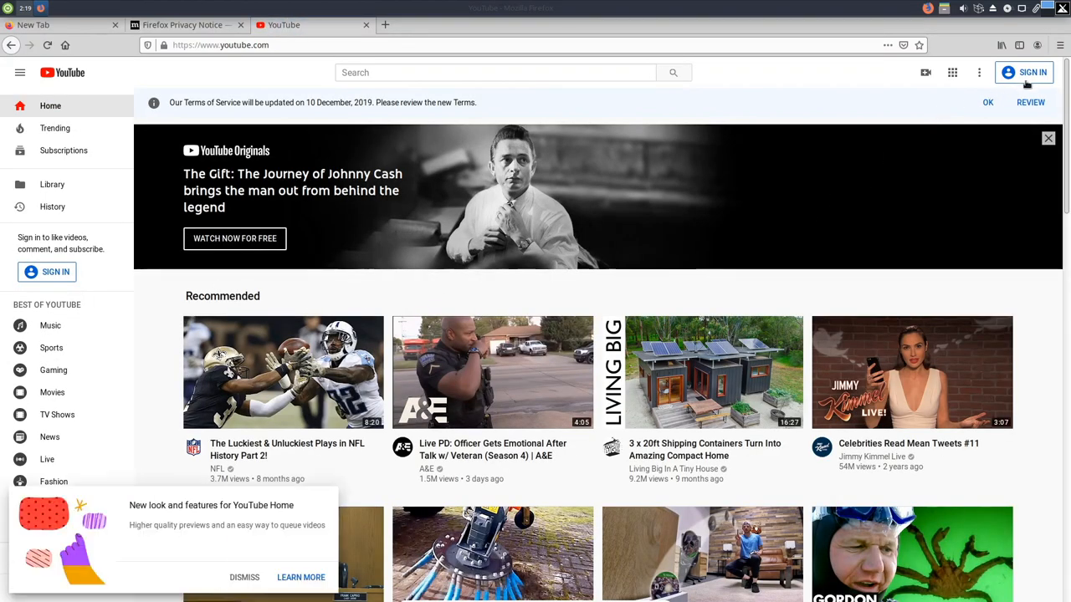
left_click(1023, 72)
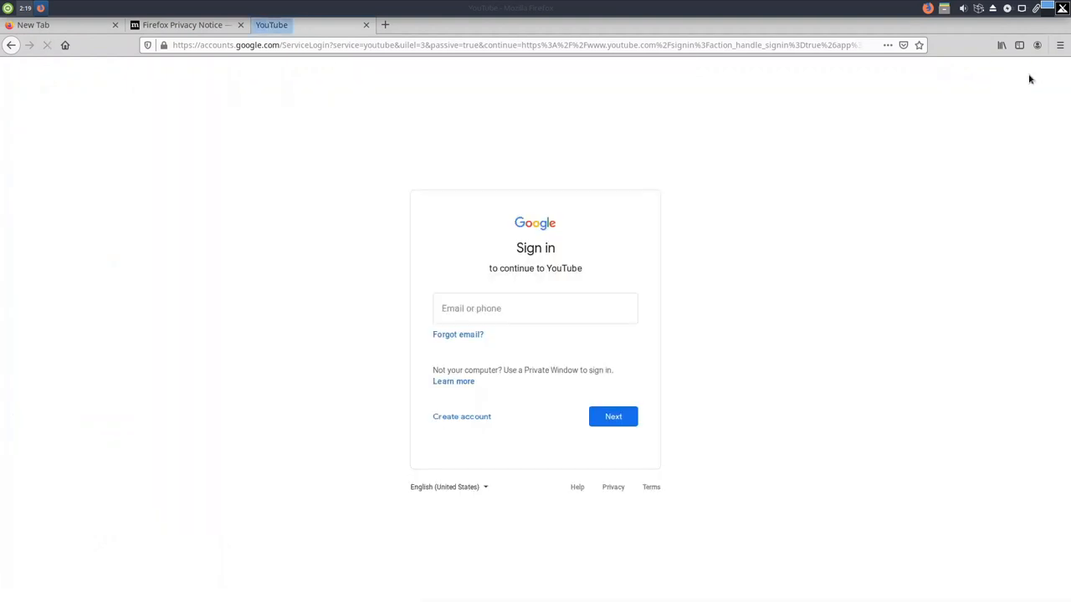
left_click(534, 308)
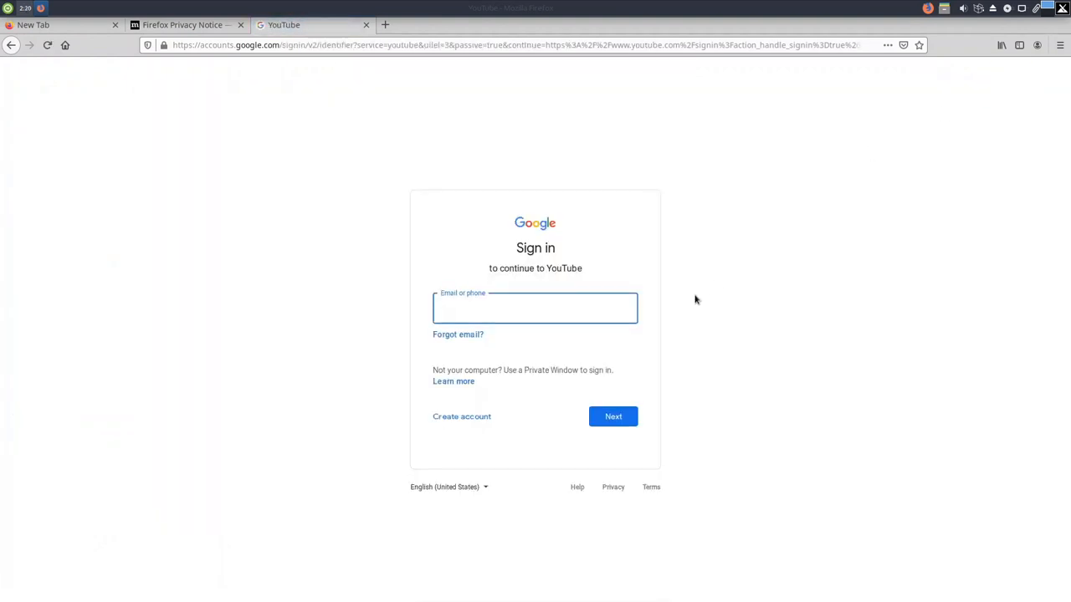
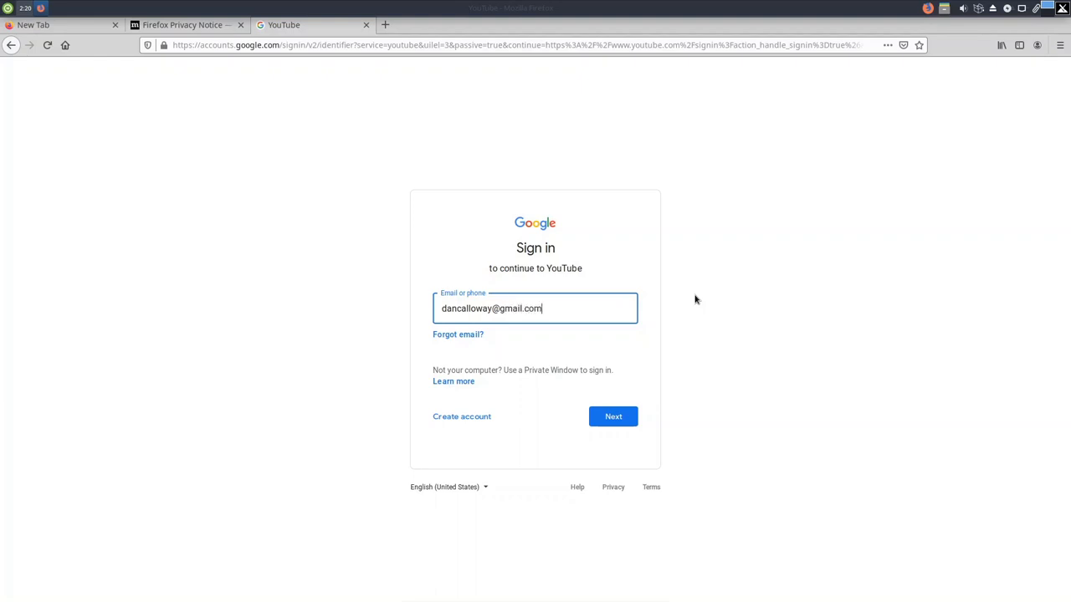
left_click(613, 417)
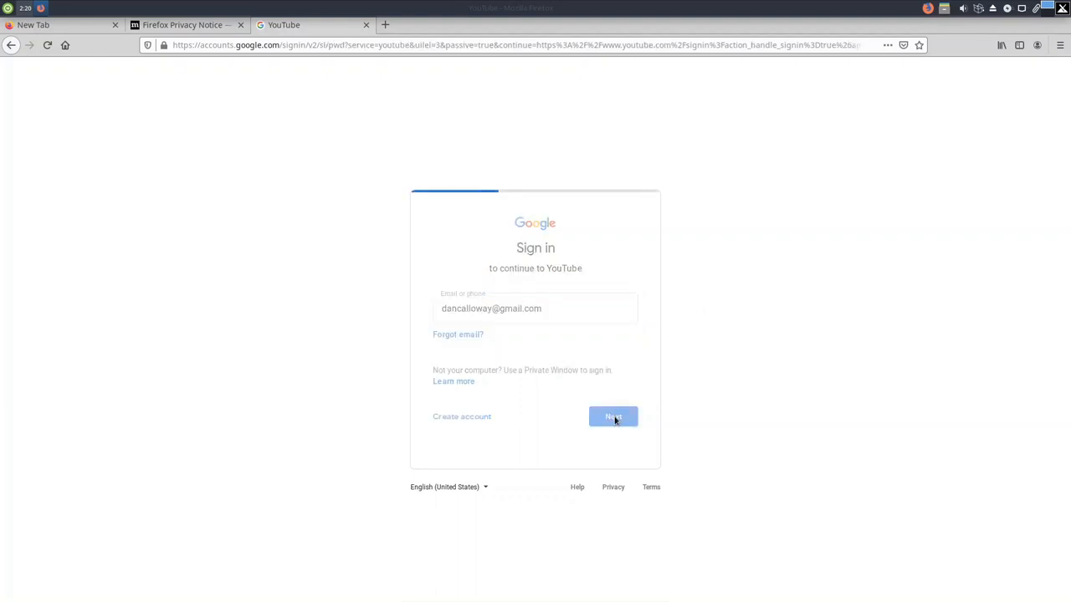
Enter the account password and finish signing in to YouTube
left_click(613, 416)
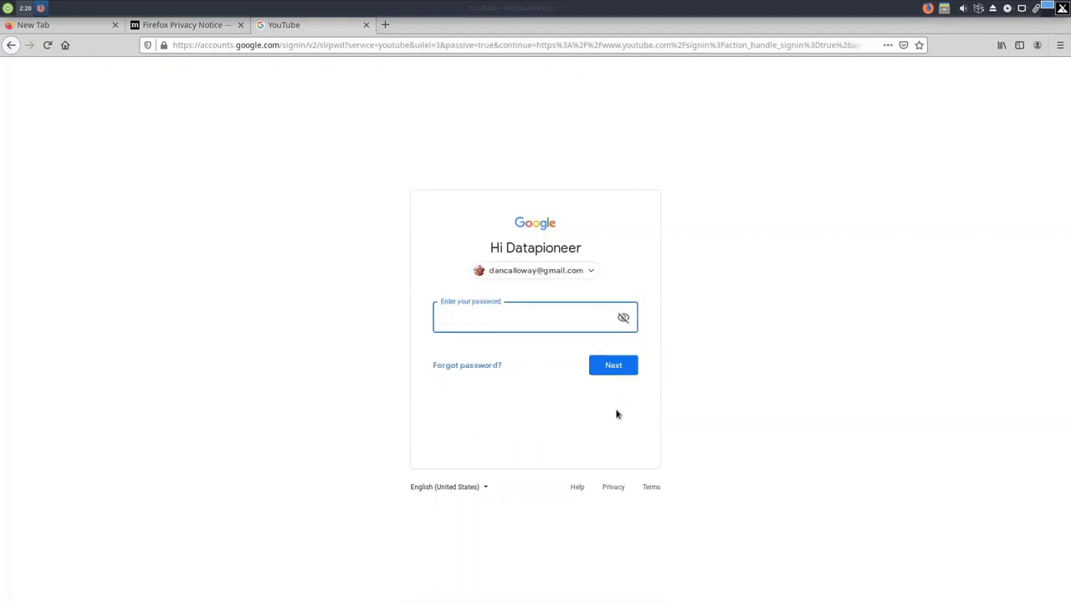
type("password")
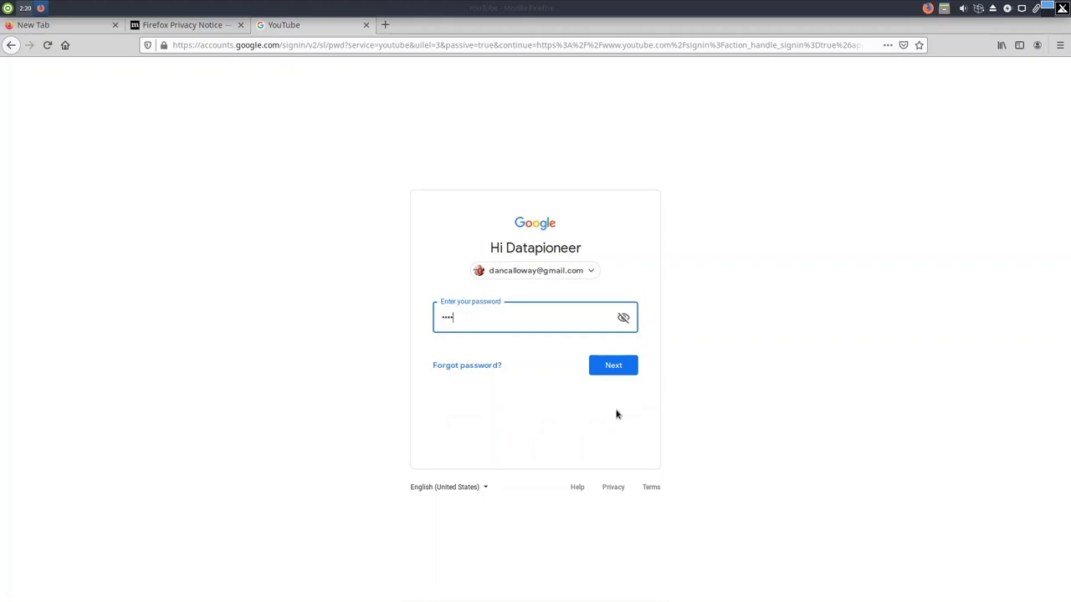
type("password")
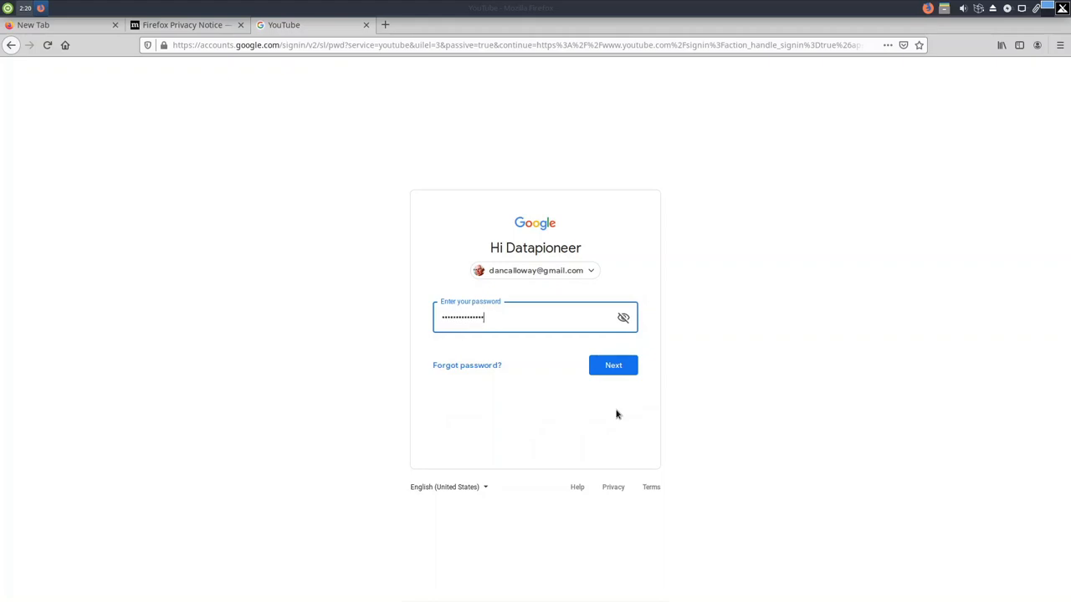
left_click(613, 365)
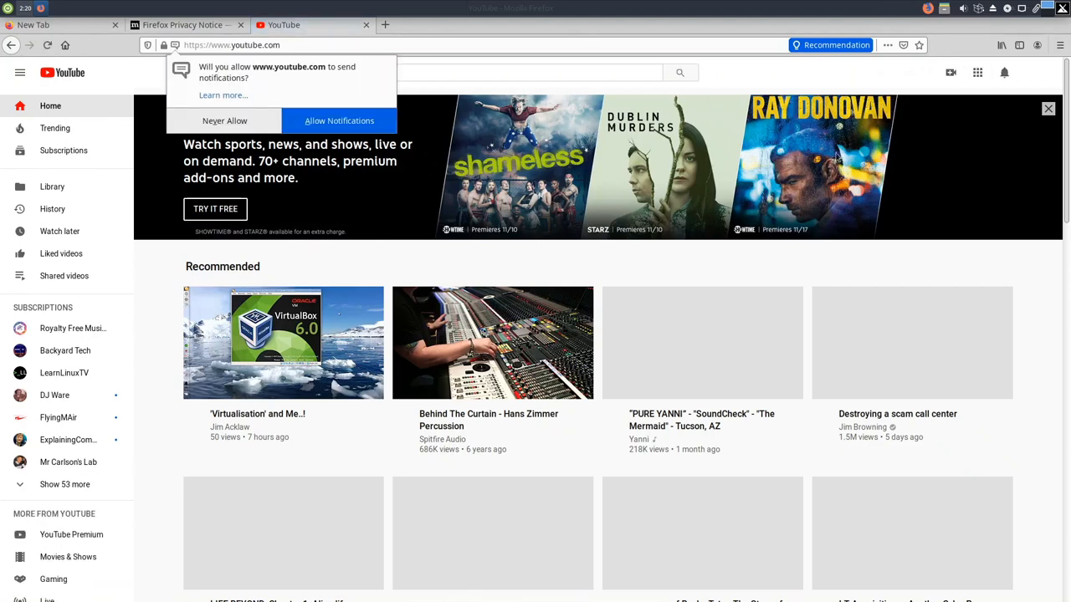
mouse_move(977, 101)
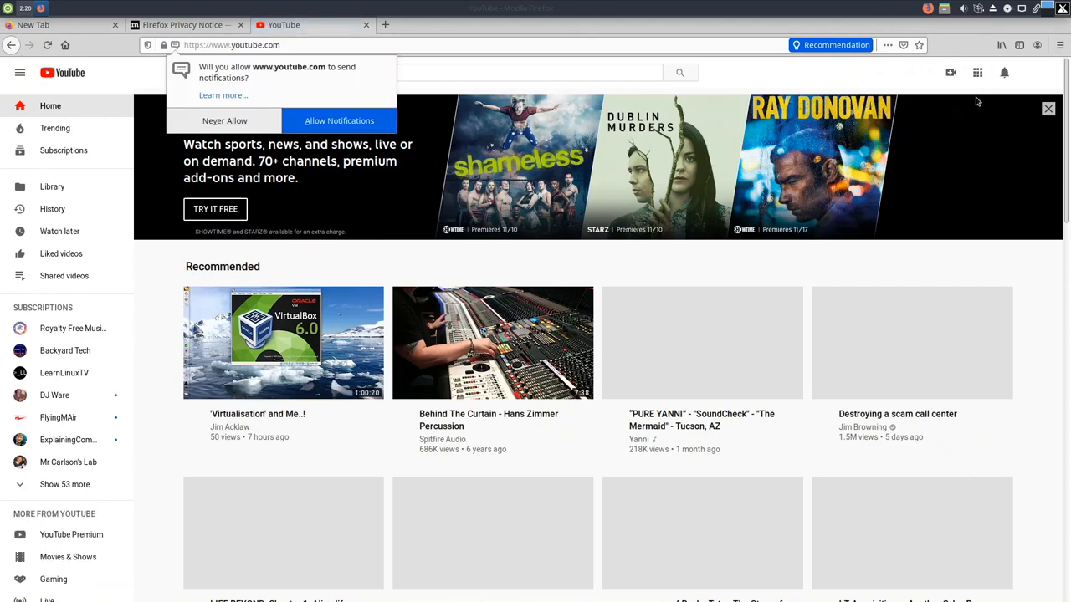
Go to Your channel, dismiss the notification prompt, and play the Gentoo Linux ISIS video
left_click(1036, 72)
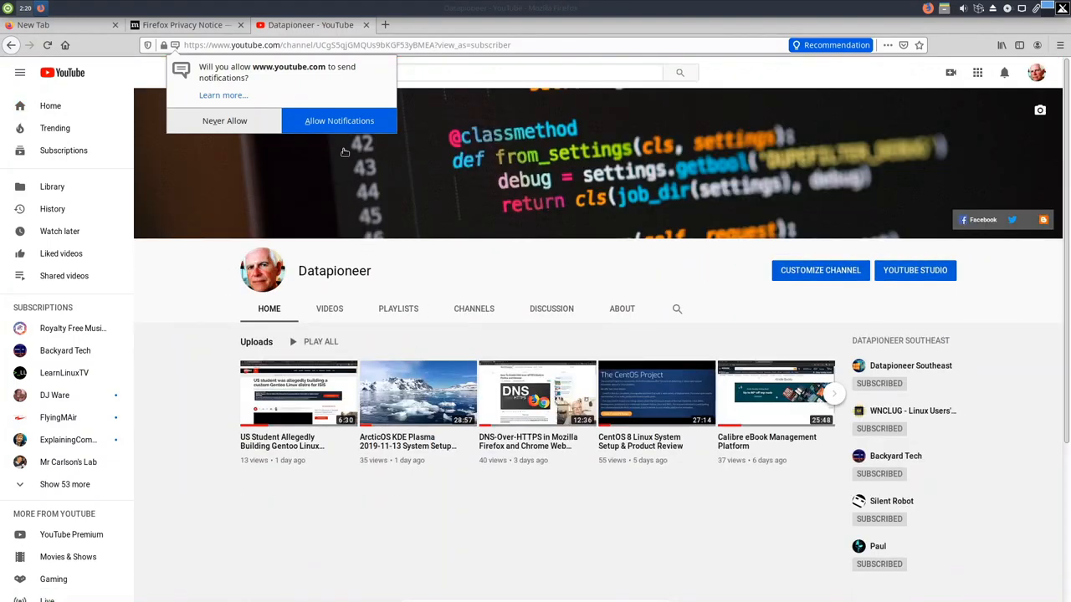
left_click(225, 120)
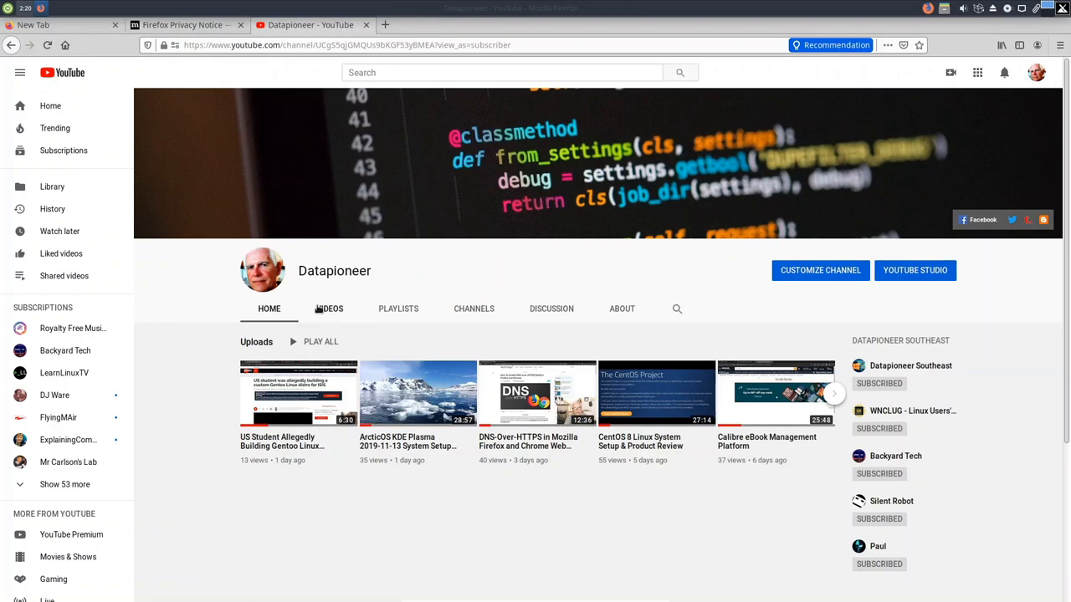
mouse_move(322, 393)
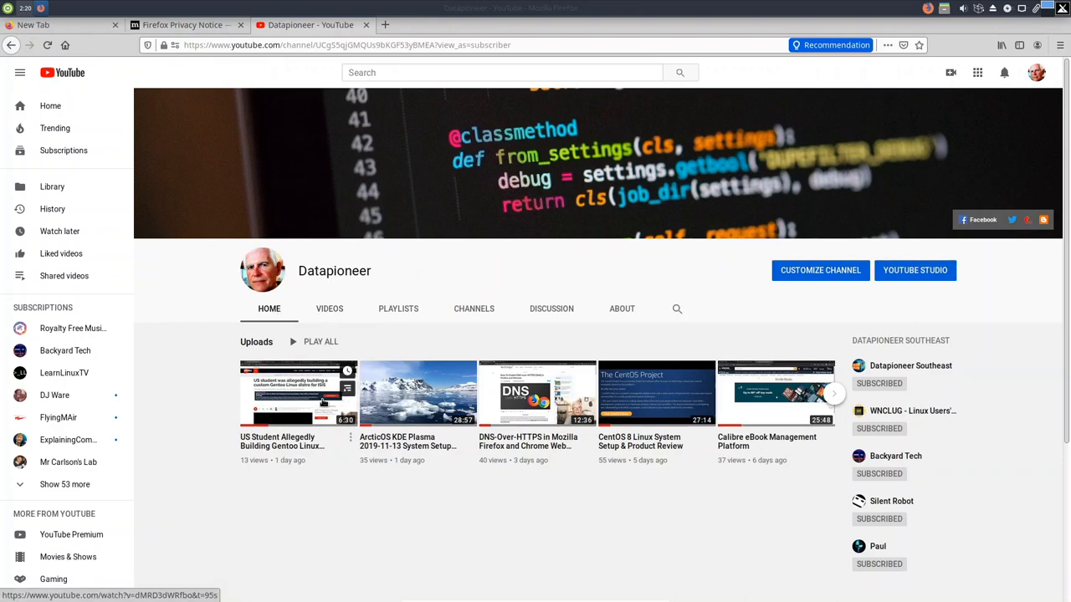
left_click(298, 393)
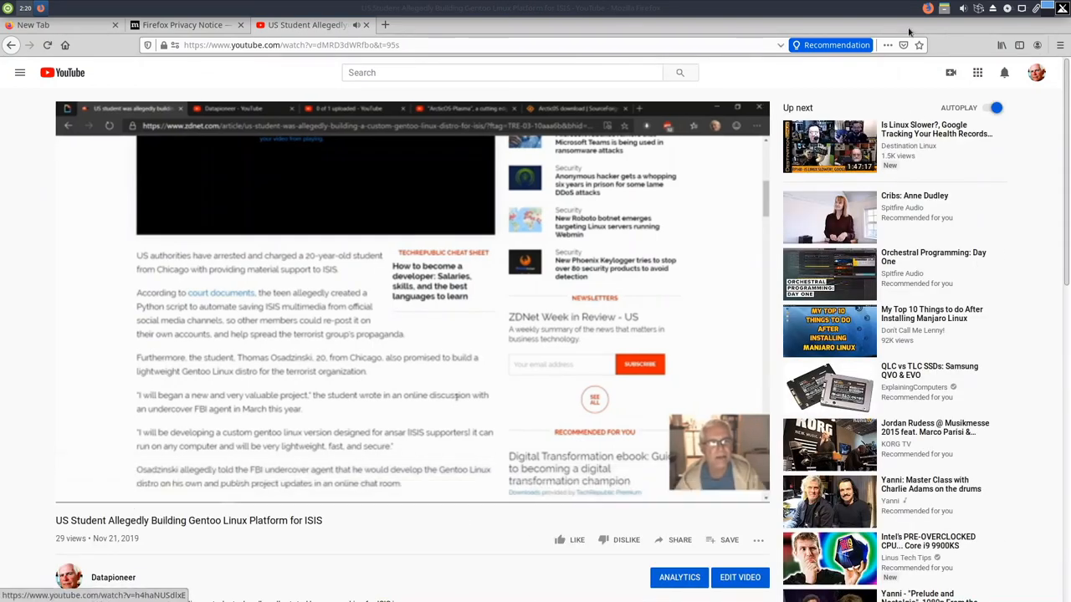
mouse_move(971, 20)
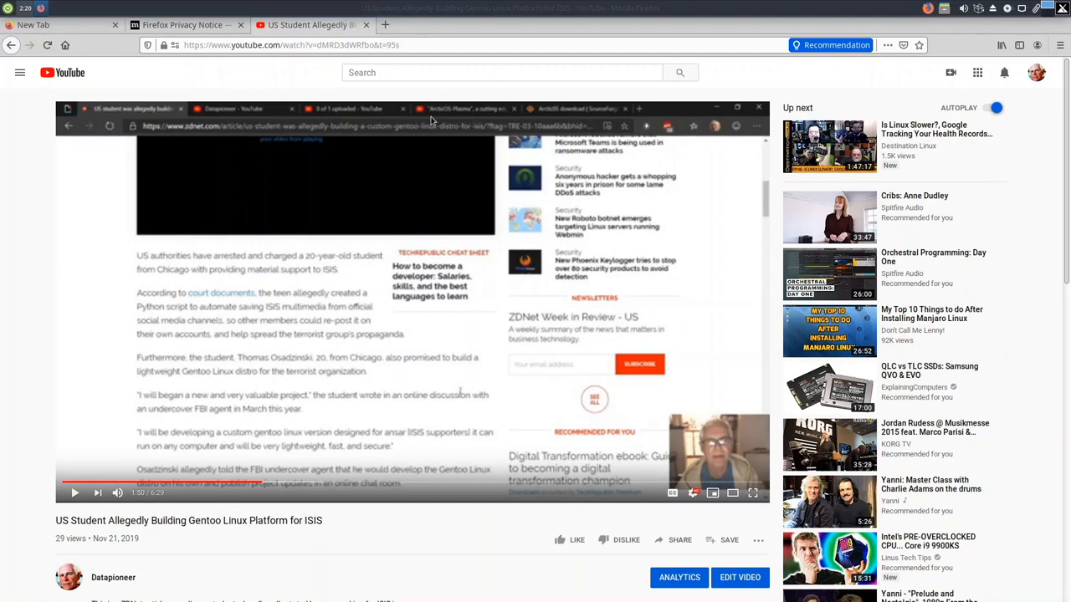
mouse_move(10, 45)
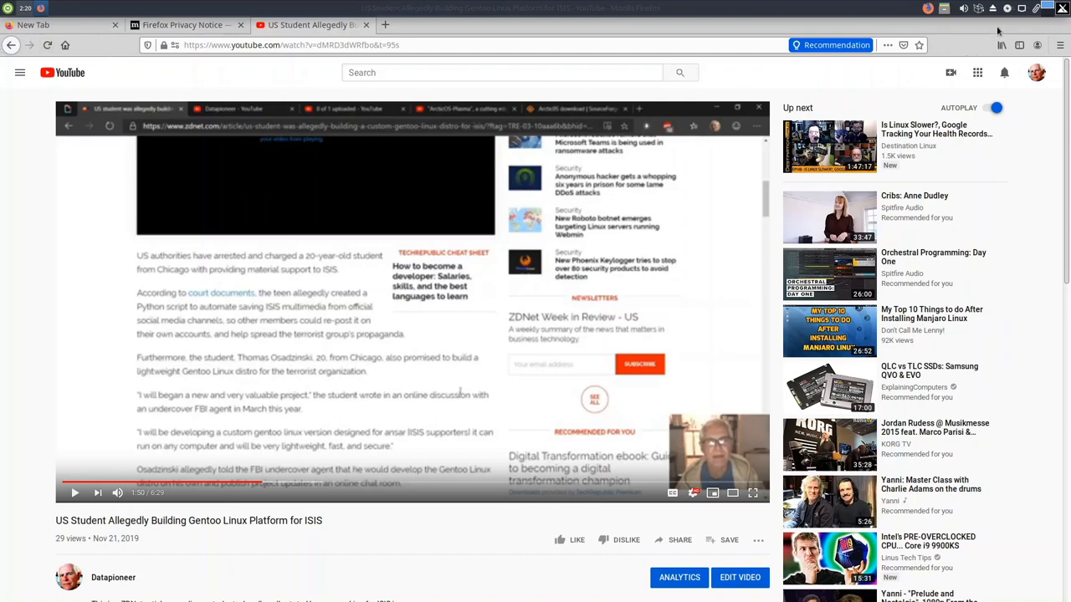
mouse_move(1048, 10)
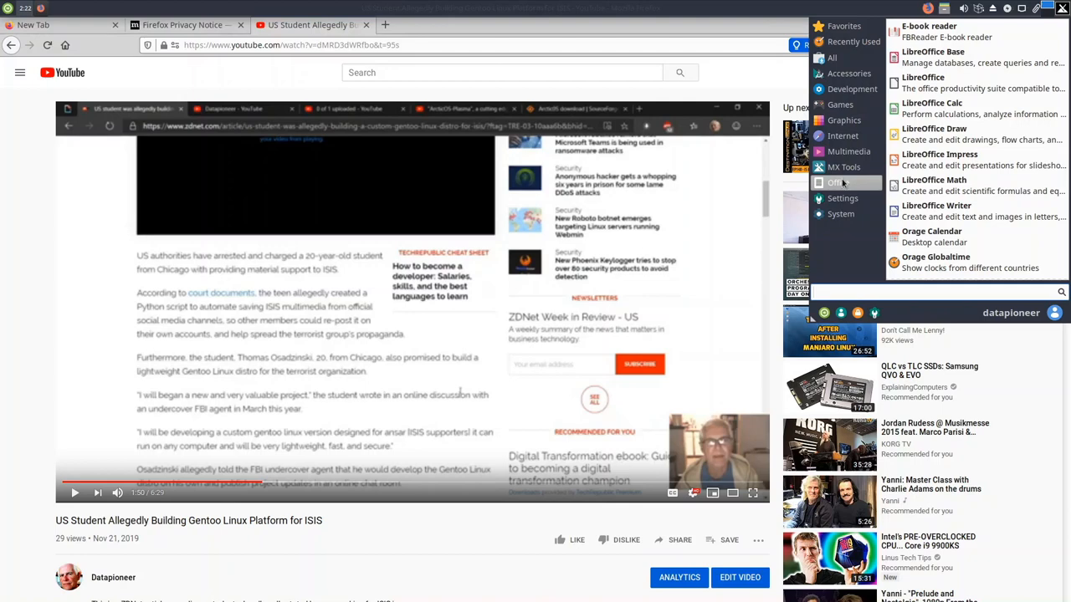
mouse_move(937, 210)
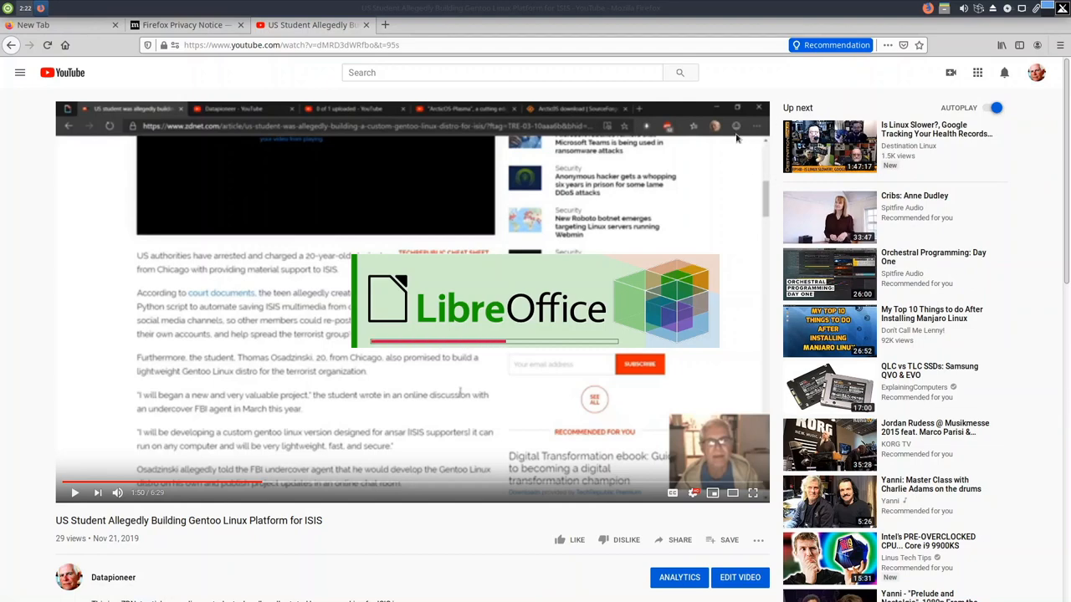
mouse_move(726, 168)
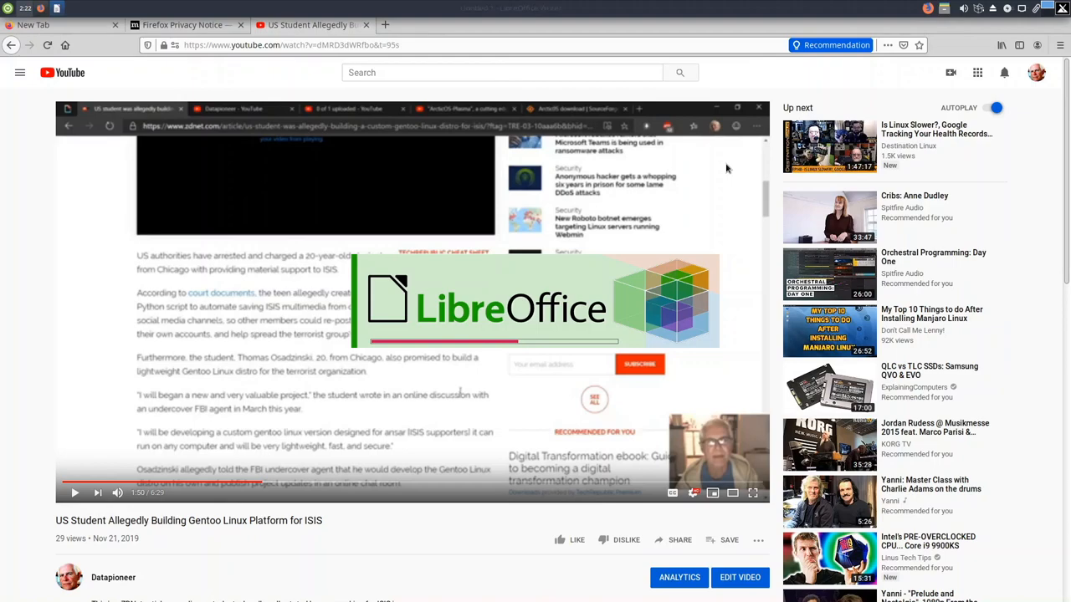
mouse_move(724, 163)
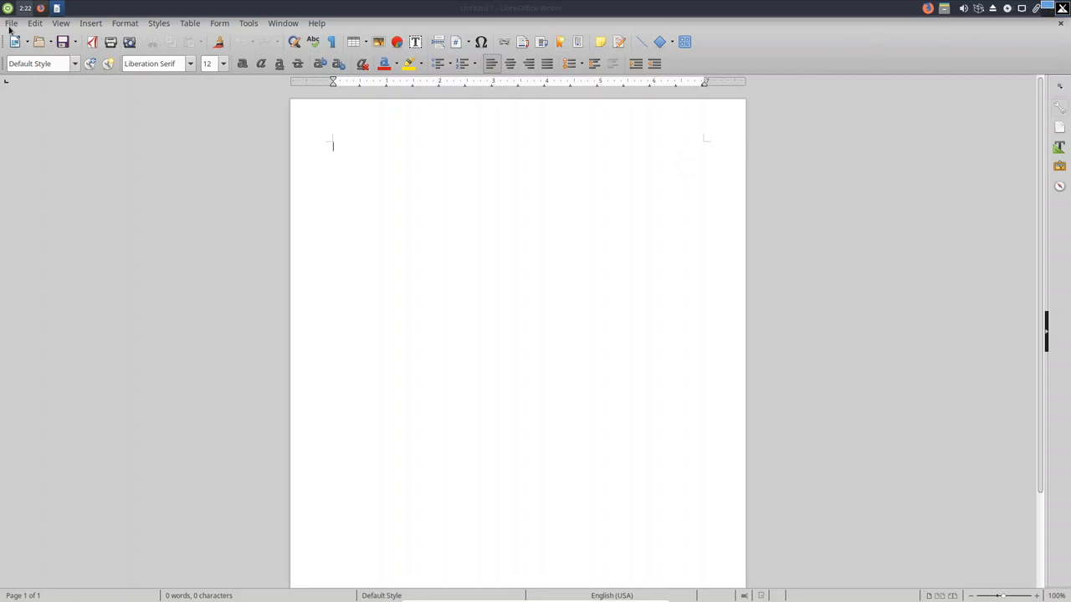
Open File > Properties for the blank Untitled 1 document to view its General details
left_click(12, 22)
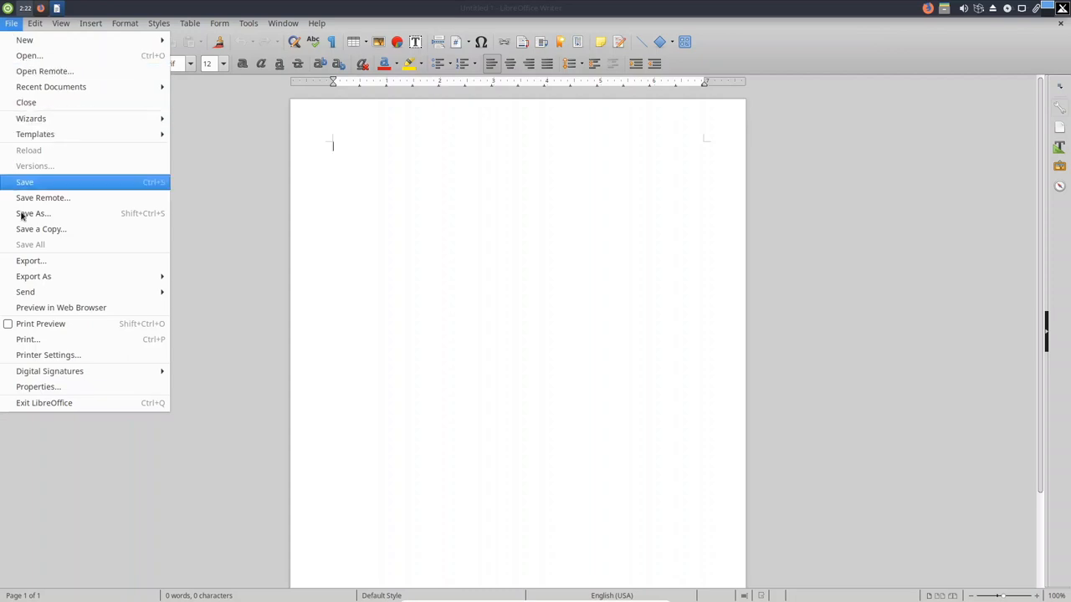
left_click(37, 386)
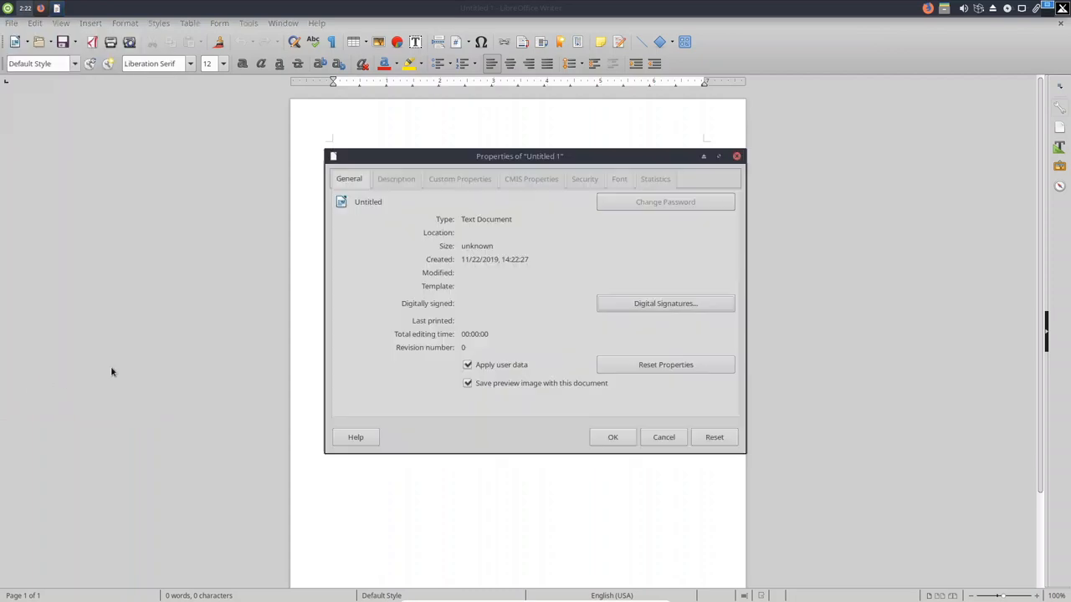
mouse_move(527, 429)
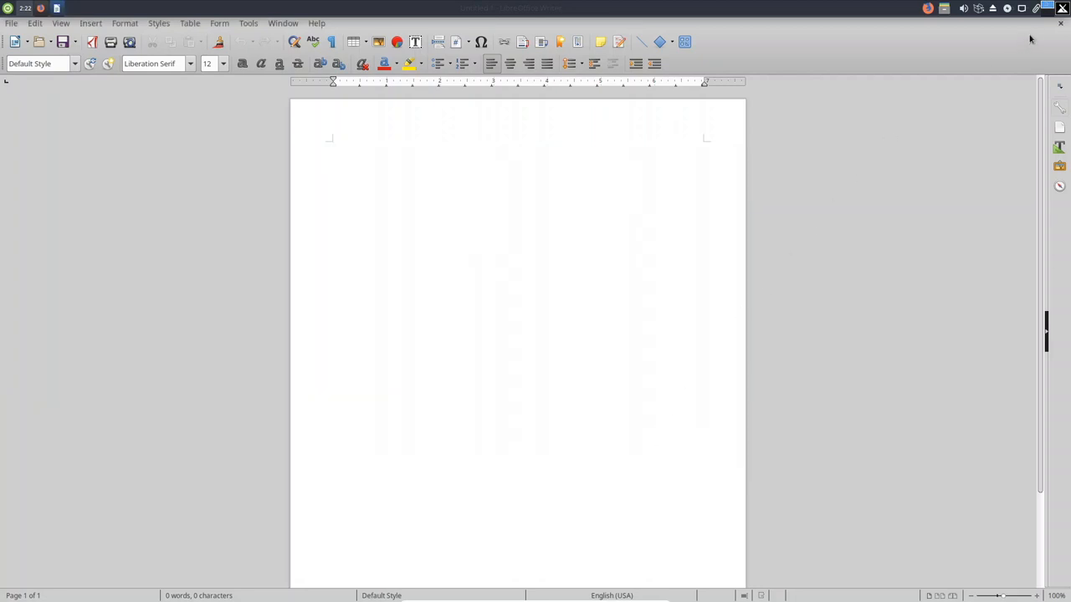
mouse_move(852, 109)
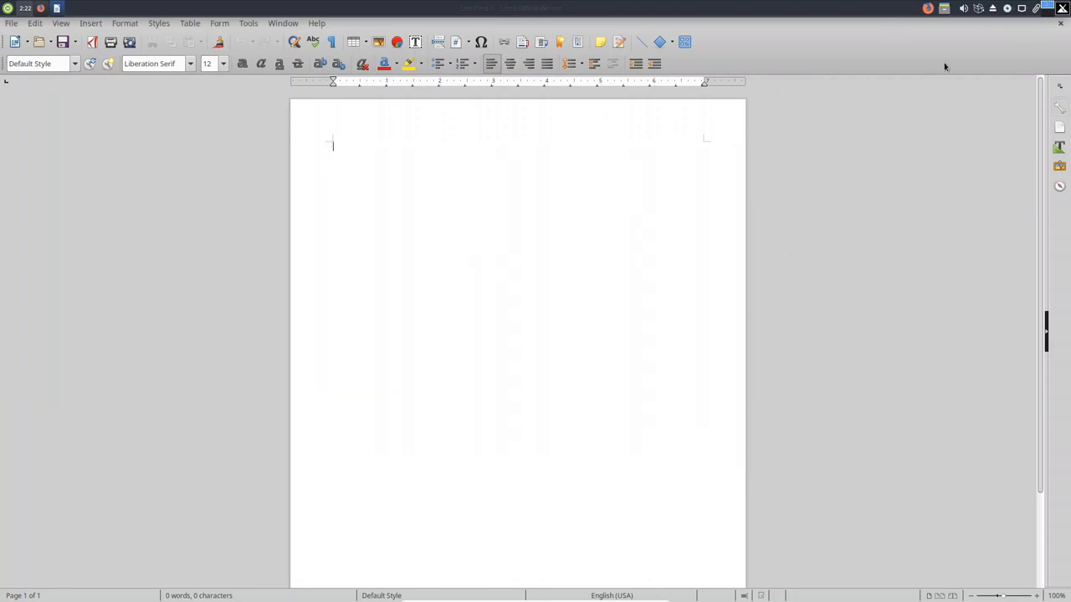
mouse_move(1052, 8)
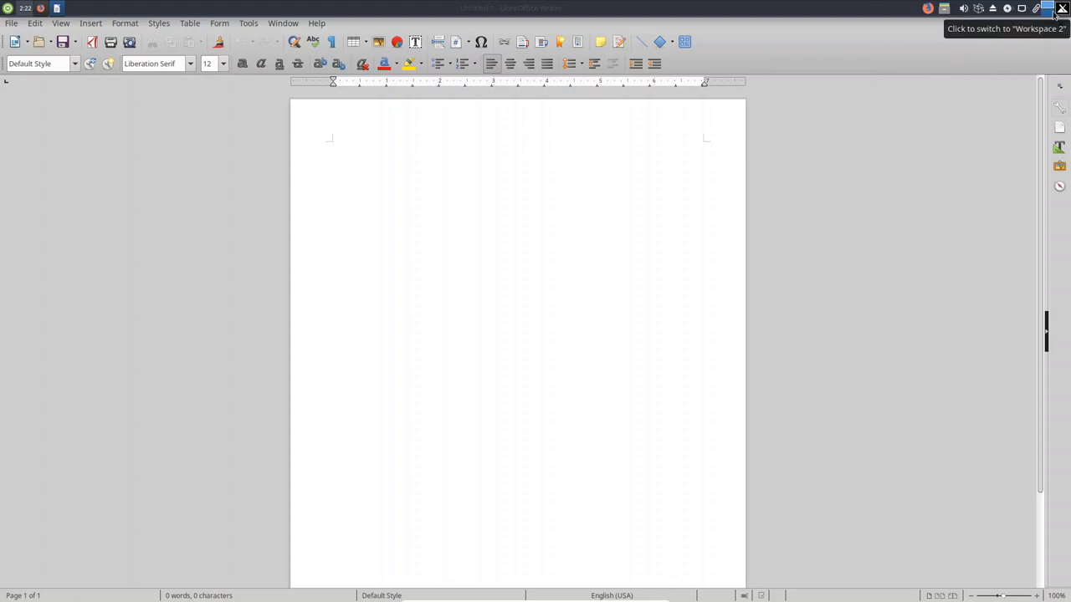
Review the panel separator's Style and Expand properties, then close the dialog
right_click(865, 17)
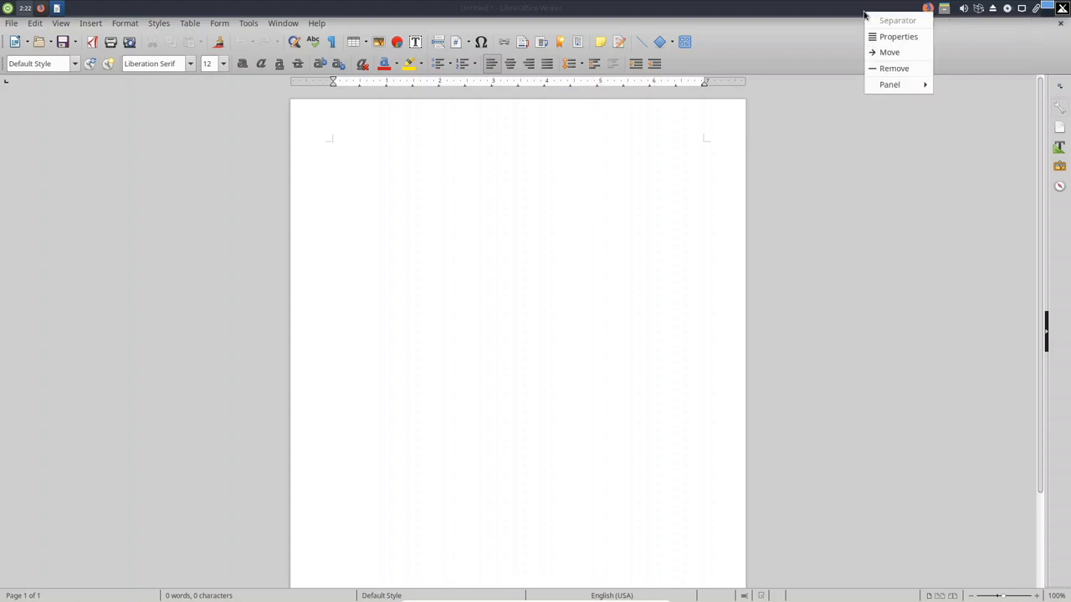
mouse_move(898, 36)
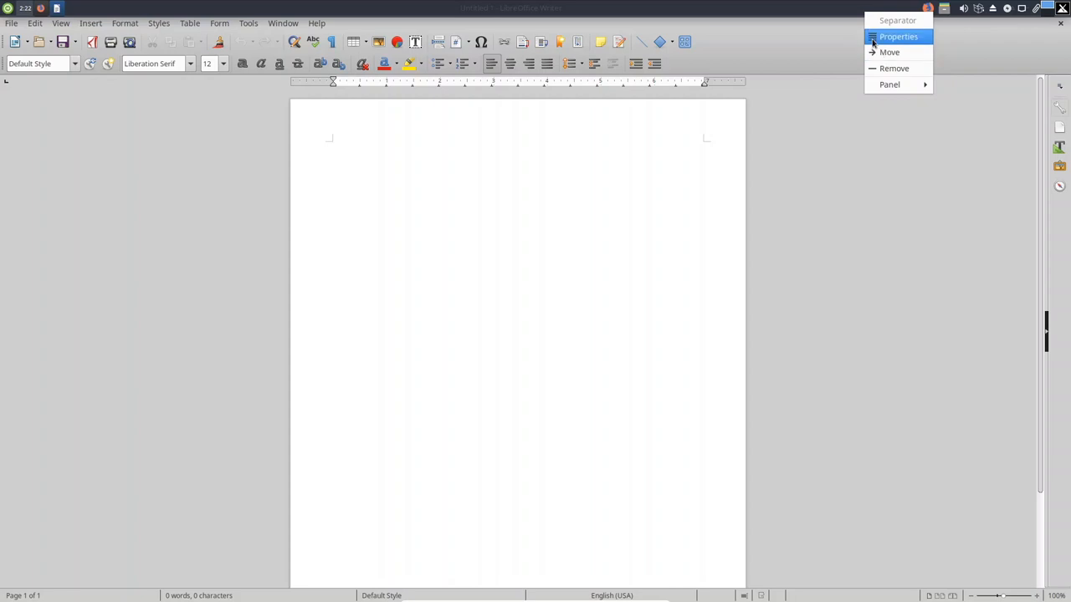
left_click(898, 36)
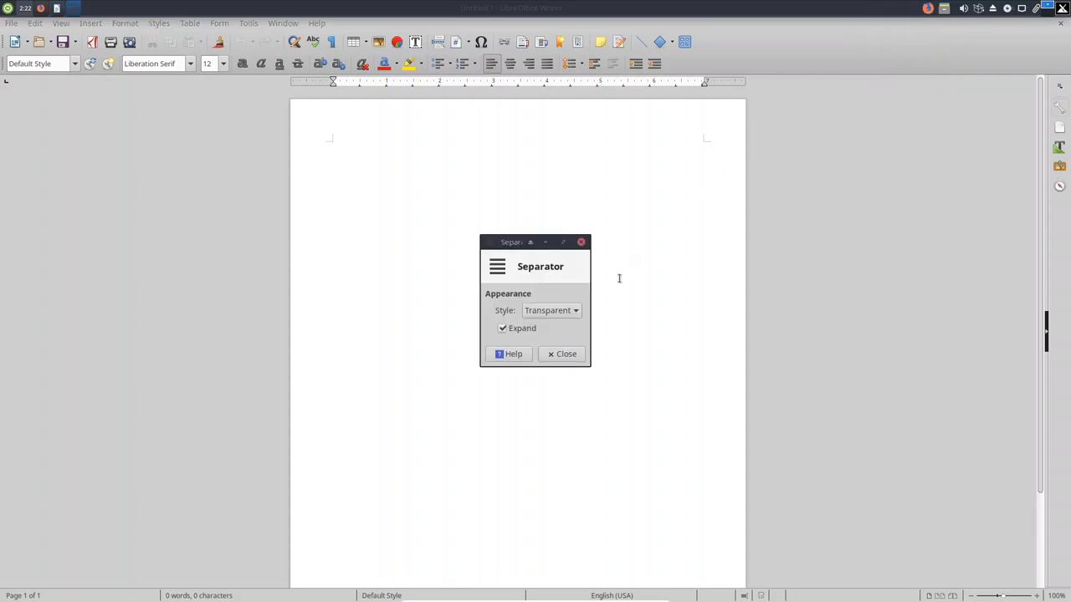
left_click(561, 353)
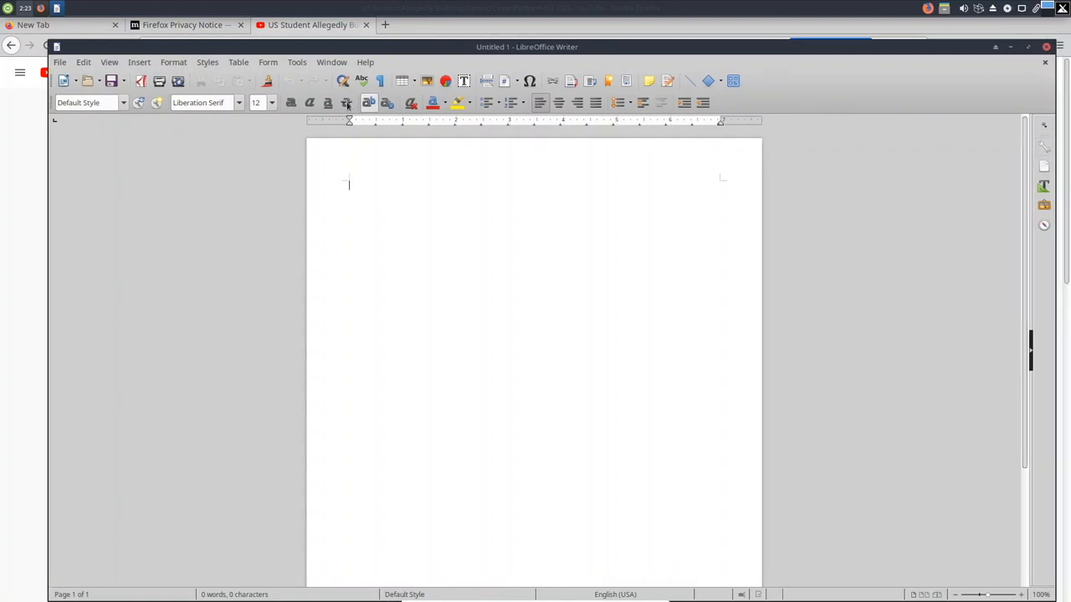
left_click(364, 62)
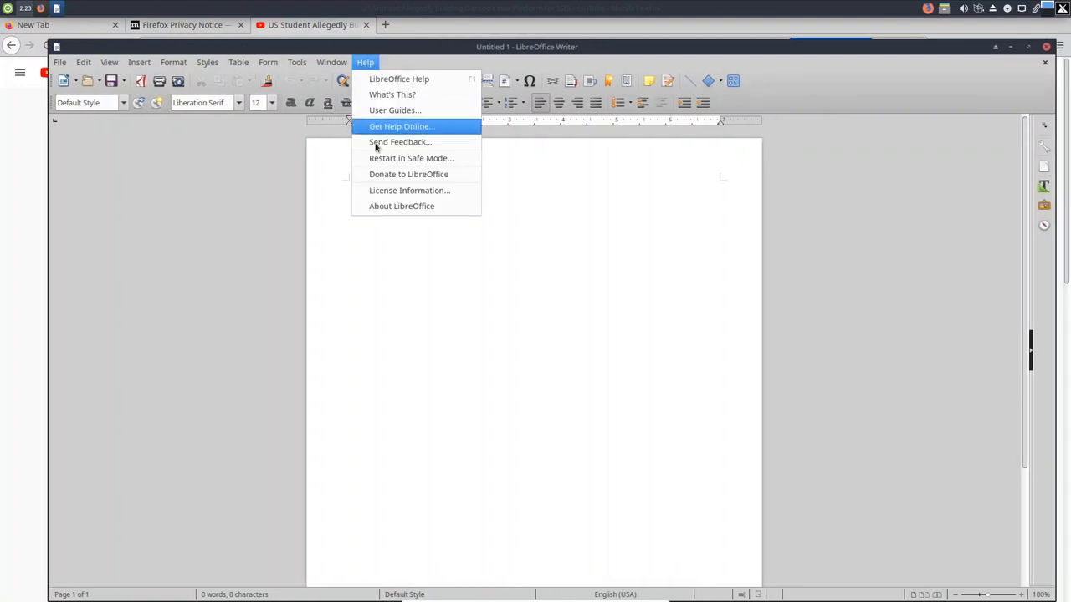
left_click(402, 205)
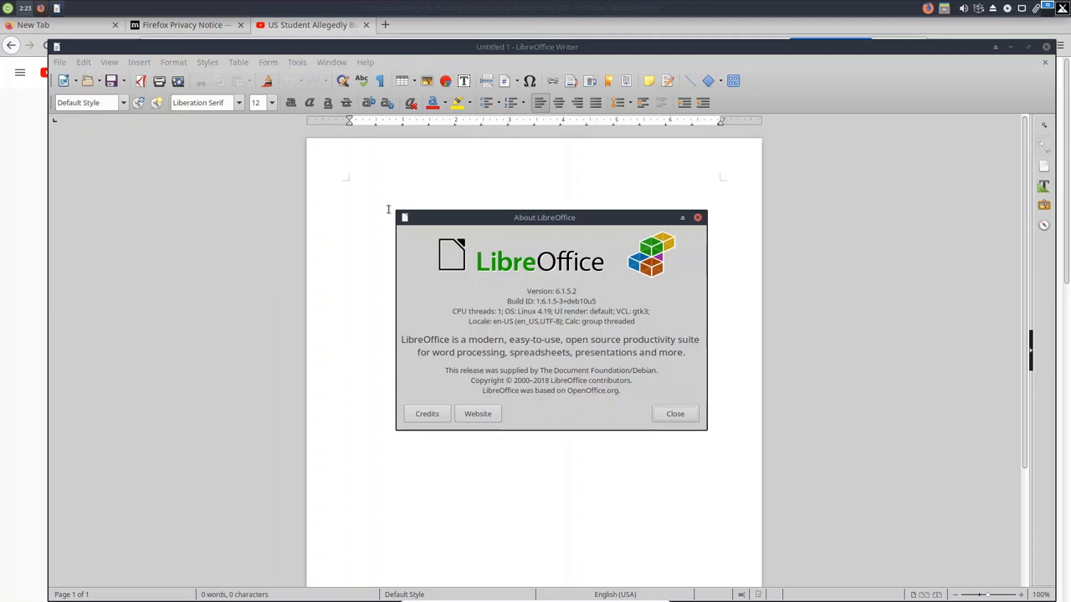
mouse_move(501, 296)
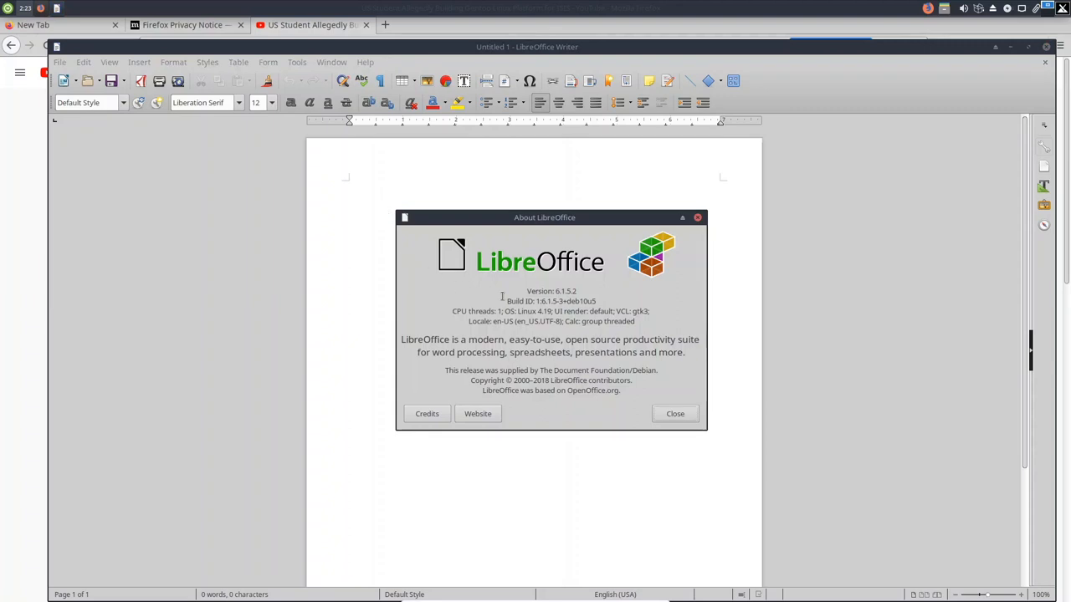
mouse_move(523, 331)
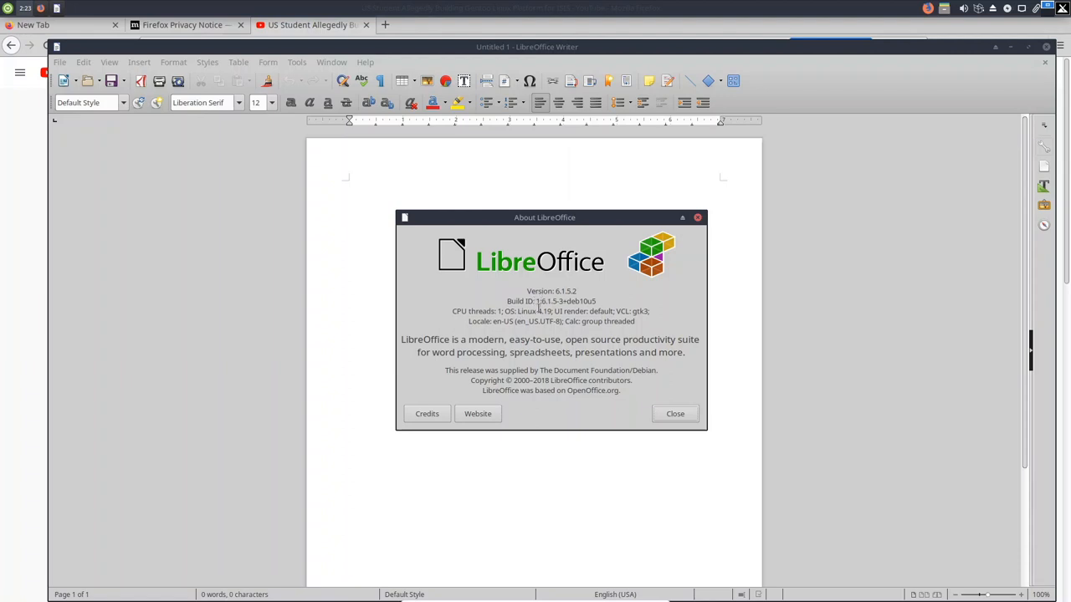
mouse_move(666, 409)
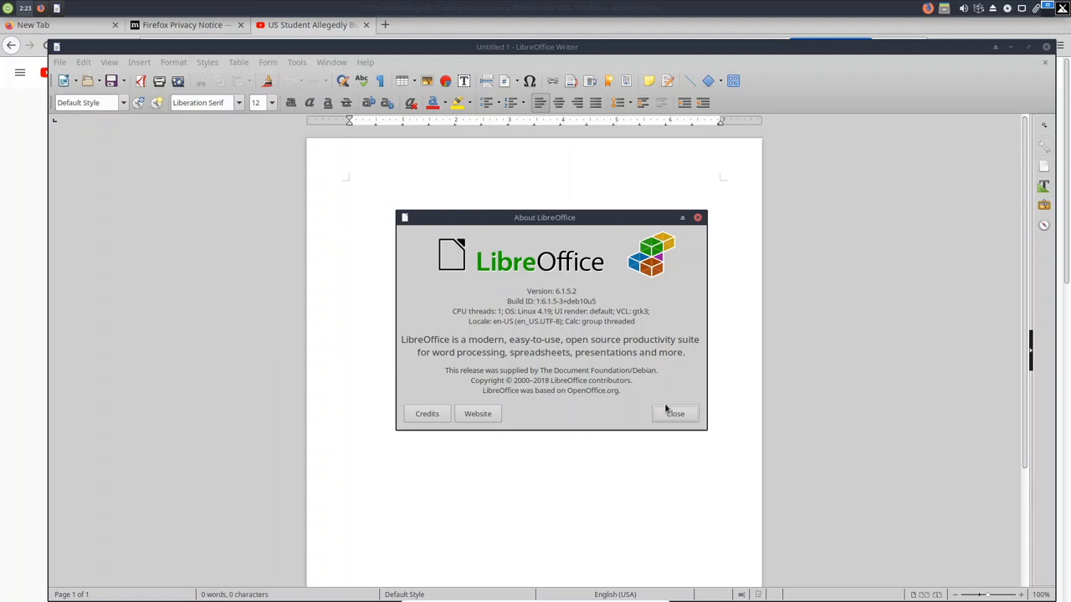
left_click(674, 413)
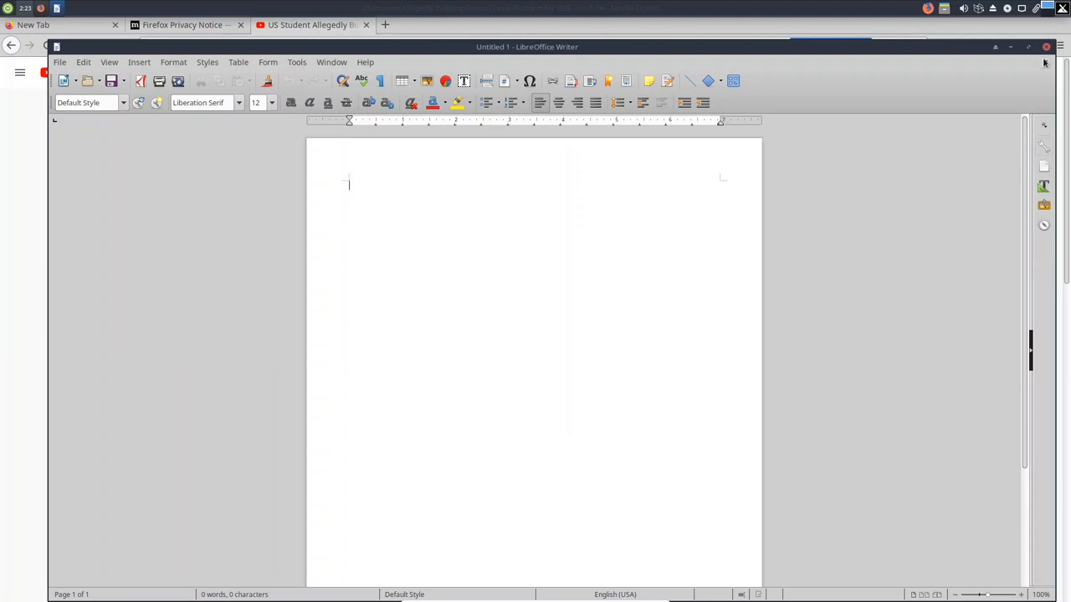
Close the blank Writer document, then quit Firefox and confirm closing its three tabs
left_click(309, 24)
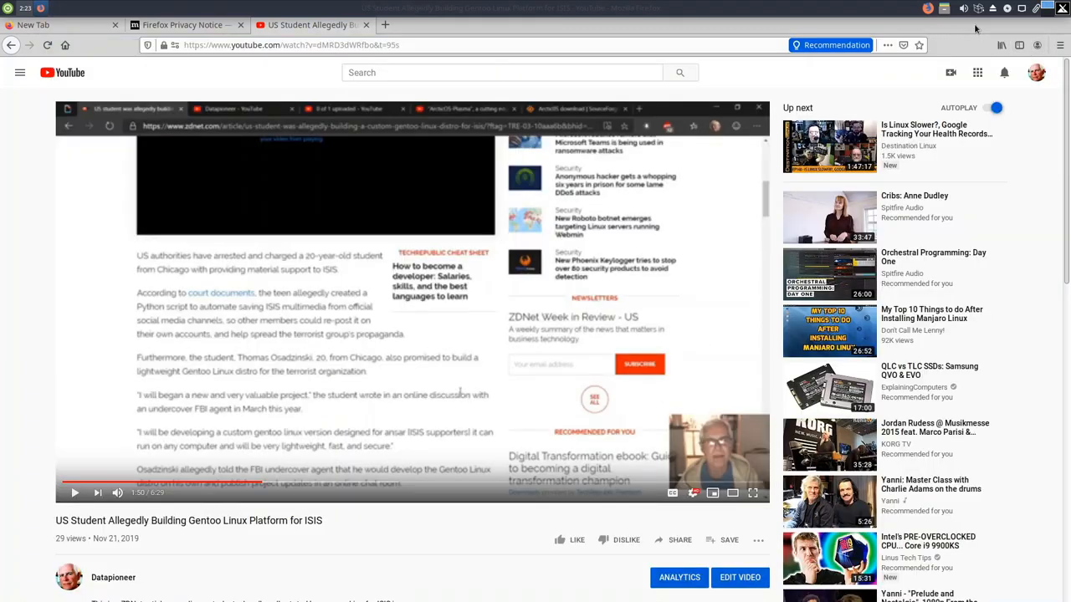
left_click(1034, 8)
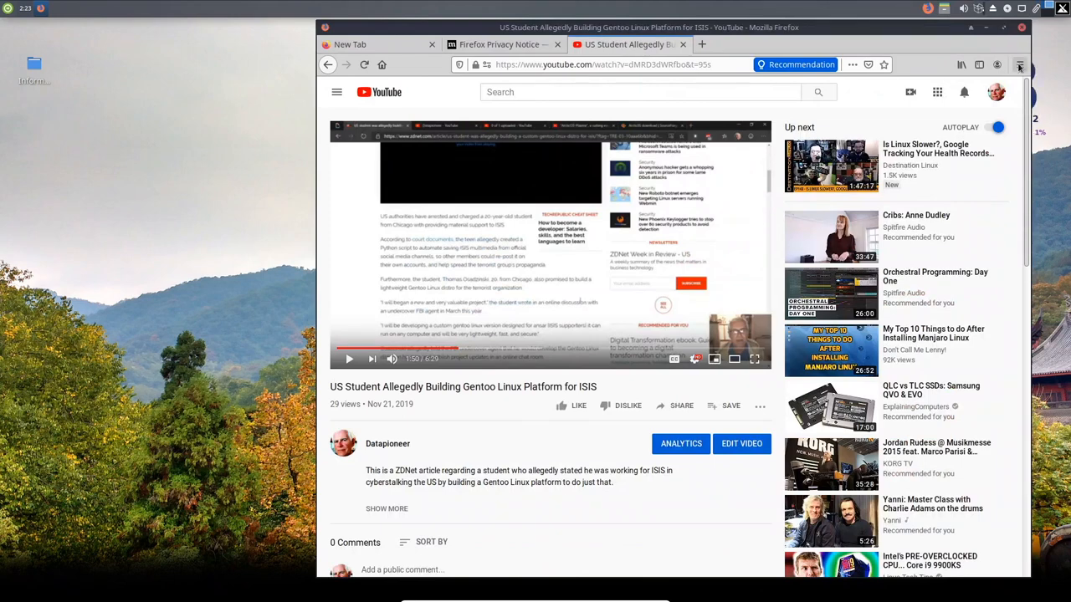
left_click(1021, 28)
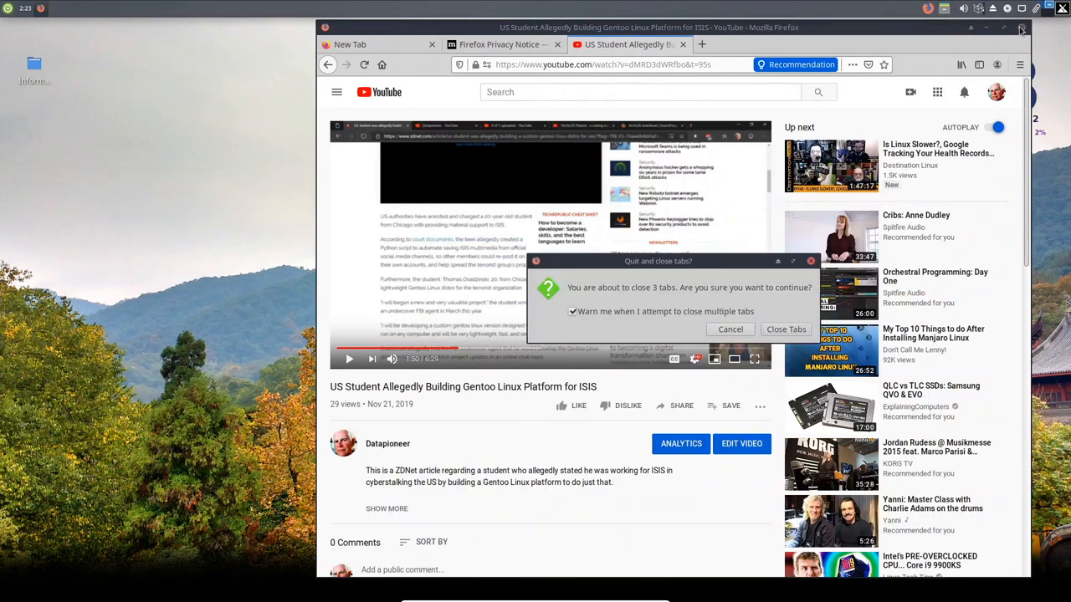
left_click(729, 329)
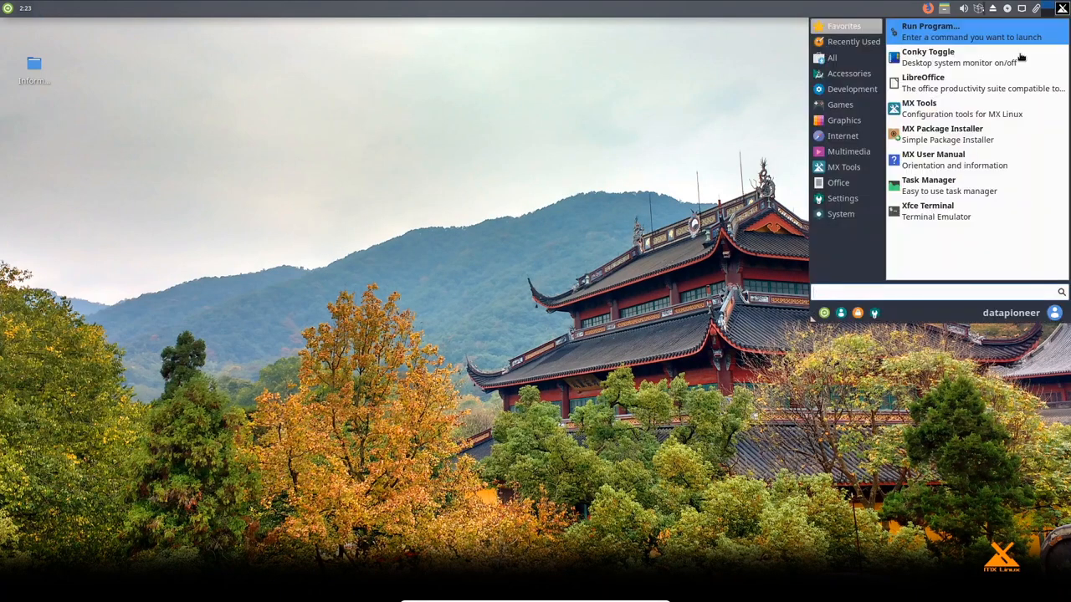
Show the Whisker Menu Office category and scroll from LibreOffice apps down to qpdfview
left_click(837, 182)
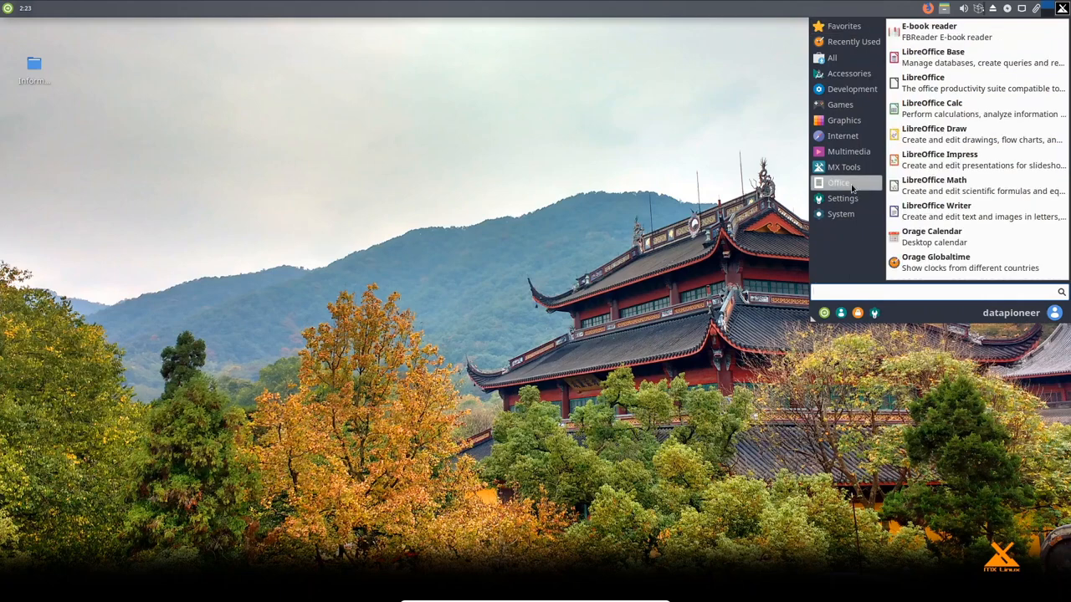
mouse_move(936, 211)
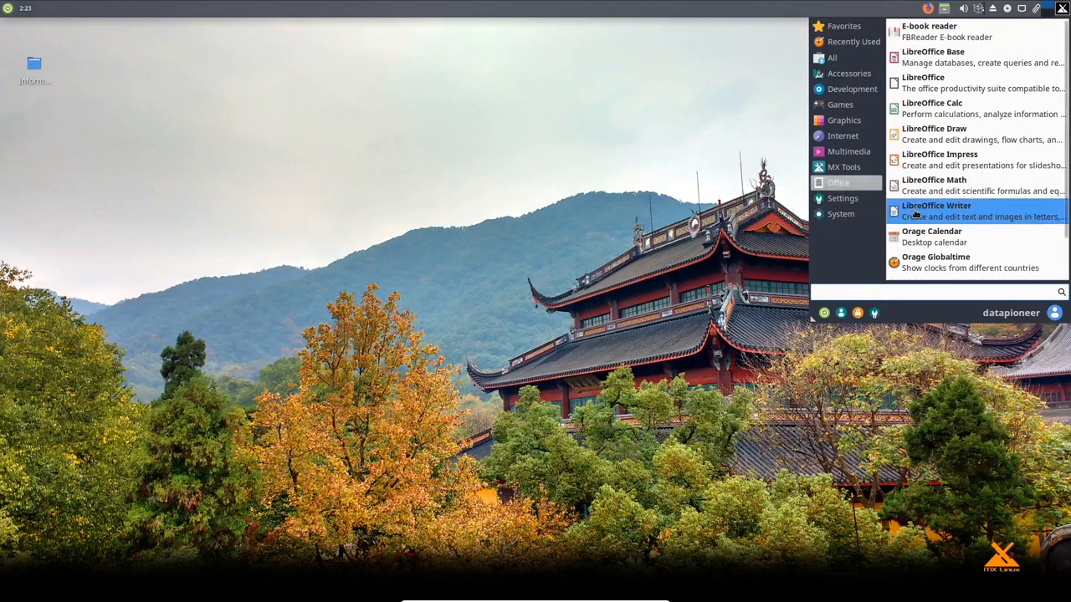
mouse_move(935, 262)
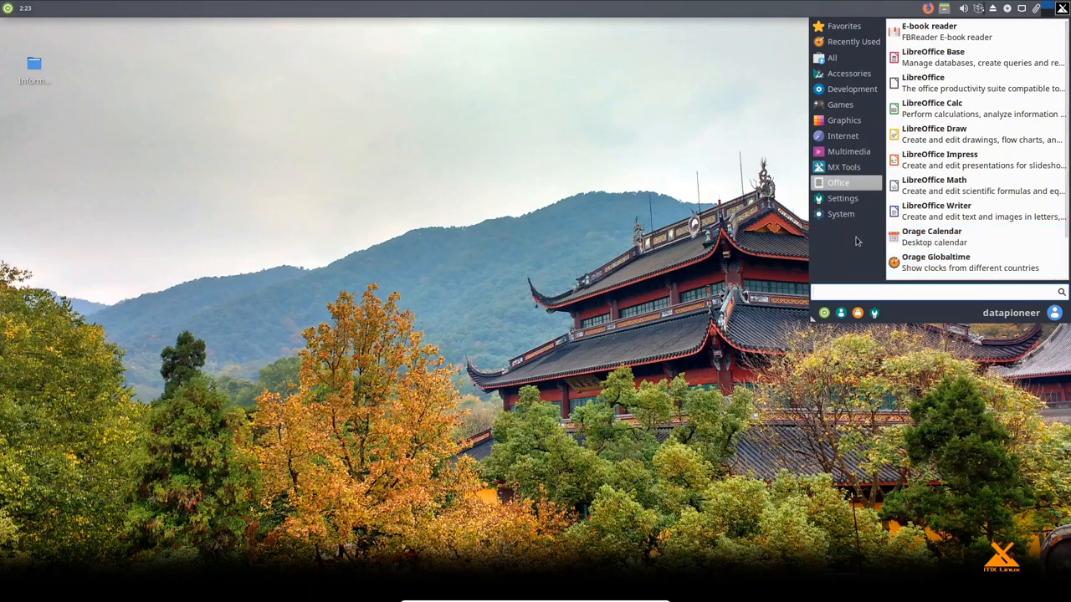
scroll("down", 3)
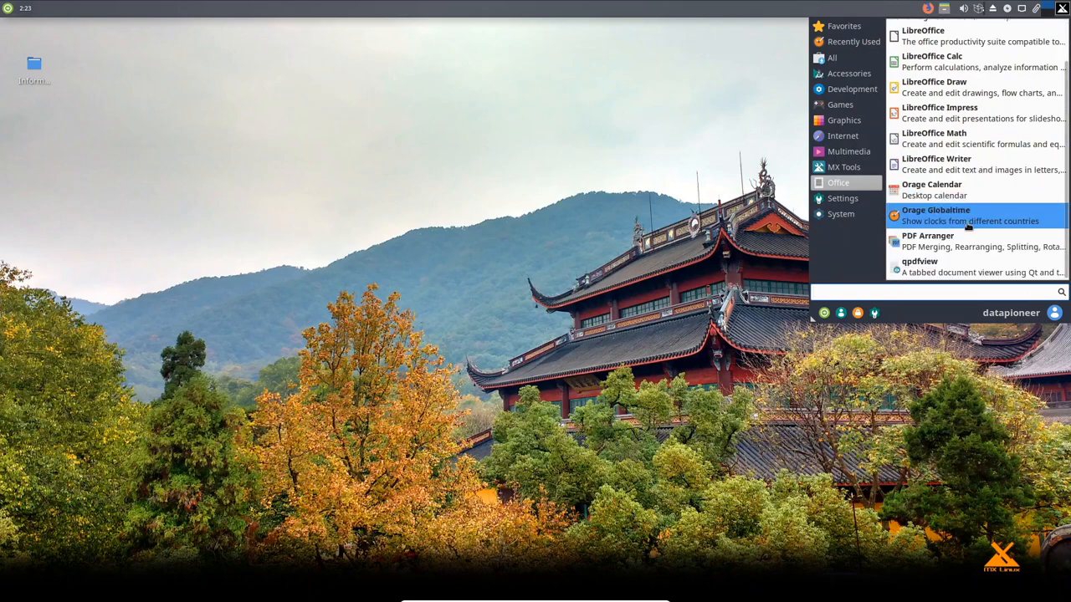
mouse_move(845, 265)
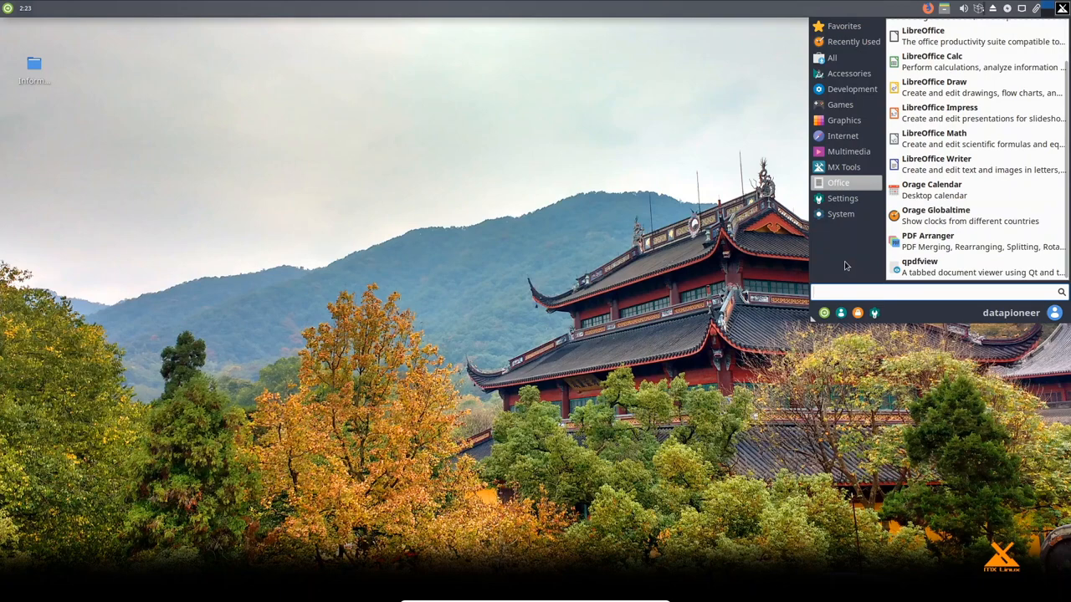
Show the Whisker Menu Settings category, listing About Me through Bluetooth Manager
left_click(842, 198)
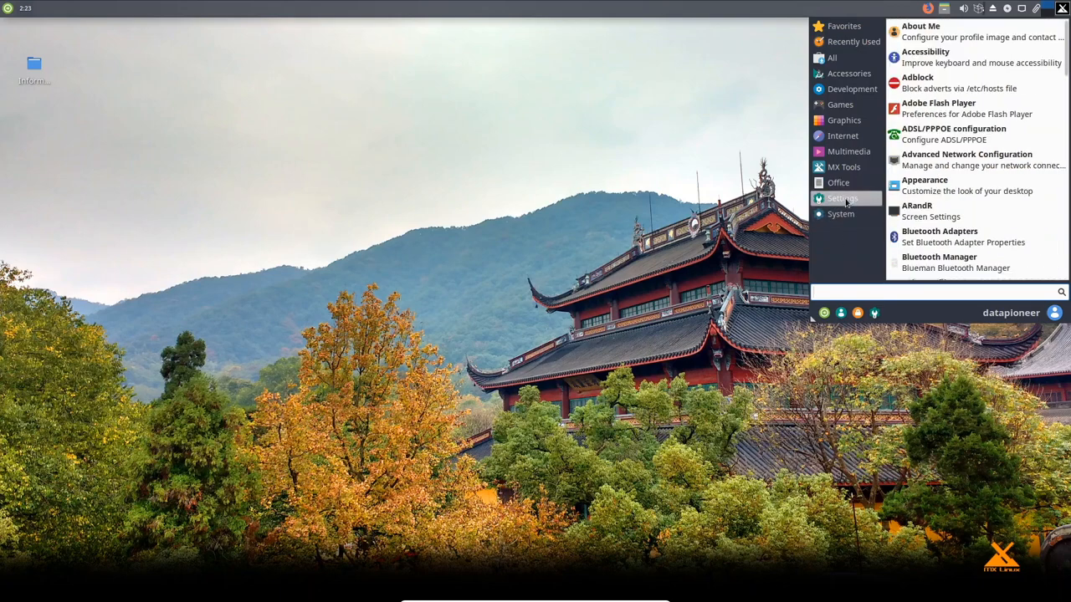
mouse_move(970, 31)
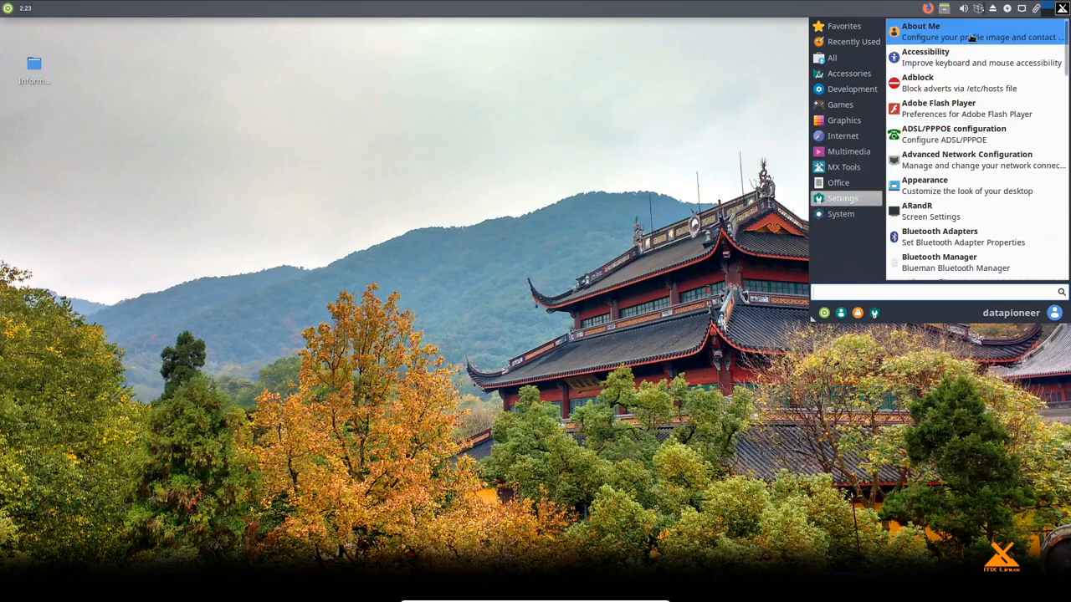
mouse_move(949, 109)
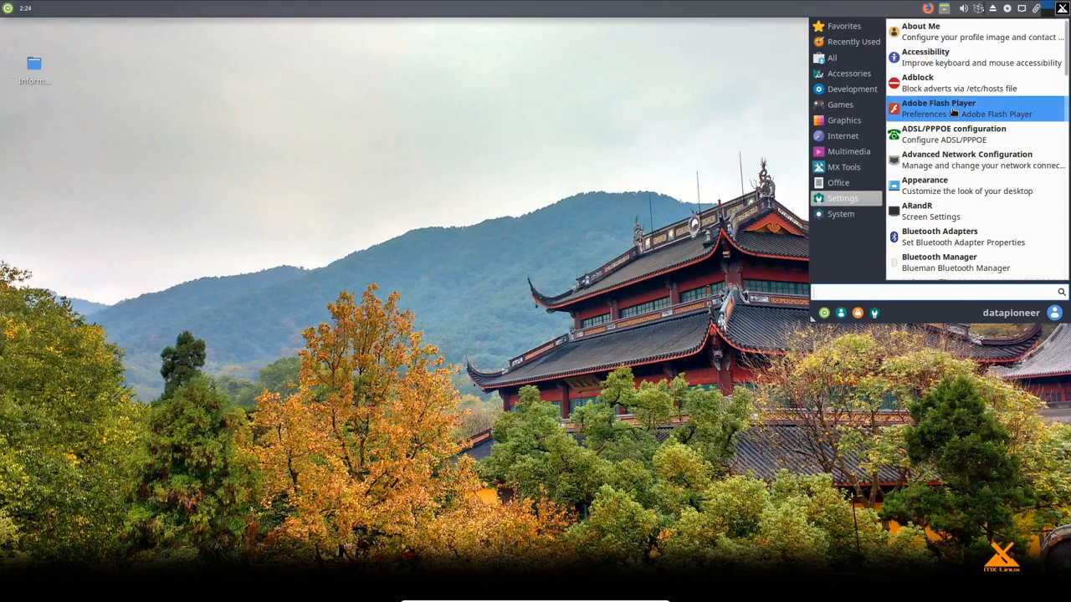
mouse_move(842, 198)
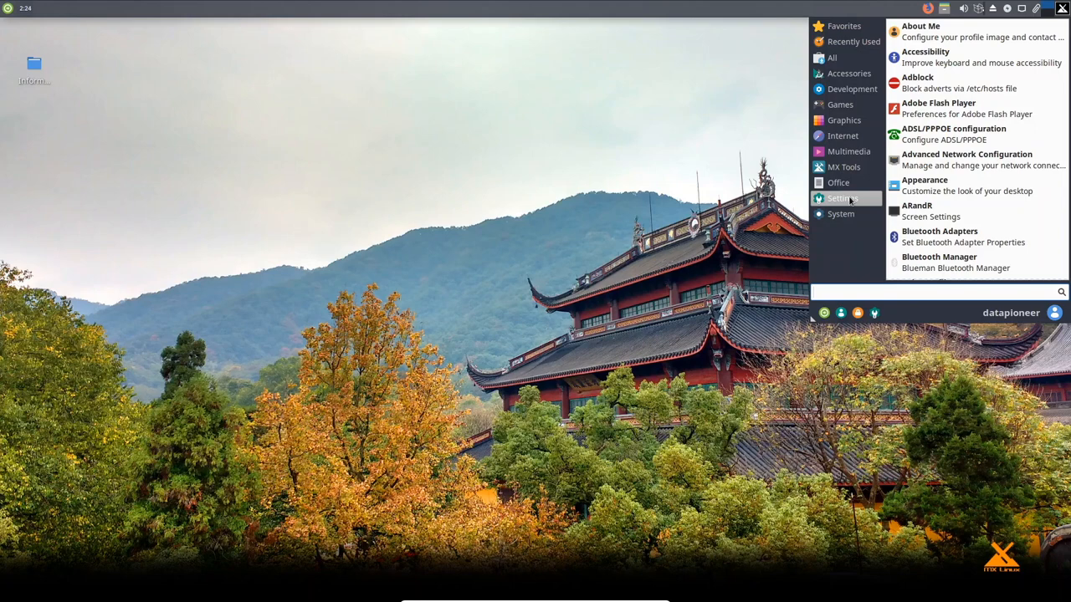
mouse_move(966, 185)
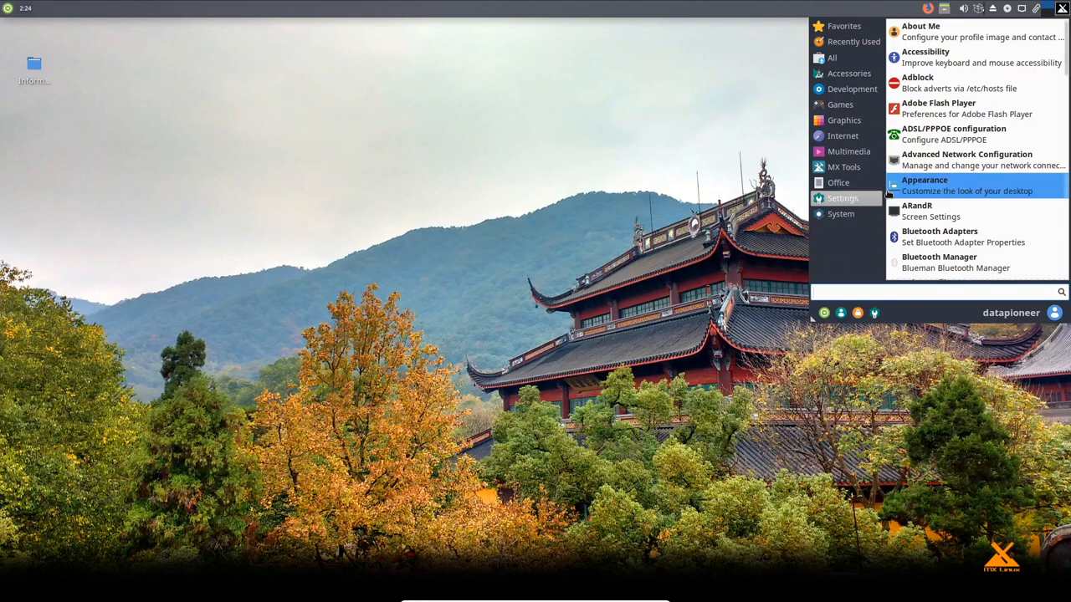
mouse_move(842, 198)
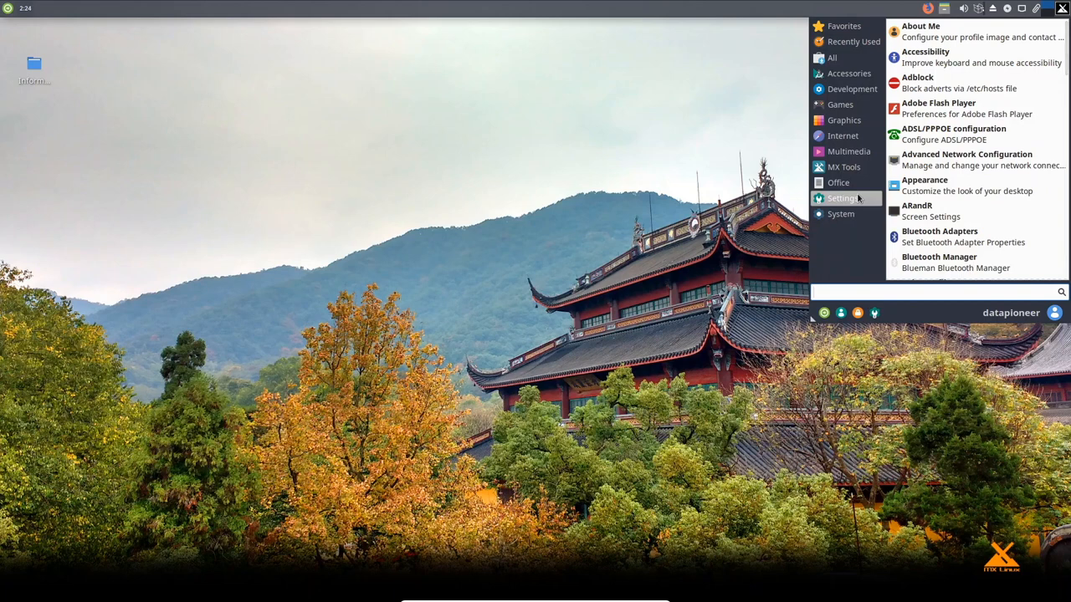
mouse_move(855, 208)
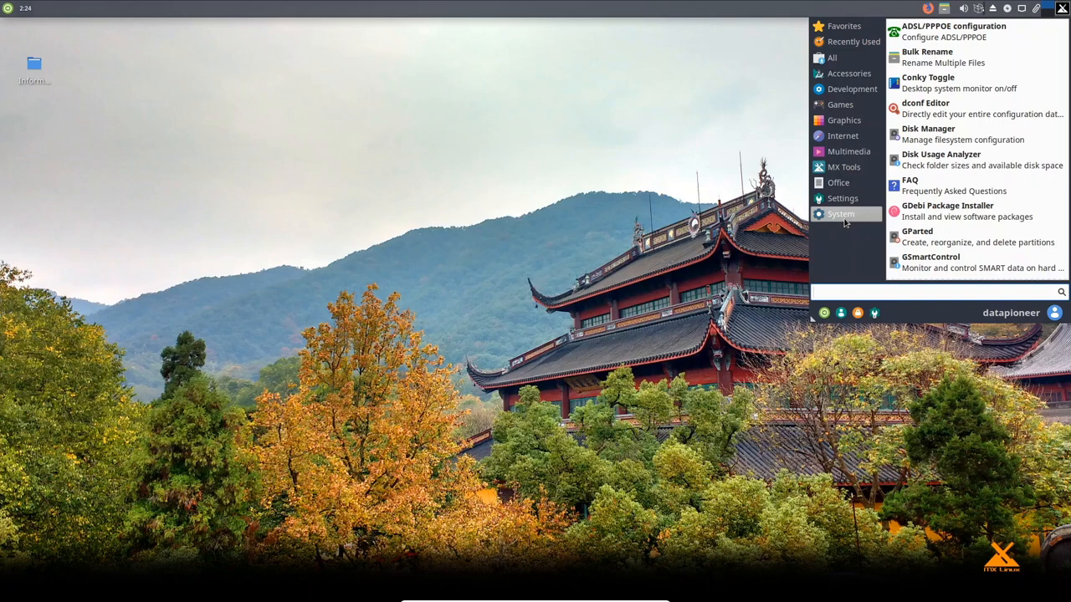
mouse_move(844, 214)
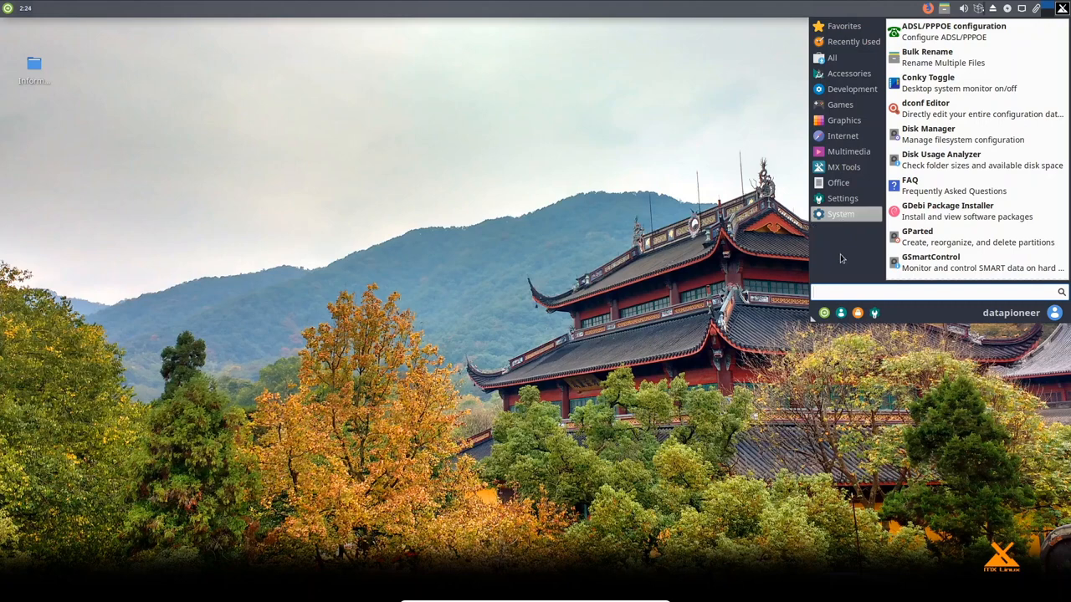
mouse_move(823, 313)
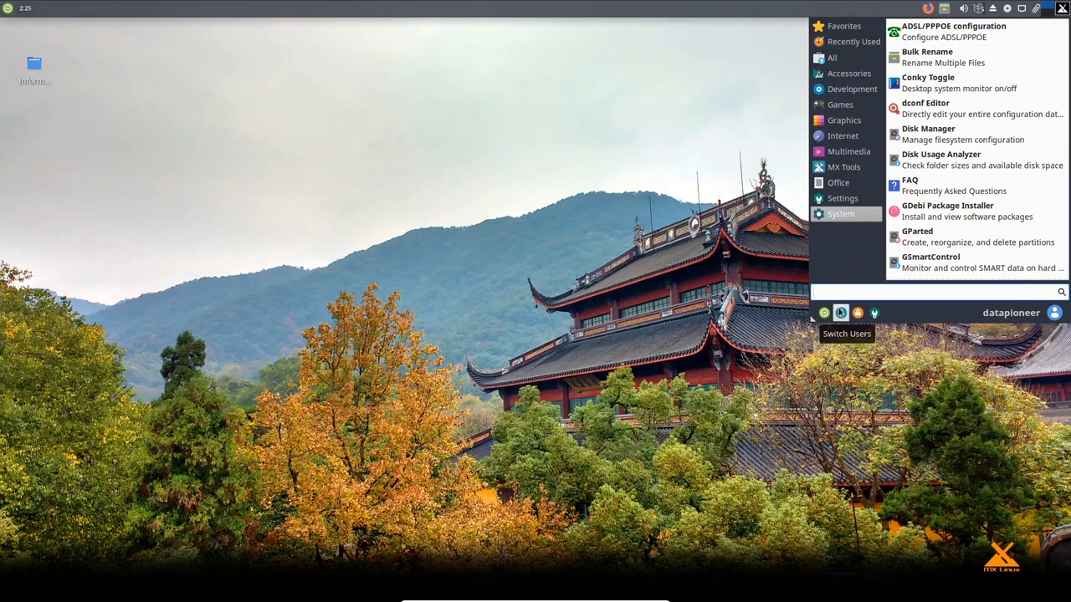
mouse_move(874, 312)
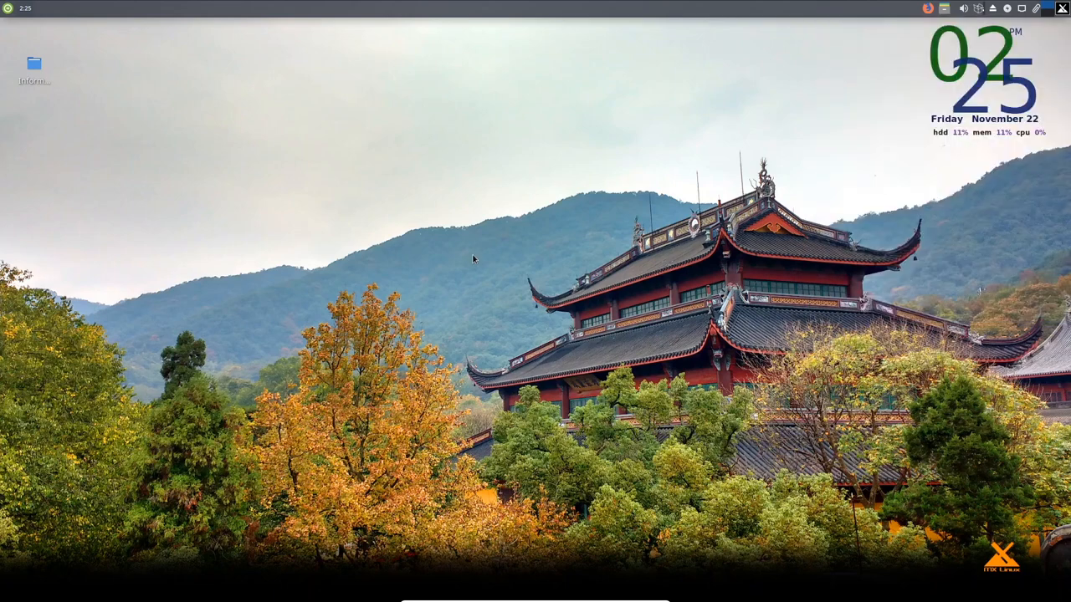
mouse_move(378, 213)
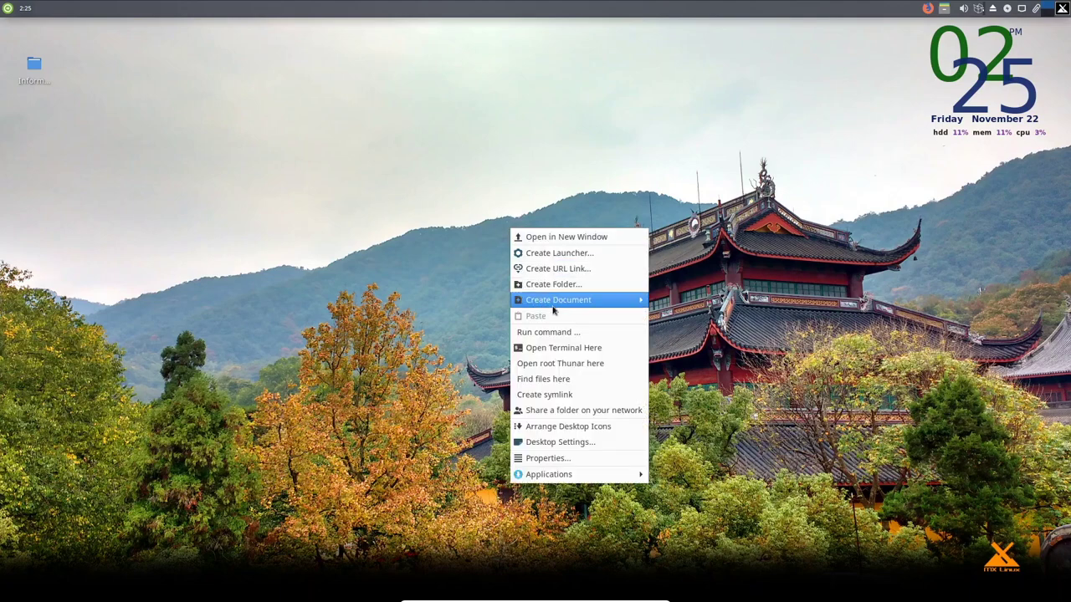
Open a terminal in the Desktop folder, centre its window, and run htop
left_click(563, 347)
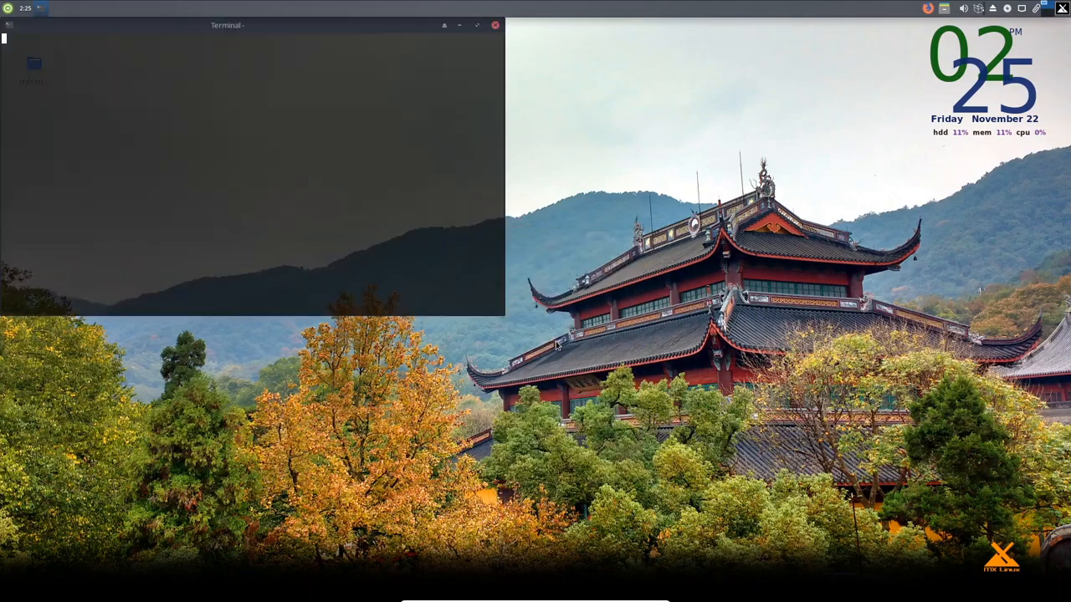
left_click_drag(225, 25, 447, 122)
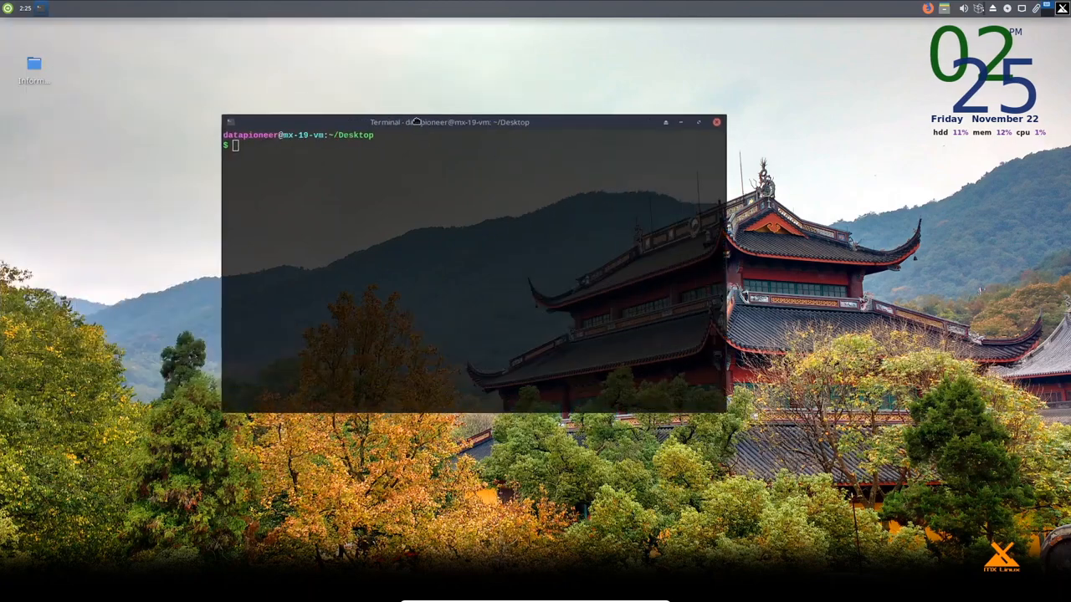
type("hto")
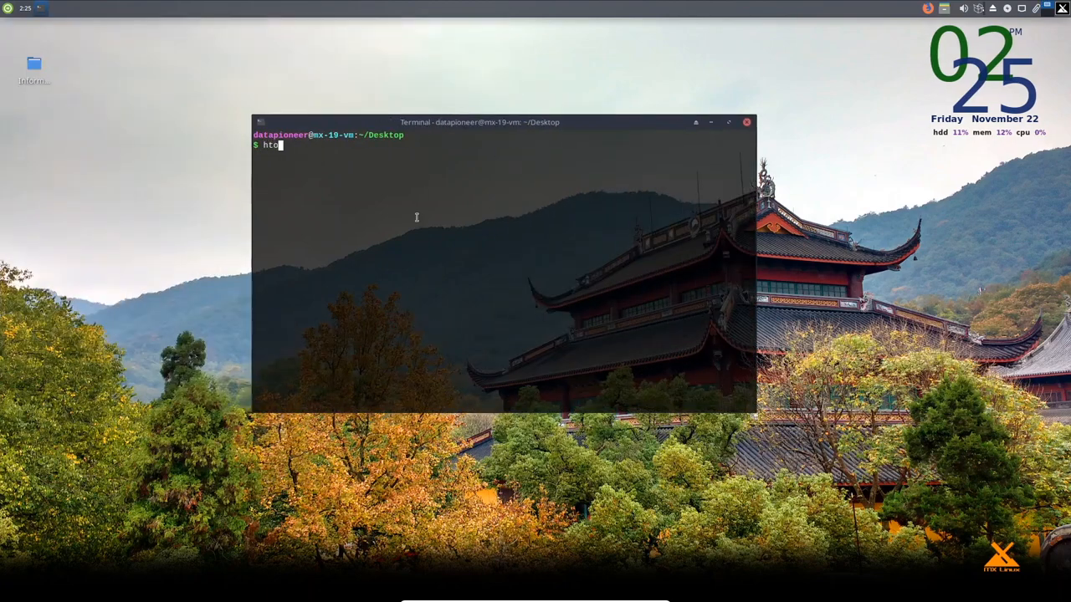
key("Return")
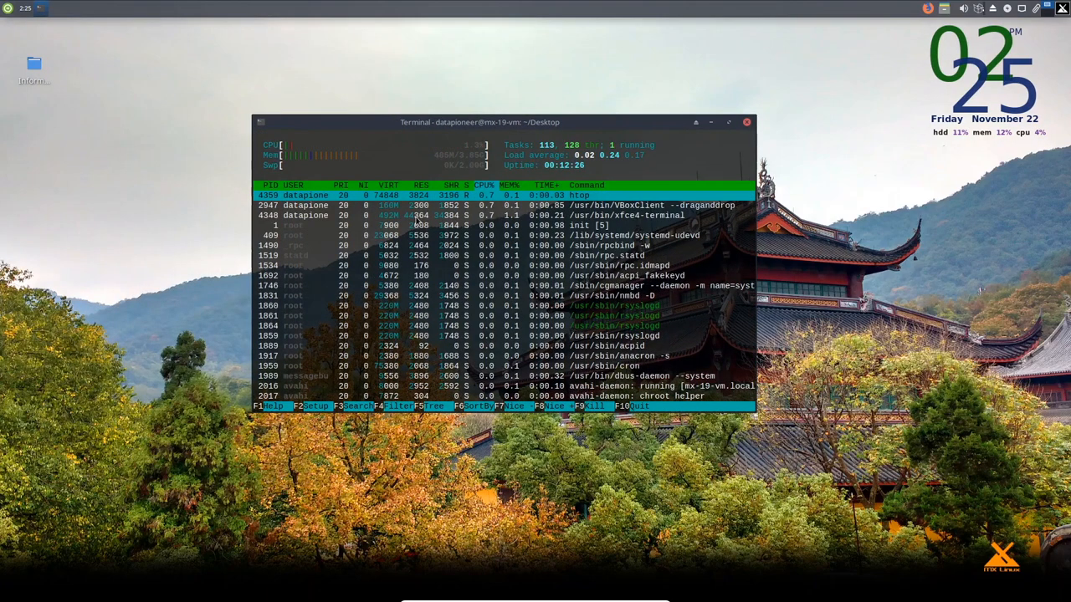
Move the terminal window higher and watch htop's live CPU, memory and process updates
left_click_drag(502, 122, 535, 7)
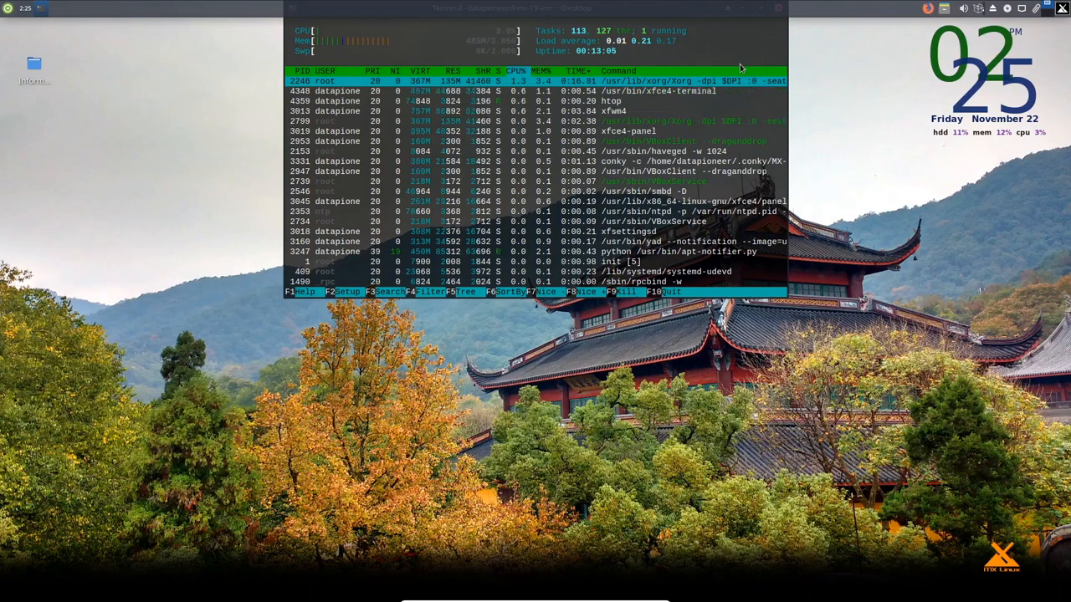
Close the Xfce Terminal window via File > Close Window, confirming the running-process warning
left_click(296, 22)
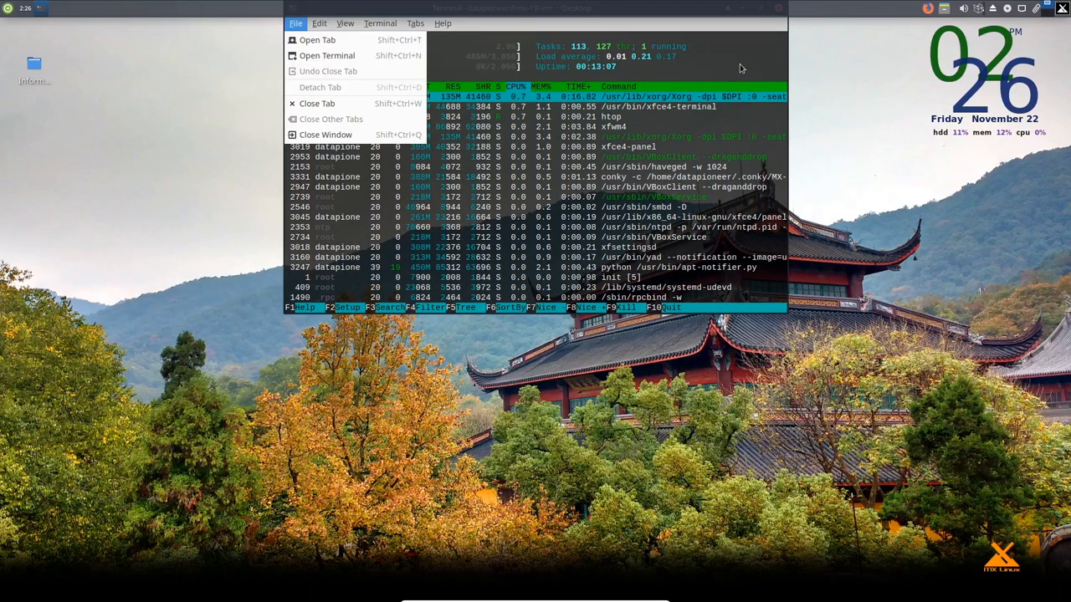
left_click(326, 134)
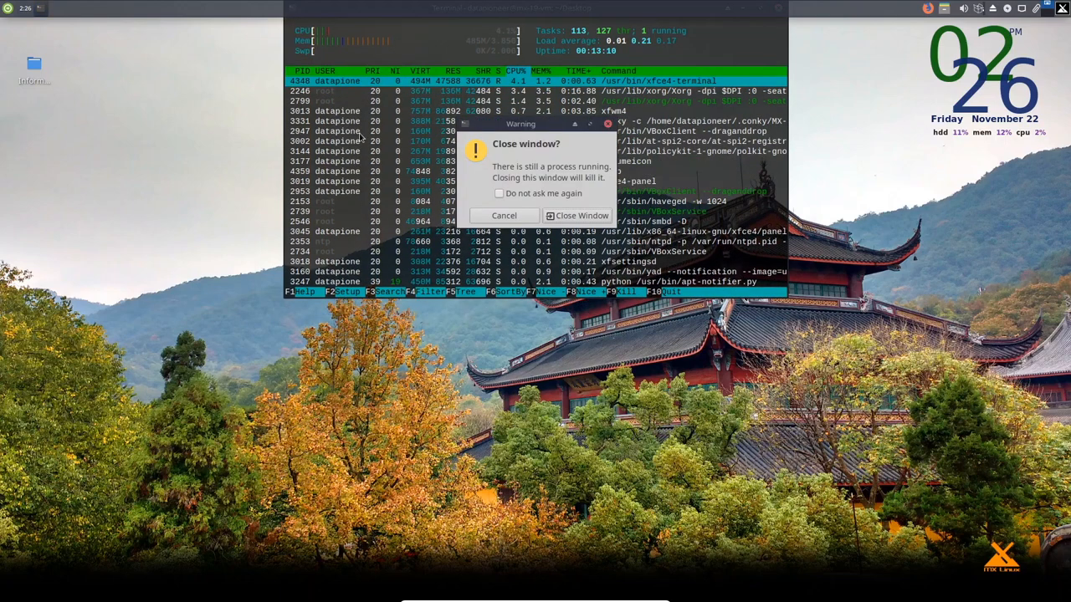
left_click(576, 215)
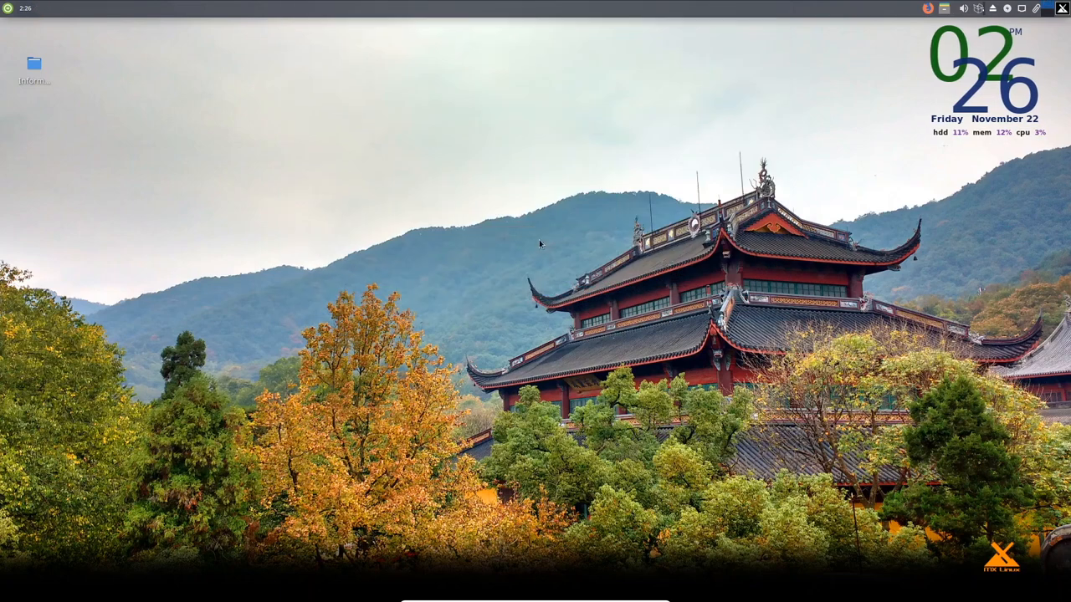
mouse_move(528, 270)
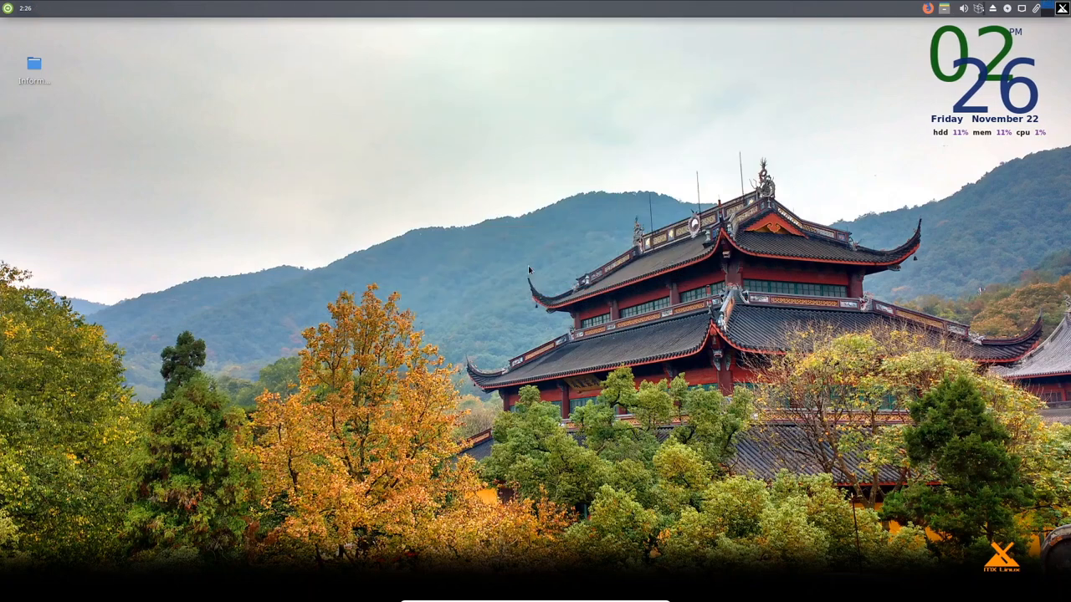